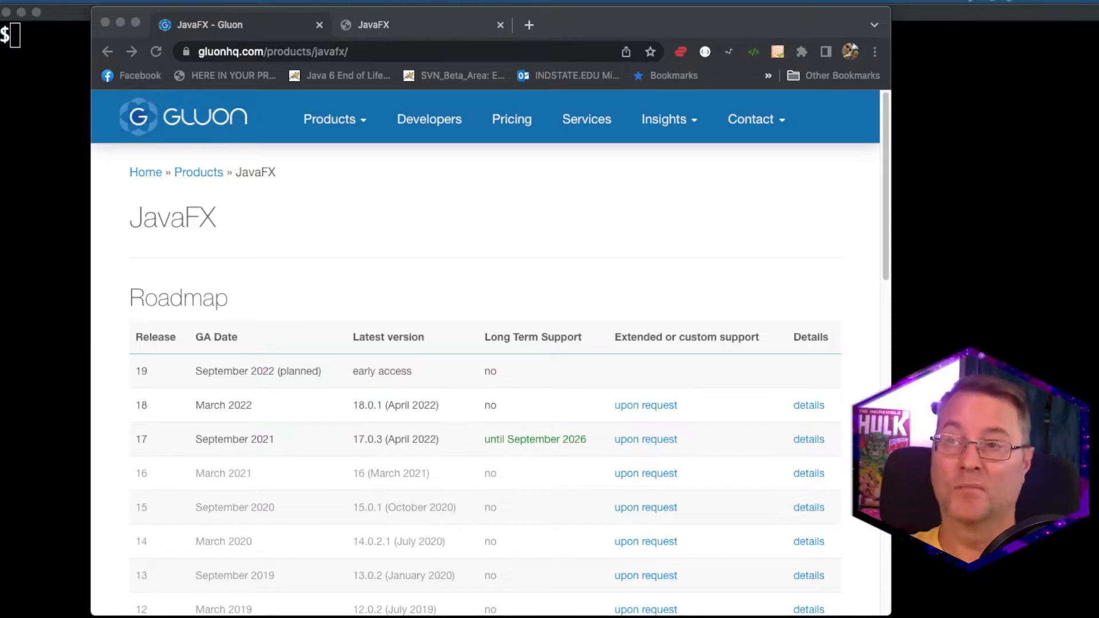
mouse_move(483, 460)
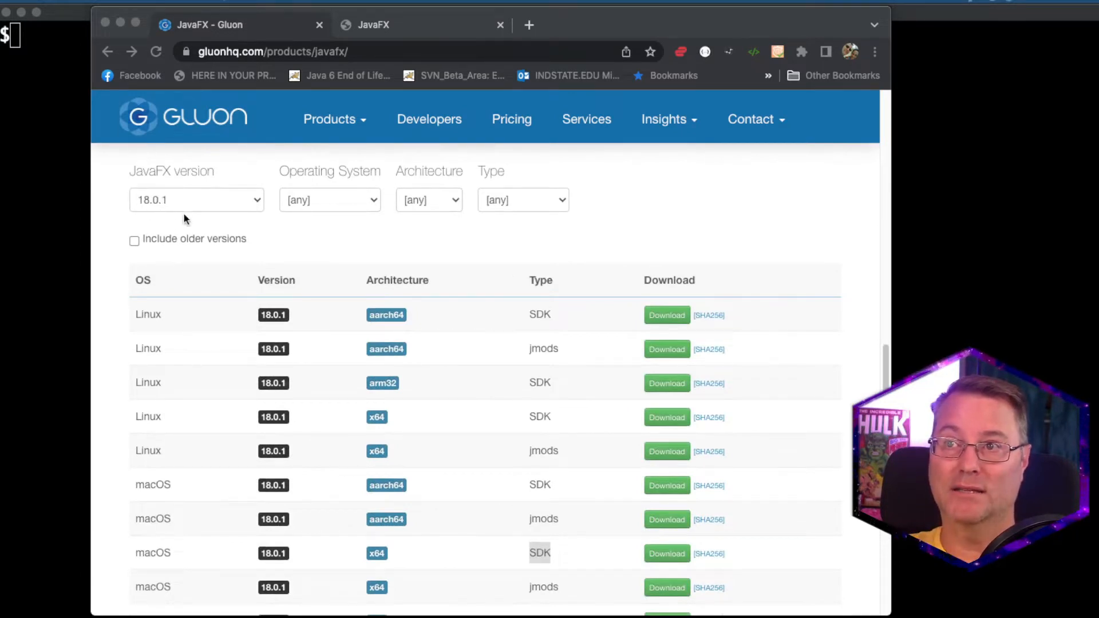
mouse_move(225, 497)
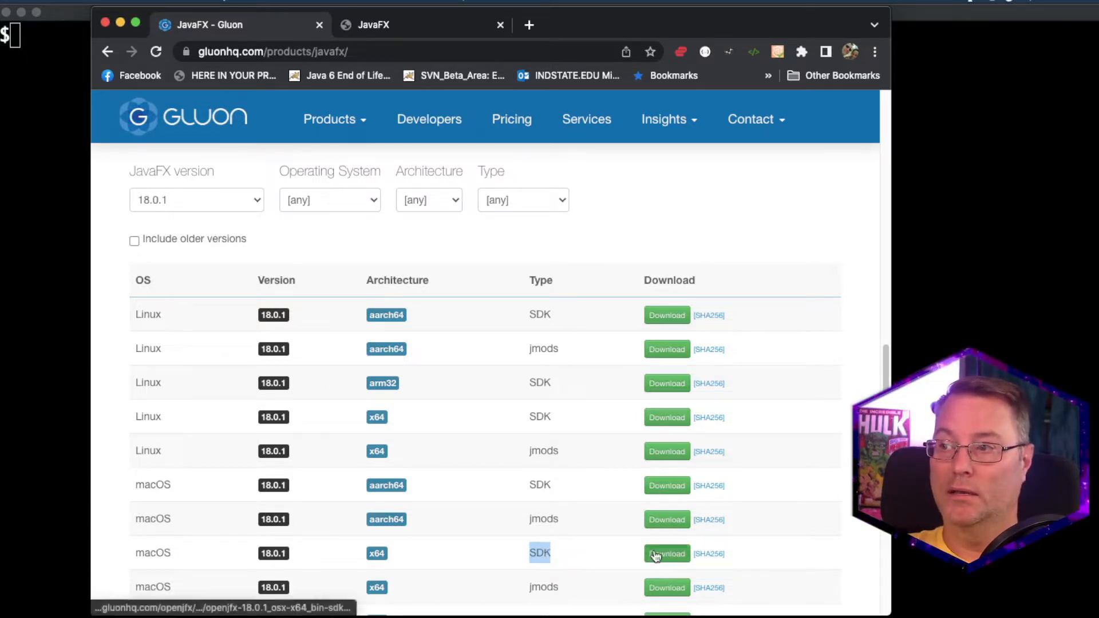
Step: Download the JavaFX 18.0.1 SDK for macOS x64 from Gluon's downloads table
click(666, 553)
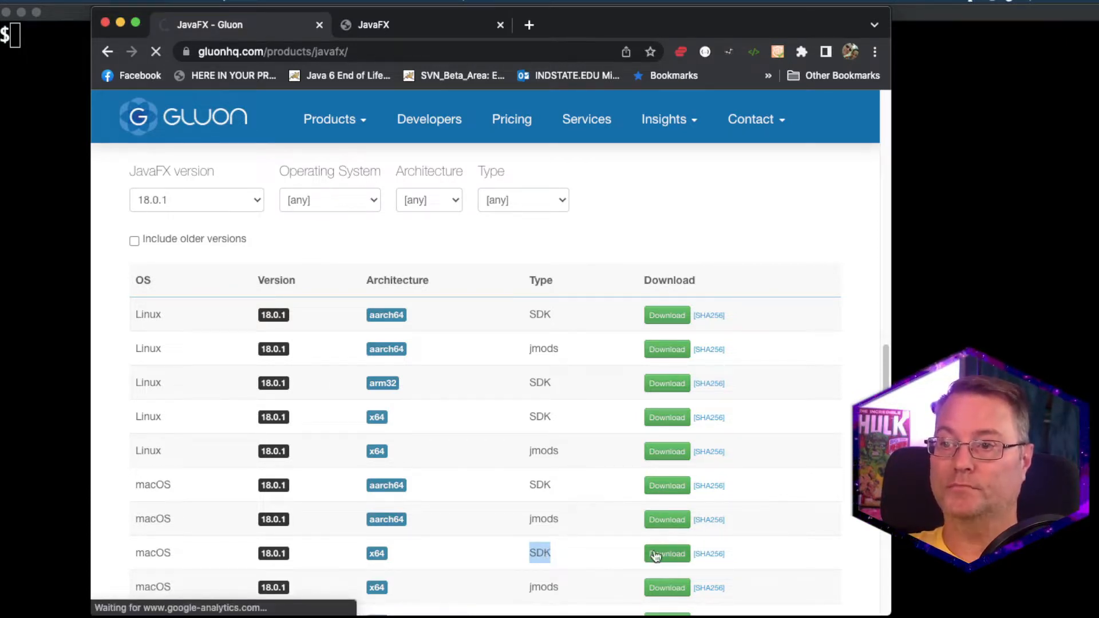
click(665, 553)
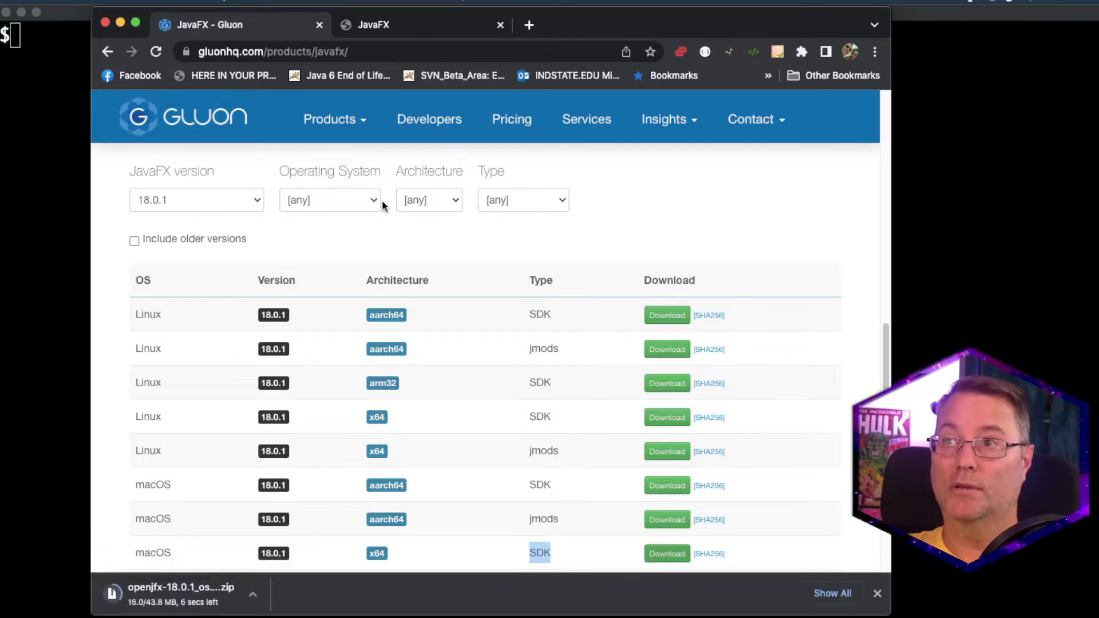
Step: Go to Gluon's Scene Builder page and download the Mac OS X dmg (Intel) installer
click(334, 119)
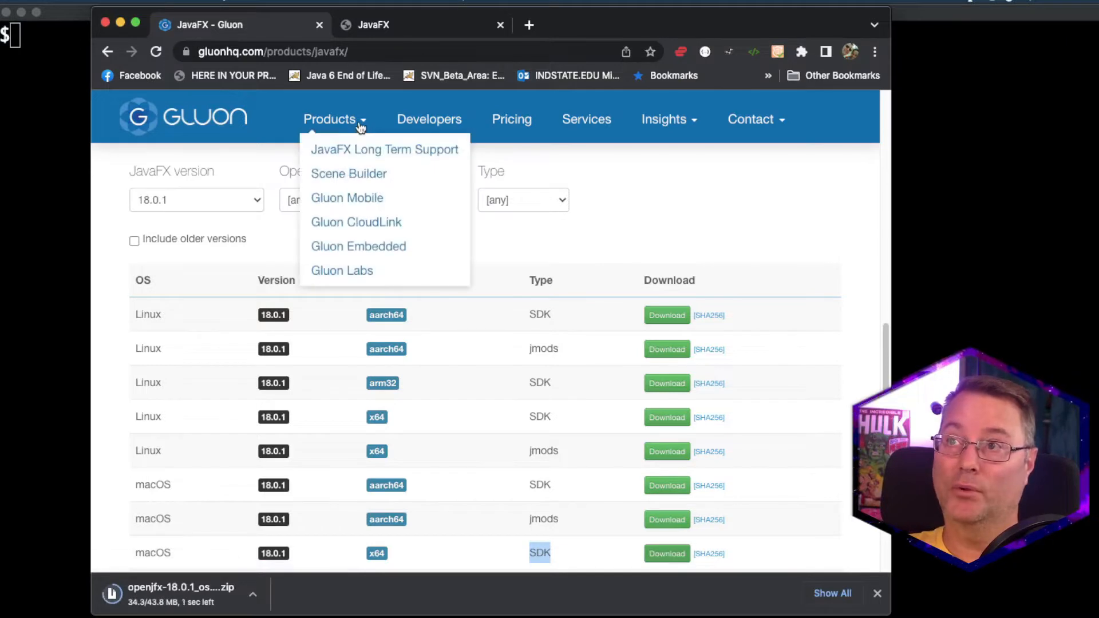
mouse_move(350, 172)
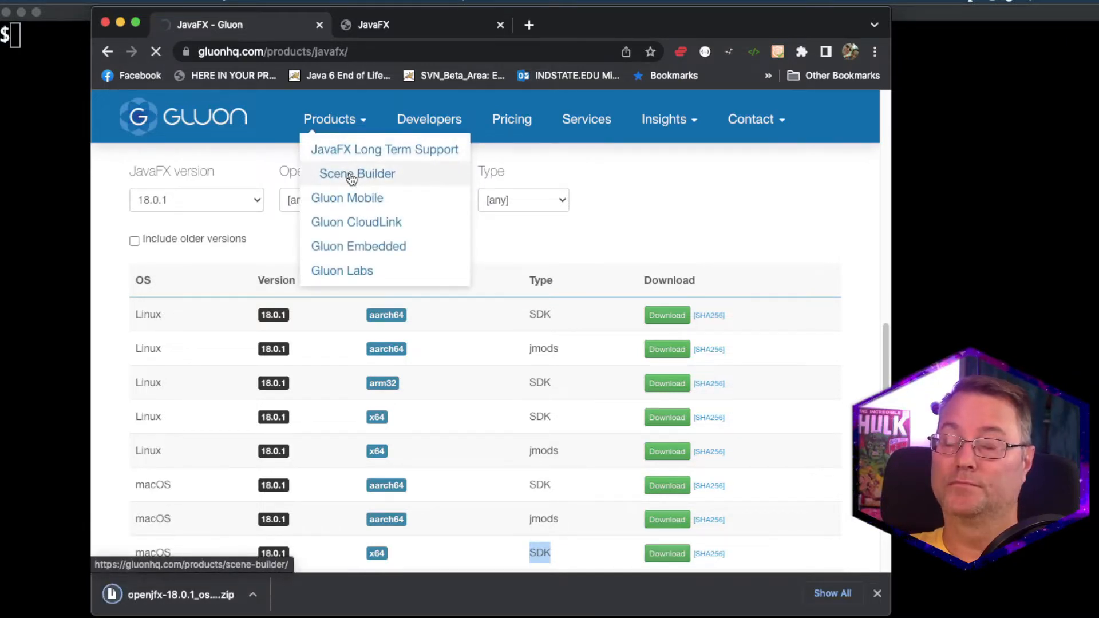
click(356, 173)
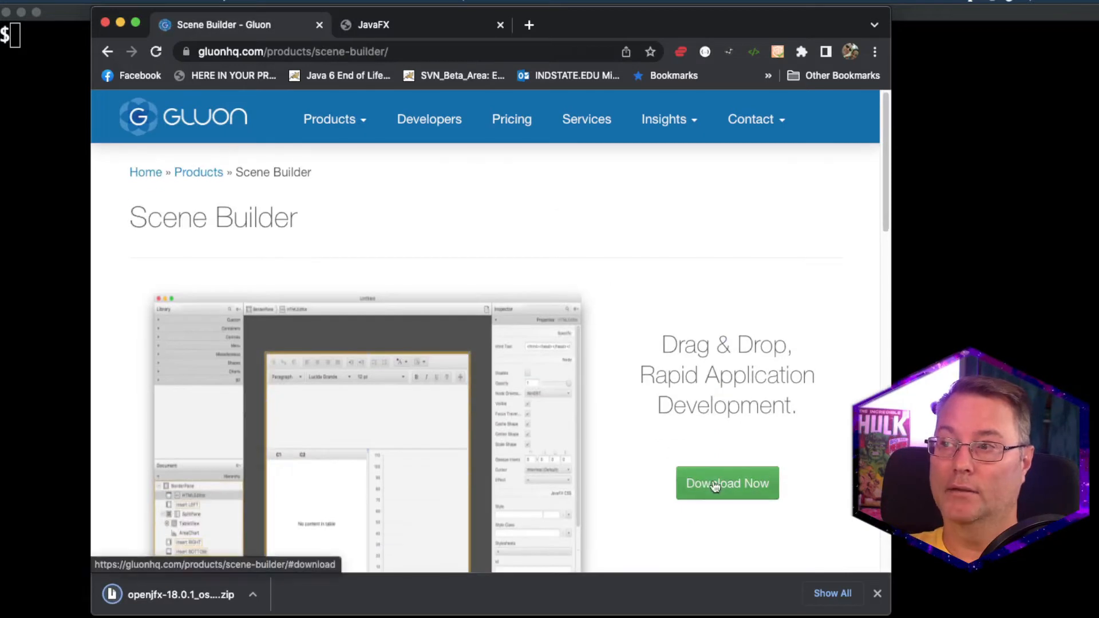
click(726, 483)
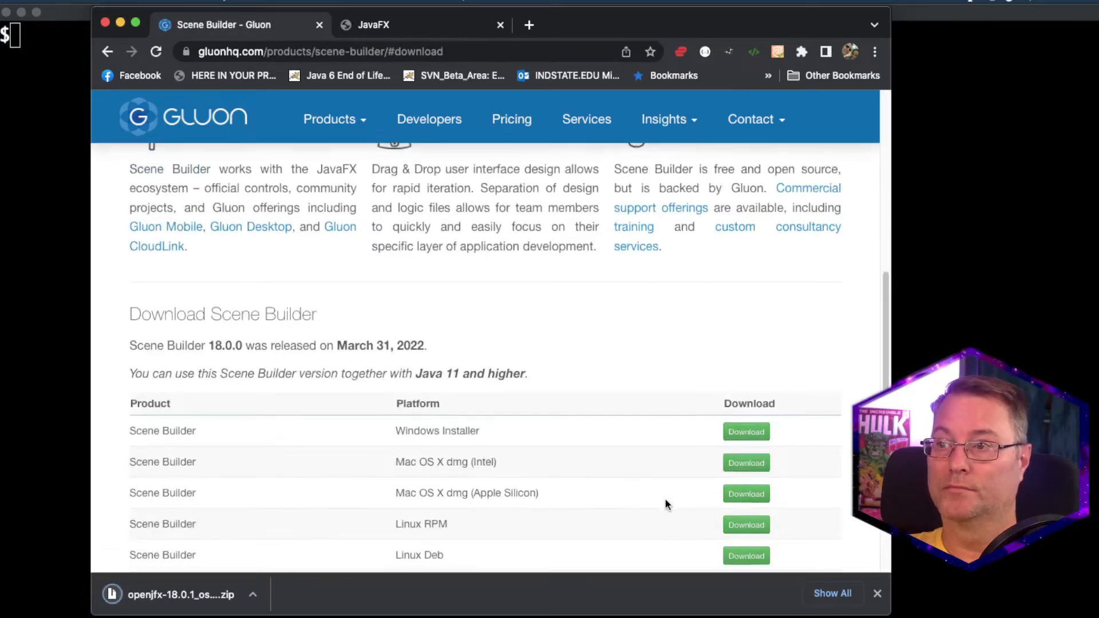
scroll(down, 3)
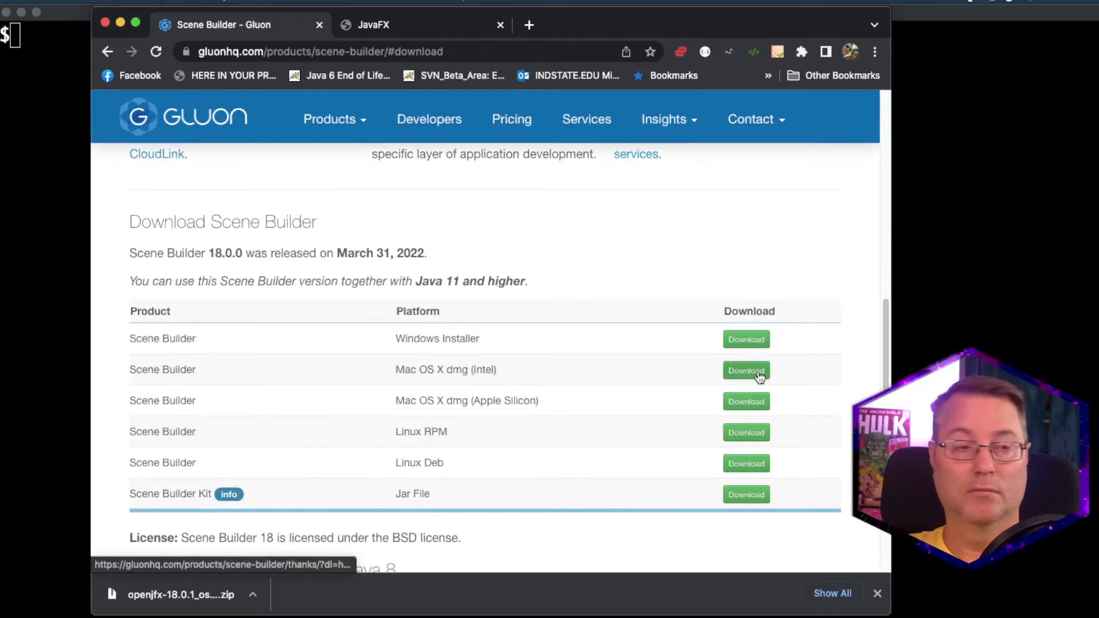
click(746, 370)
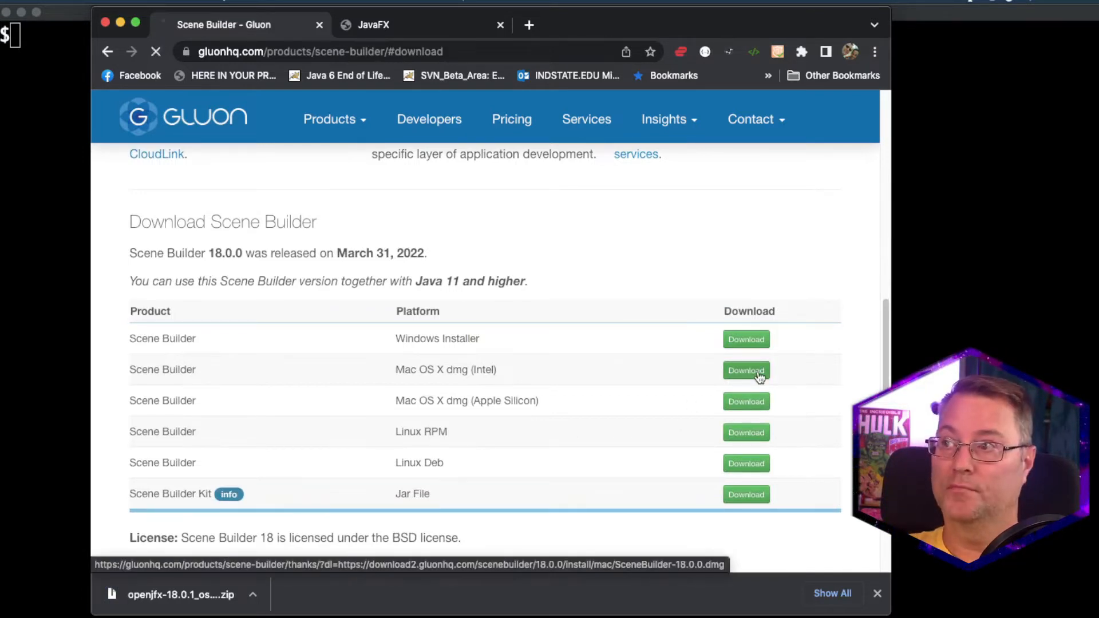
click(745, 371)
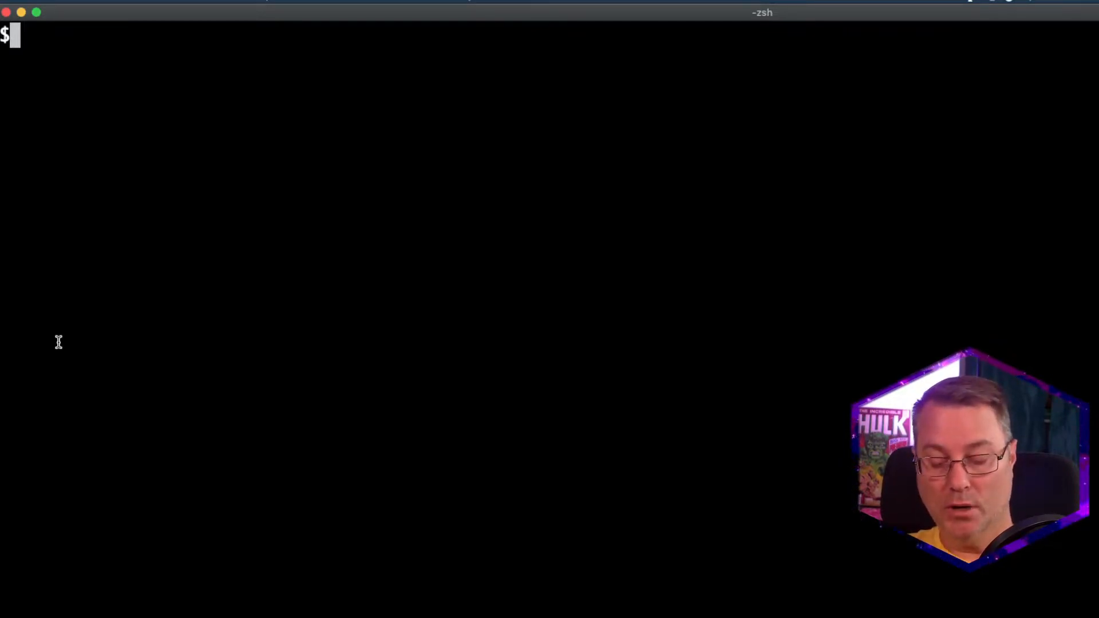
Step: Make a java_libs folder, copy openjfx-18.0.1_osx-x64_bin-sdk.zip into it, and unzip it
text(mkdir java_libs)
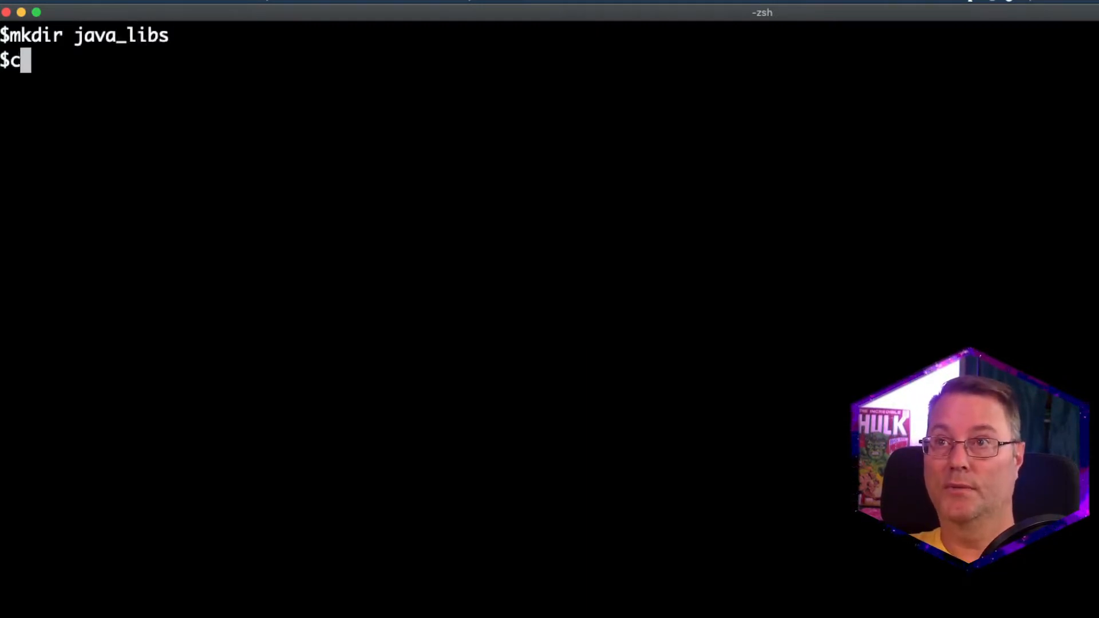
text(d java_libs)
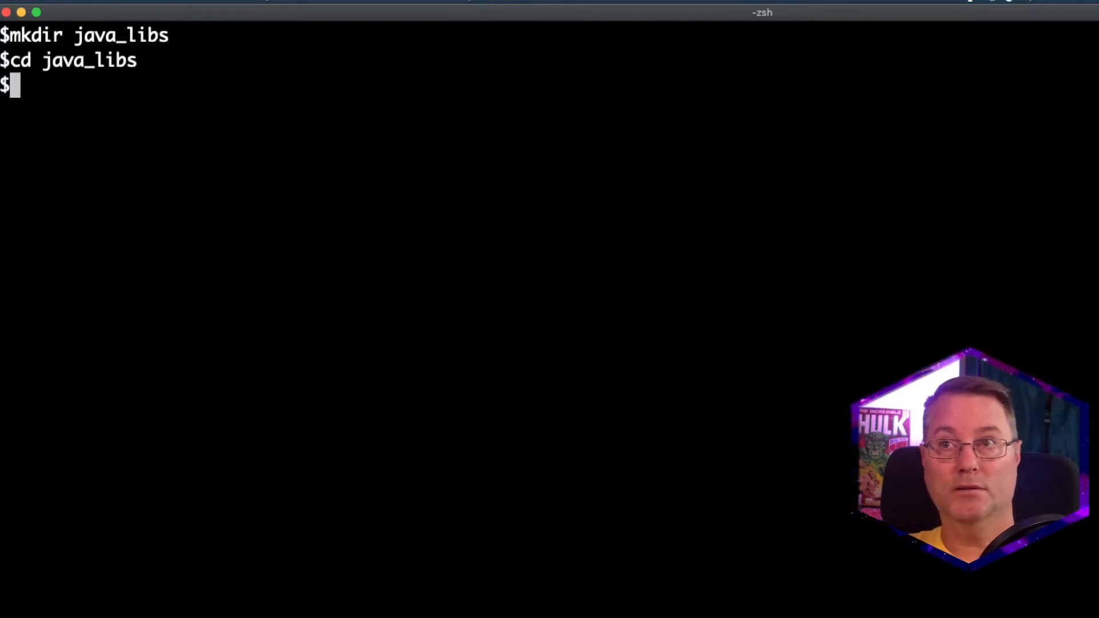
text(cp ~/Downloads/)
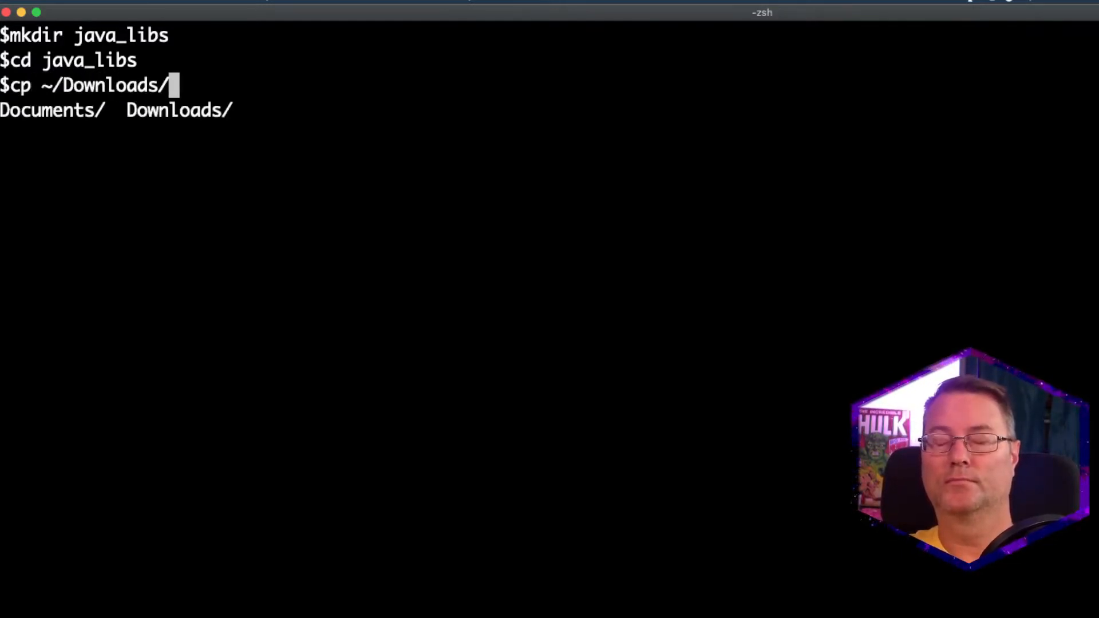
text(openjfx-18.0.1_osx-x64_bin-sdk.zip .)
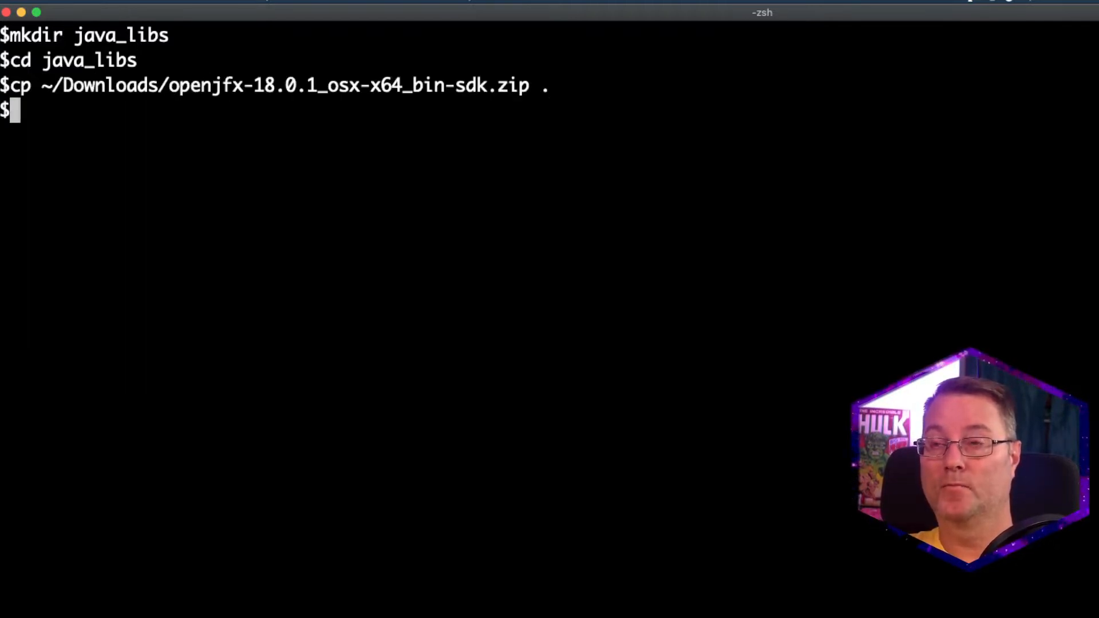
text(unzip)
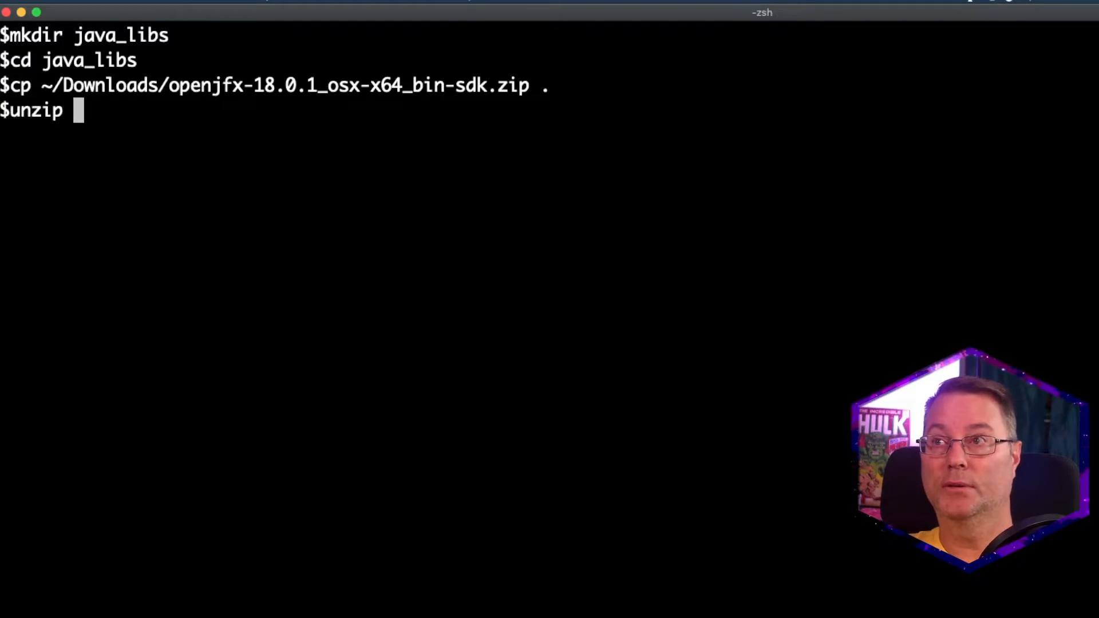
text(openjfx-18.0.1_osx-x64_bin-sdk.zip)
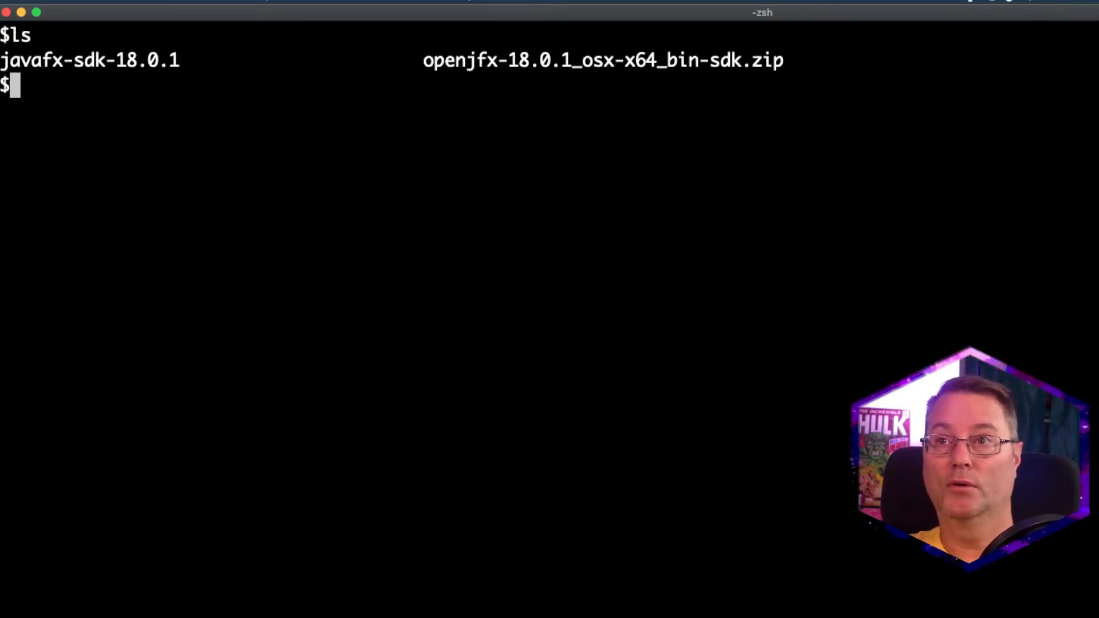
Step: Delete the openjfx-18.0.1 zip and list the jars in javafx-sdk-18.0.1/lib
text(rm openjfx-18.0.1_osx-x64_bin-sdk.zip)
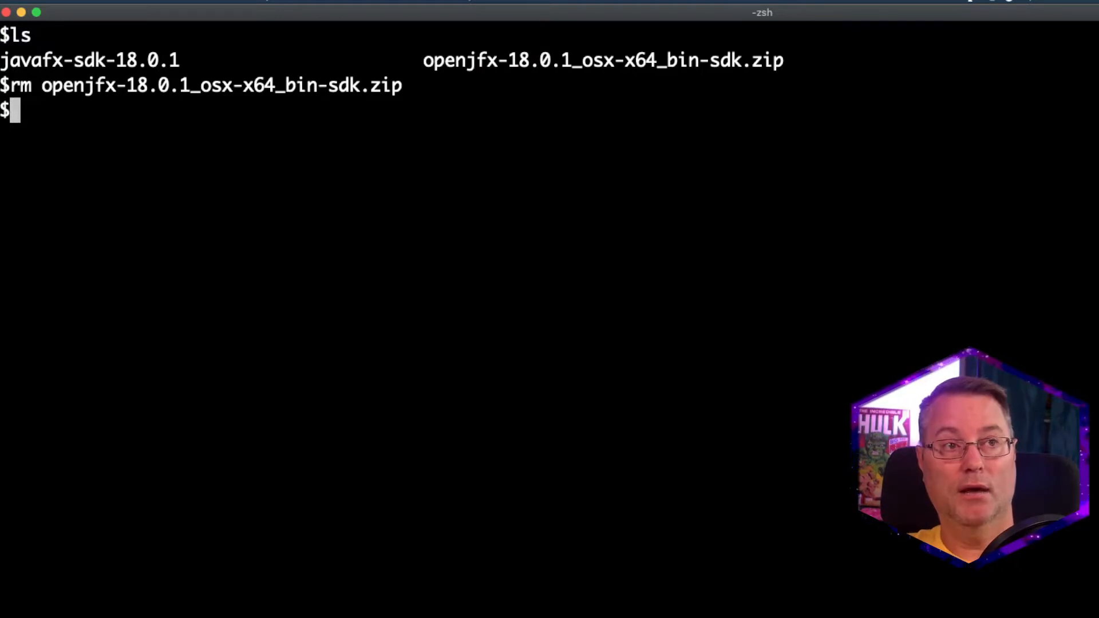
text(ls javafx-sdk-18.0.1/)
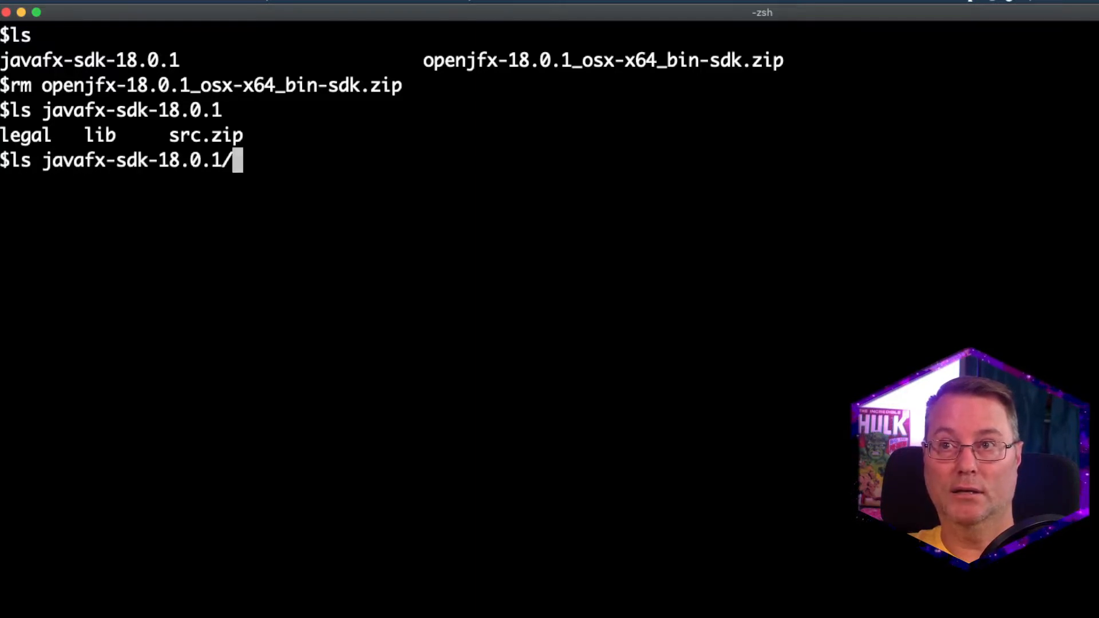
text(lib)
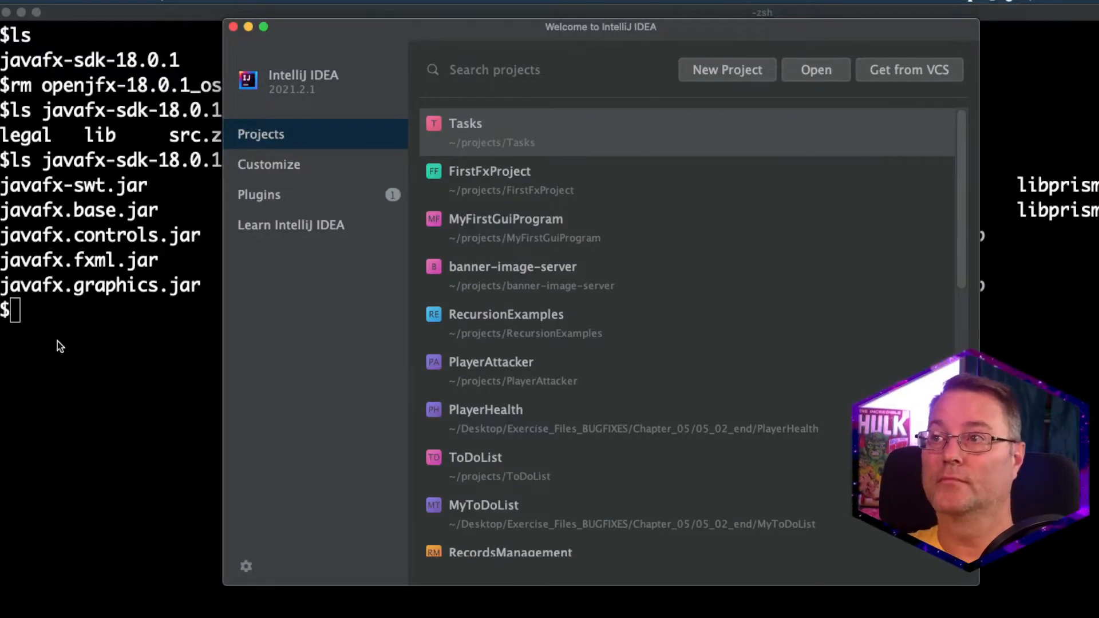
mouse_move(745, 72)
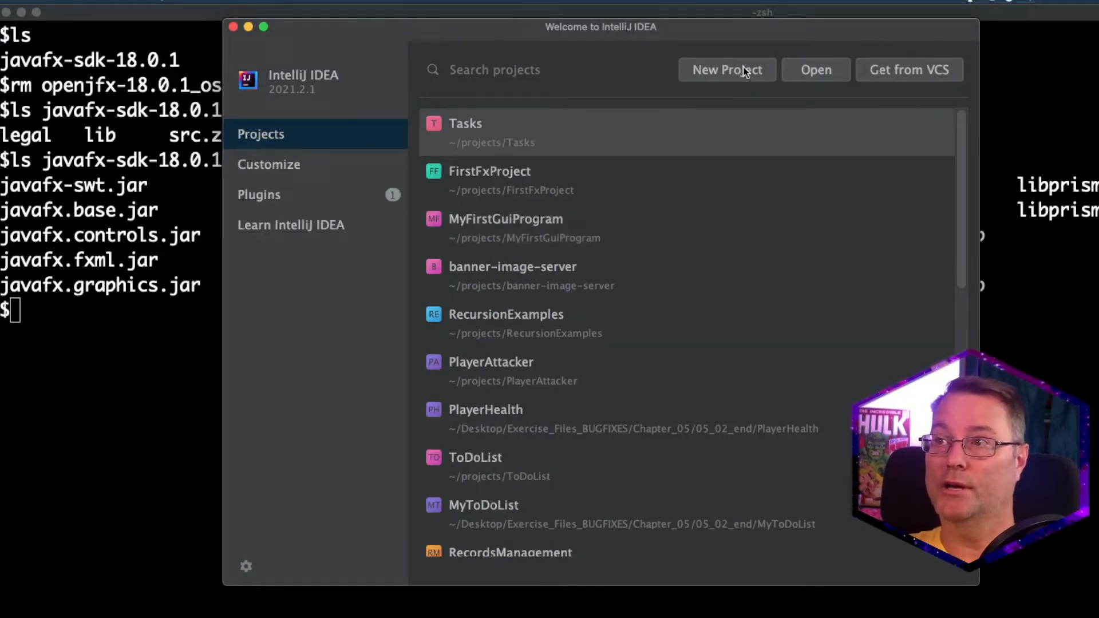
Step: Start a new project with the corretto-17 SDK using the Command Line App template
click(727, 70)
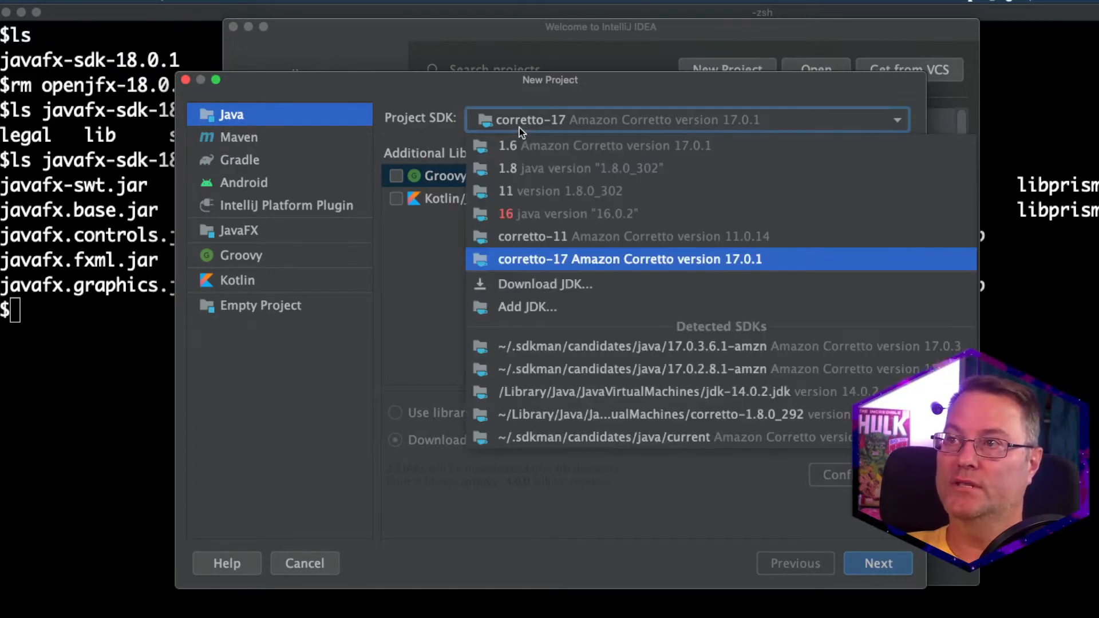
click(629, 258)
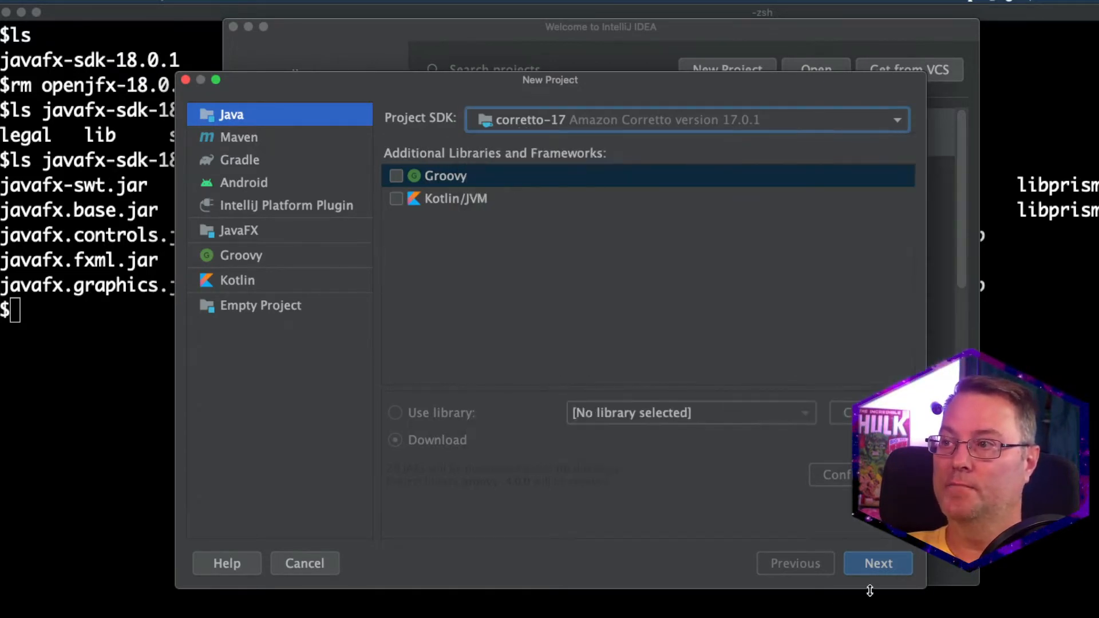
click(877, 563)
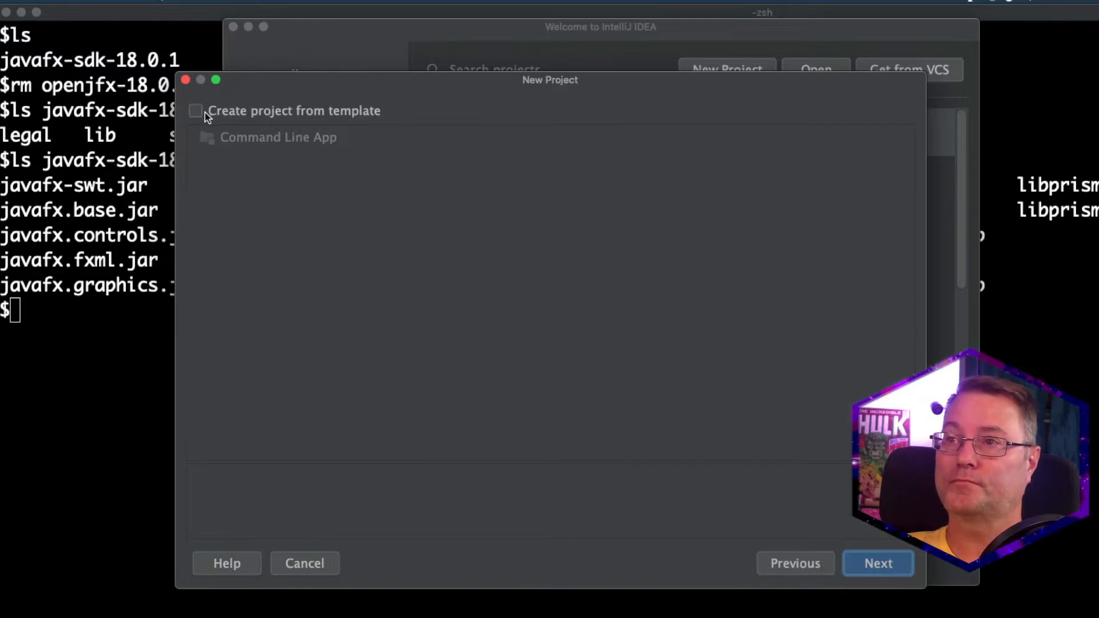
click(196, 111)
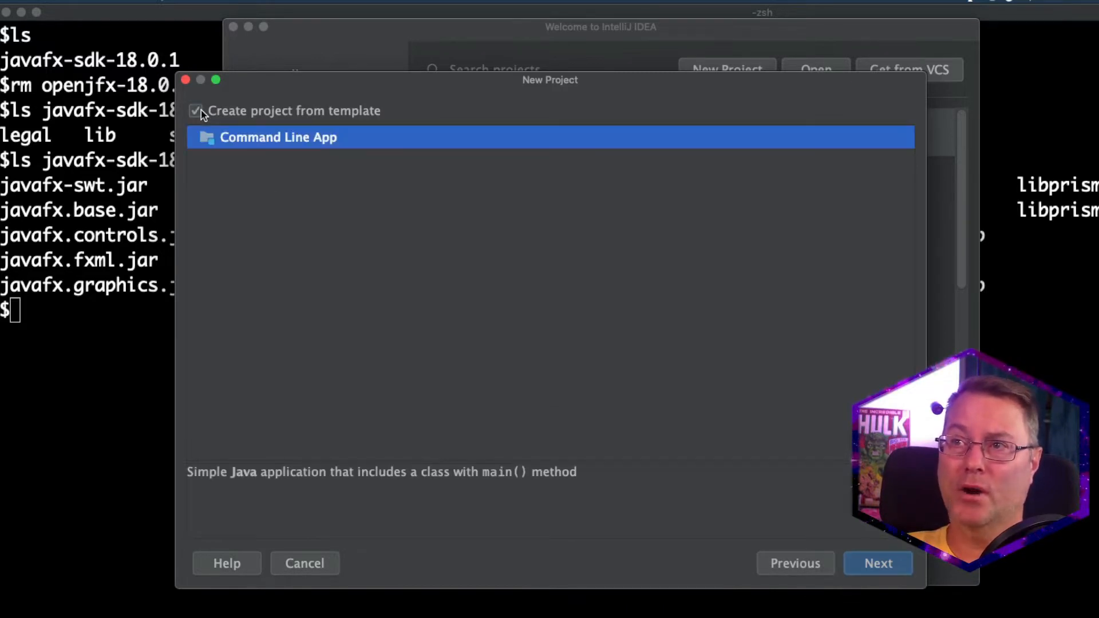
mouse_move(721, 399)
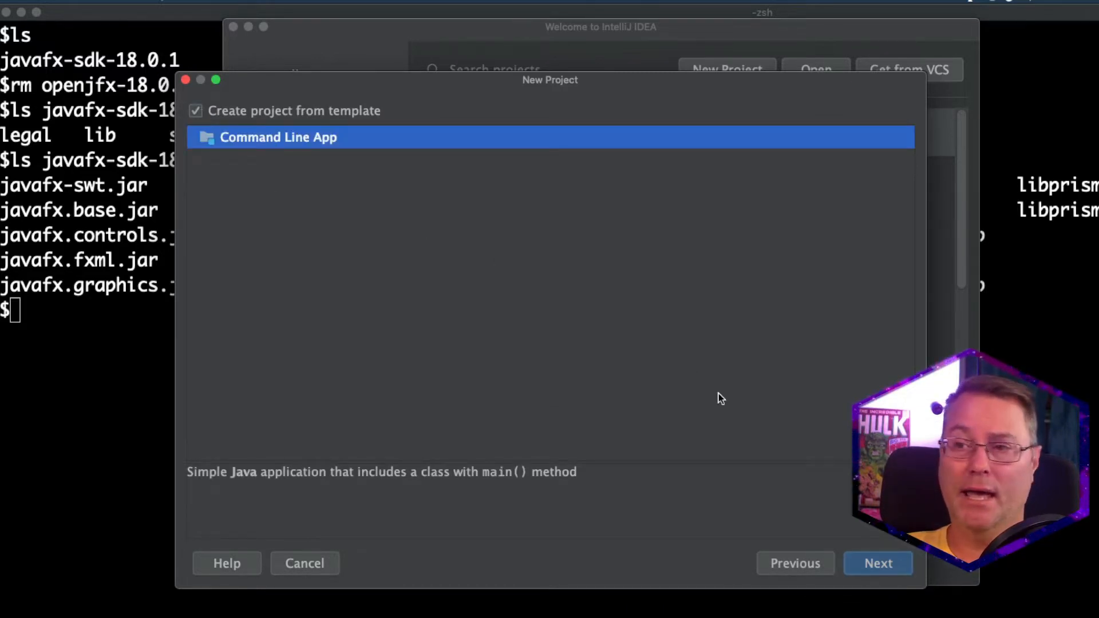
click(877, 563)
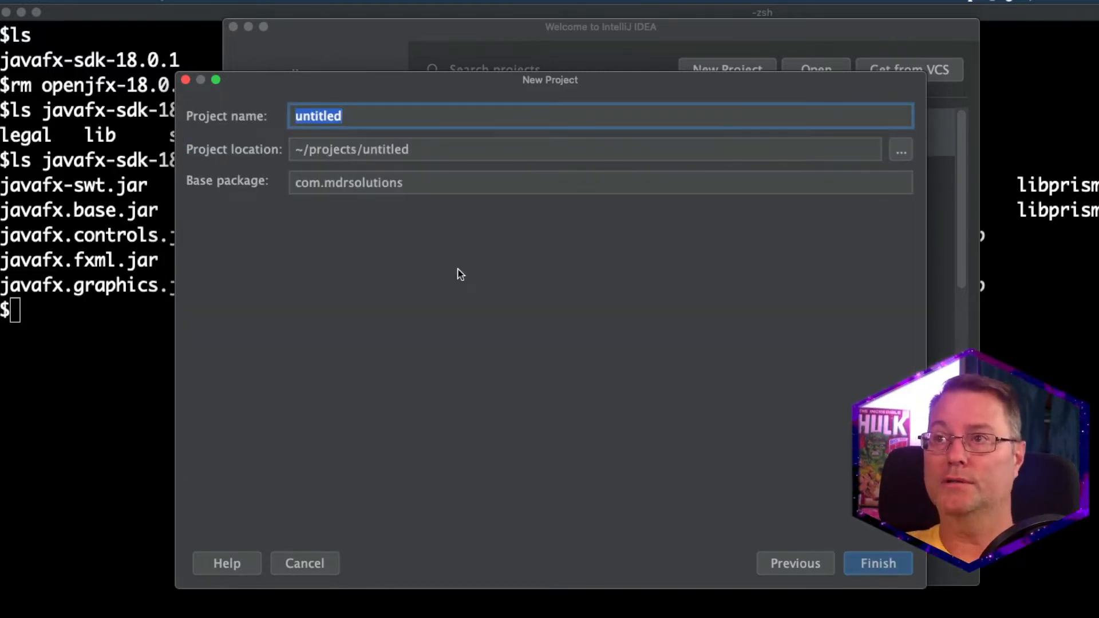
Step: Name the project MyJavaFxApp with package com.mdrsolutions and finish creating it
text(MyJa)
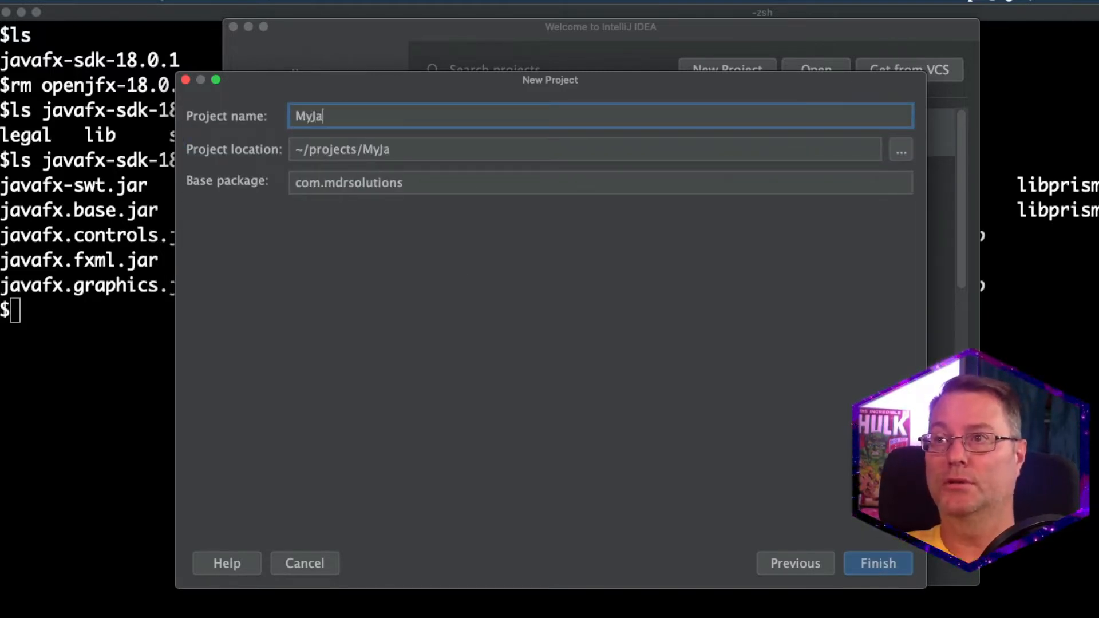
text(vaFx)
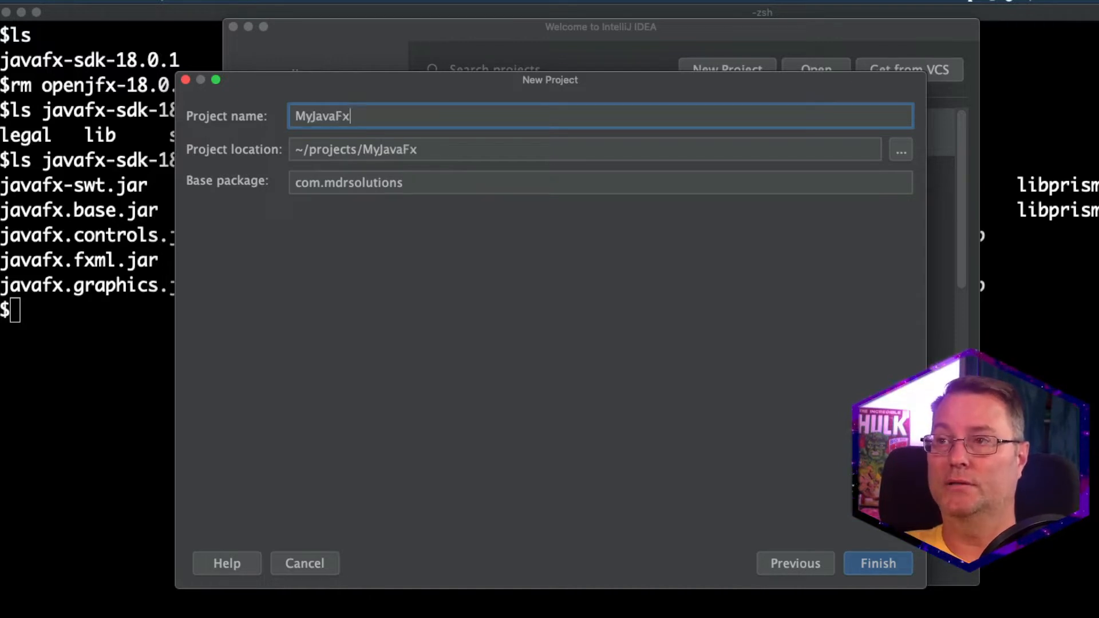
text(App)
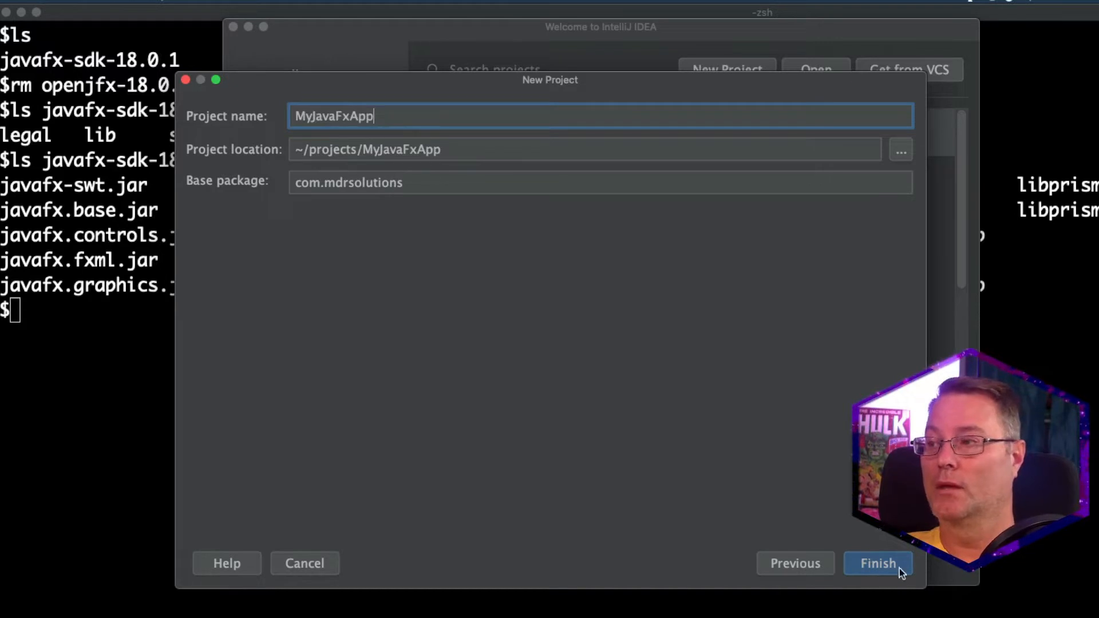
mouse_move(306, 172)
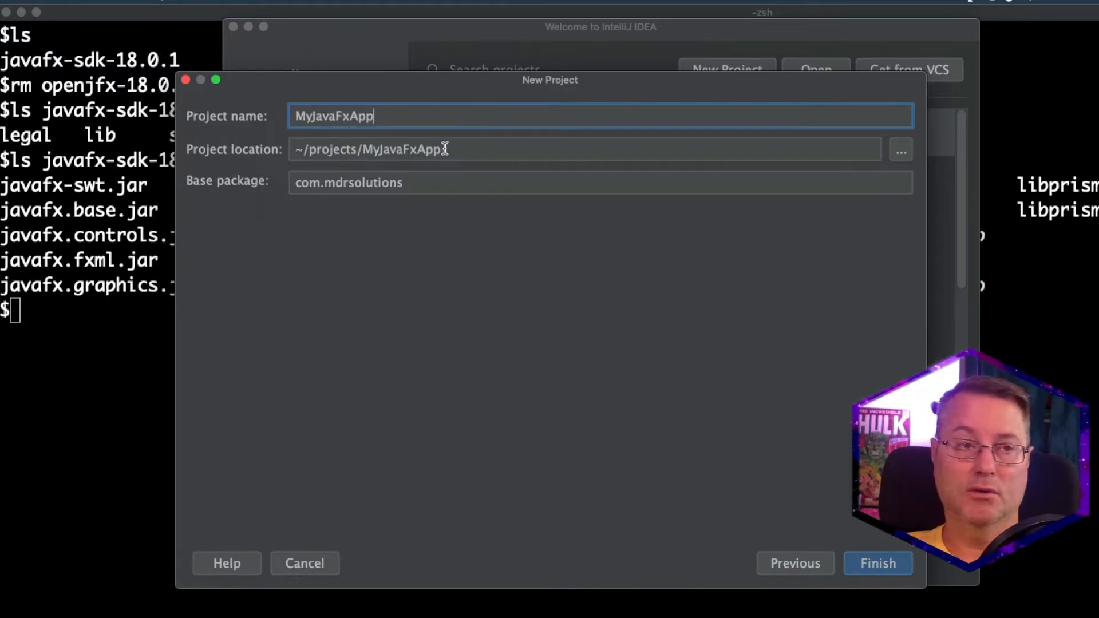
mouse_move(466, 224)
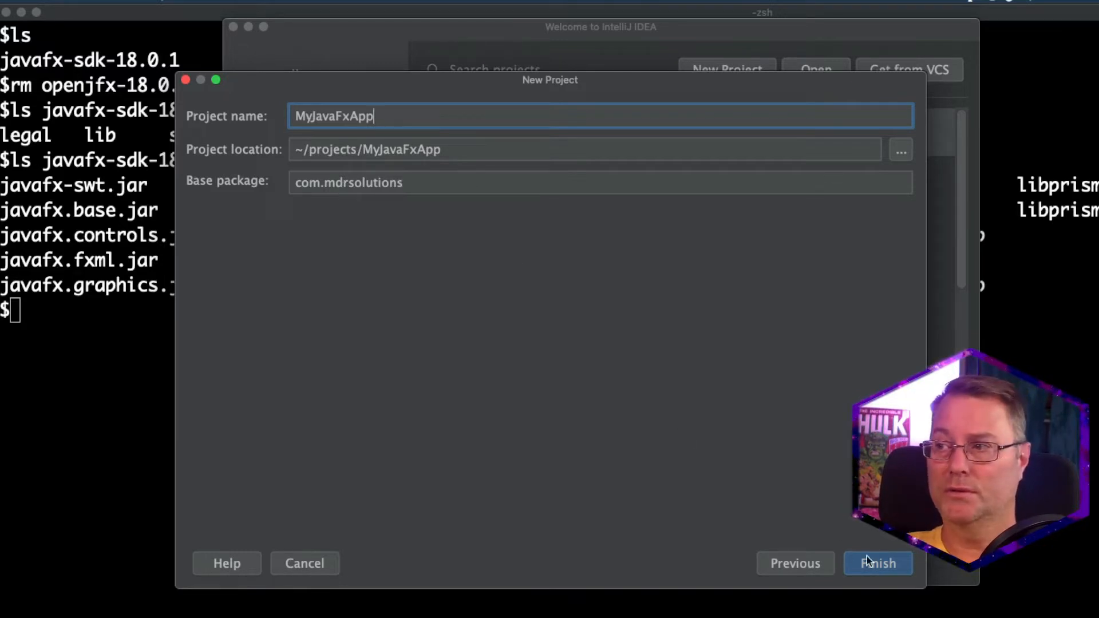
click(878, 563)
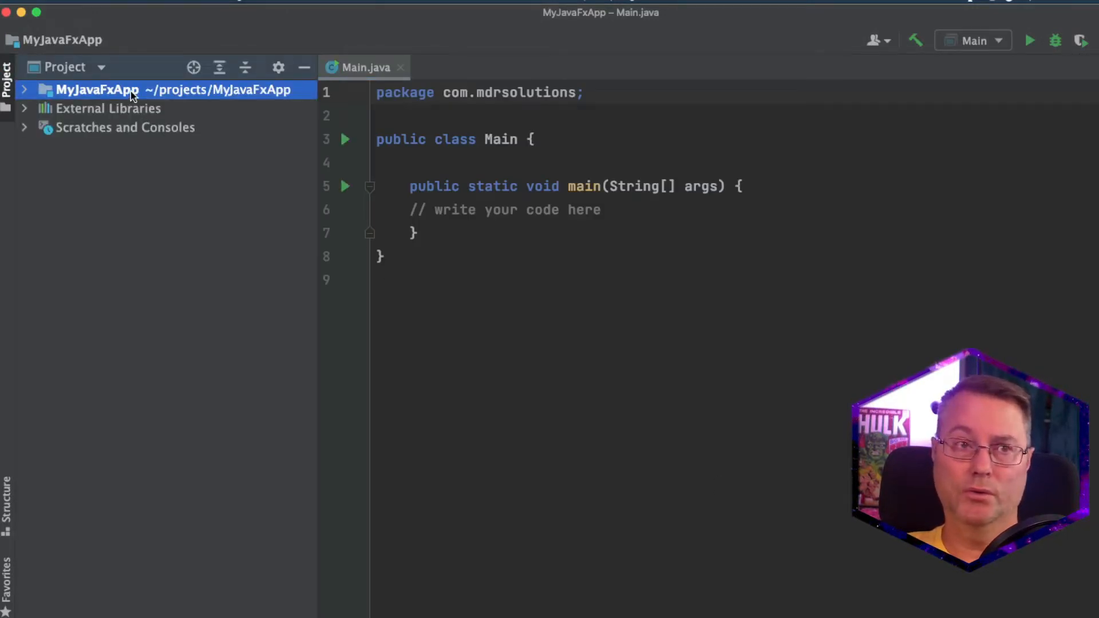
Step: In Open Module Settings, verify the corretto-17 project SDK and SDK-default language level
right_click(96, 90)
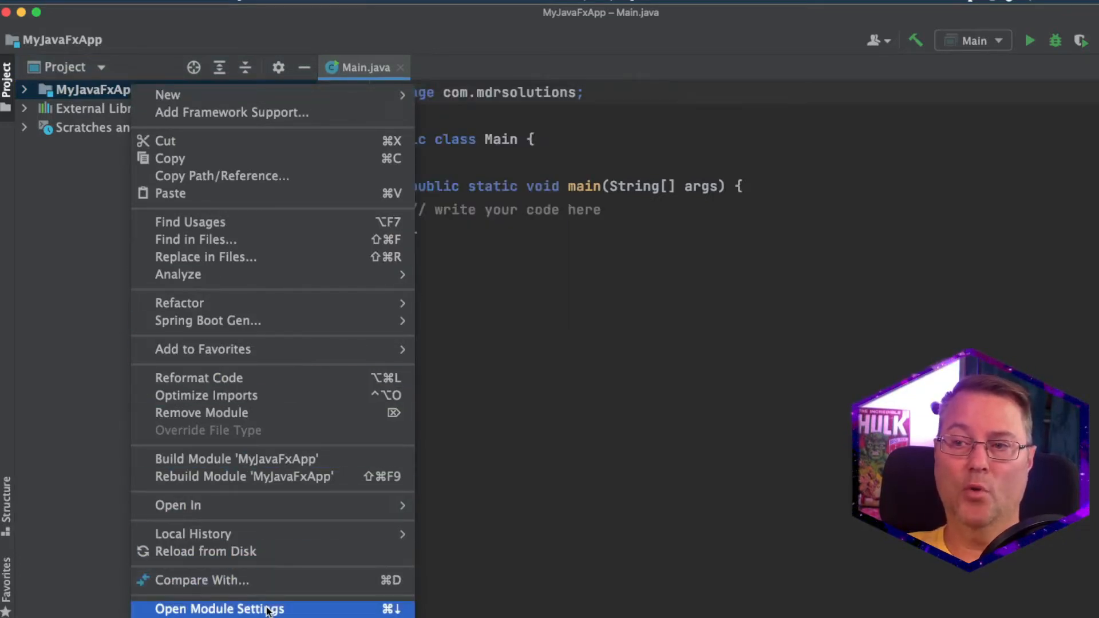
click(218, 608)
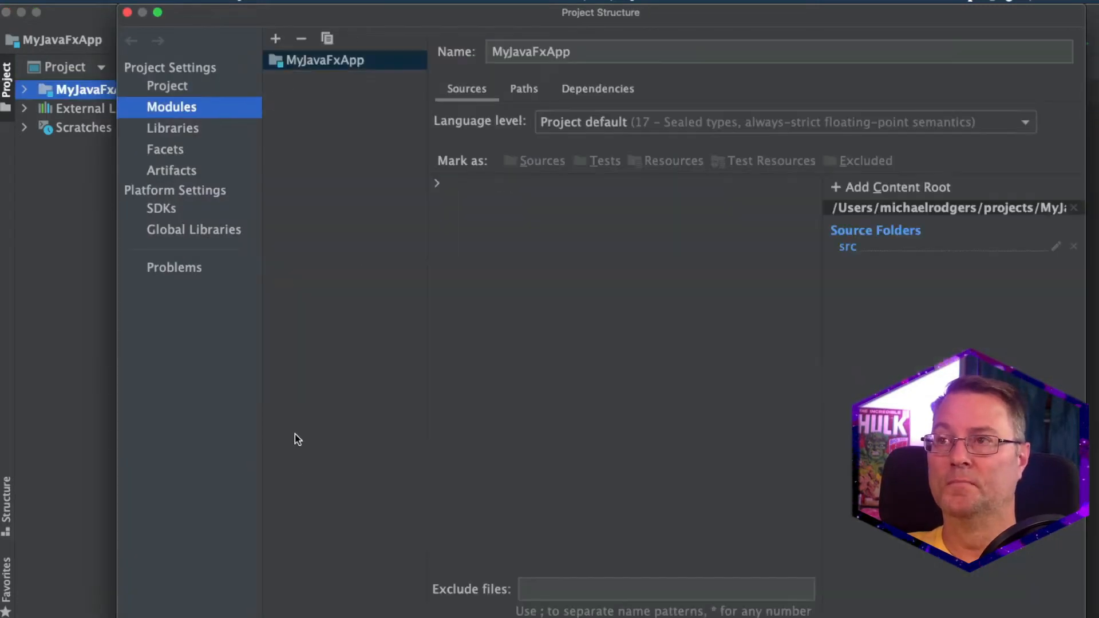
click(437, 183)
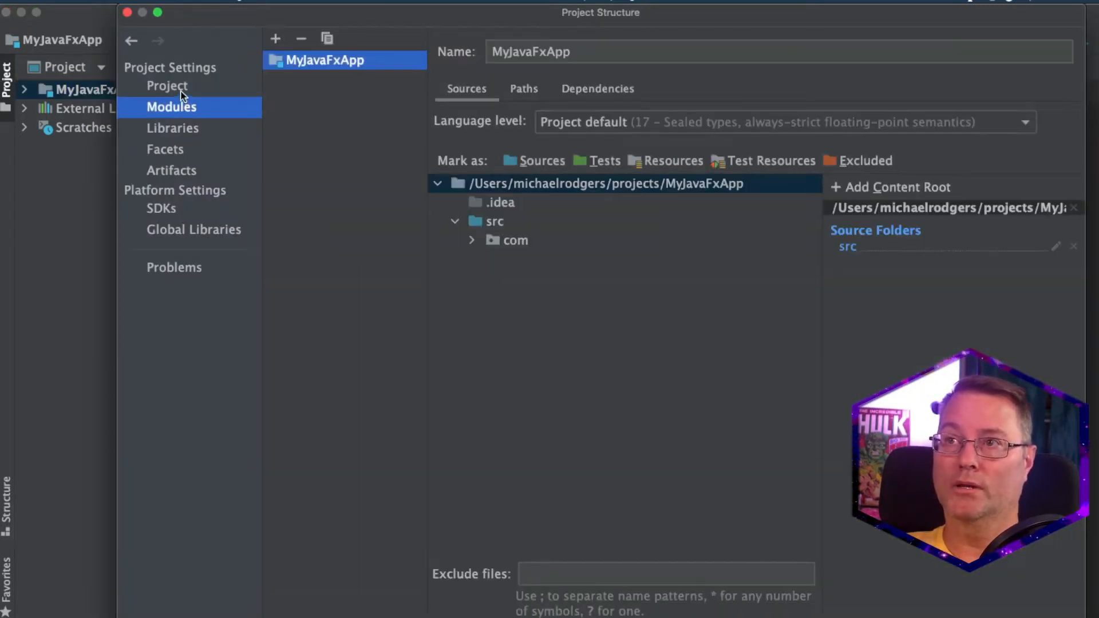
click(166, 86)
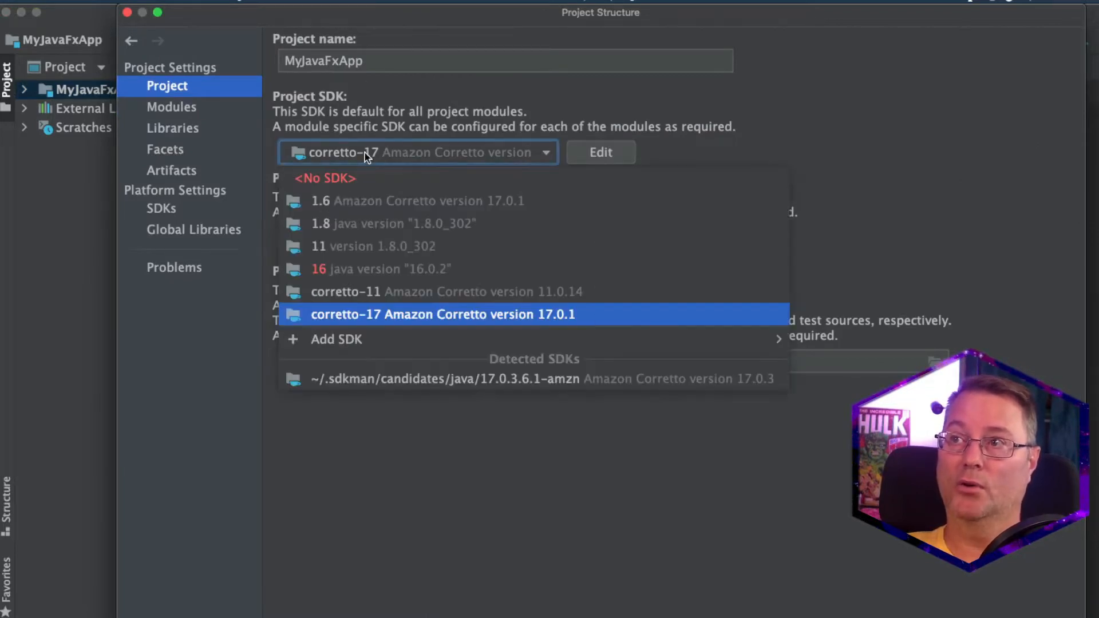
click(443, 314)
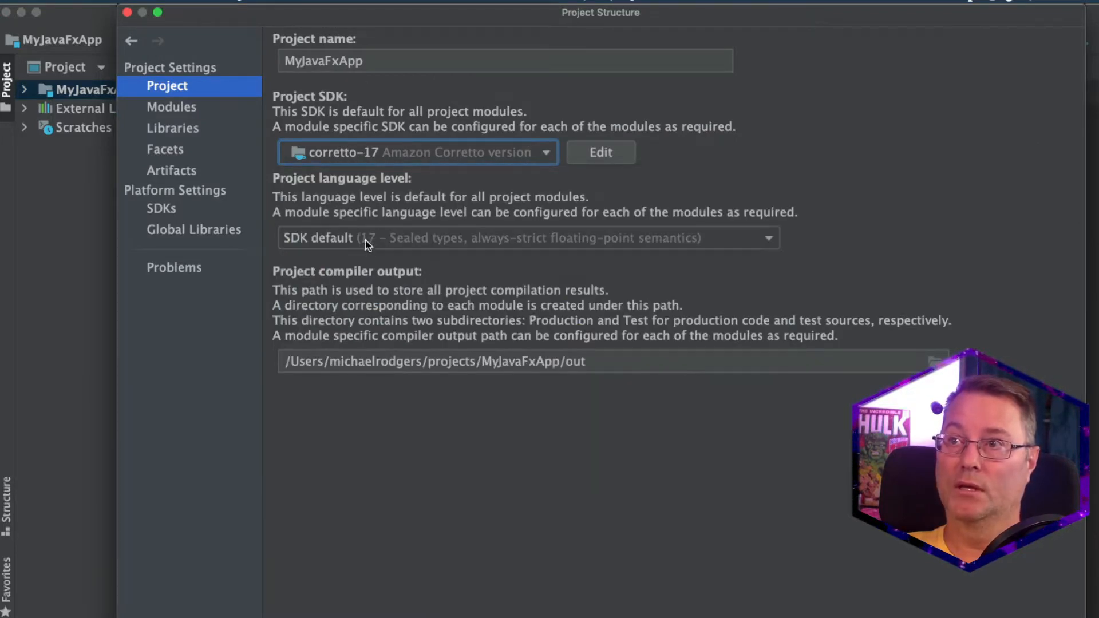
click(525, 237)
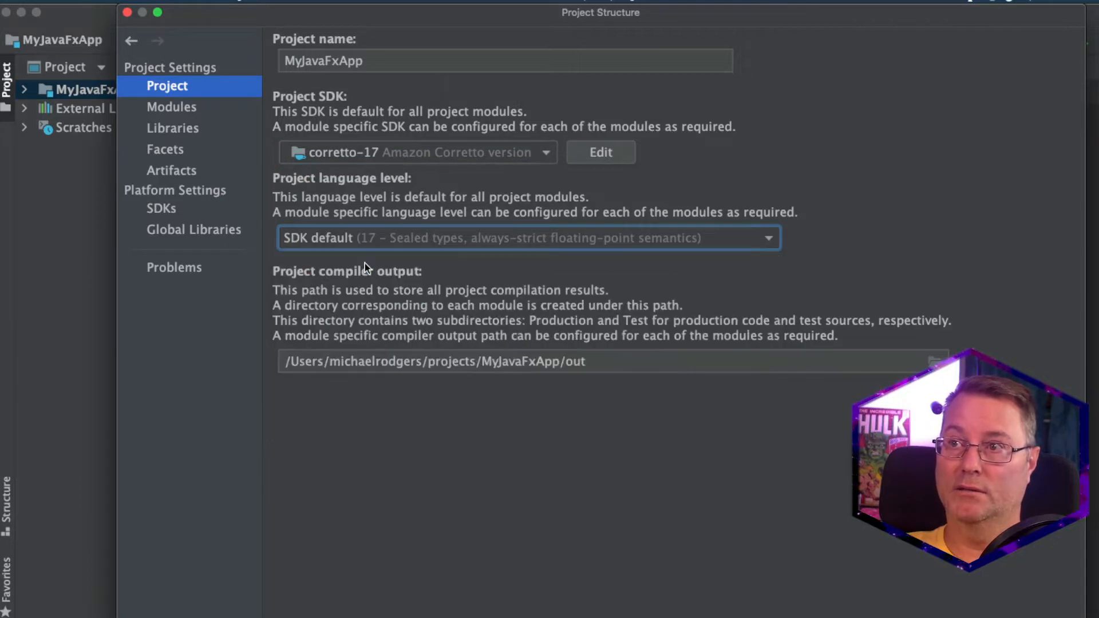
mouse_move(181, 224)
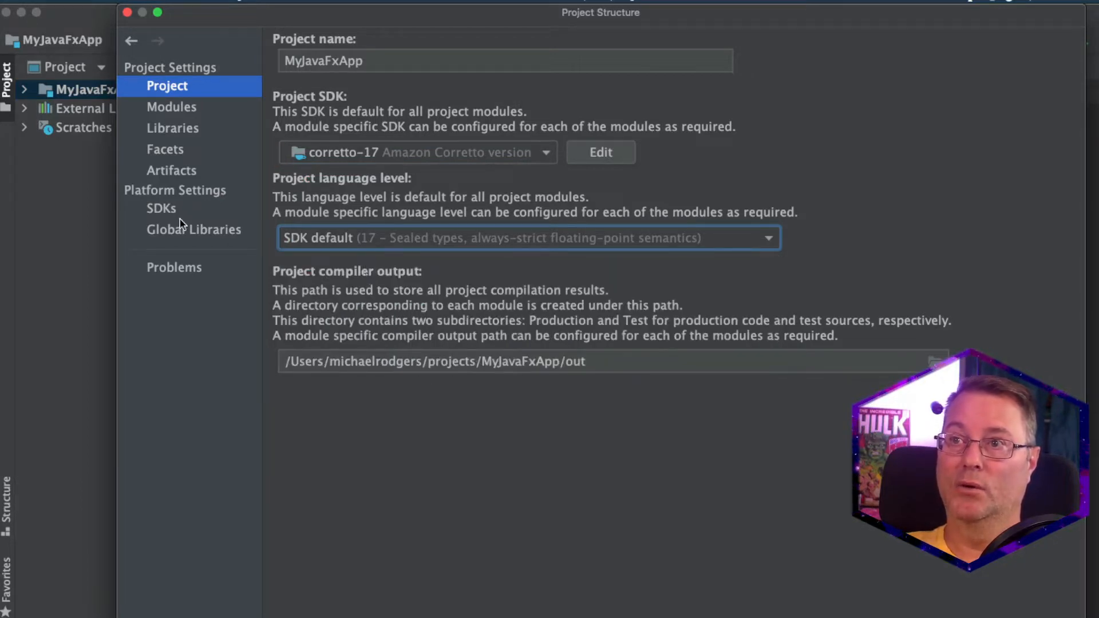
click(171, 107)
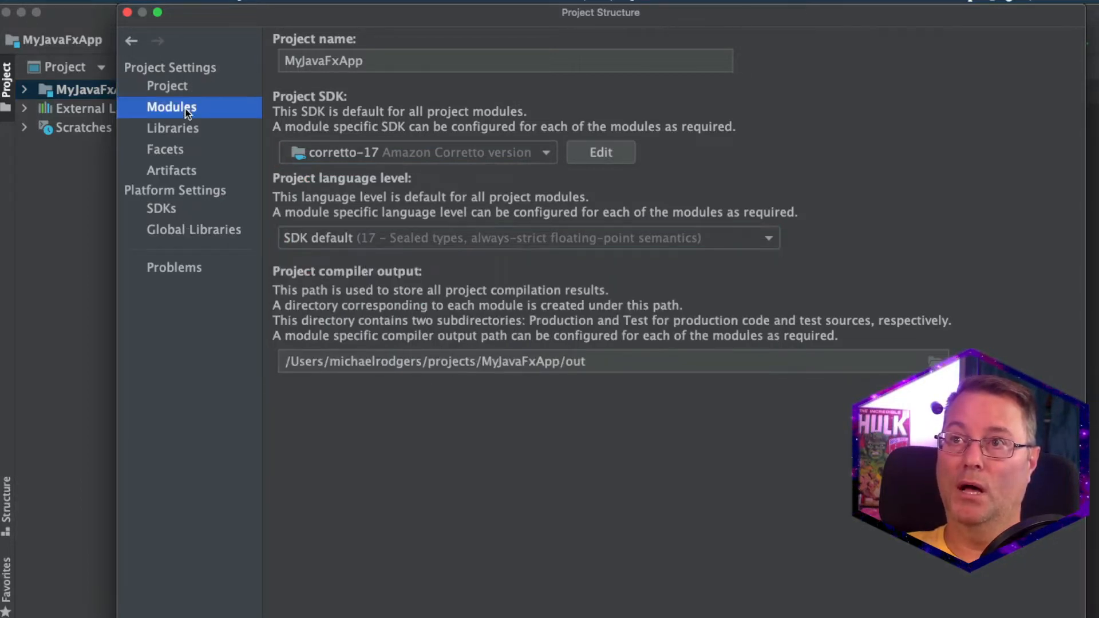
Step: Show the empty Global Libraries page and its New Global Library type choices
click(172, 107)
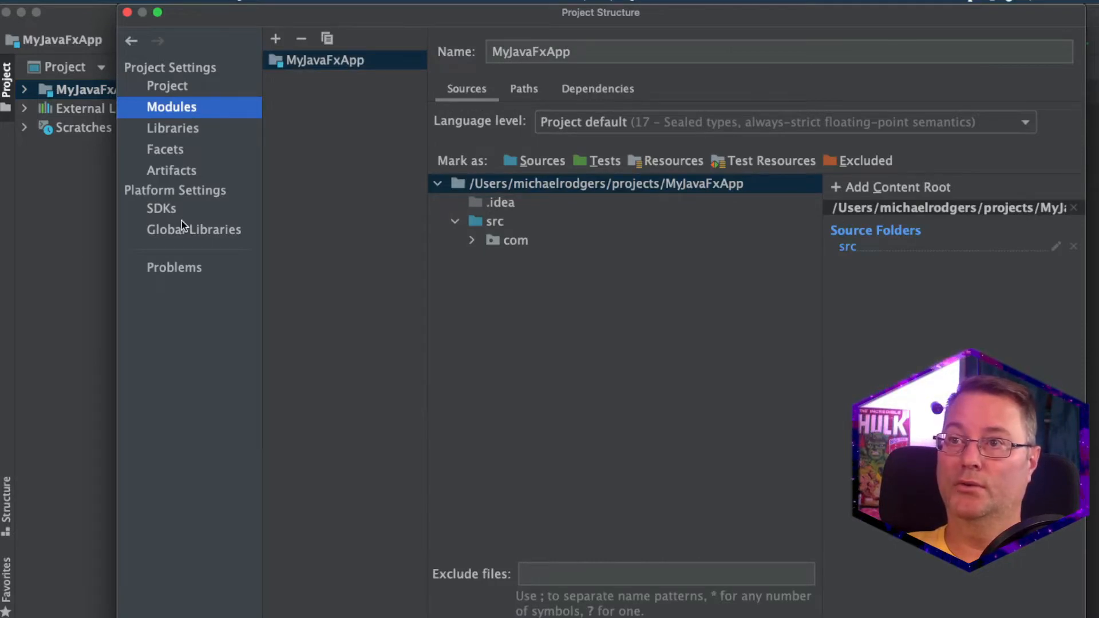
click(194, 229)
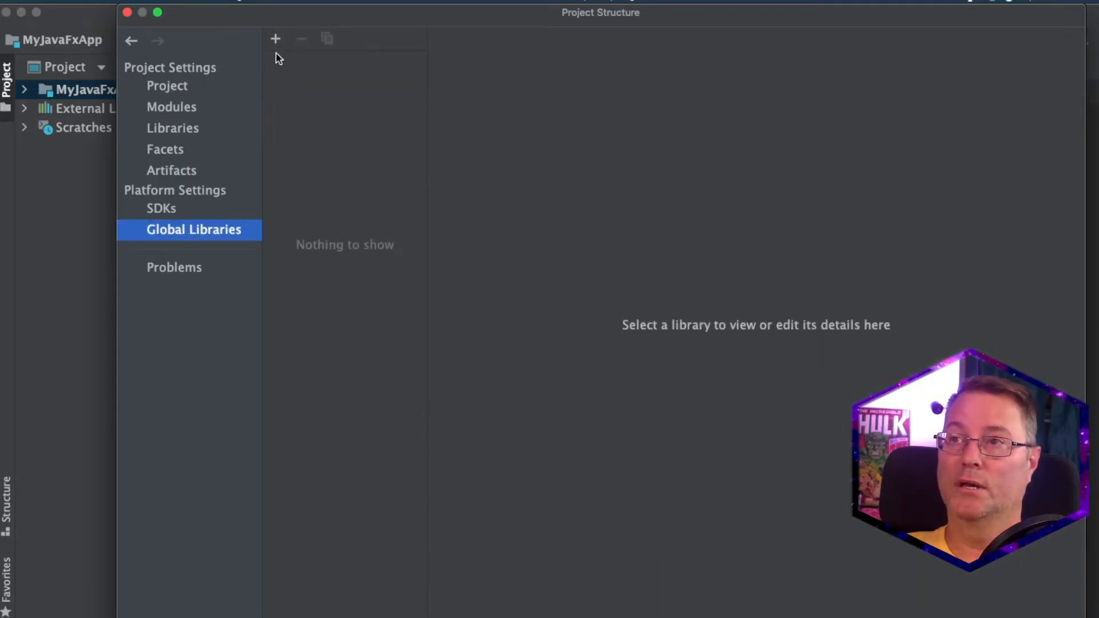
click(274, 39)
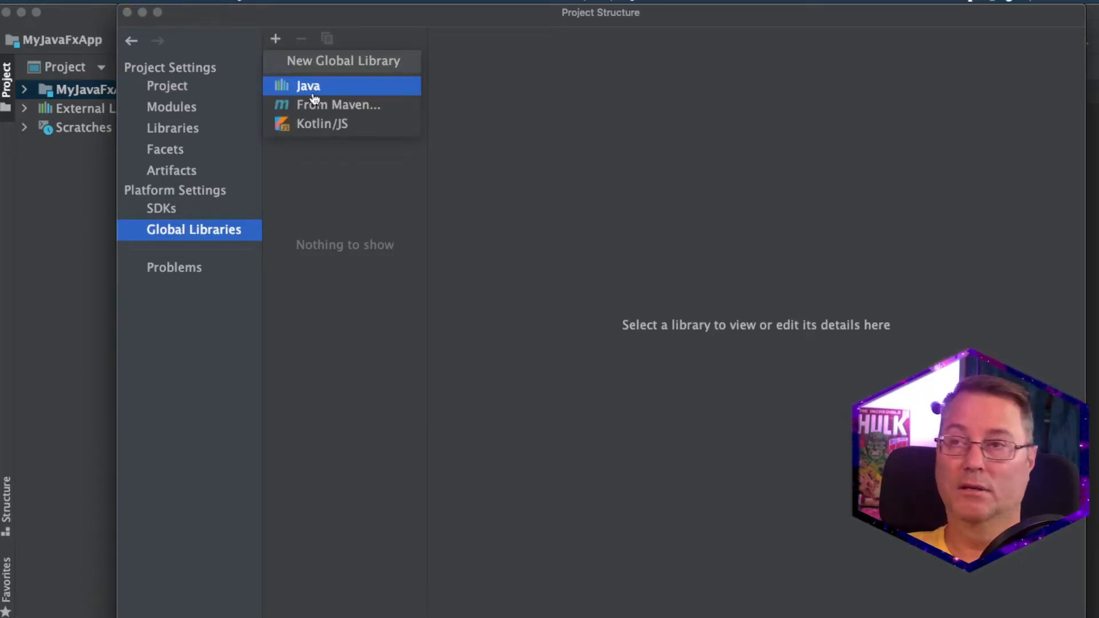
mouse_move(287, 74)
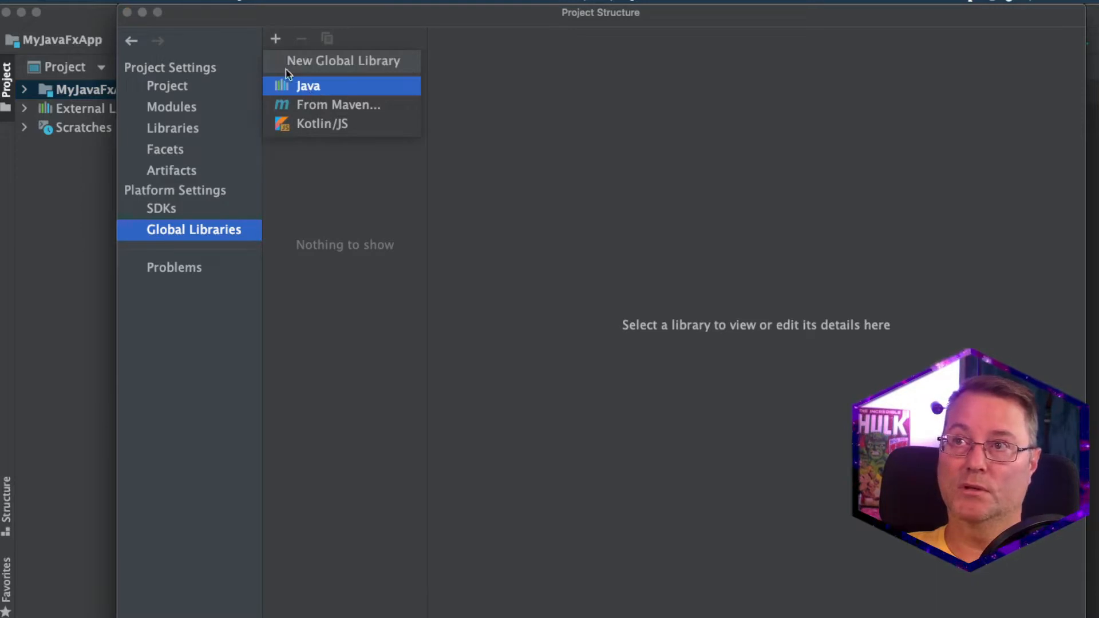
mouse_move(316, 91)
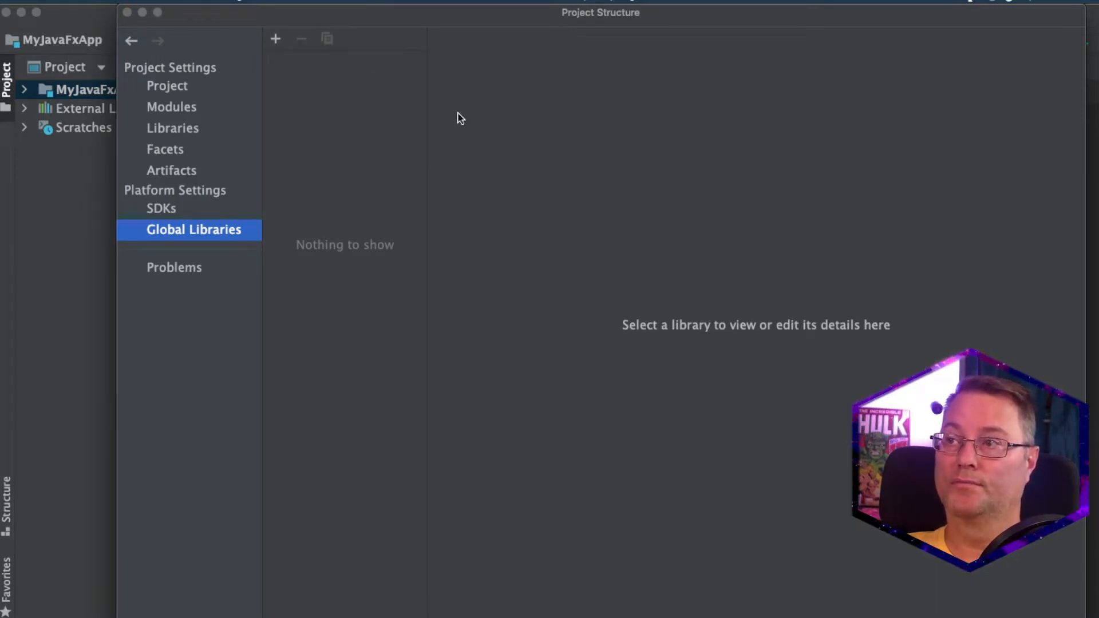
Step: Add a Java global library from all jars in java_libs/javafx-sdk-18.0.1/lib
click(275, 38)
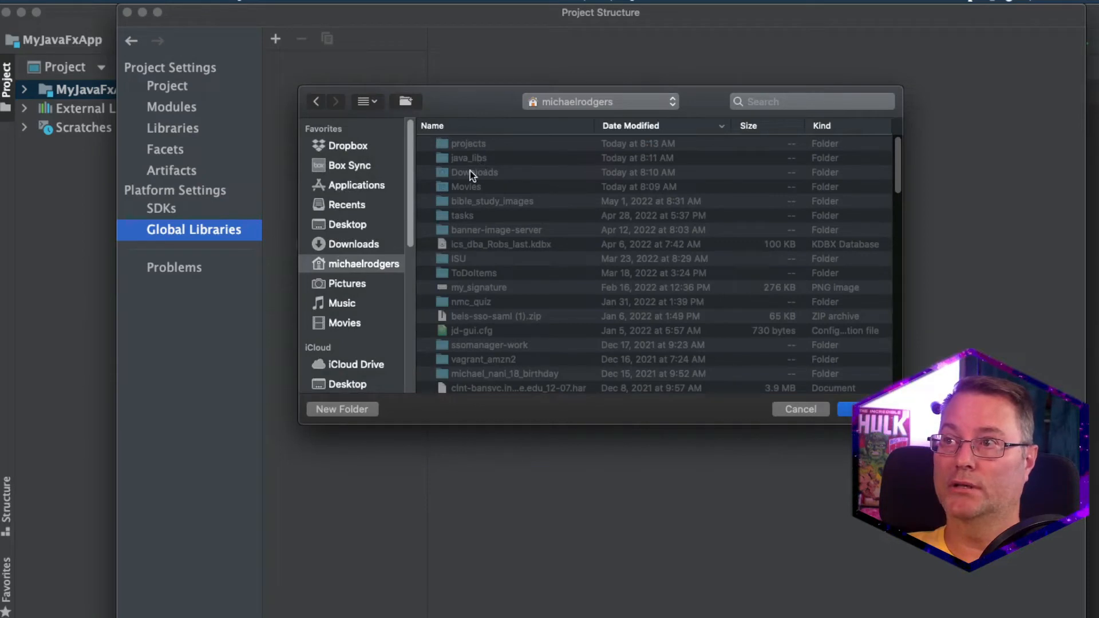
double_click(467, 158)
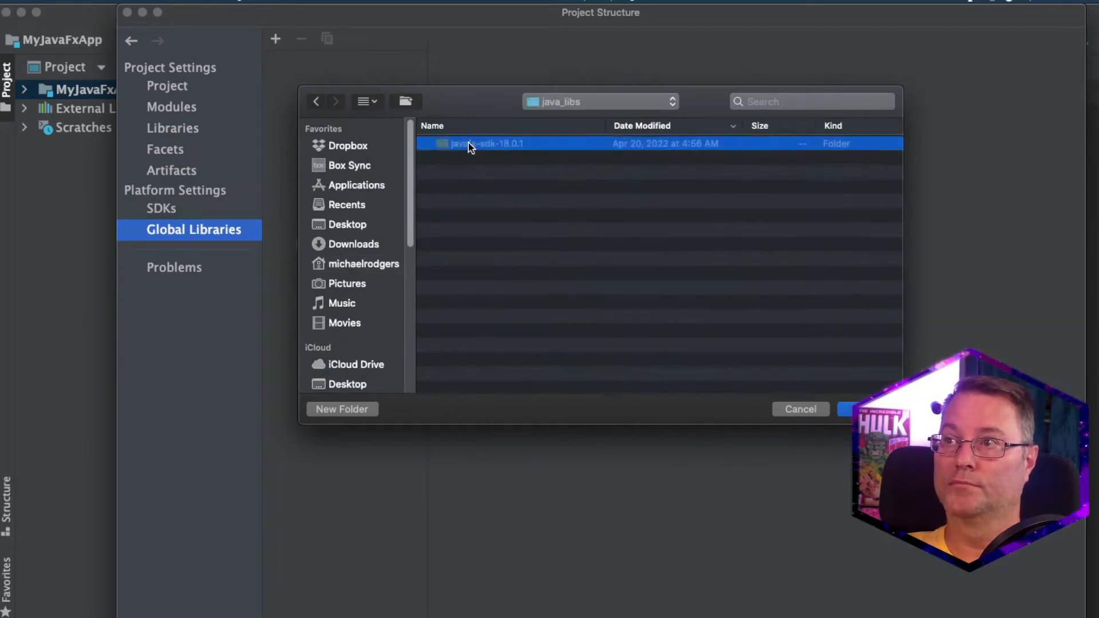
double_click(487, 143)
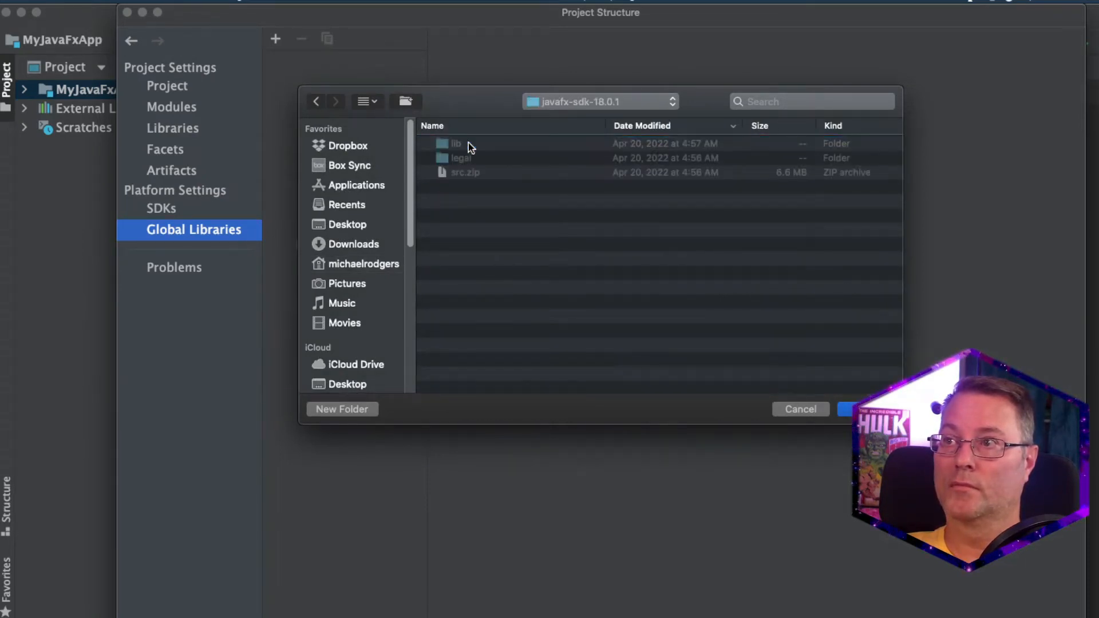
double_click(455, 144)
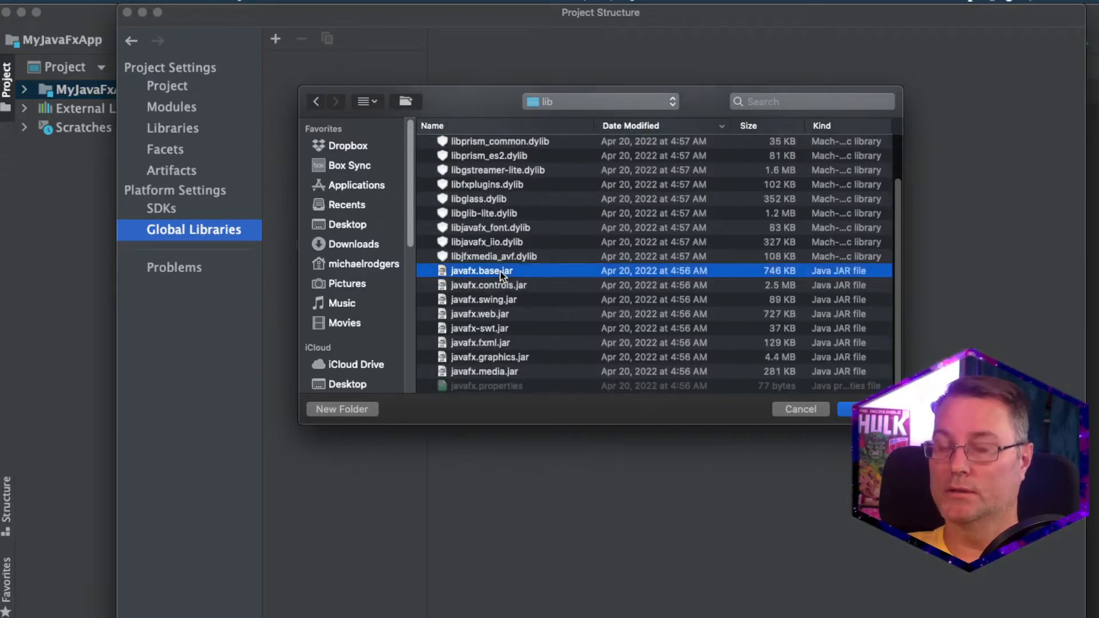
click(484, 371)
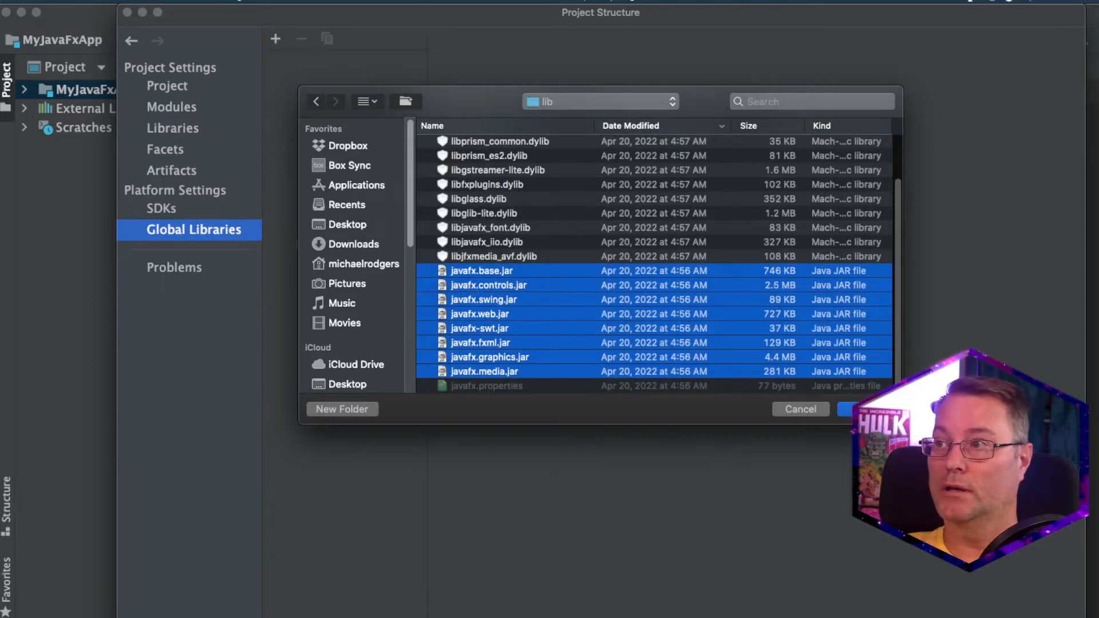
click(862, 408)
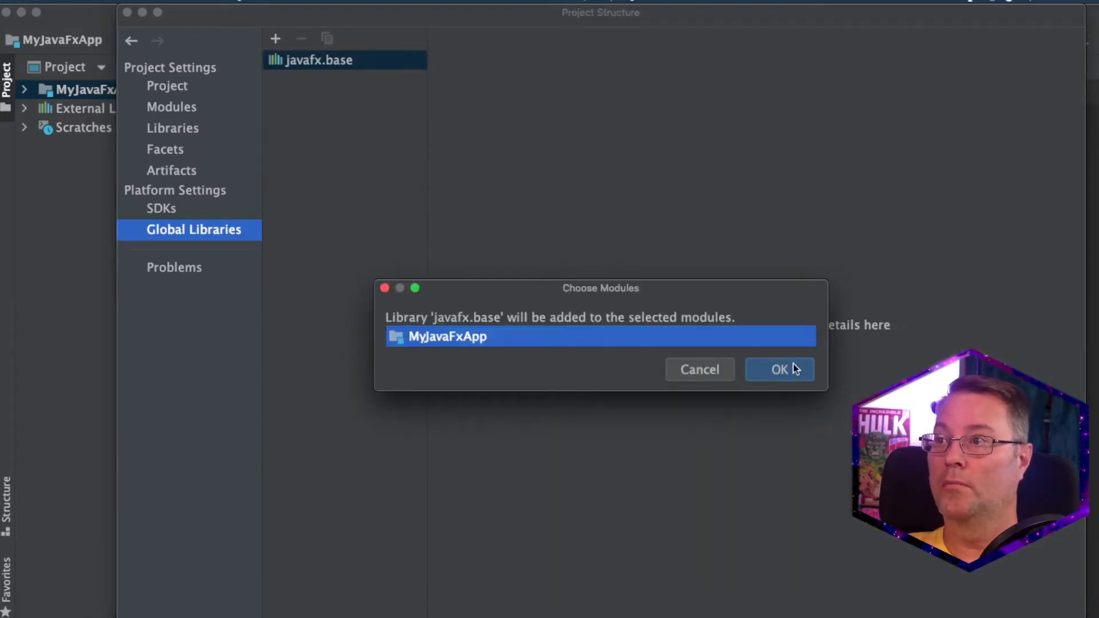
Step: Add the library to MyJavaFxApp, rename it javafx-18, and close Project Structure
click(779, 369)
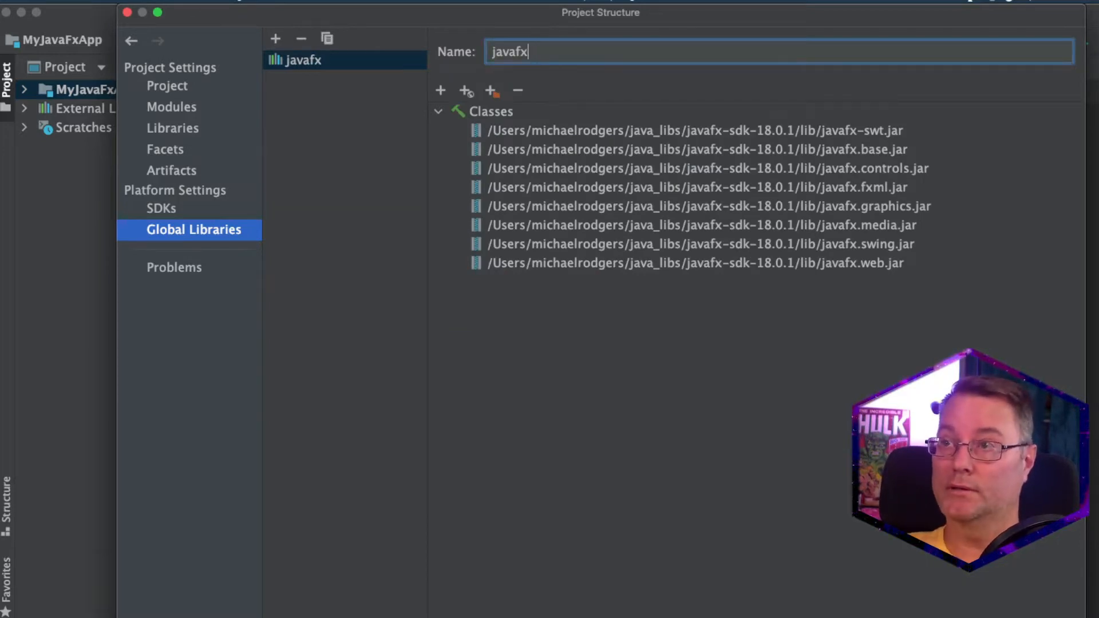
text(-)
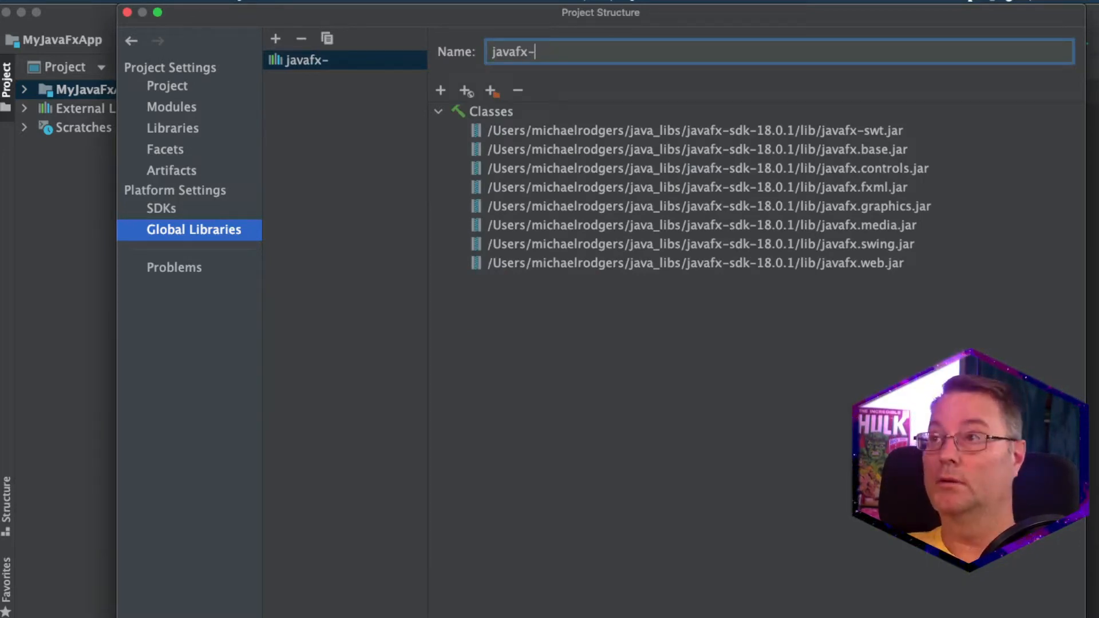
text(18)
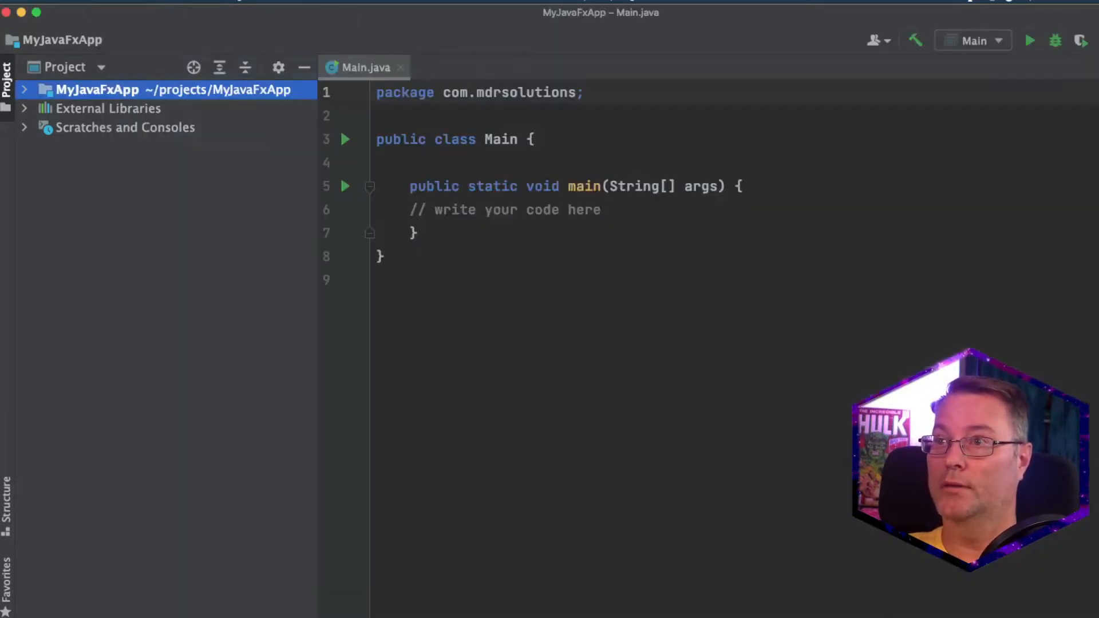
mouse_move(357, 217)
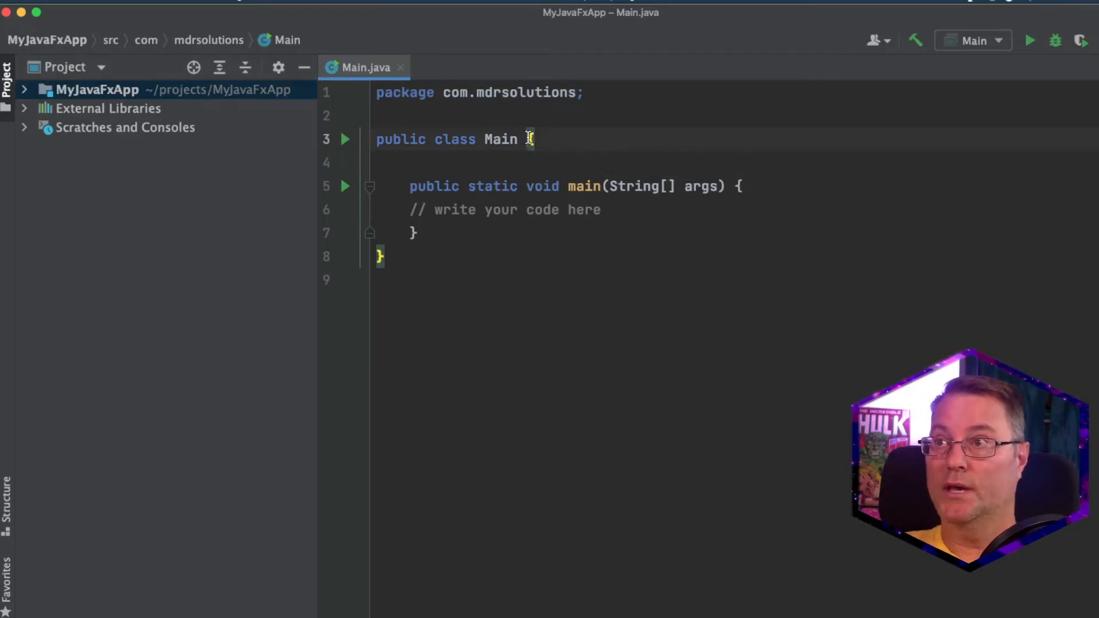
Step: Make Main extend the JavaFX Application class and call launch(args) in main()
text(extends Appli)
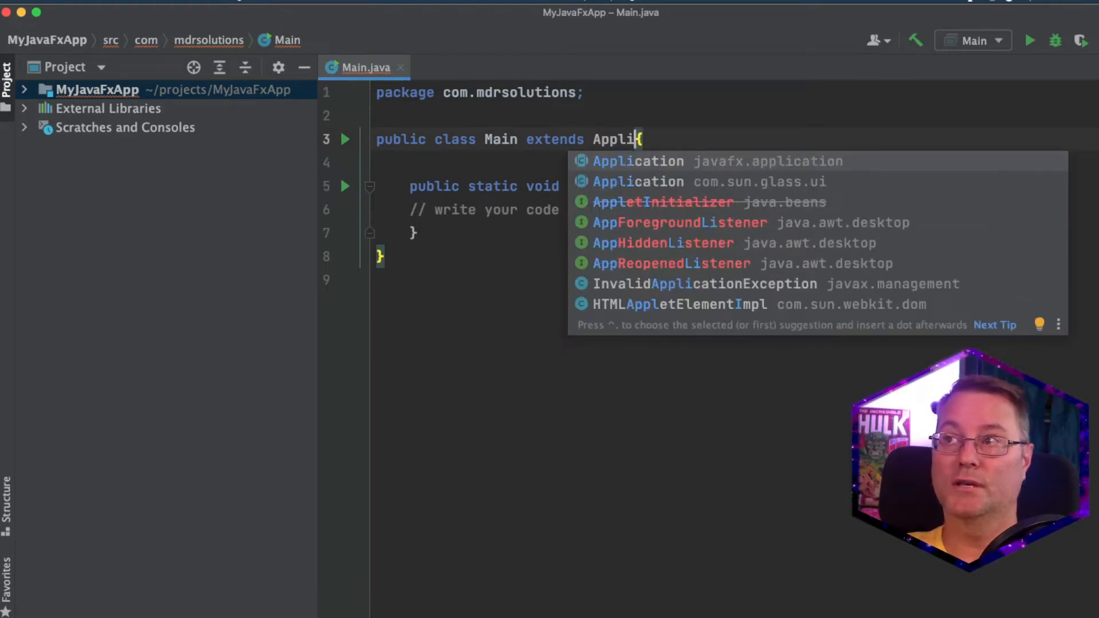
click(637, 161)
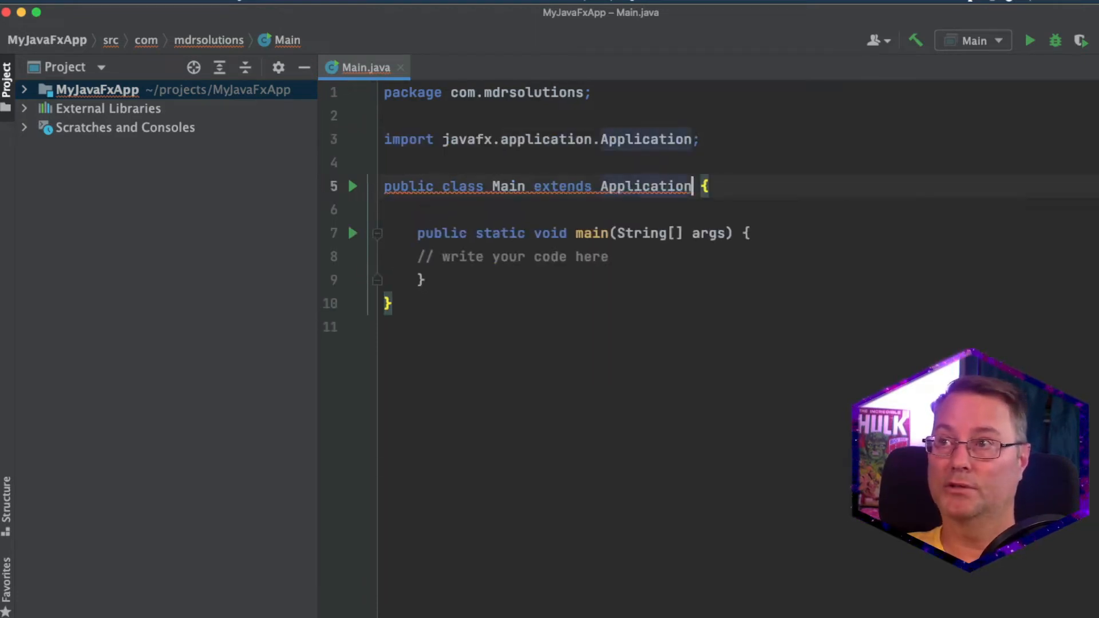
click(396, 166)
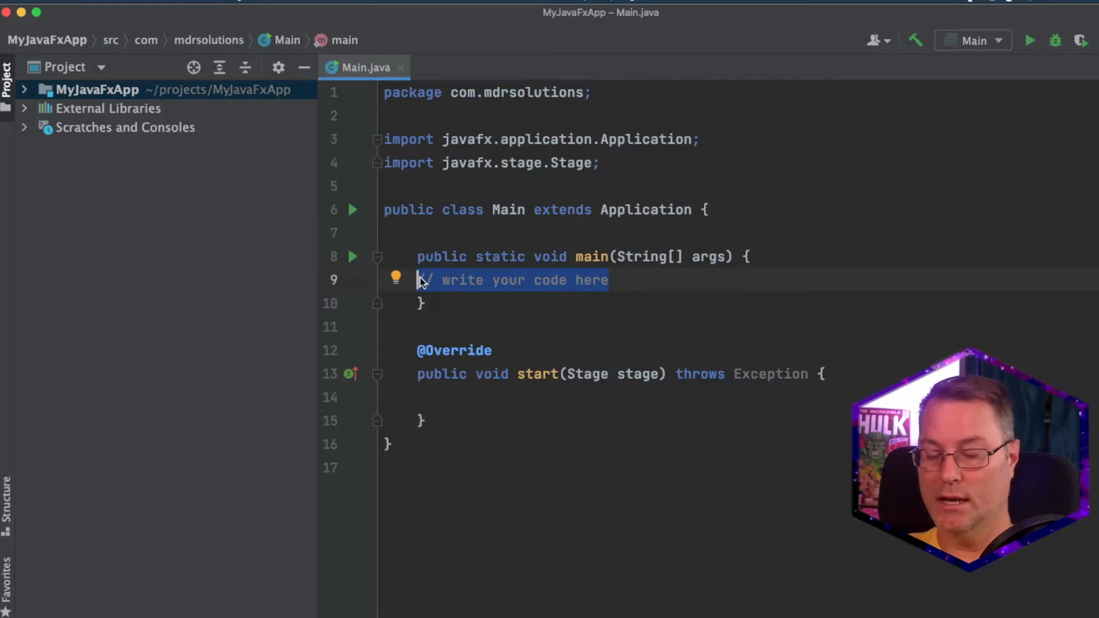
text(launch();)
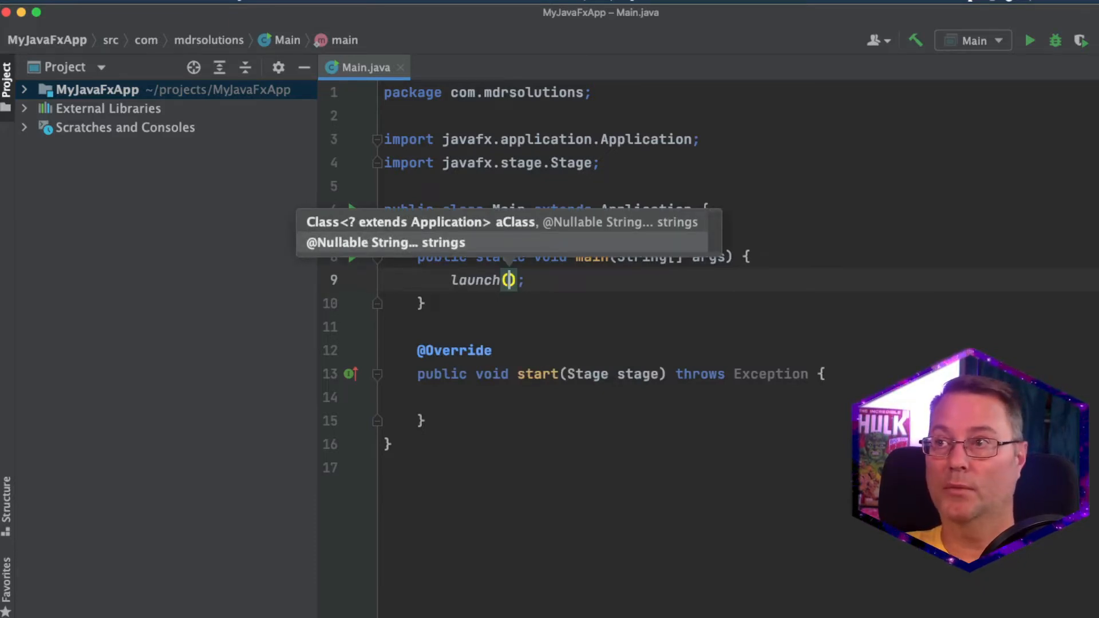
text(args)
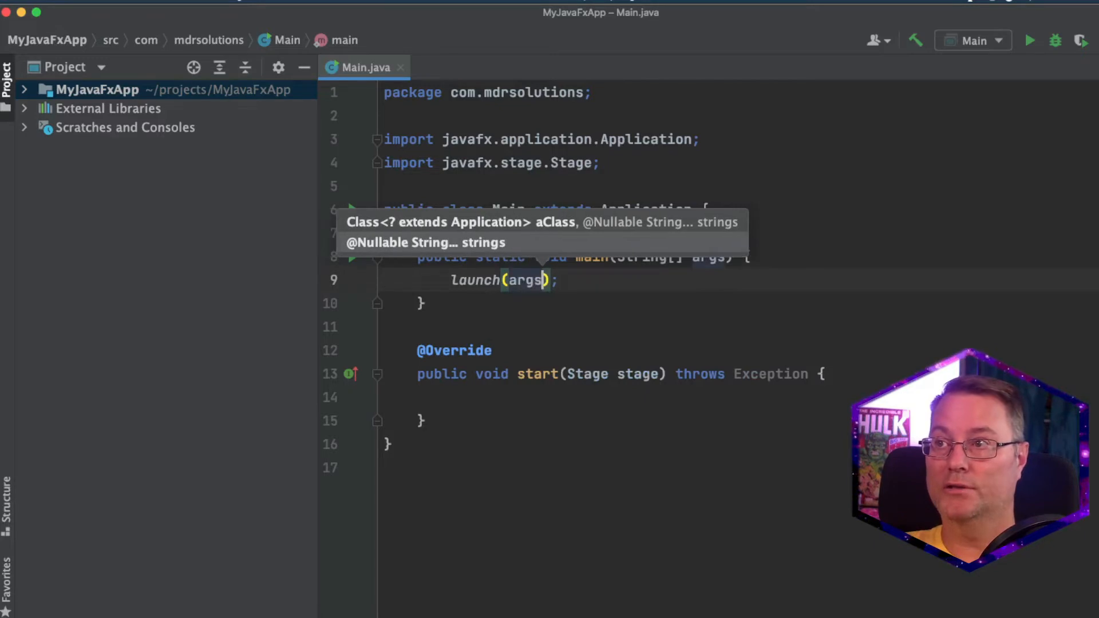
mouse_move(543, 401)
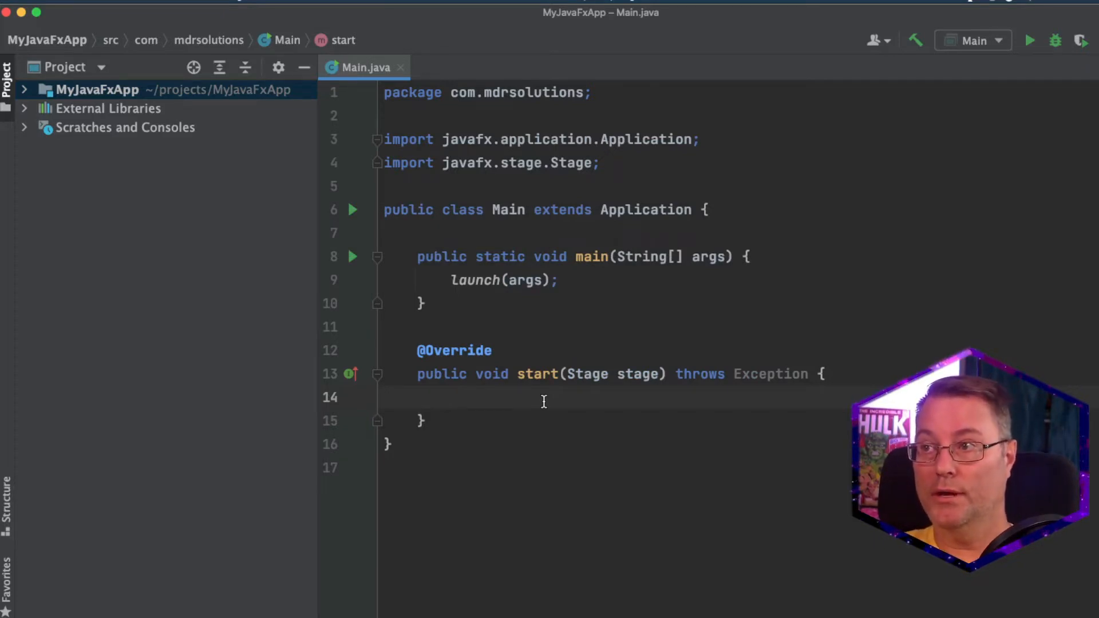
Step: In start(), begin Parent root = FXMLLoader.load(getClass().getResource(, importing Parent and FXMLLoader
text(Par)
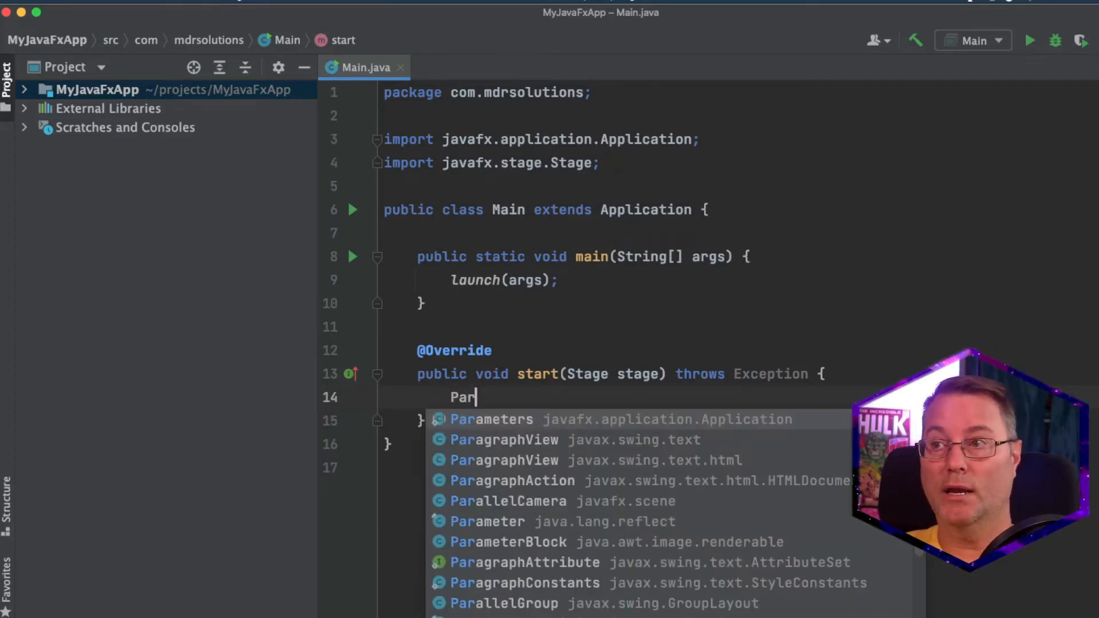
text(ent)
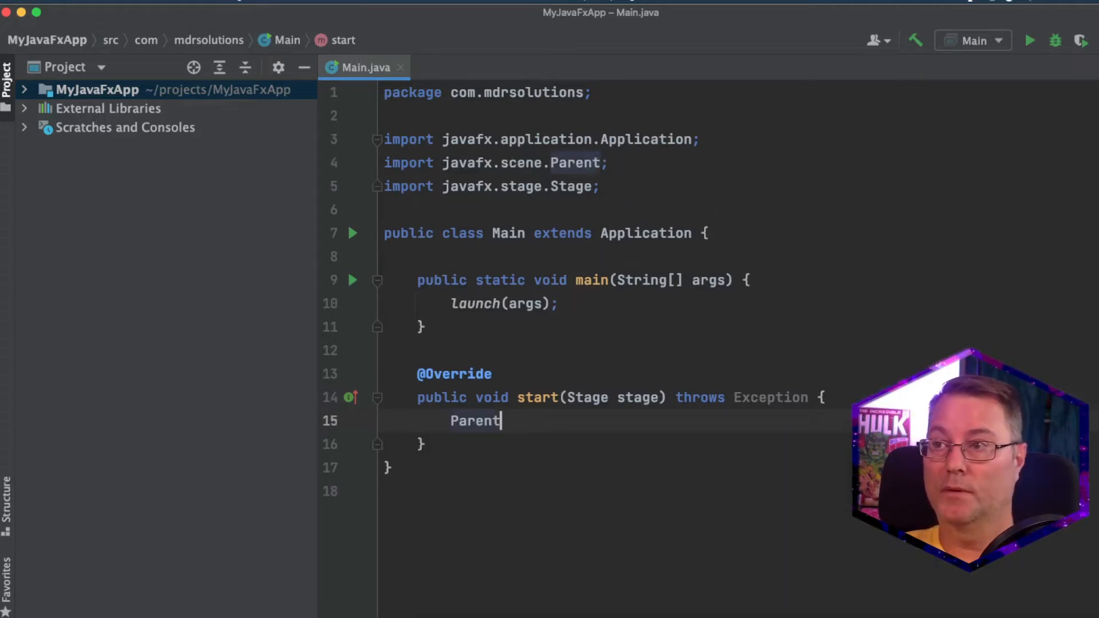
text(root)
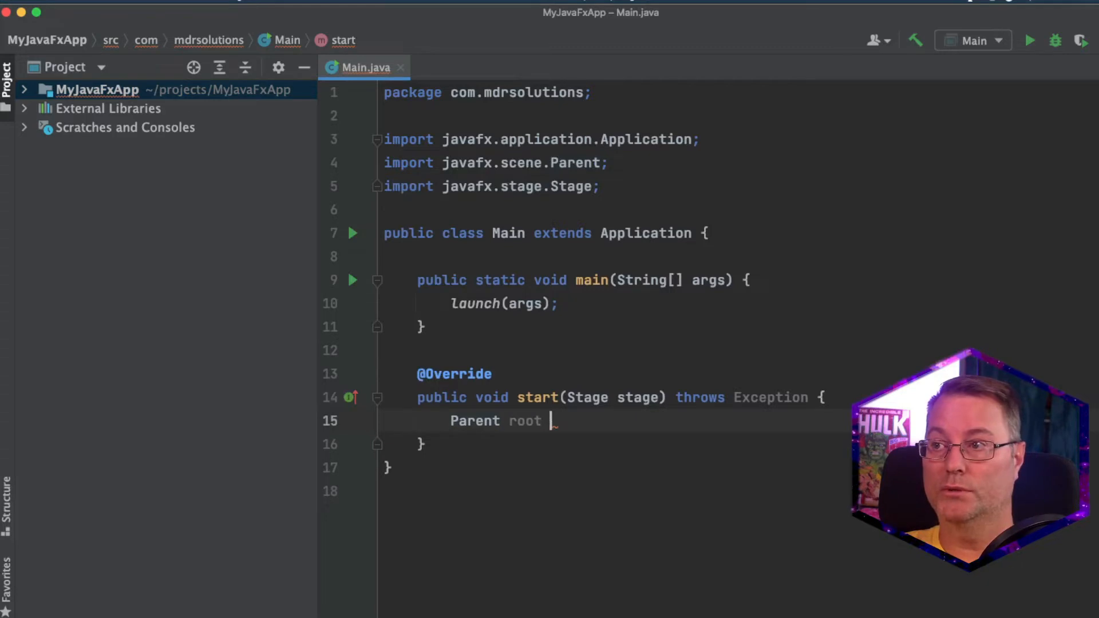
text(= F)
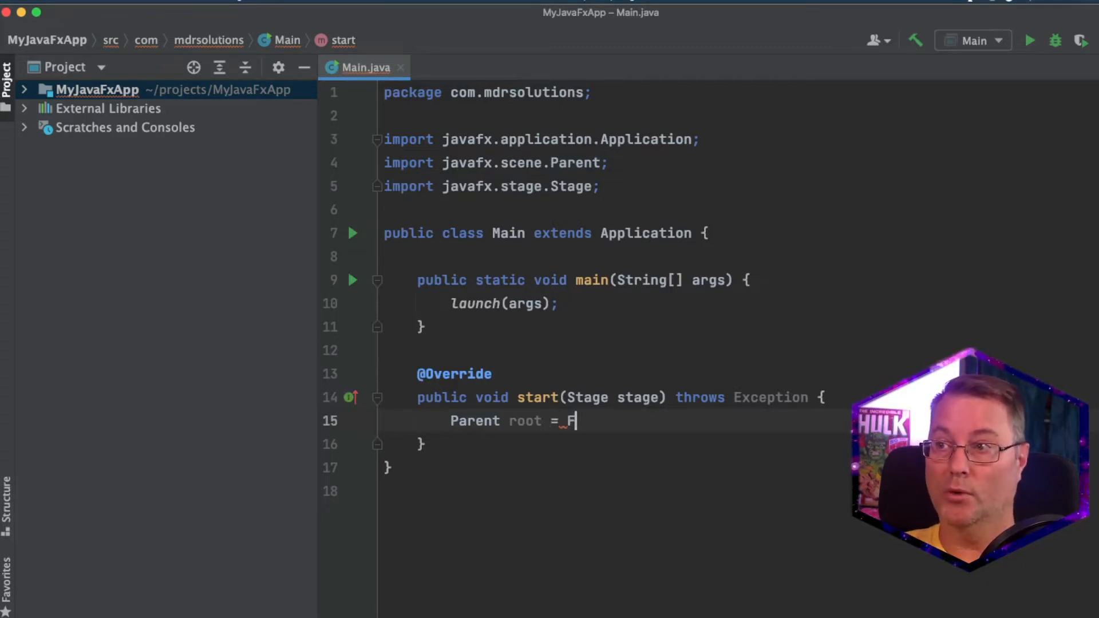
text(XMLLoader)
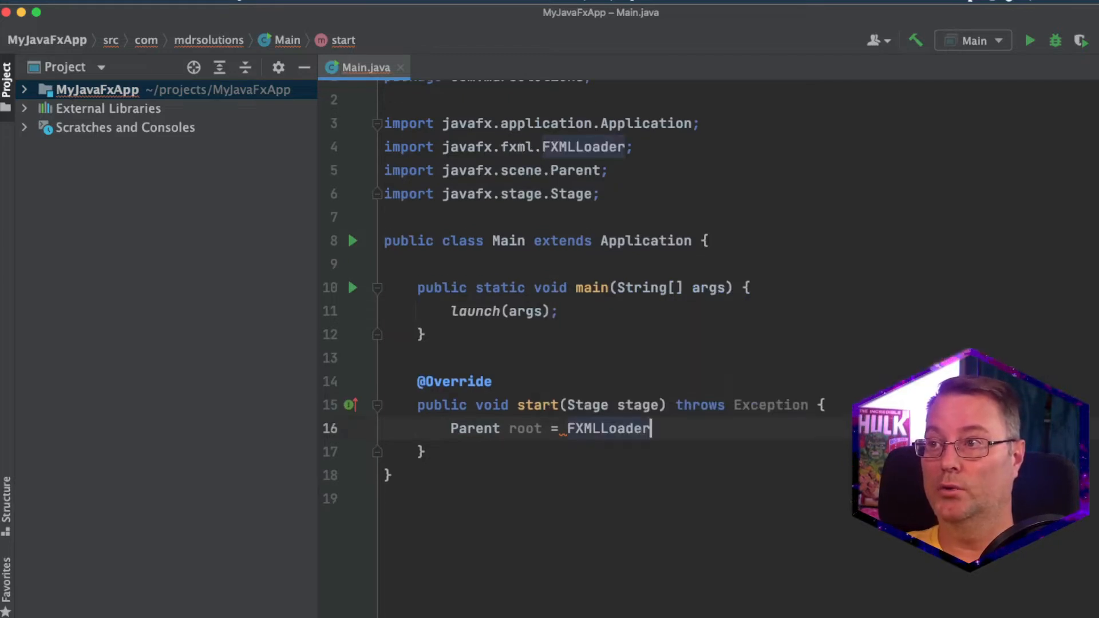
text(.load())
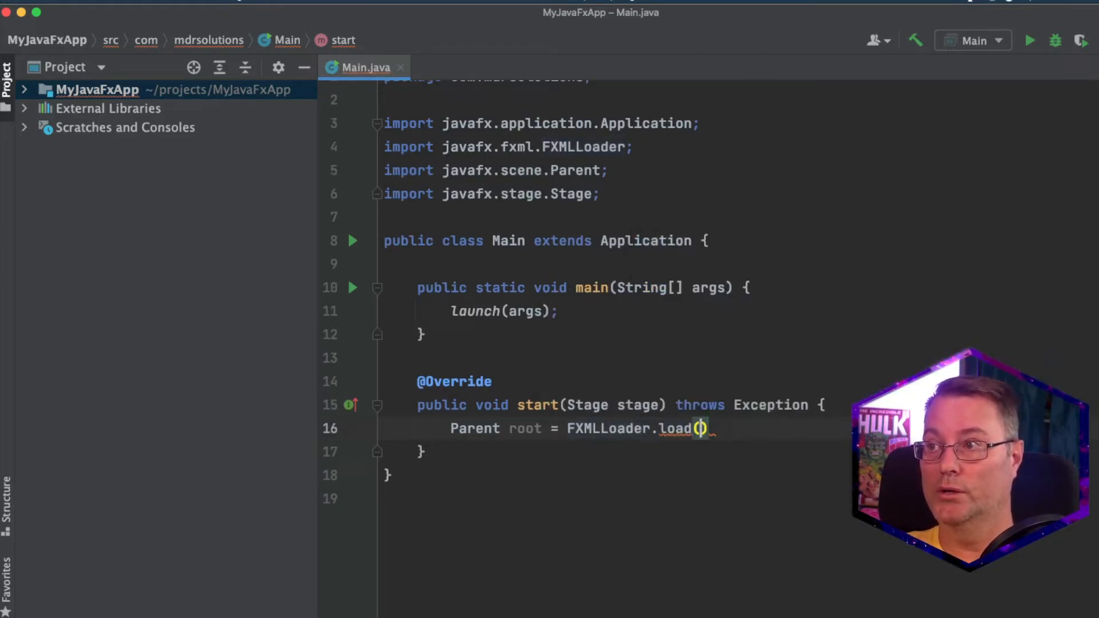
text(getClass())
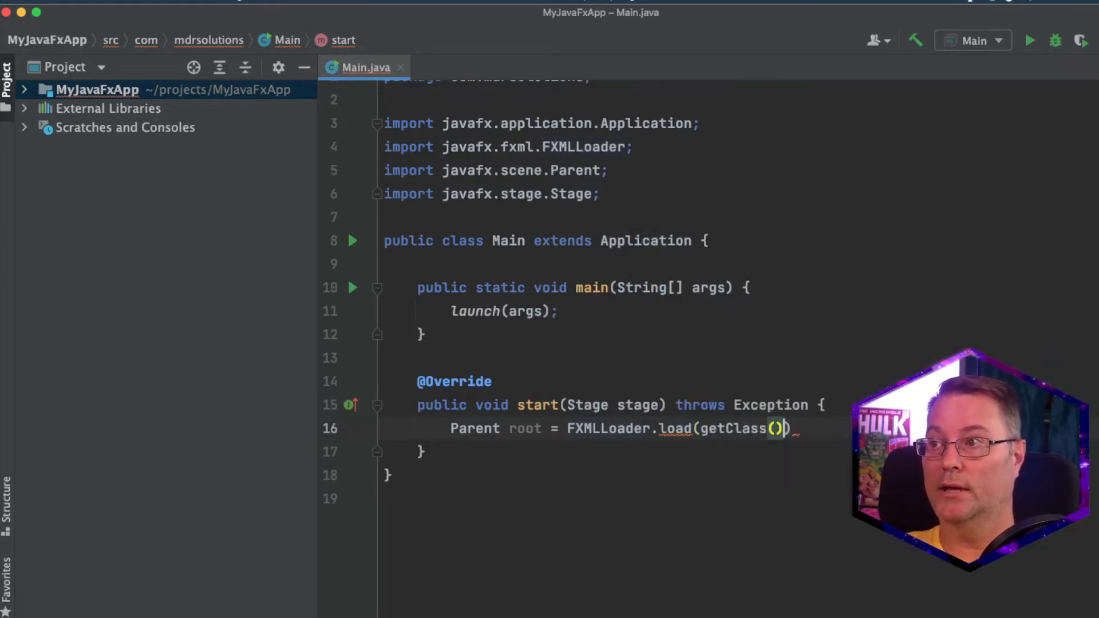
text(.getReso)
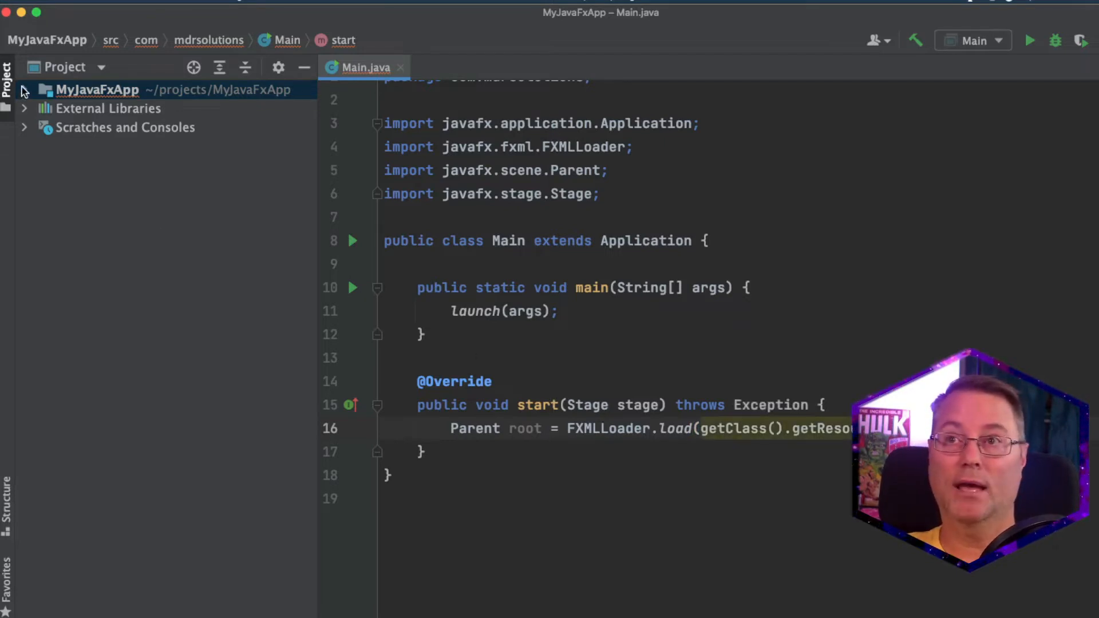
Step: Add a new FXML file named my-java-fx-app to the com.mdrsolutions package
click(25, 90)
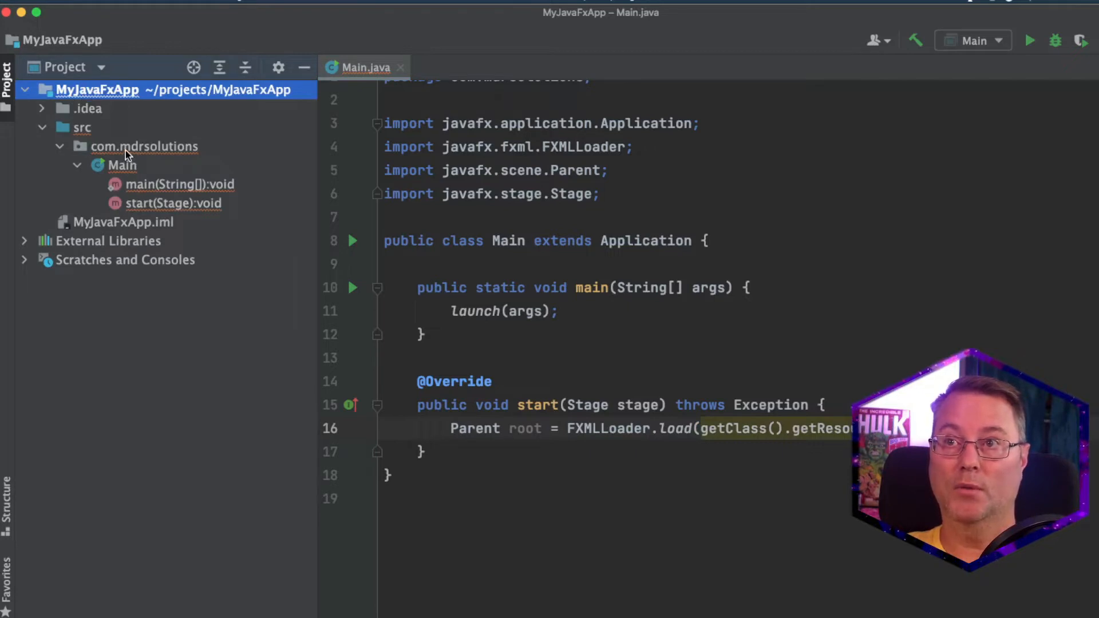
click(144, 146)
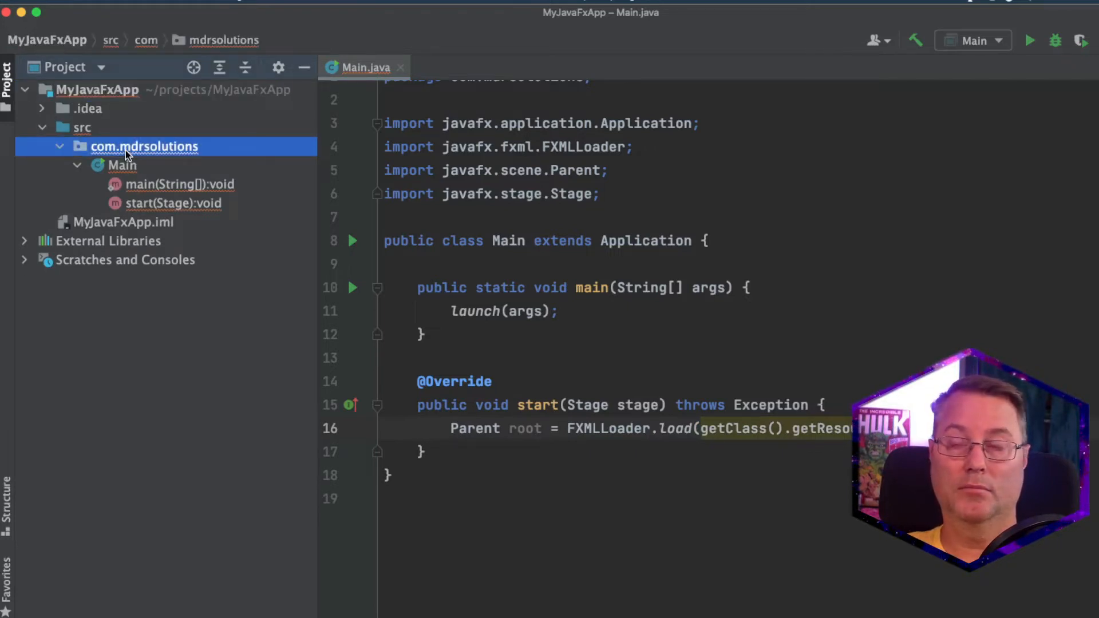
right_click(144, 146)
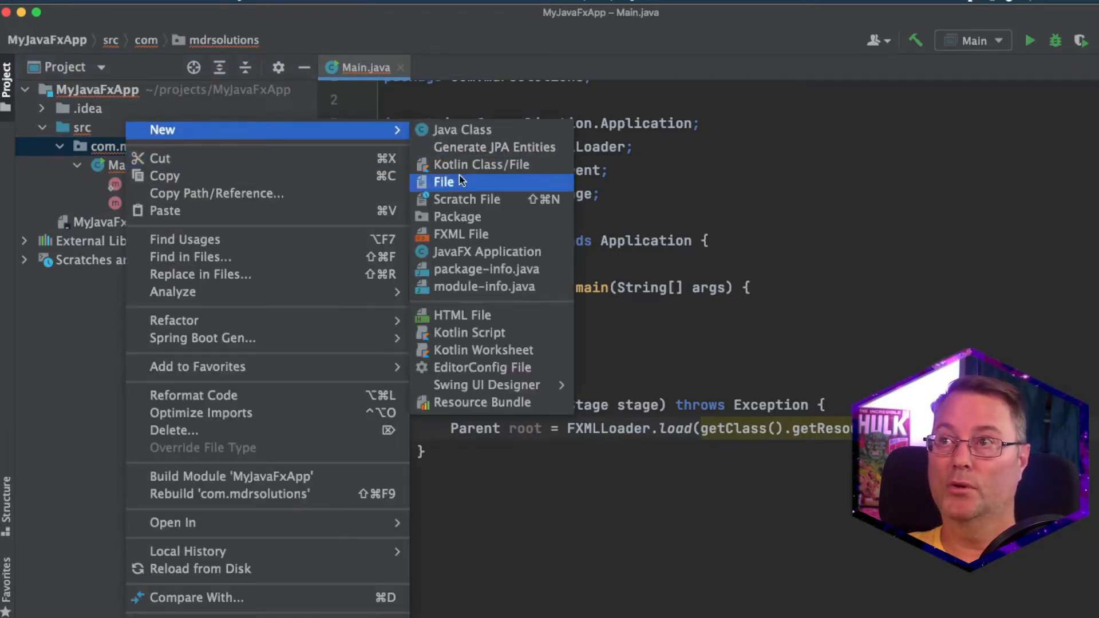
mouse_move(462, 234)
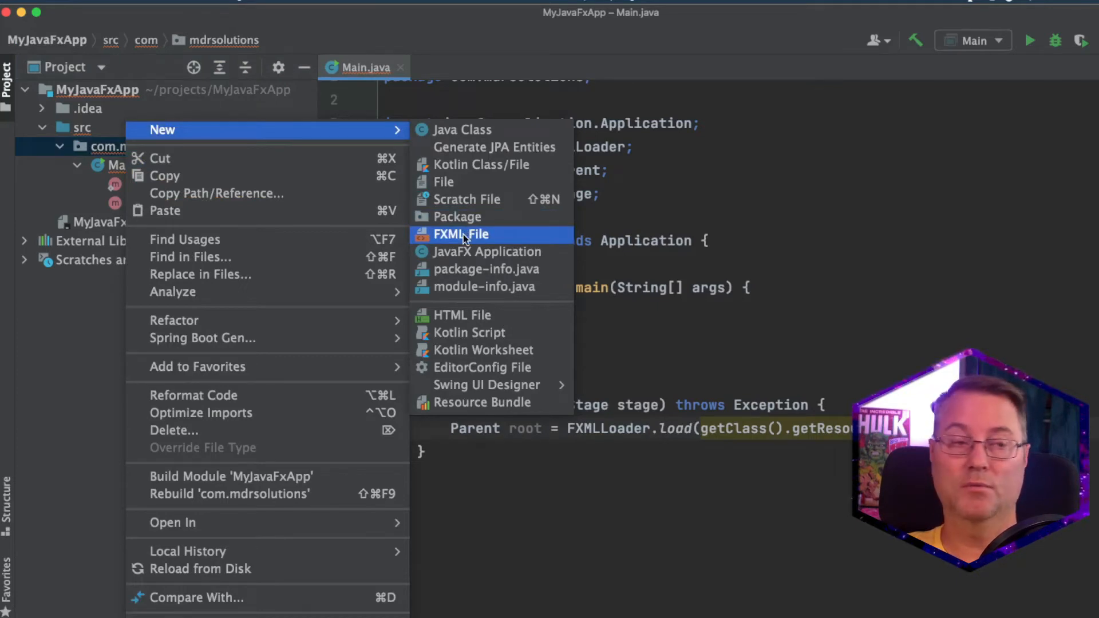
click(462, 235)
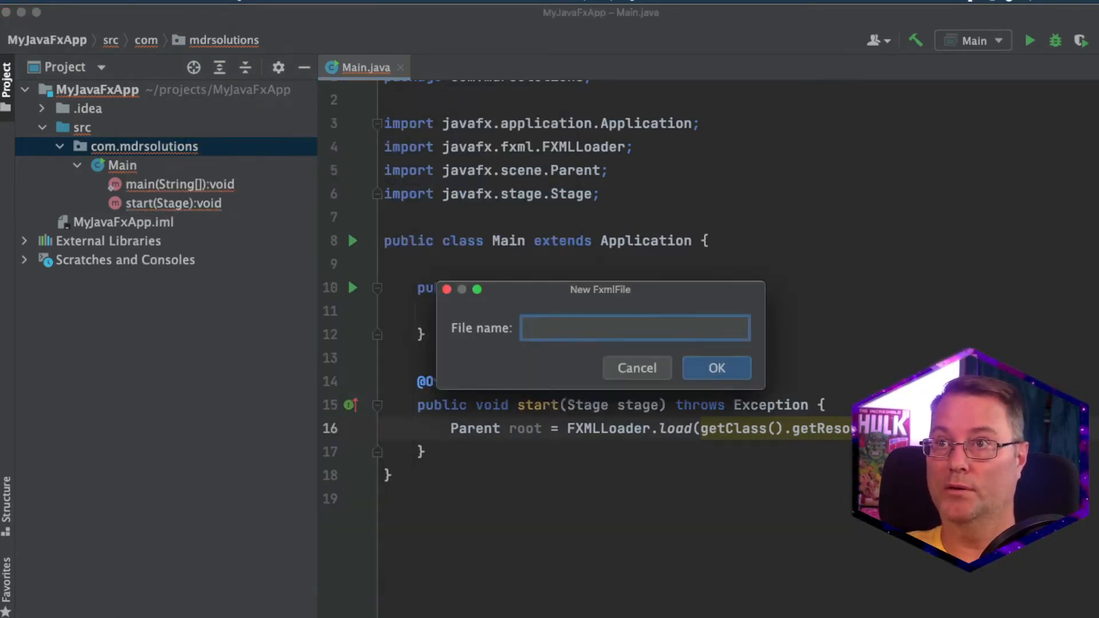
text(my-)
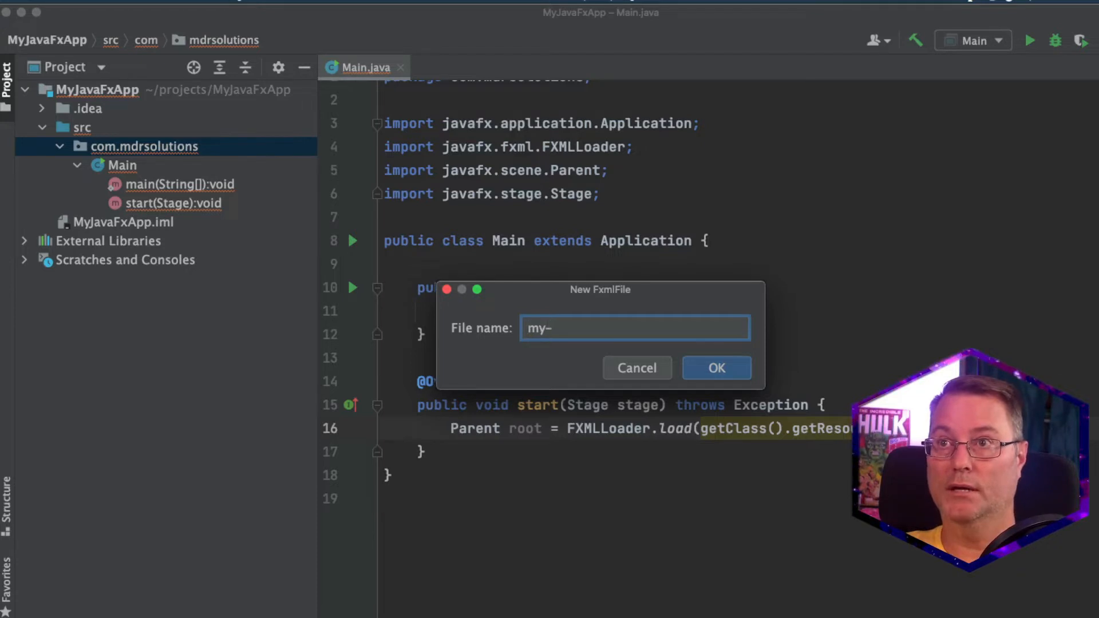
text(java)
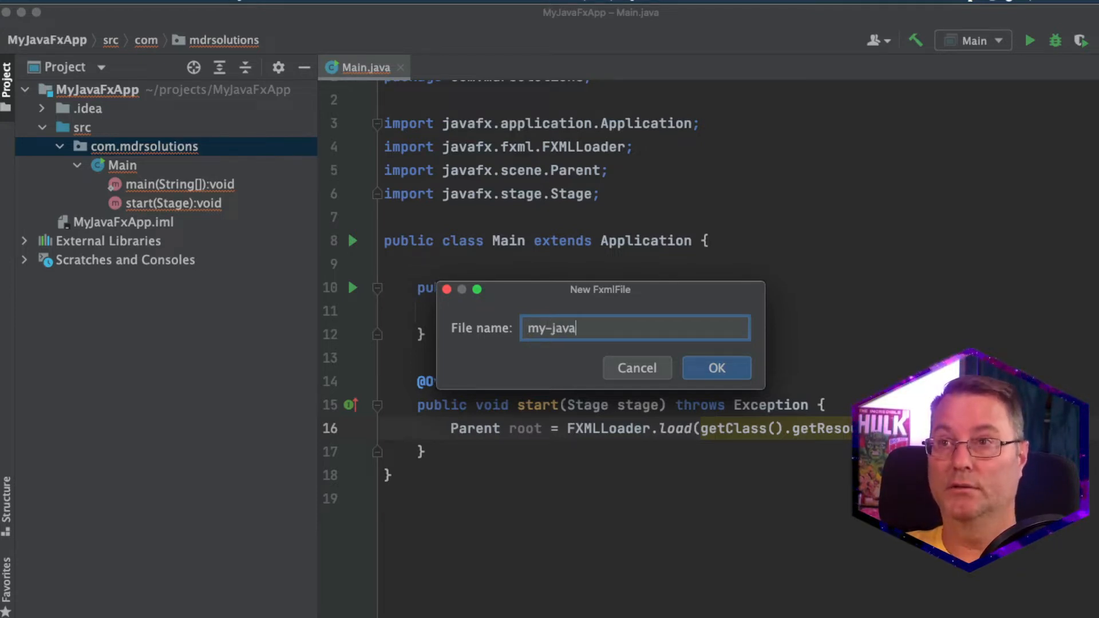
text(-fx-a)
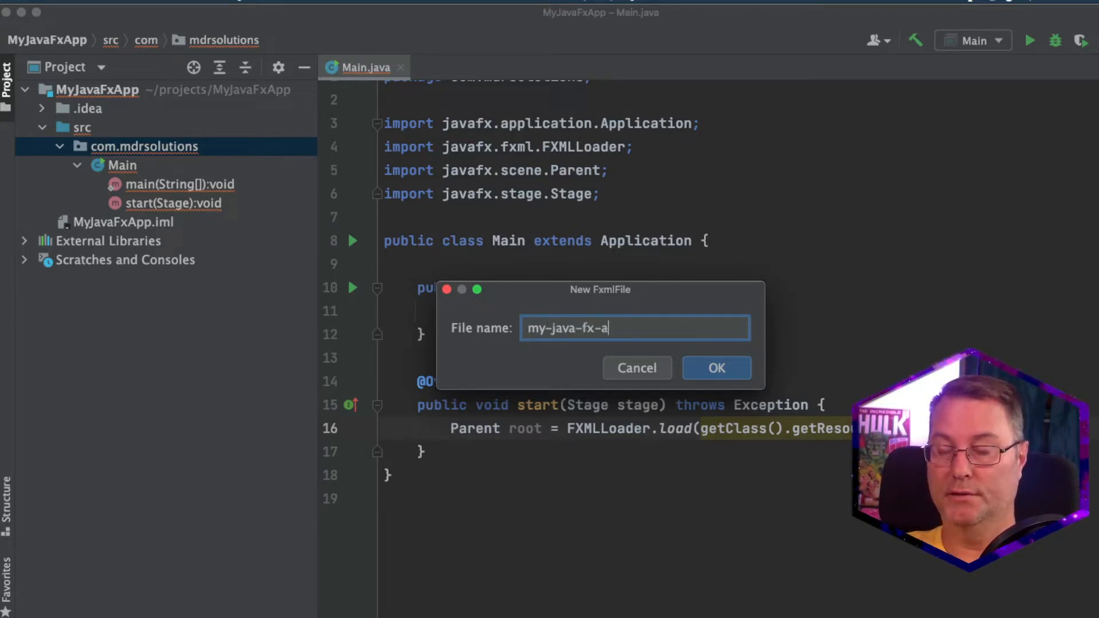
click(716, 367)
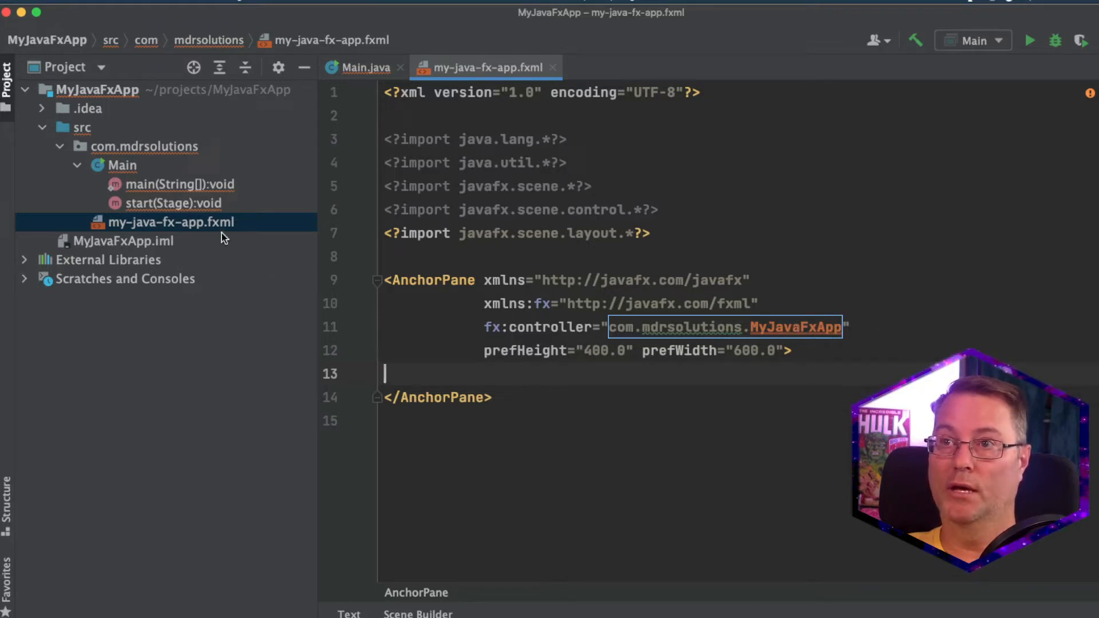
Step: Back in Main.java, pass "my-java-fx-app.fxml" as the getResource argument
click(180, 184)
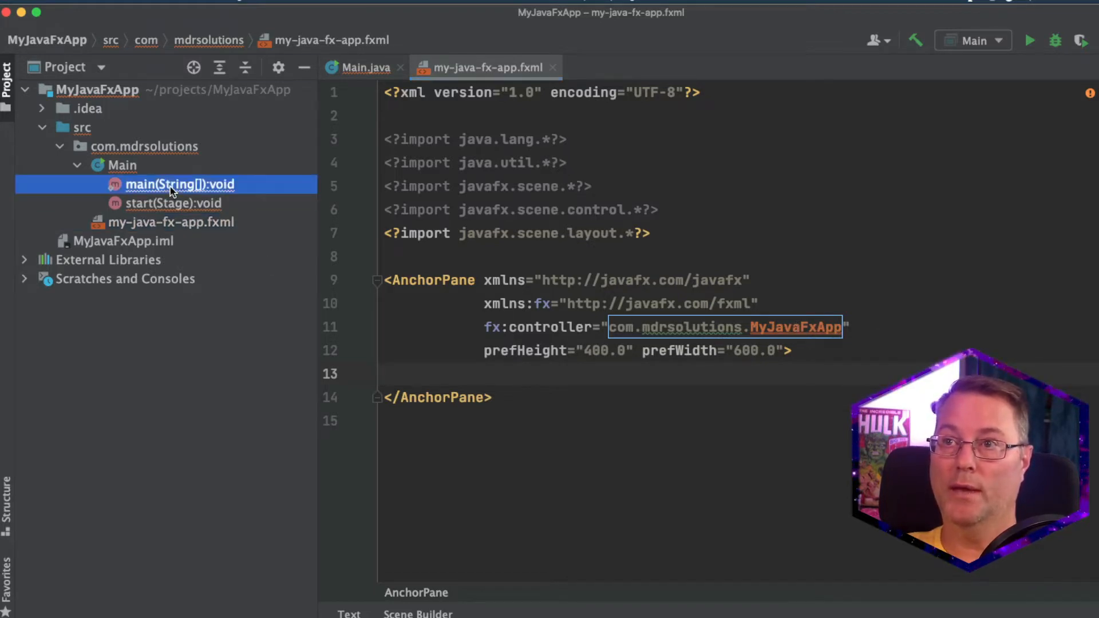
click(364, 67)
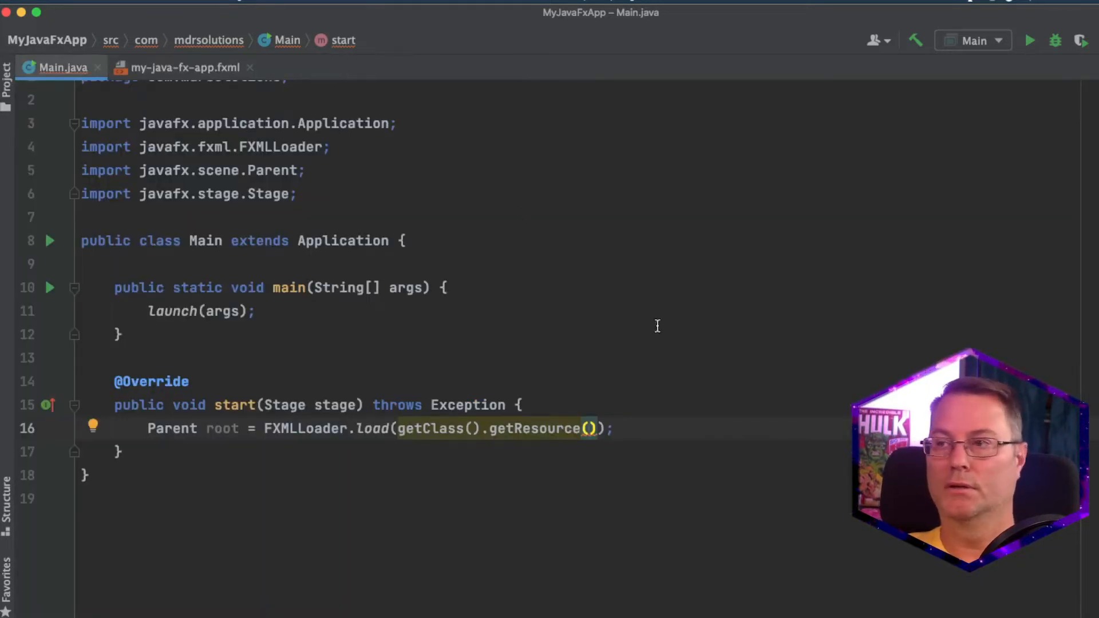
text("")
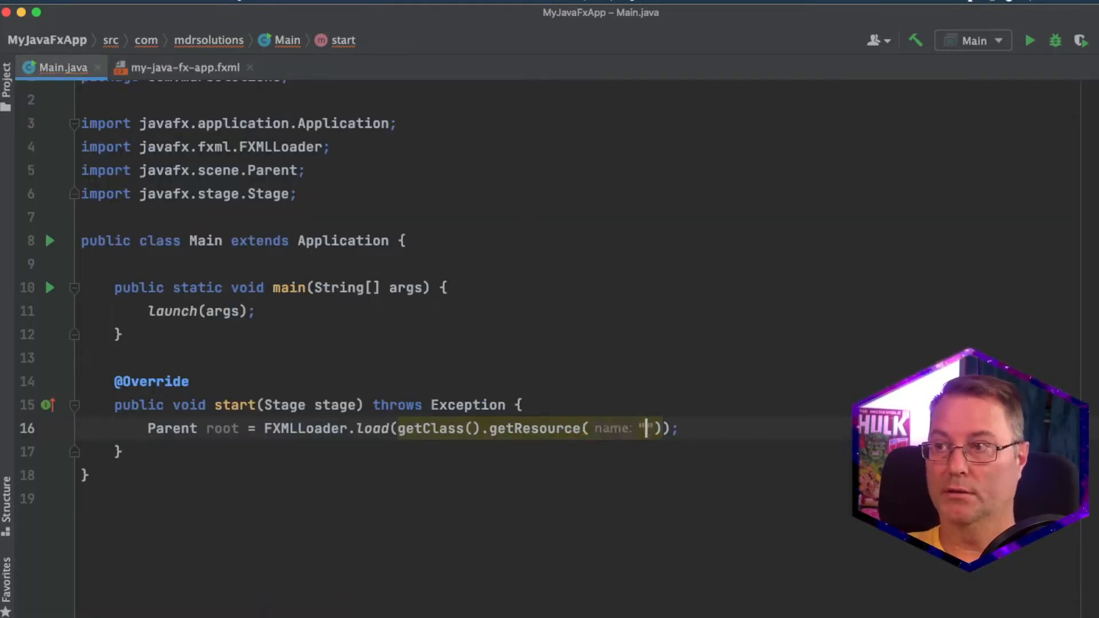
text(my)
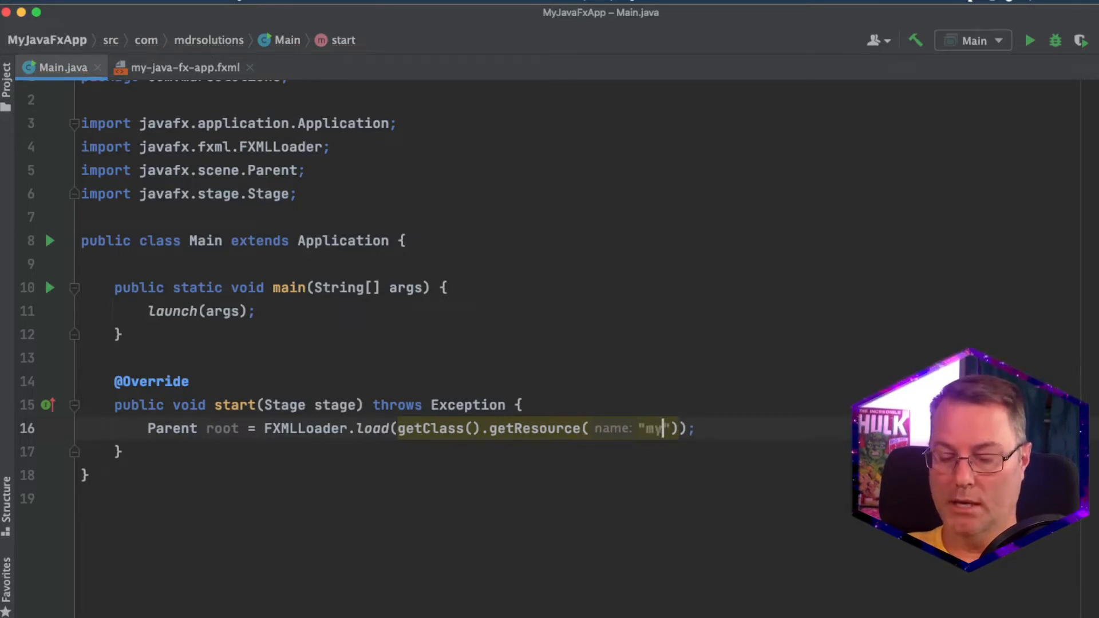
text(-java-)
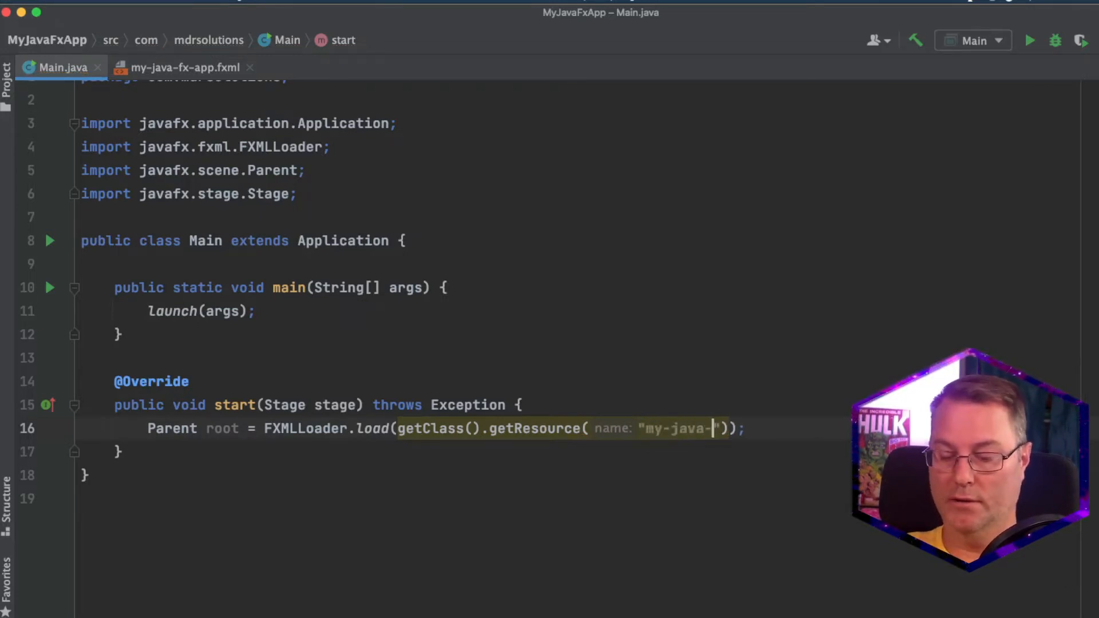
text(fx-)
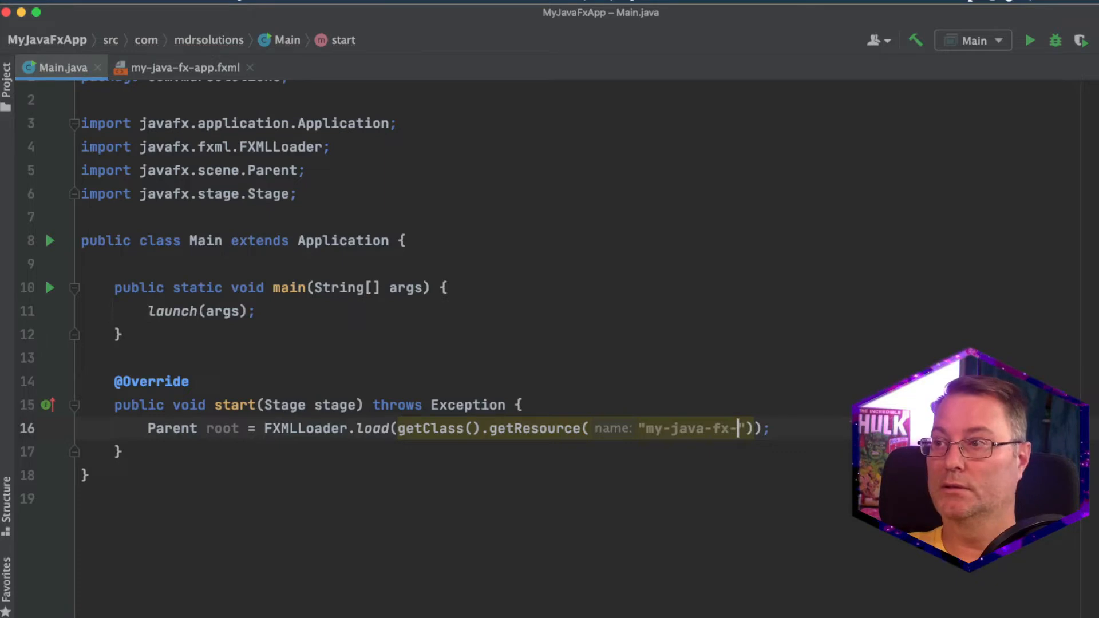
text(.)
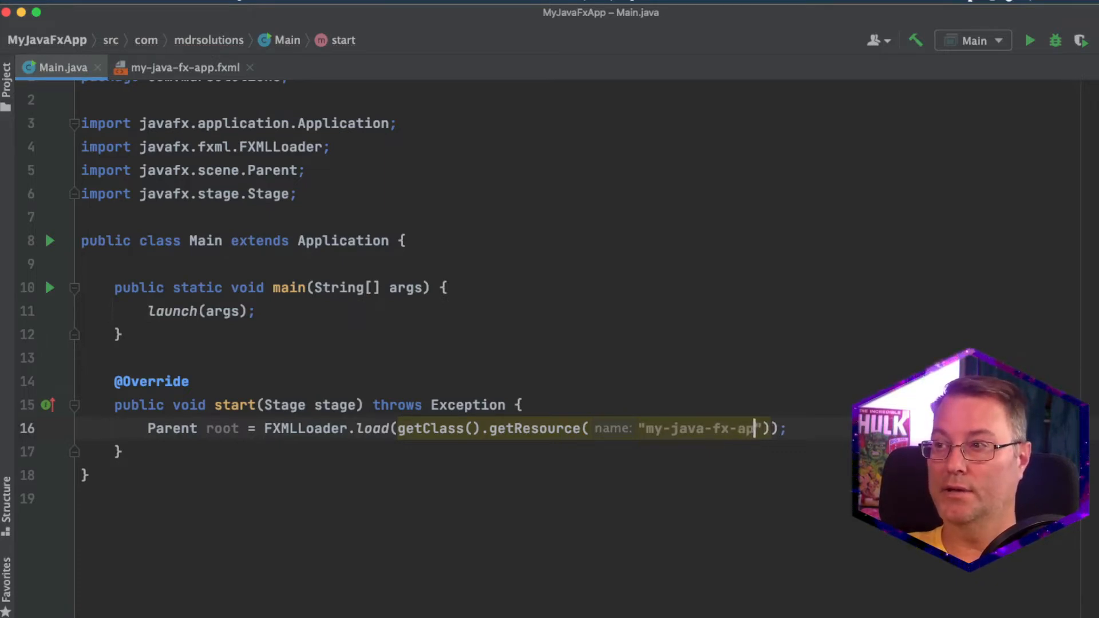
text(p.fxml)
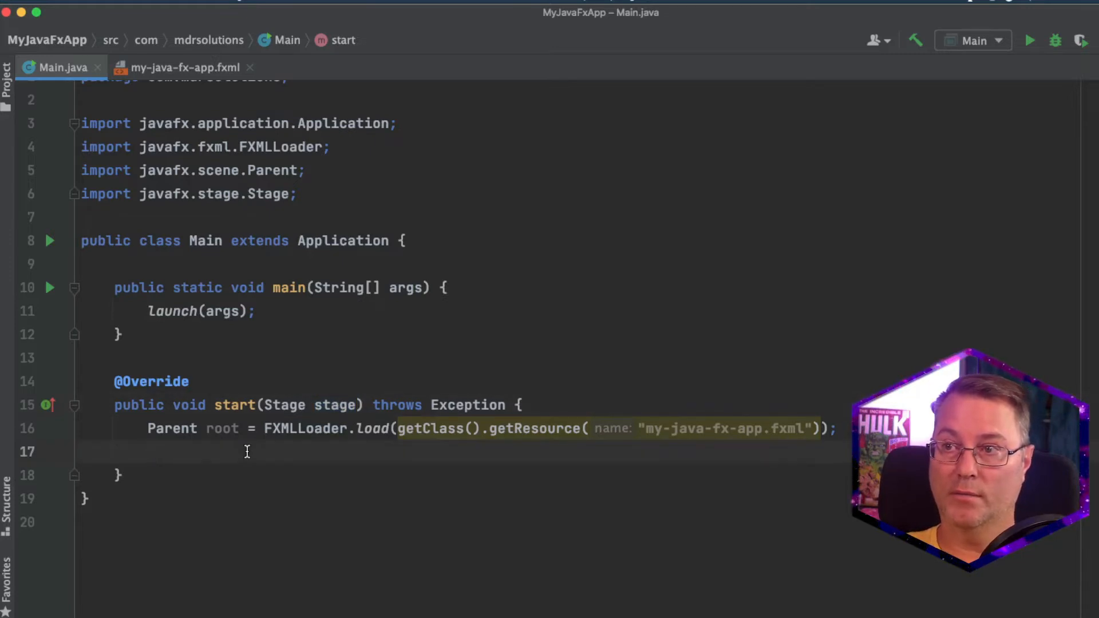
Step: Set the stage title to "My First JavaFx App"
text(stage.)
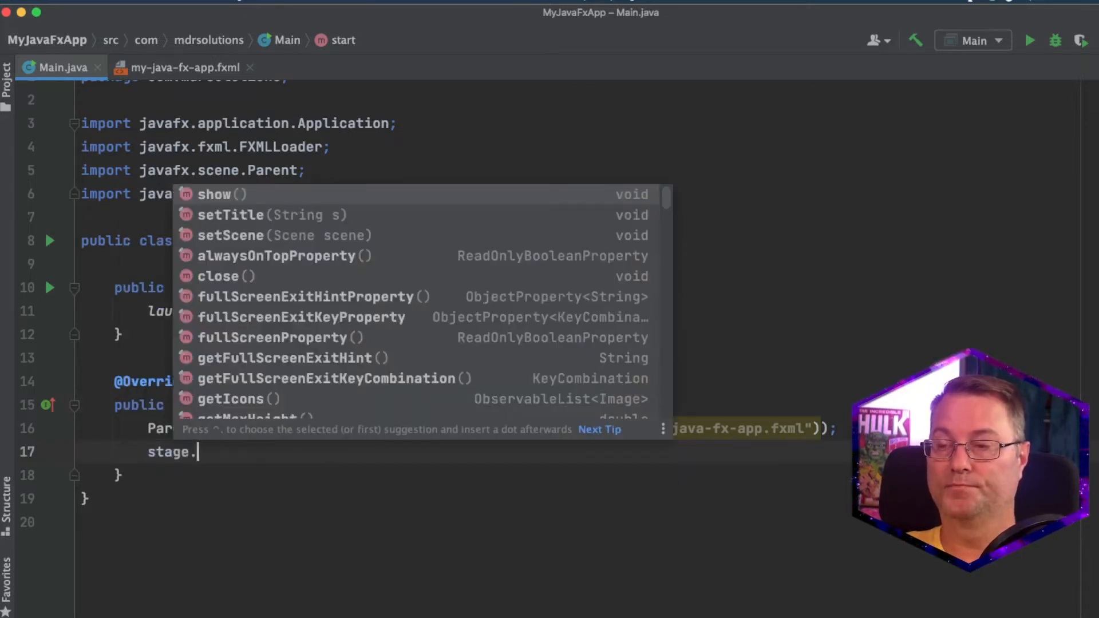
text(setTitle("My");)
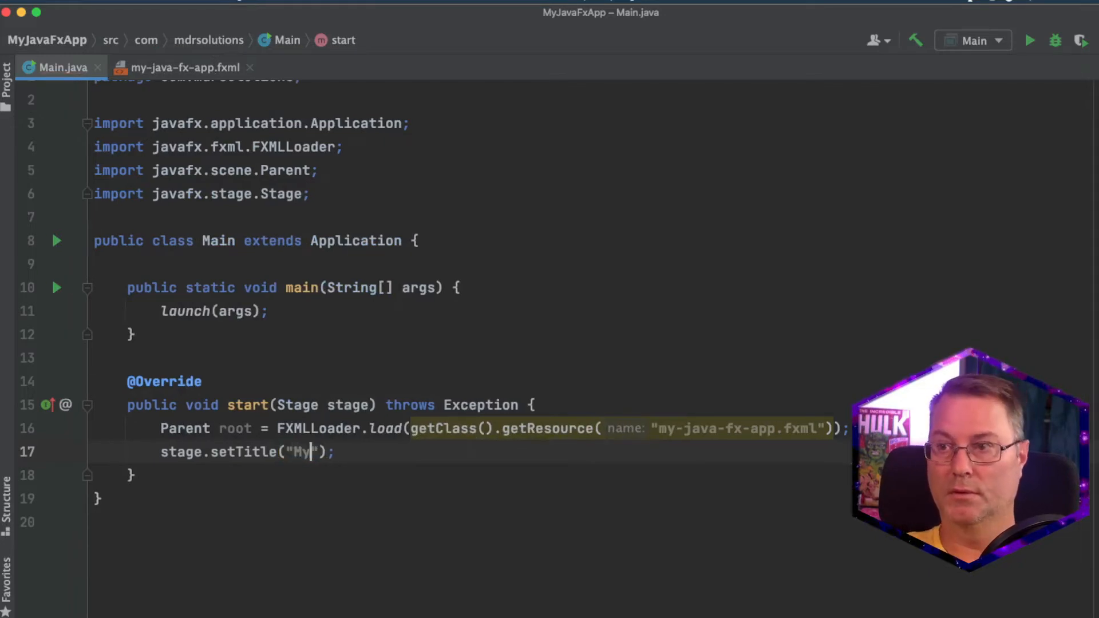
text(First Java)
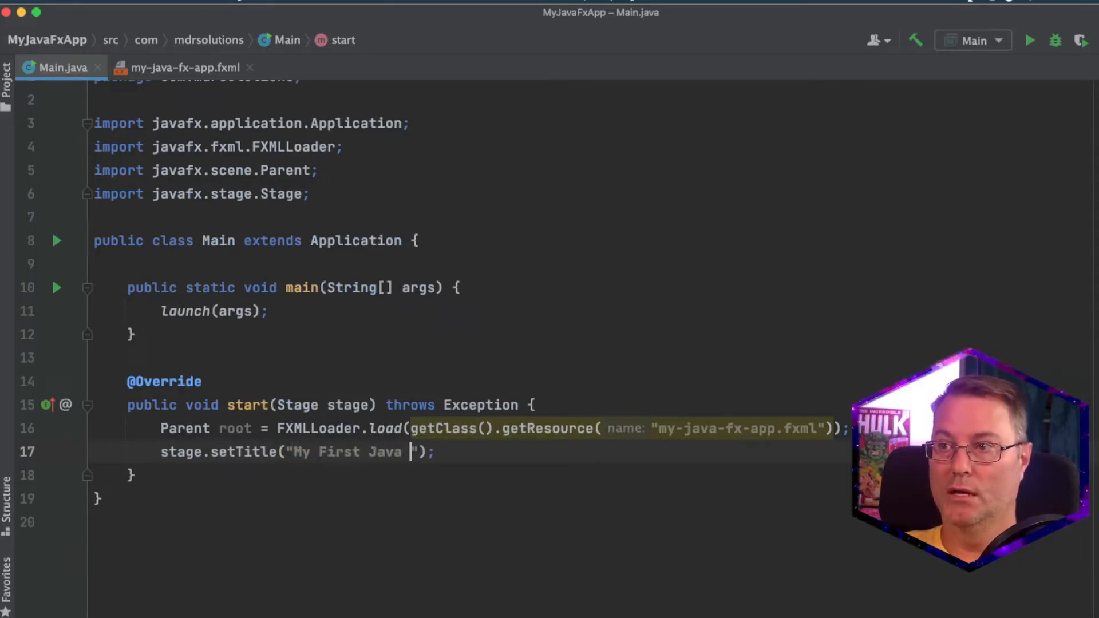
text(F)
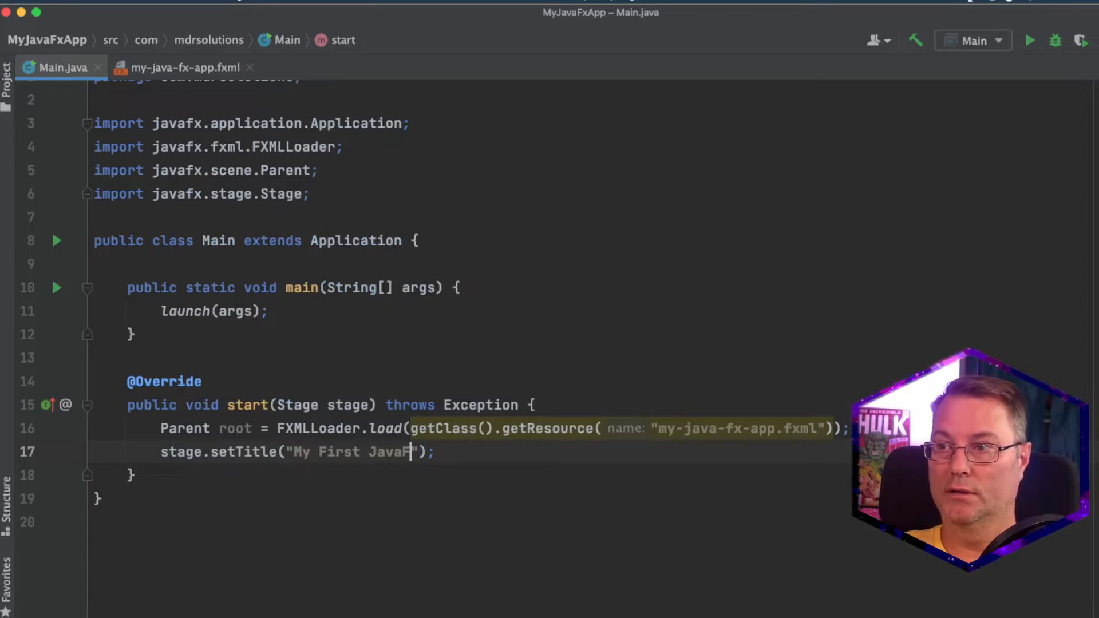
text(App)
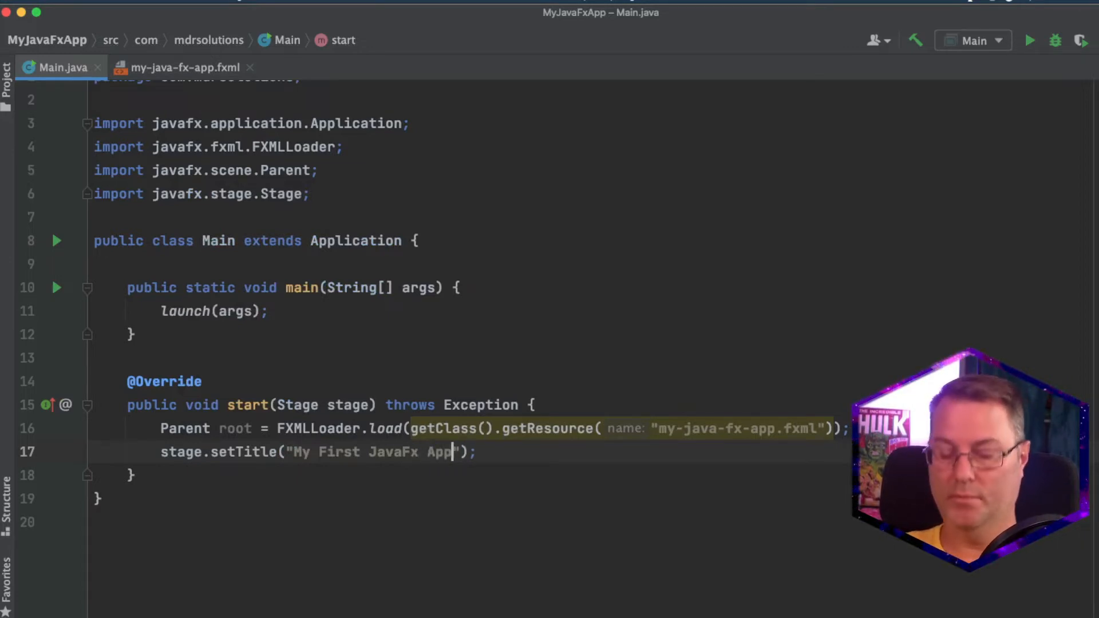
key(enter)
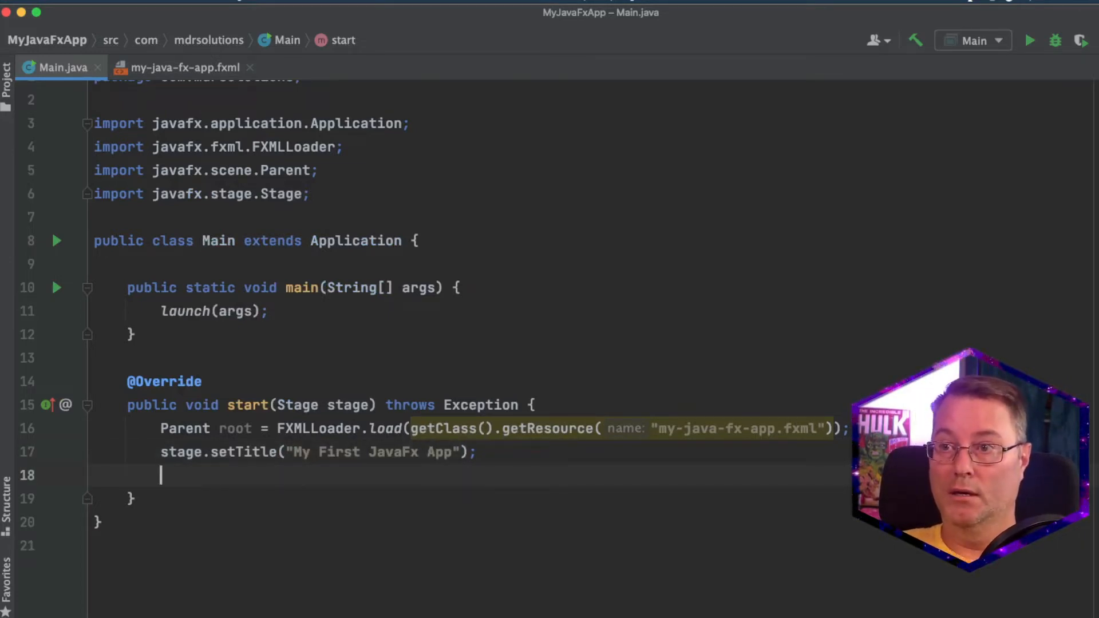
Step: Give the stage a new 300 by 200 Scene using root, then show it
text(stage.s)
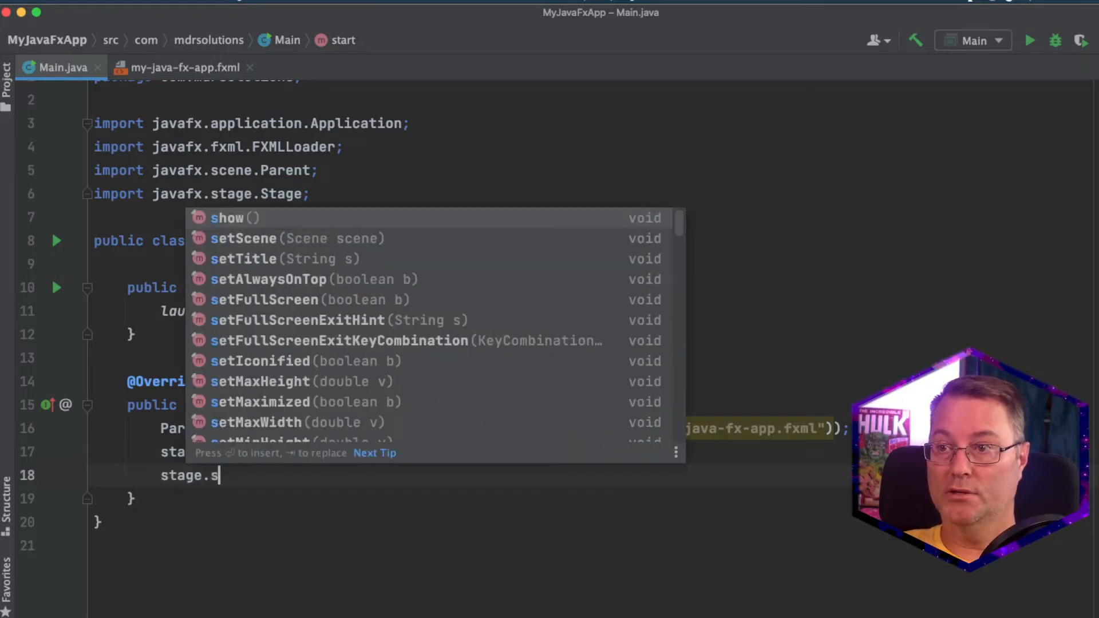
text(etScene(new);)
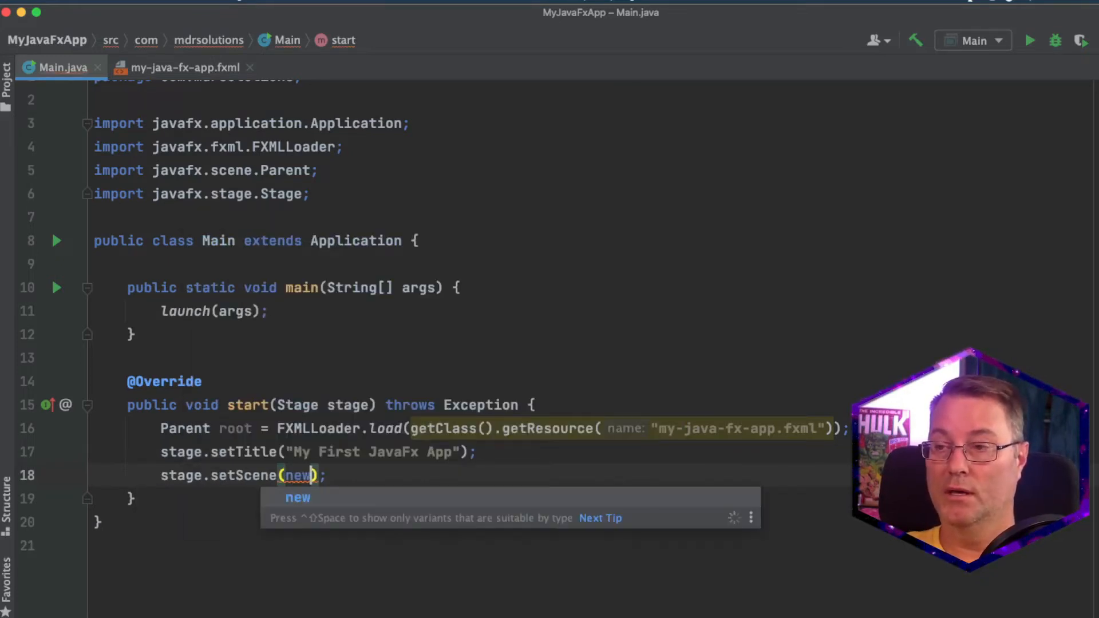
text(" ")
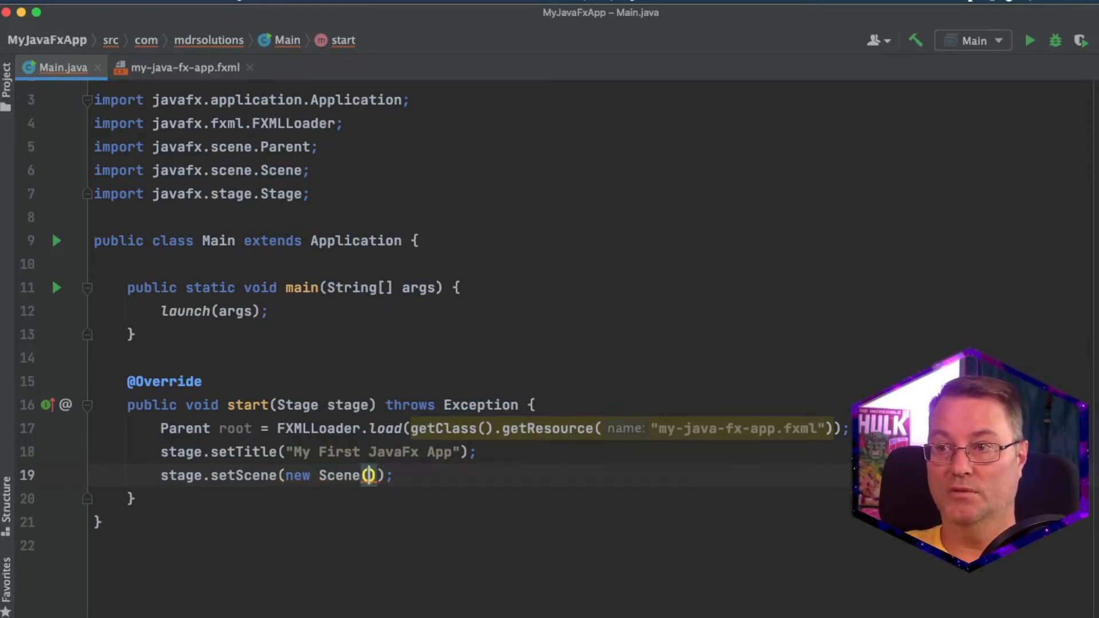
text(root)
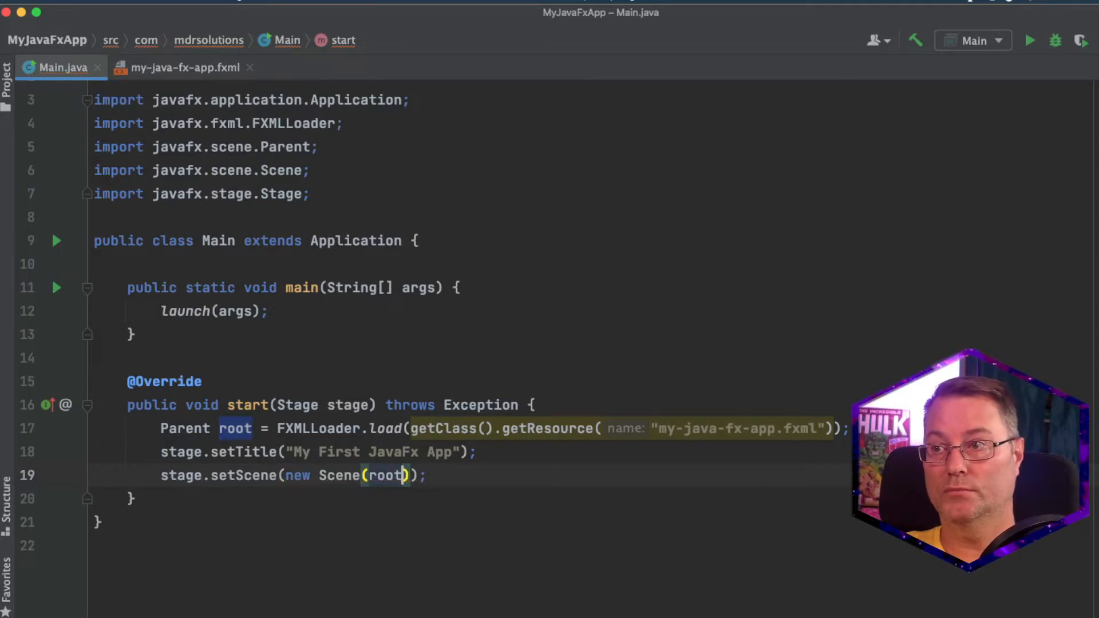
text(,)
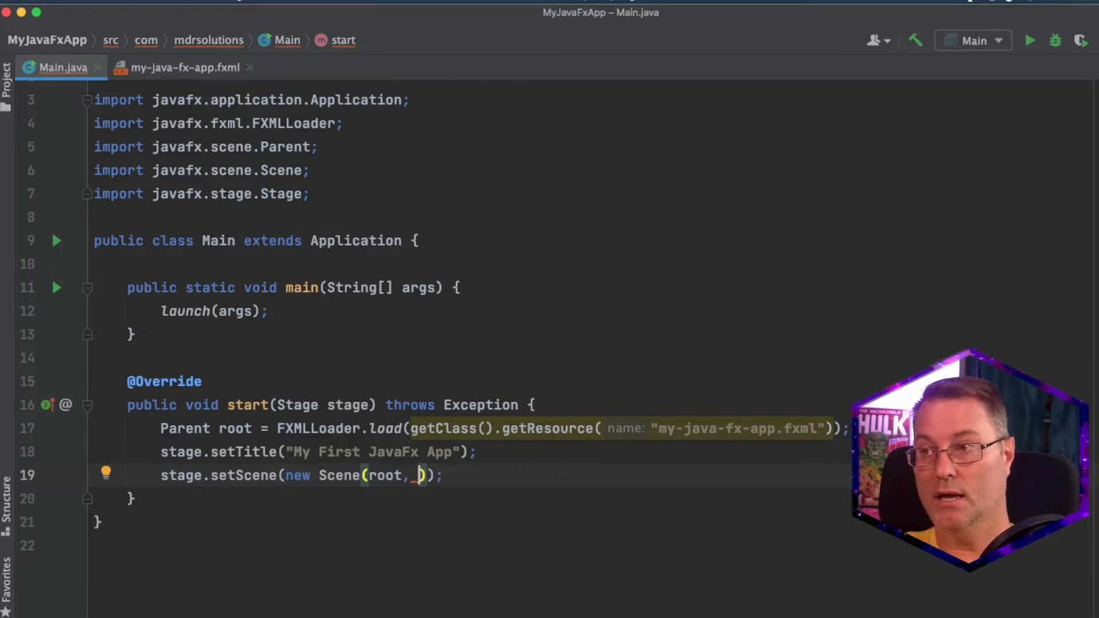
text(300,)
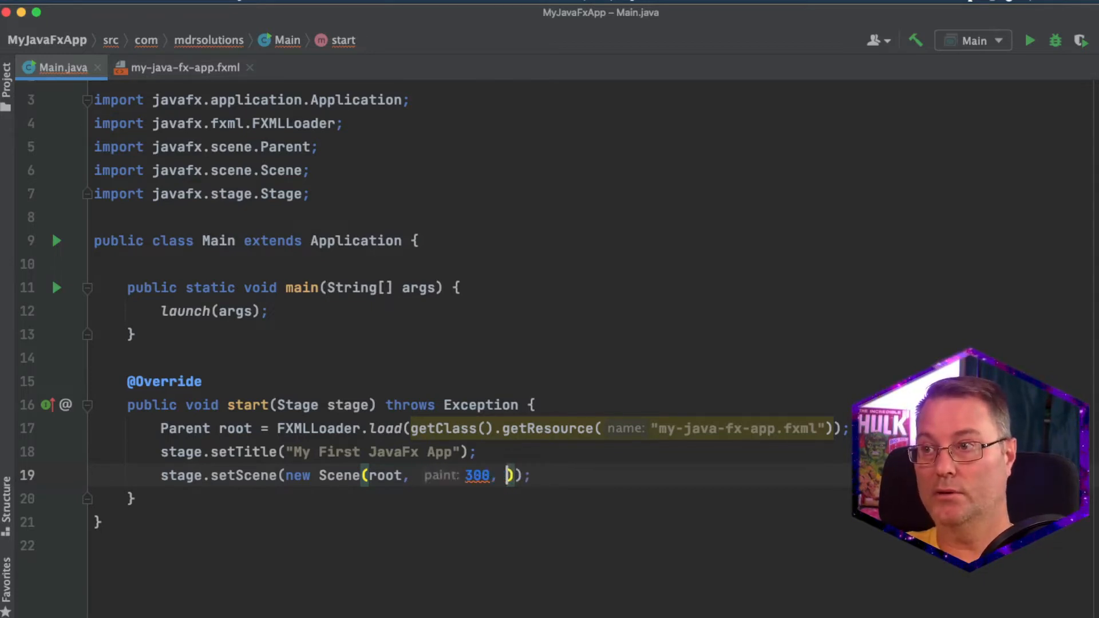
text(200)
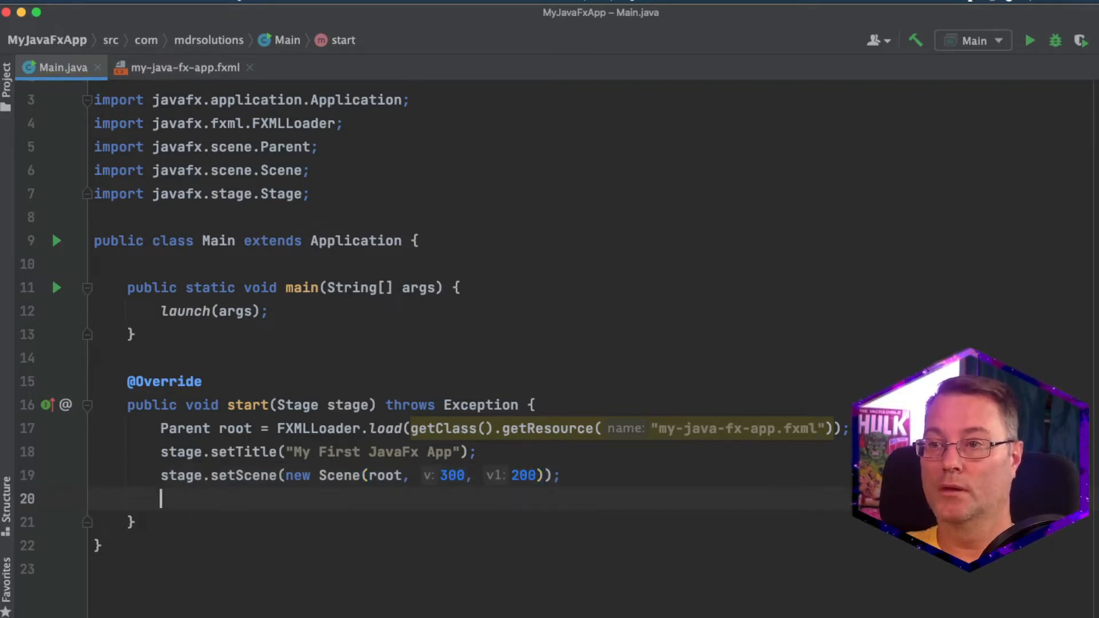
text(stat)
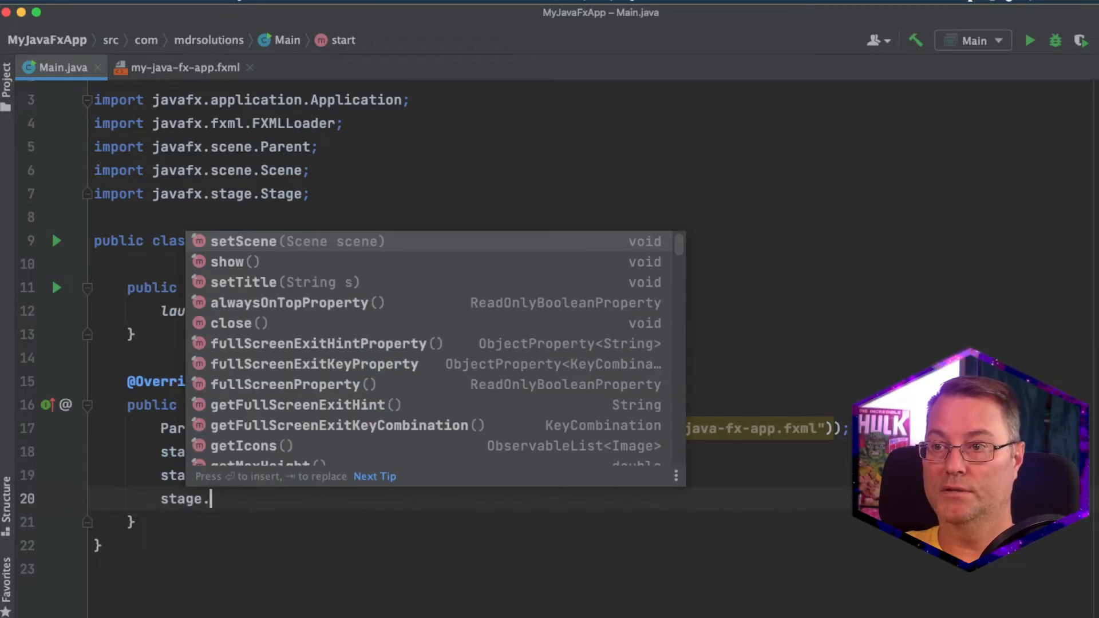
text(show();)
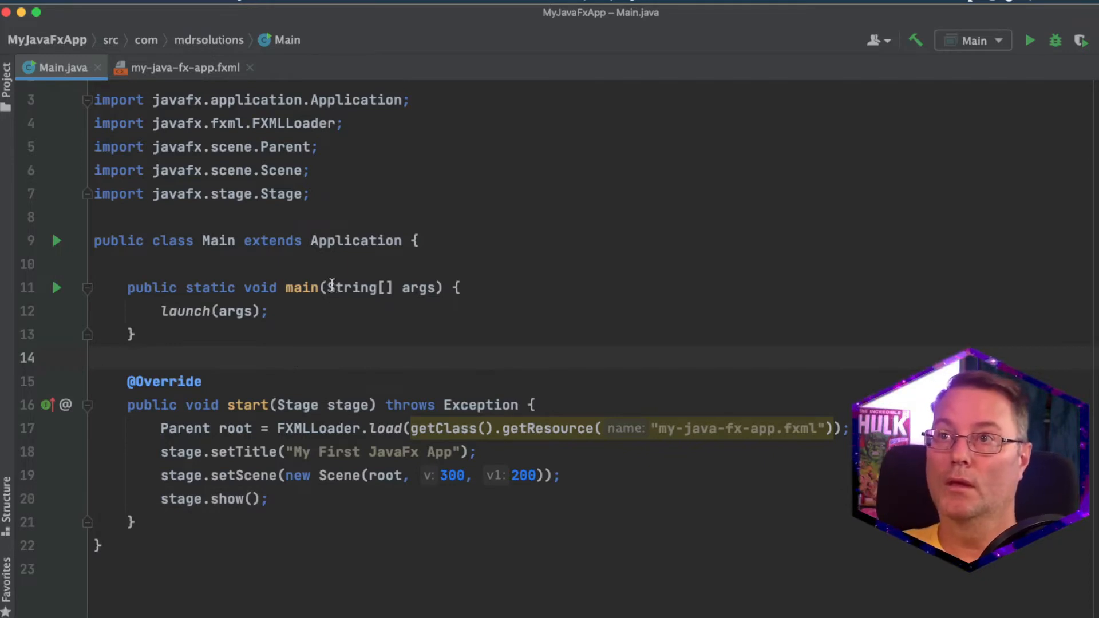
mouse_move(186, 68)
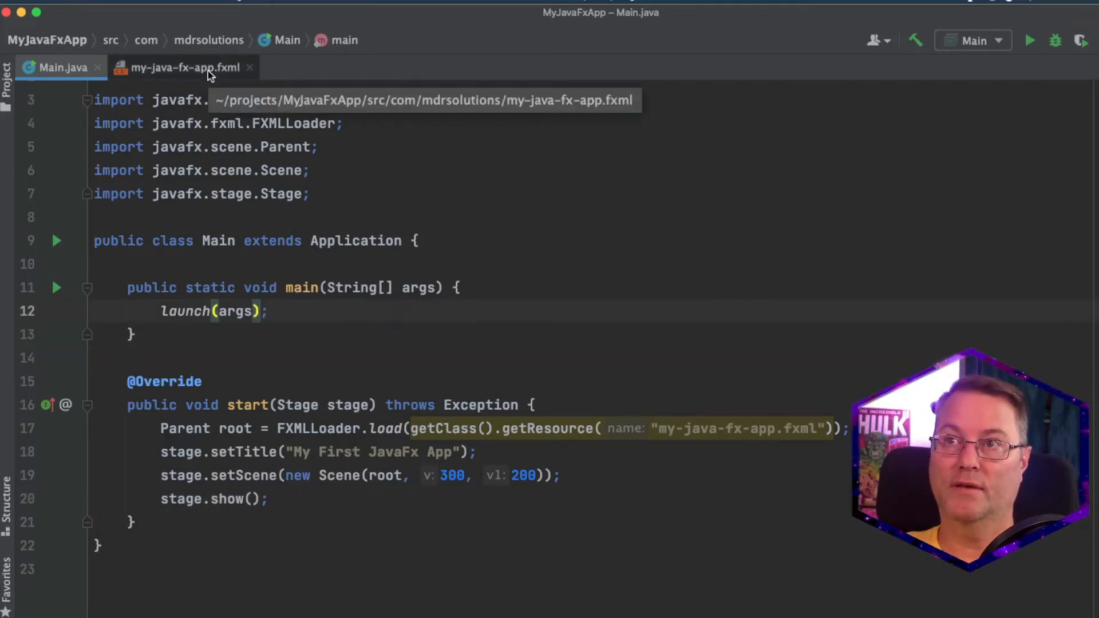
Step: Add a new Java class named FxController to the com.mdrsolutions package
click(178, 66)
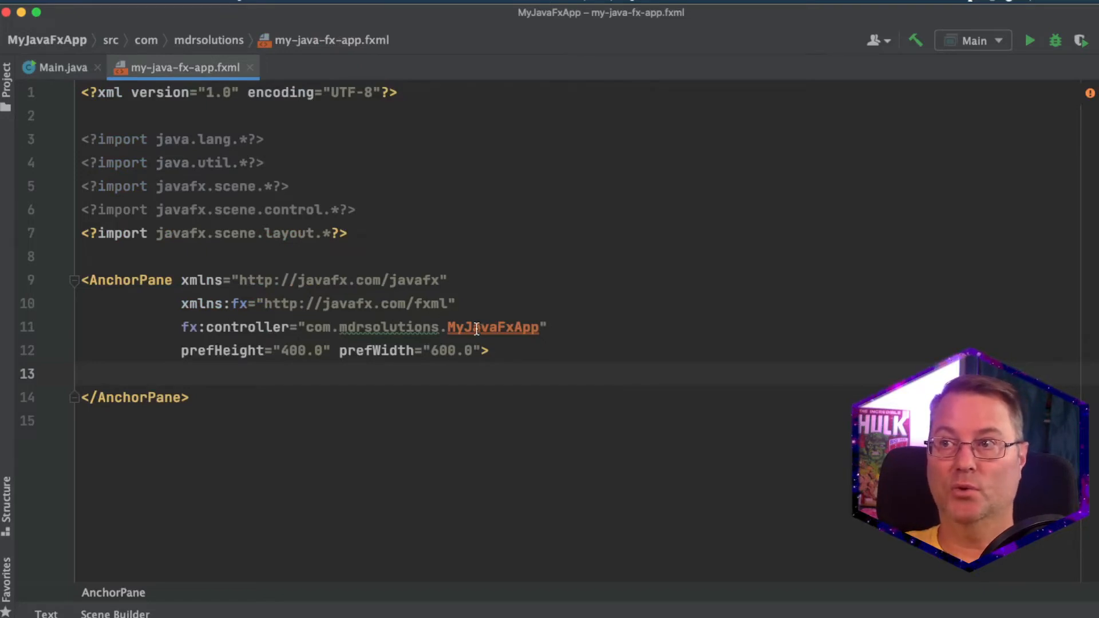
click(7, 77)
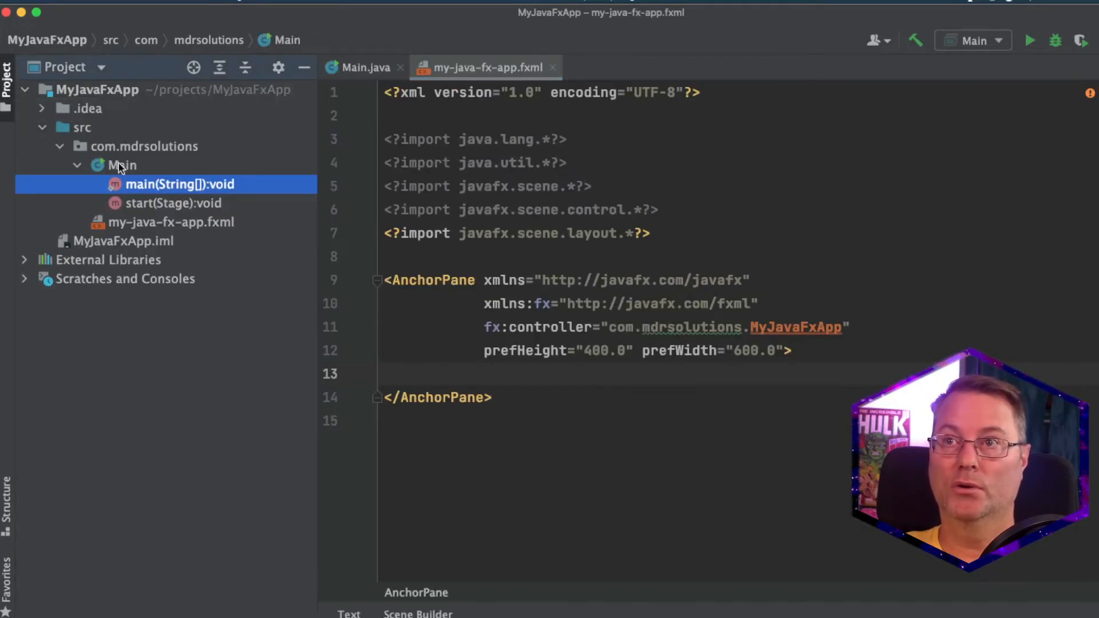
click(144, 146)
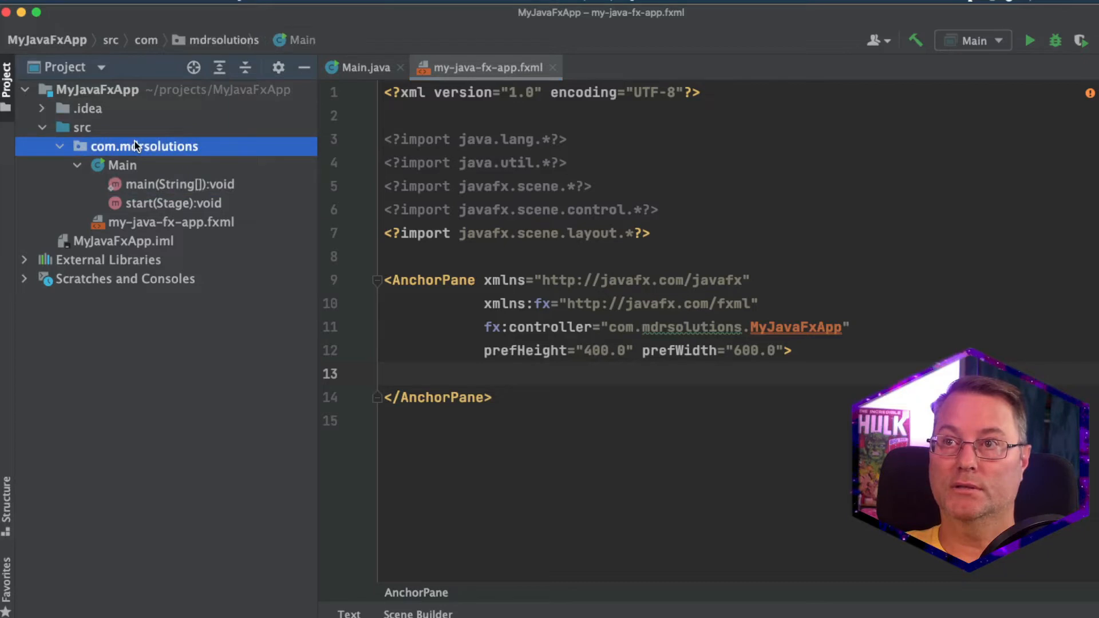
right_click(144, 146)
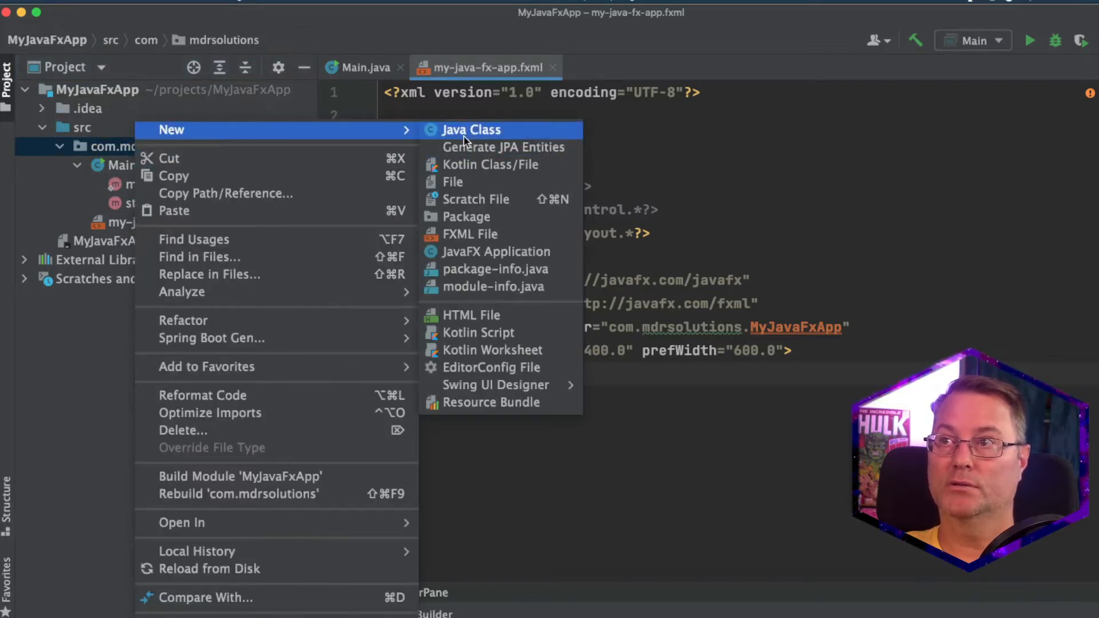
click(471, 130)
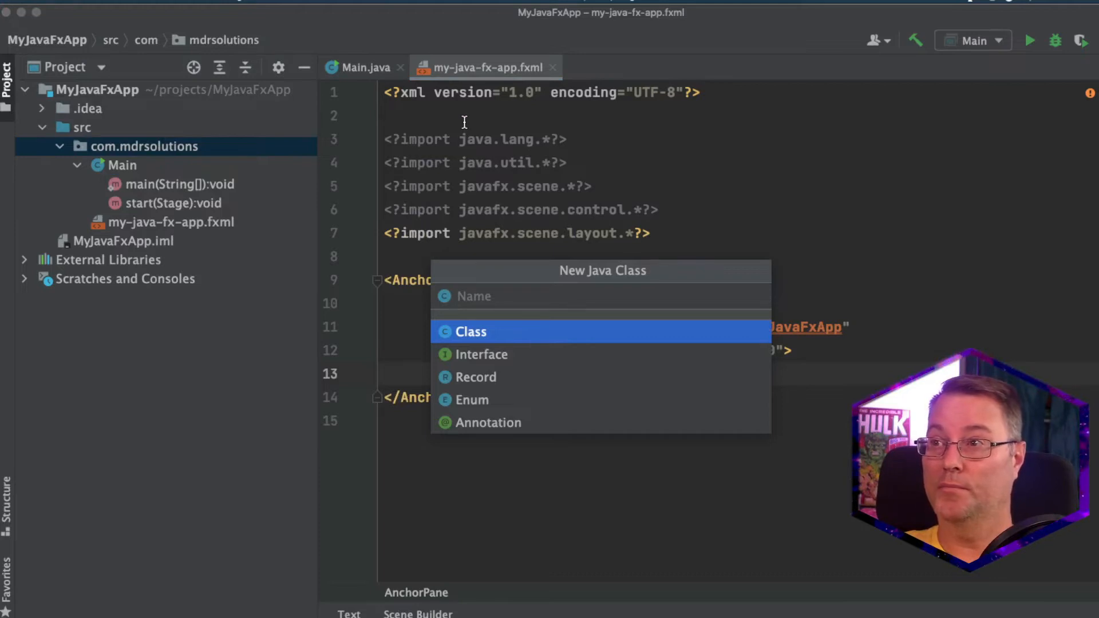
text(Fx)
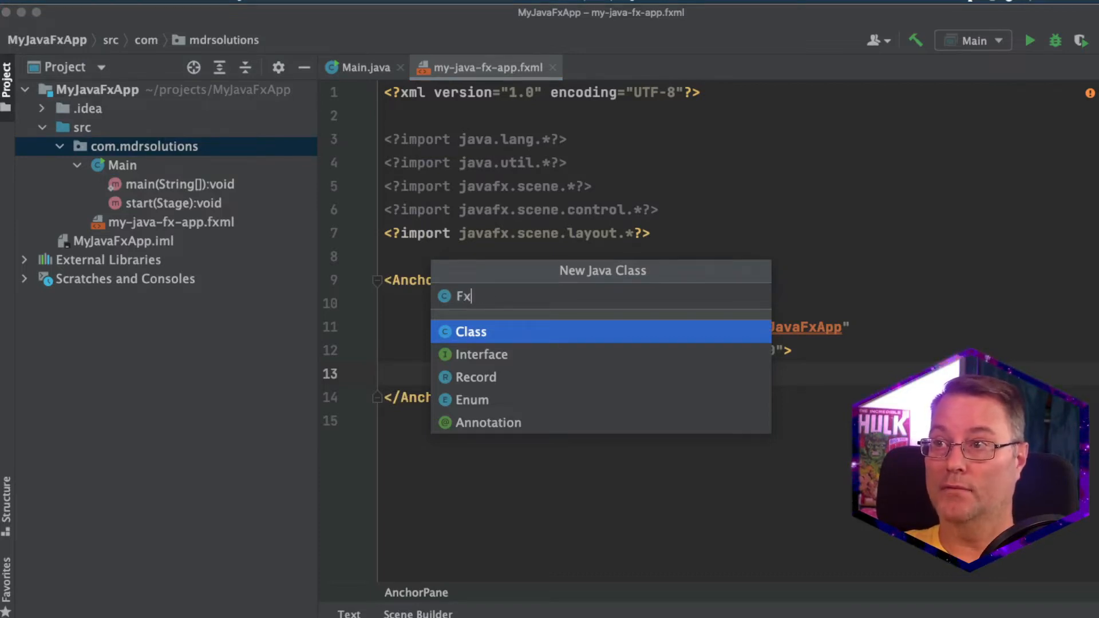
text(Controller)
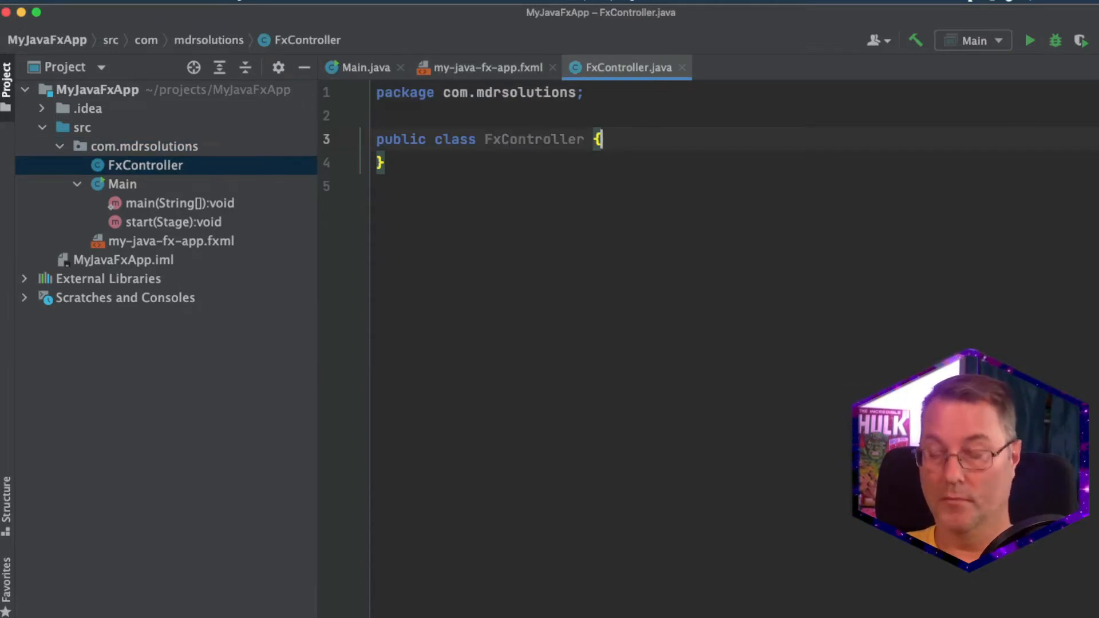
Step: Write public void setDisplay() in FxController, printing "Button pressed" with System.out.println
key(Enter)
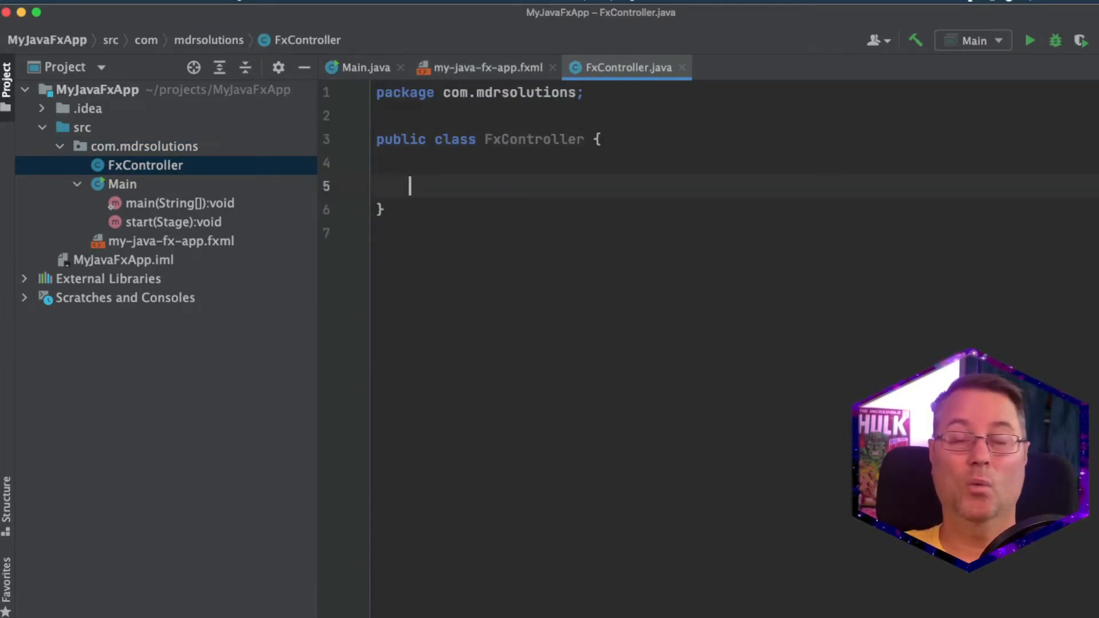
text(public)
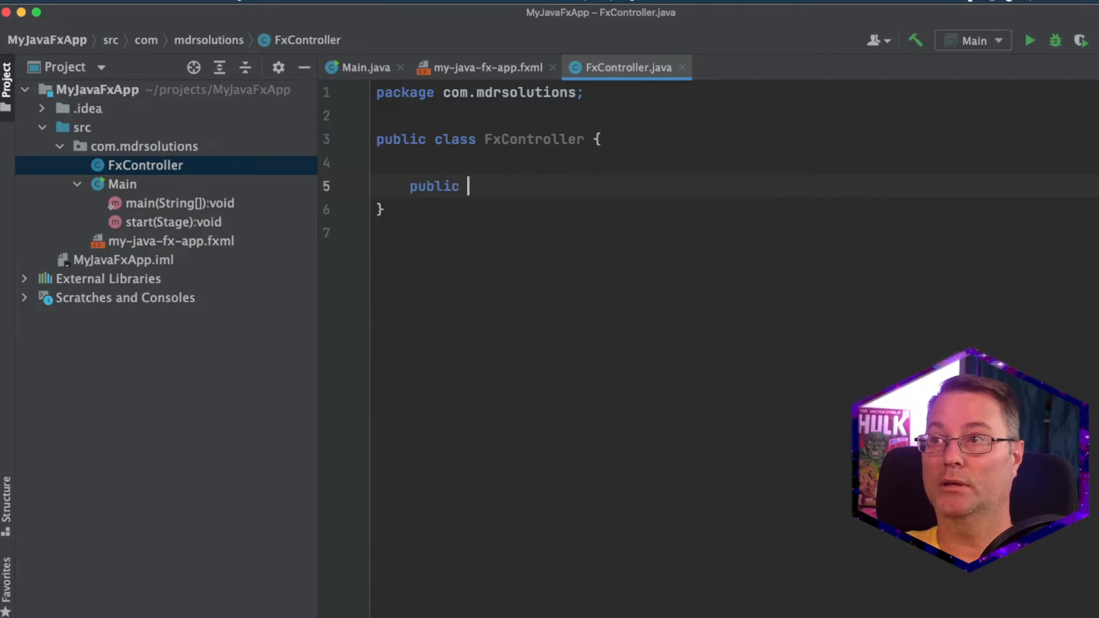
text(void setDisplay()
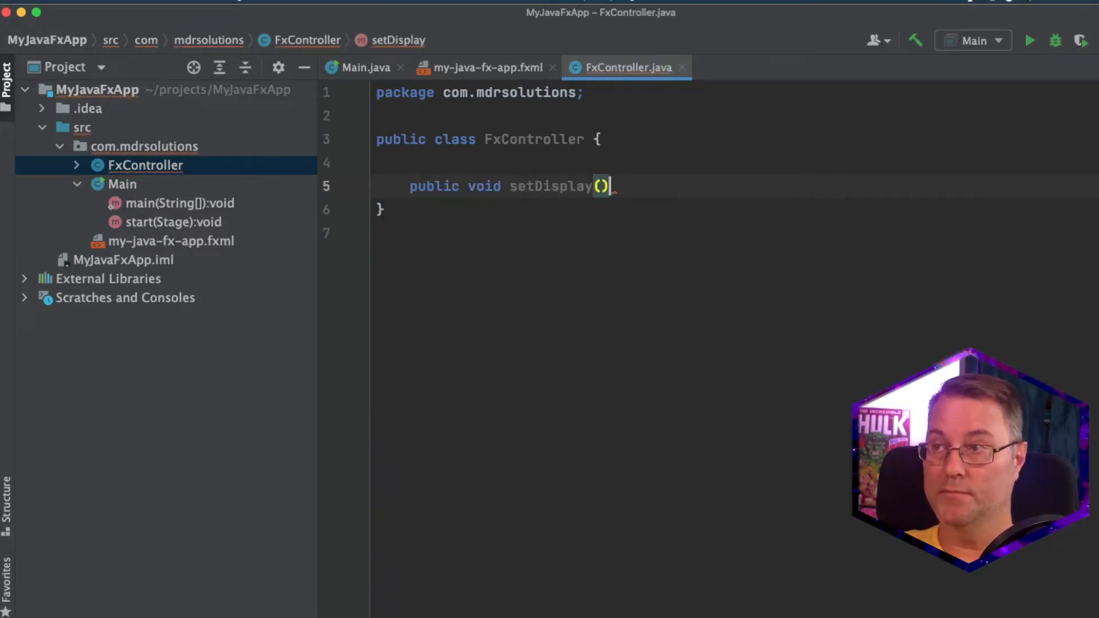
text({)
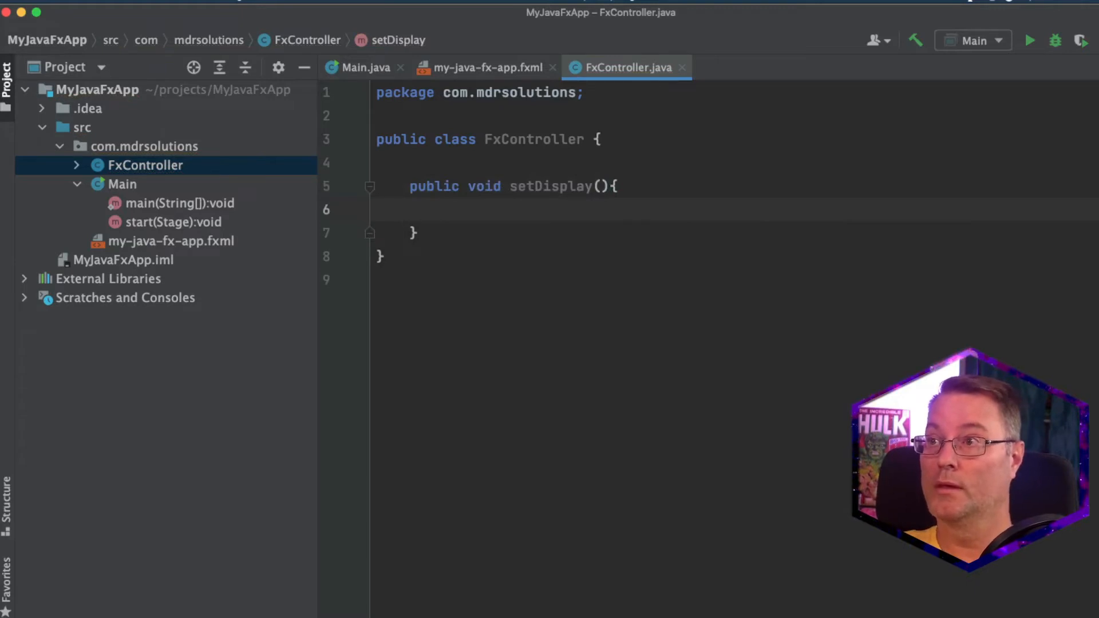
text(System.out.println();)
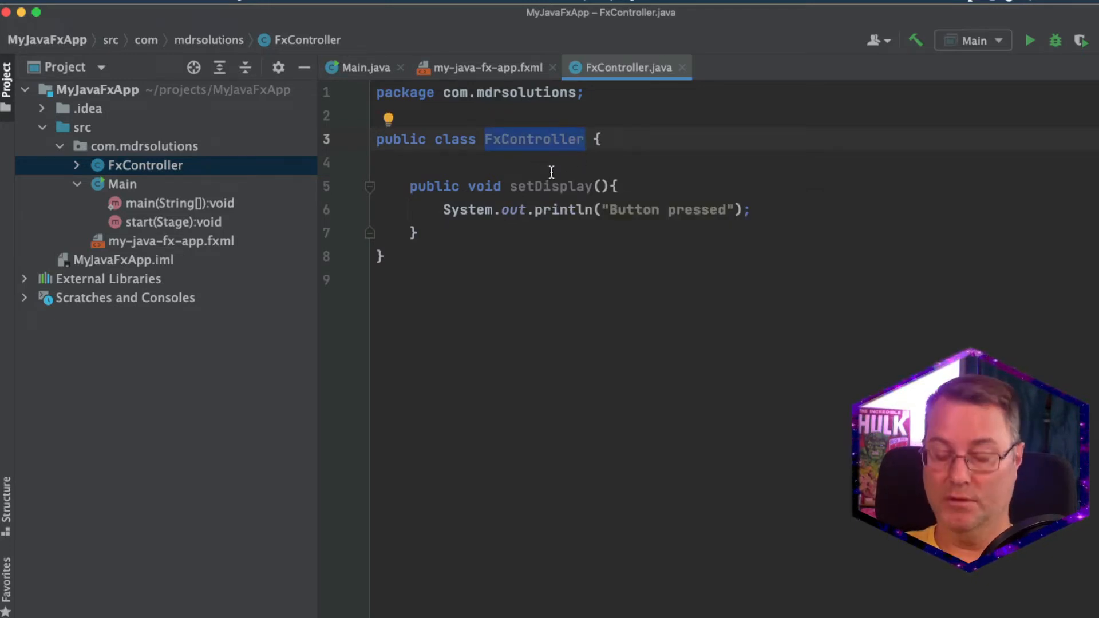
click(170, 241)
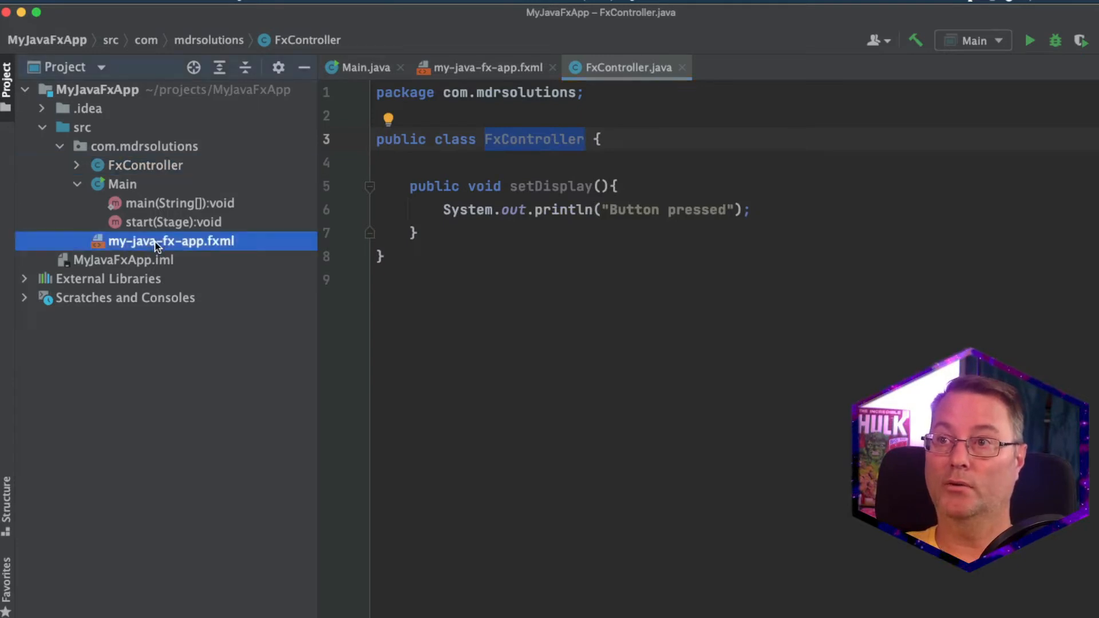
Step: Replace MyJavaFxApp with FxController in the fx:controller attribute
click(483, 68)
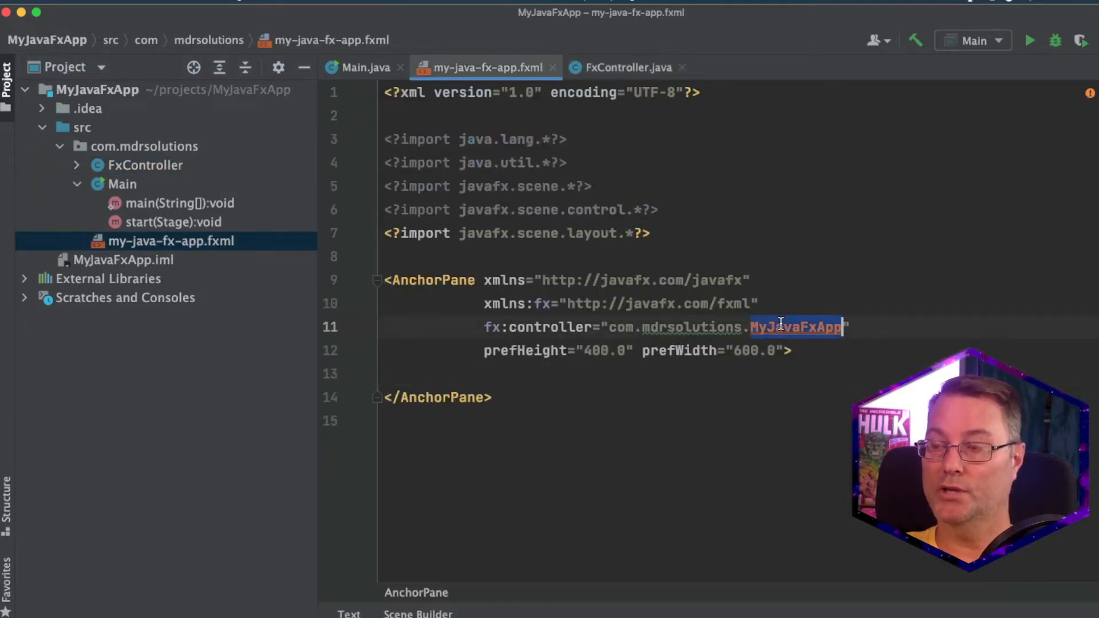
text(FxController)
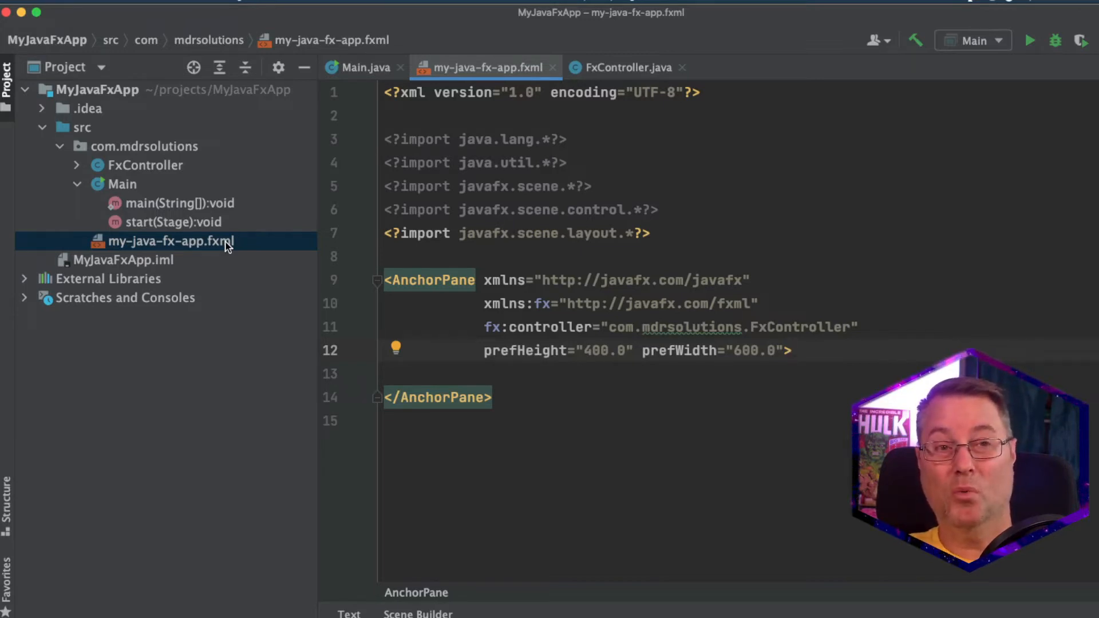
Step: Bring up the context menu for my-java-fx-app.fxml in the Project tree
right_click(168, 240)
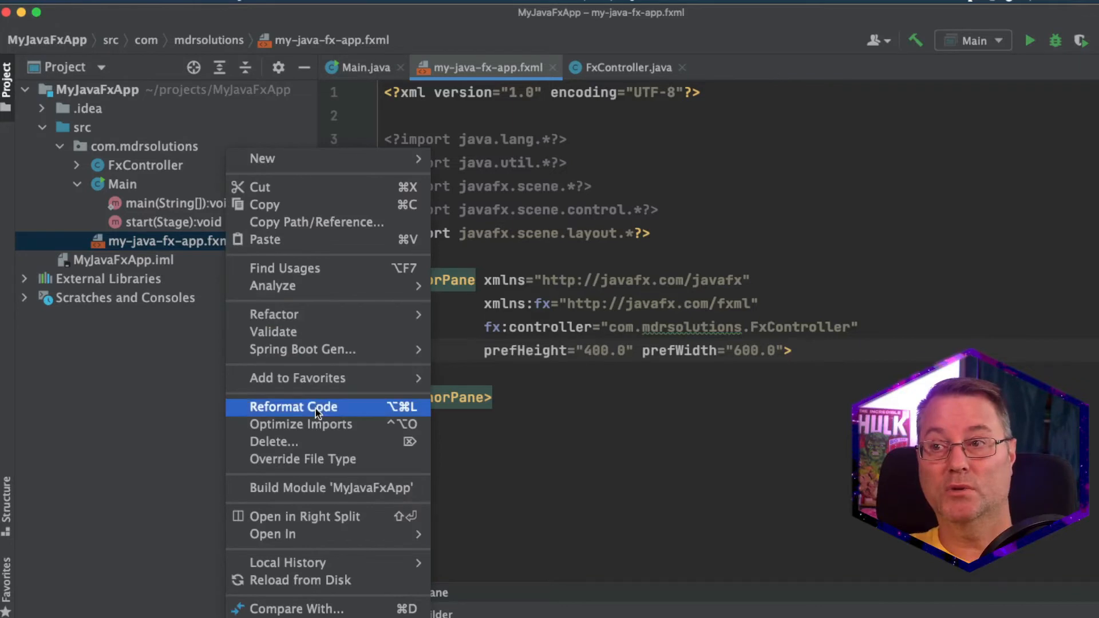
mouse_move(316, 441)
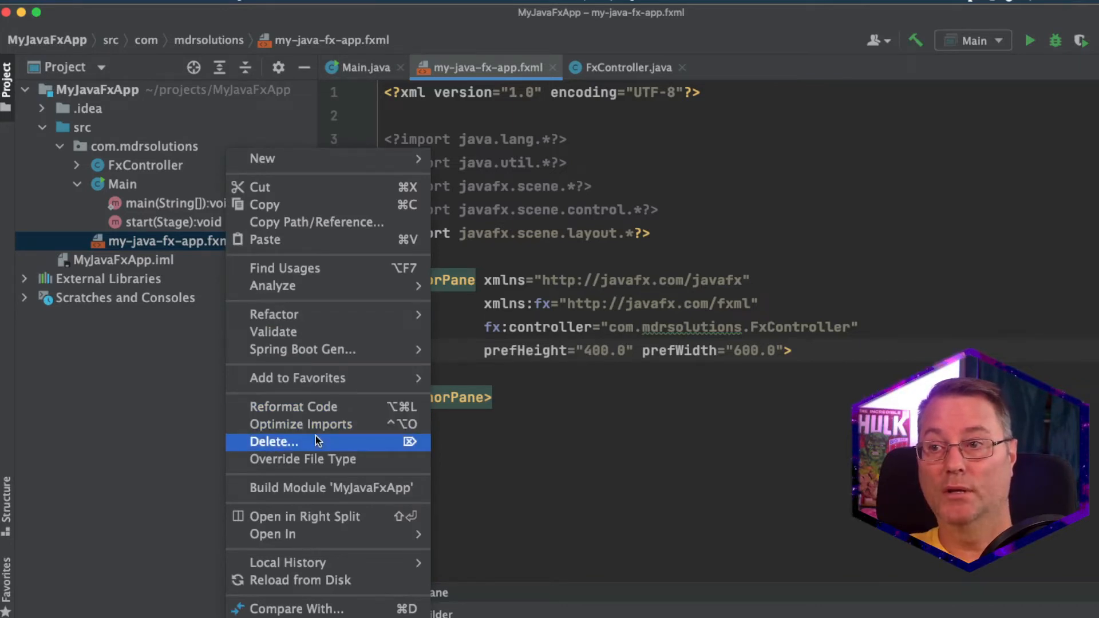
mouse_move(344, 599)
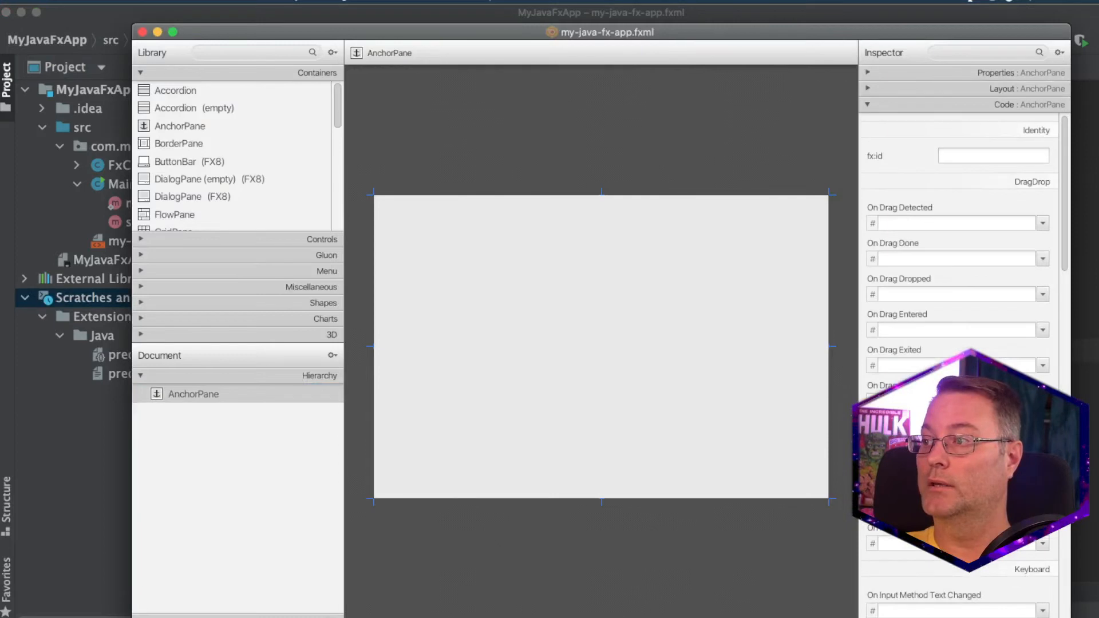
mouse_move(975, 228)
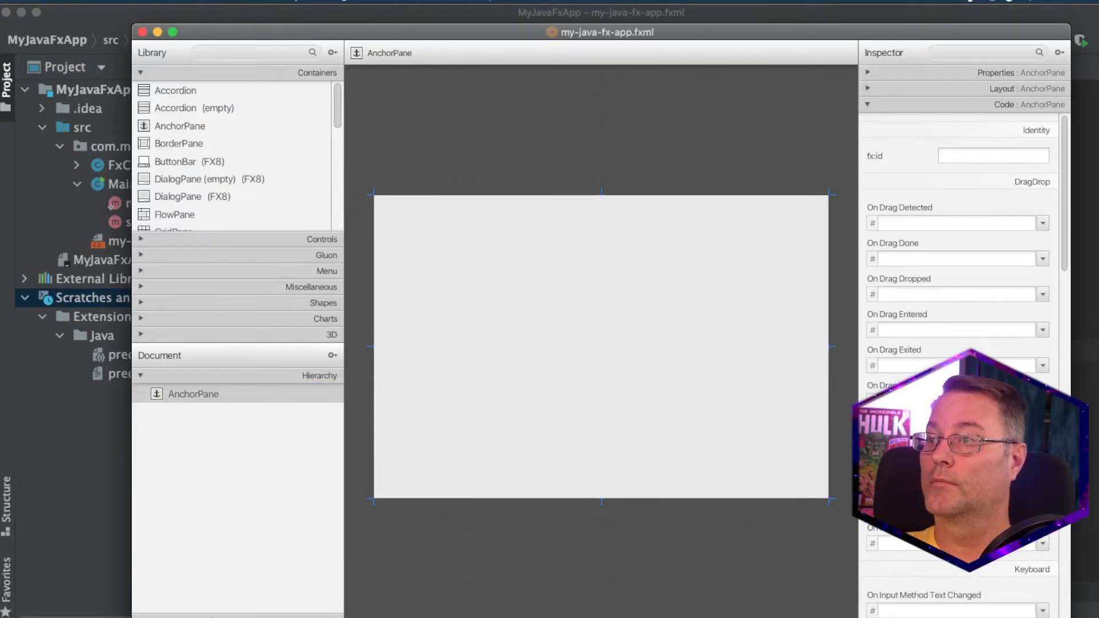
Step: Expand Scene Builder's Controller section and scroll the Containers library toward VBox
click(141, 391)
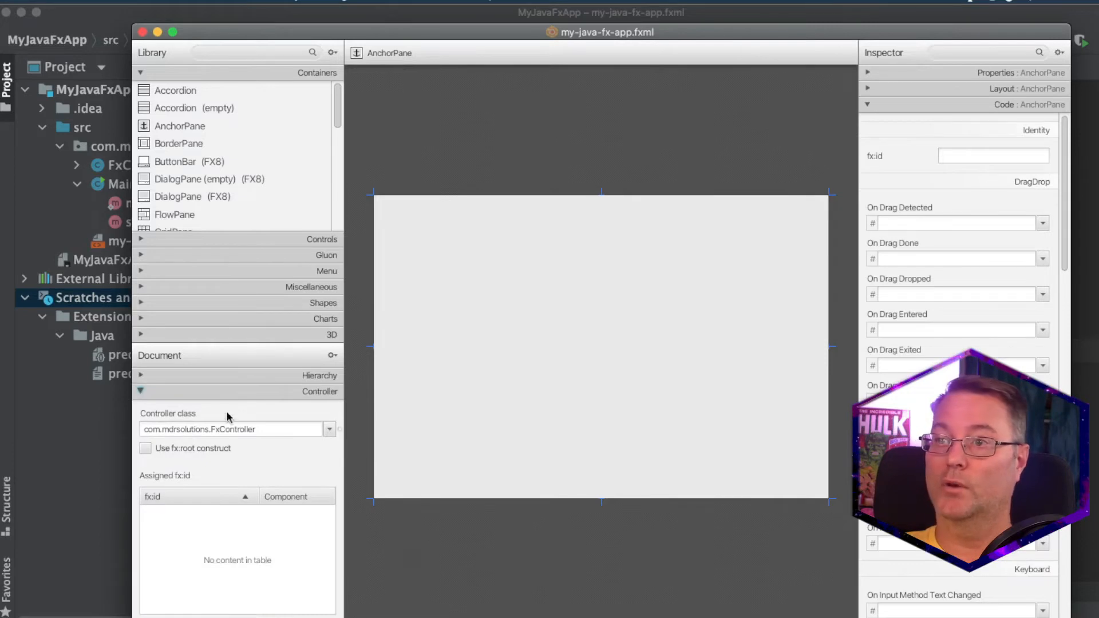
mouse_move(206, 454)
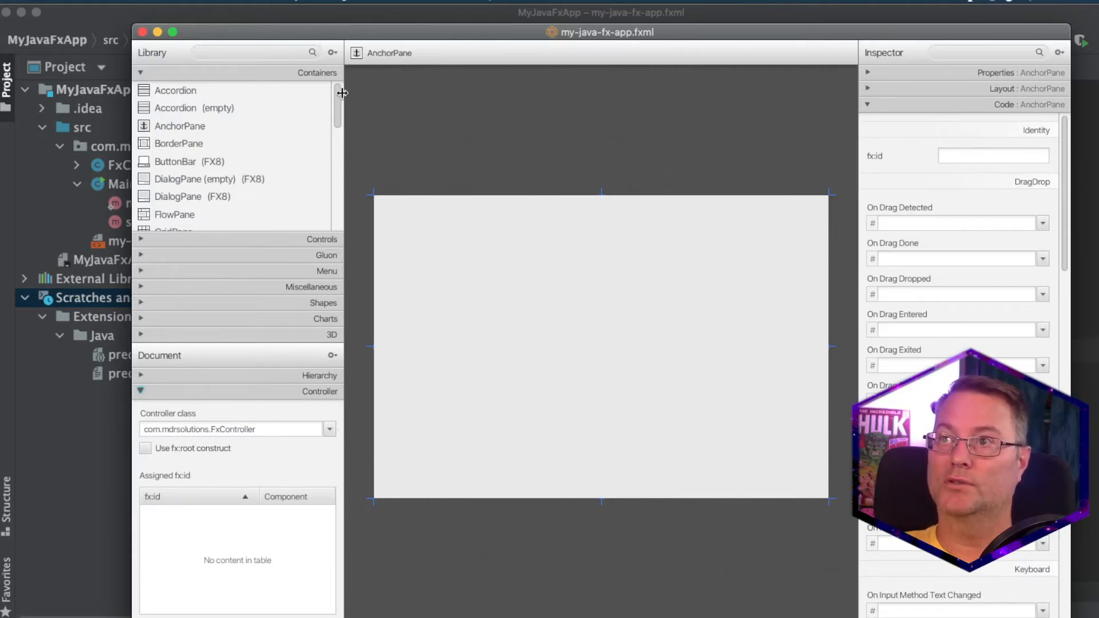
scroll(down, 3)
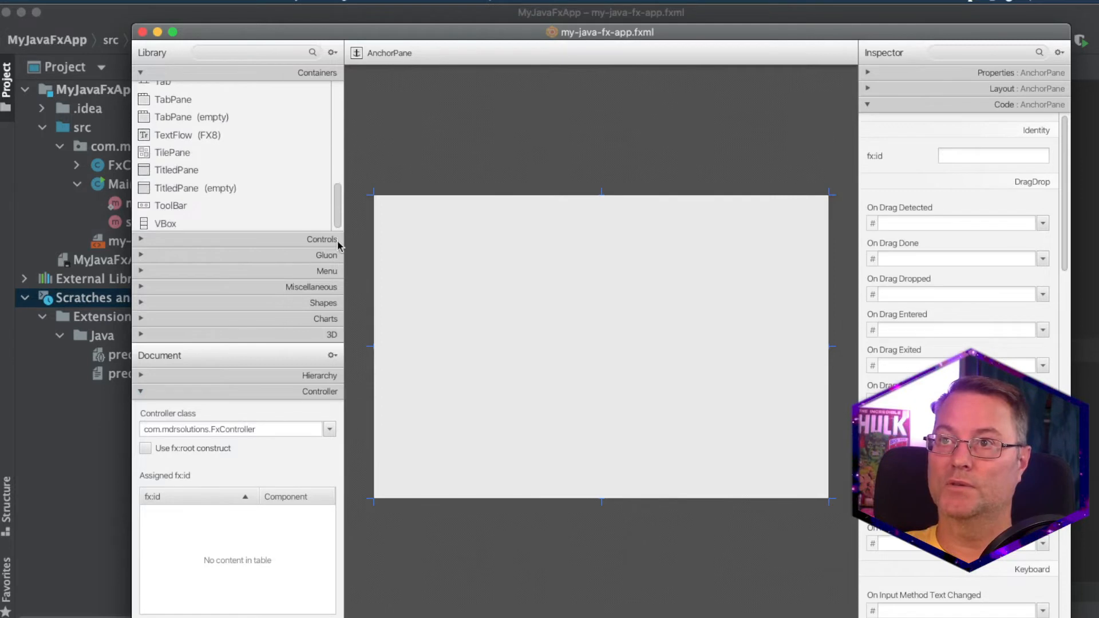
mouse_move(168, 223)
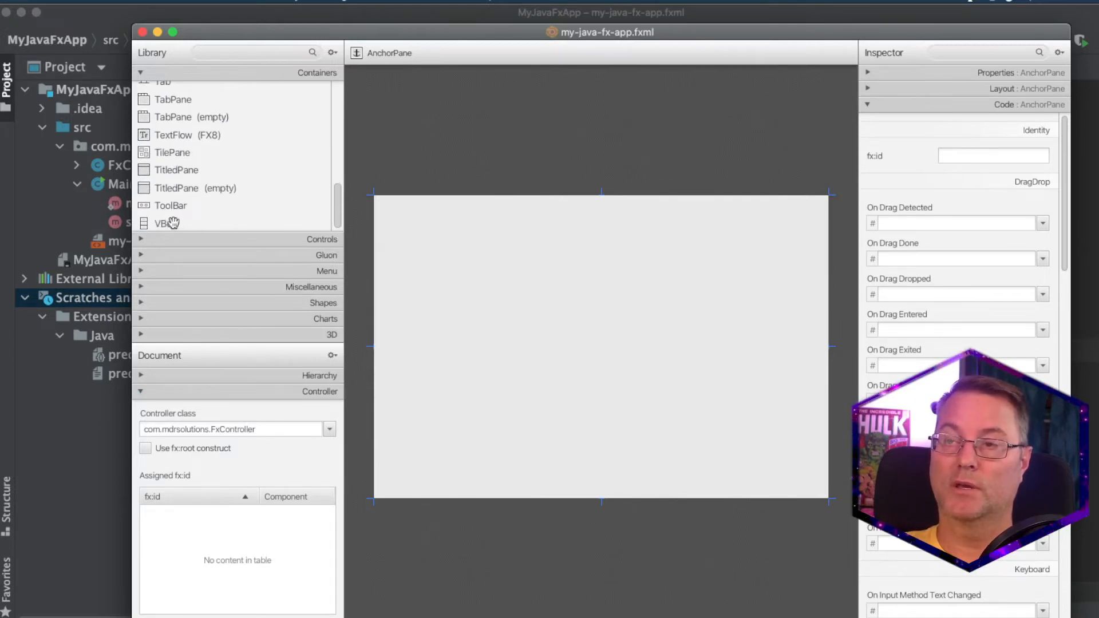
Step: Place a VBox stretched across the AnchorPane, then drop a Button and a Label into it
click(169, 223)
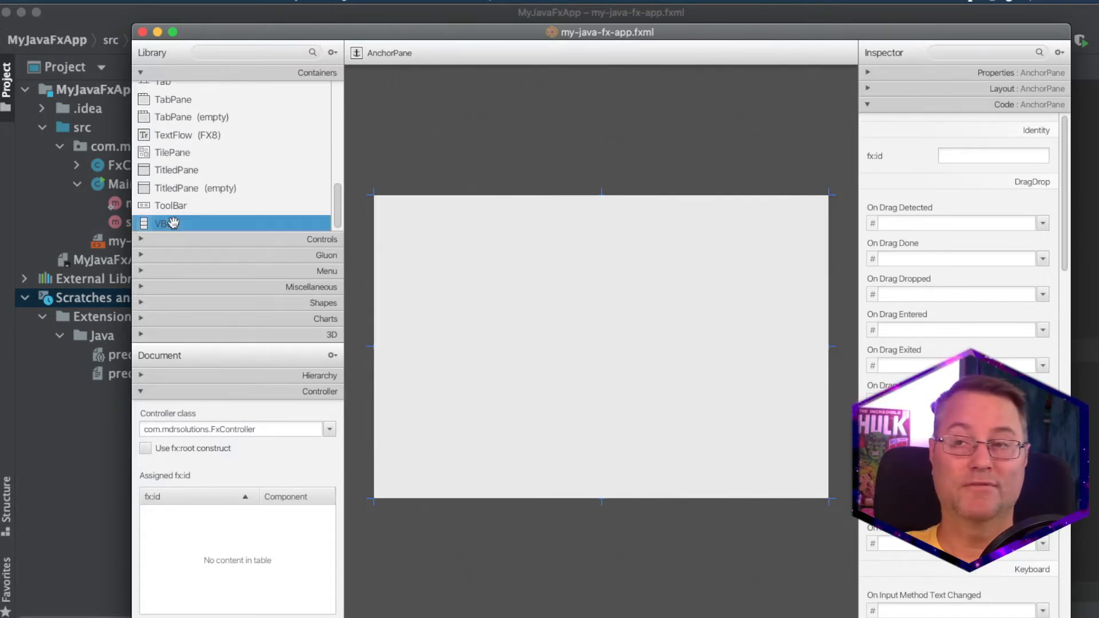
drag(165, 223, 605, 326)
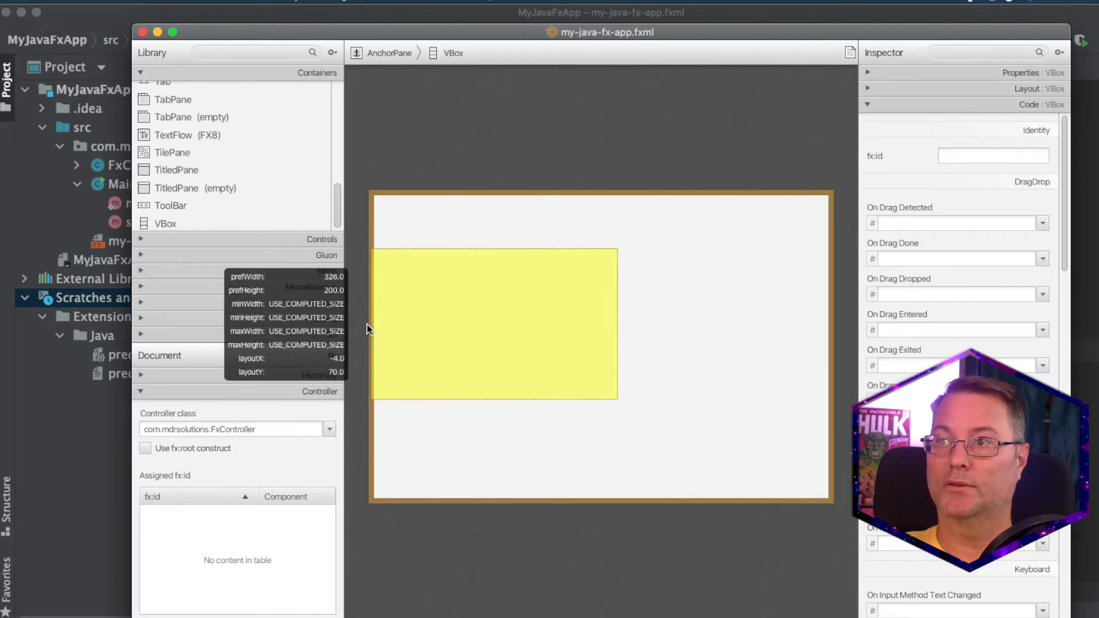
drag(618, 322, 808, 322)
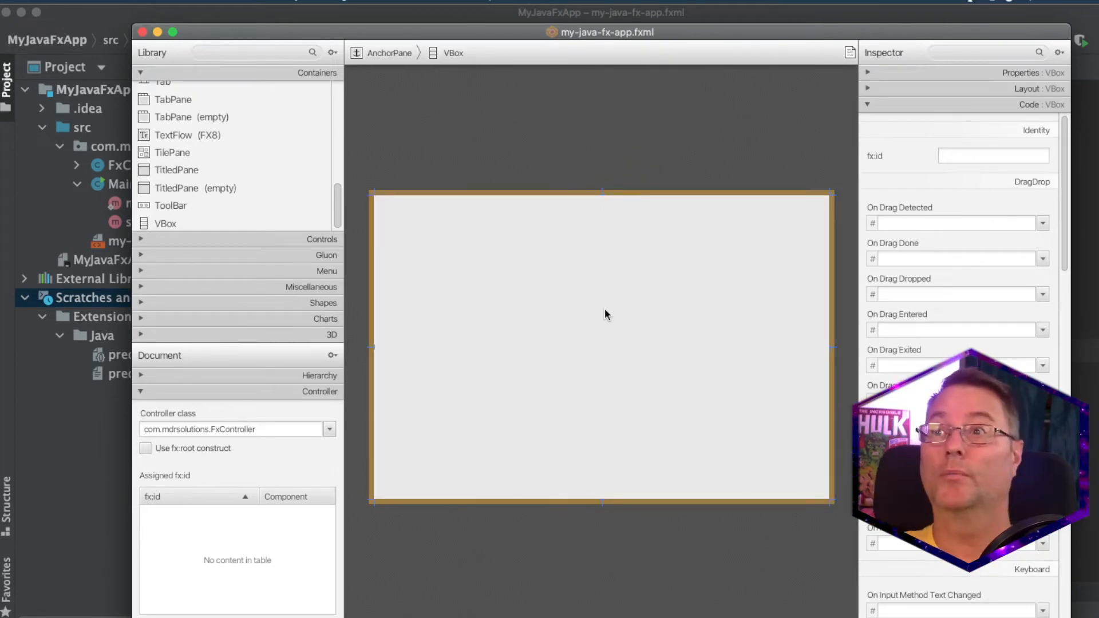
scroll(down, 3)
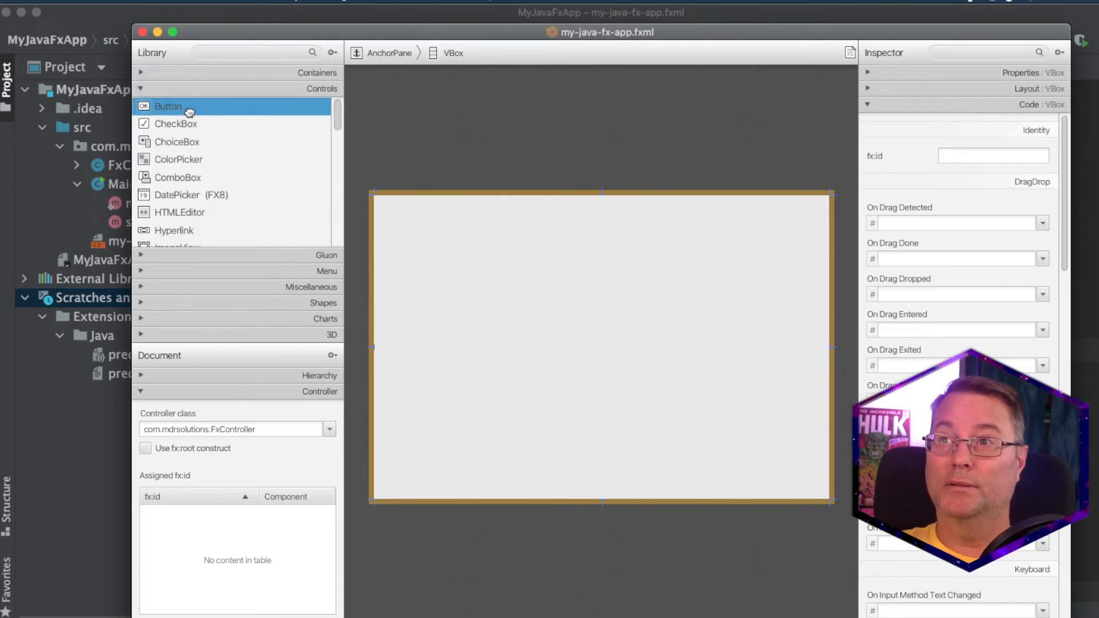
drag(168, 106, 395, 205)
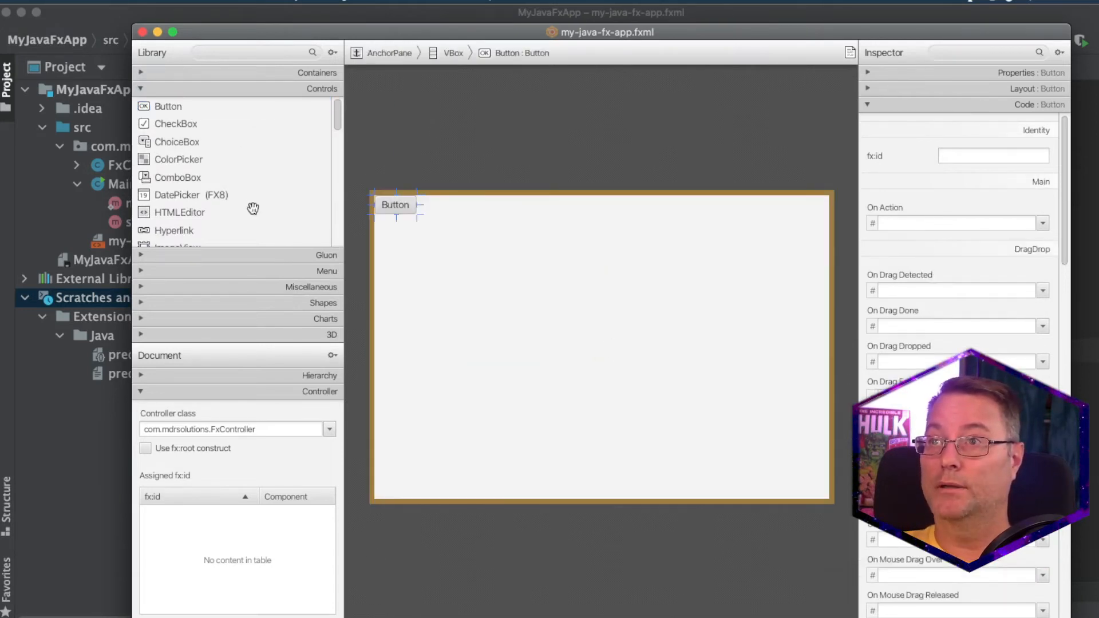
scroll(down, 3)
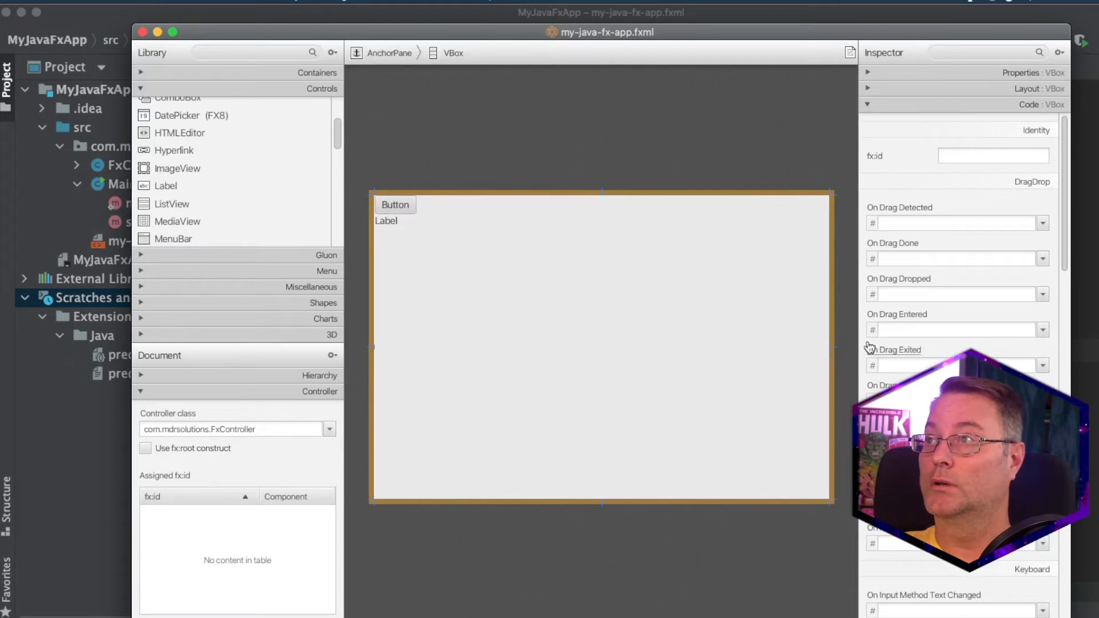
Step: Set the VBox's Alignment property to CENTER in the Inspector
click(1020, 72)
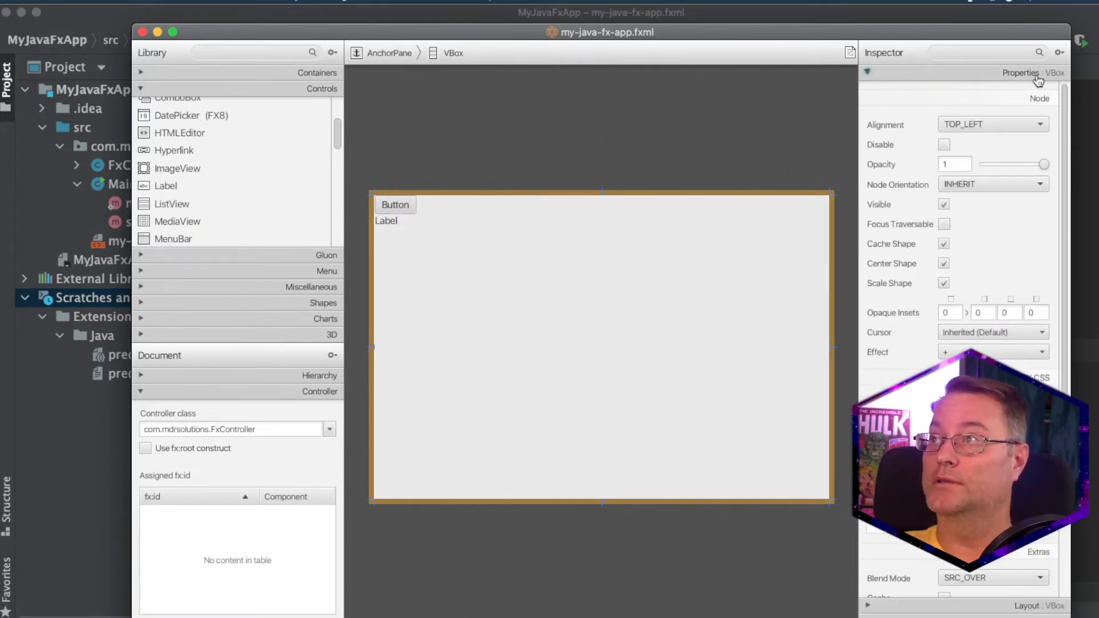
click(990, 124)
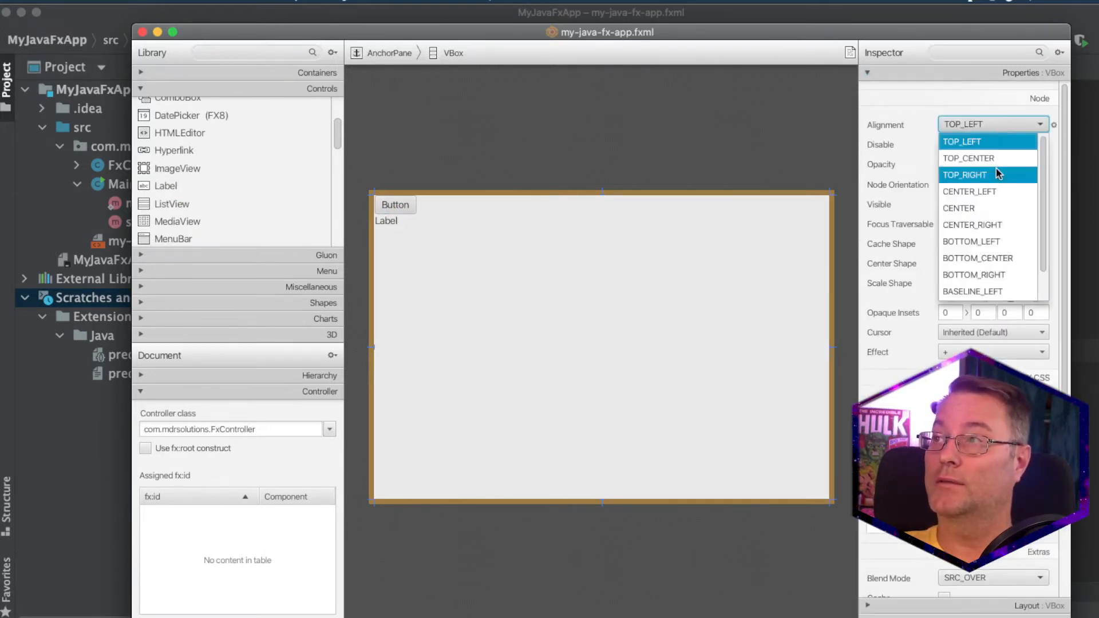
click(958, 207)
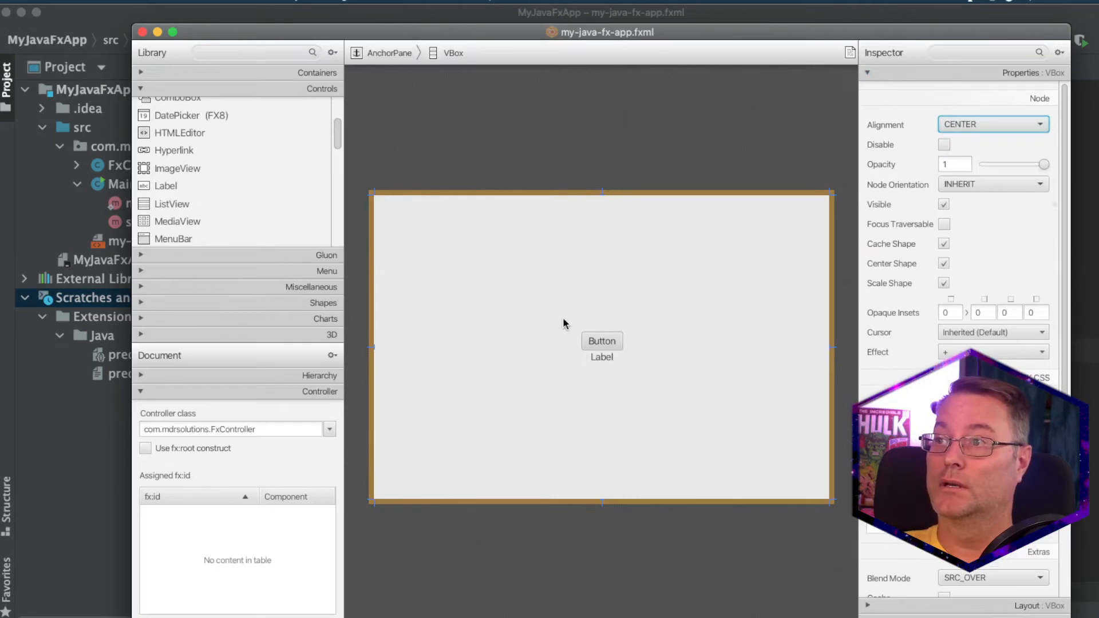
mouse_move(608, 352)
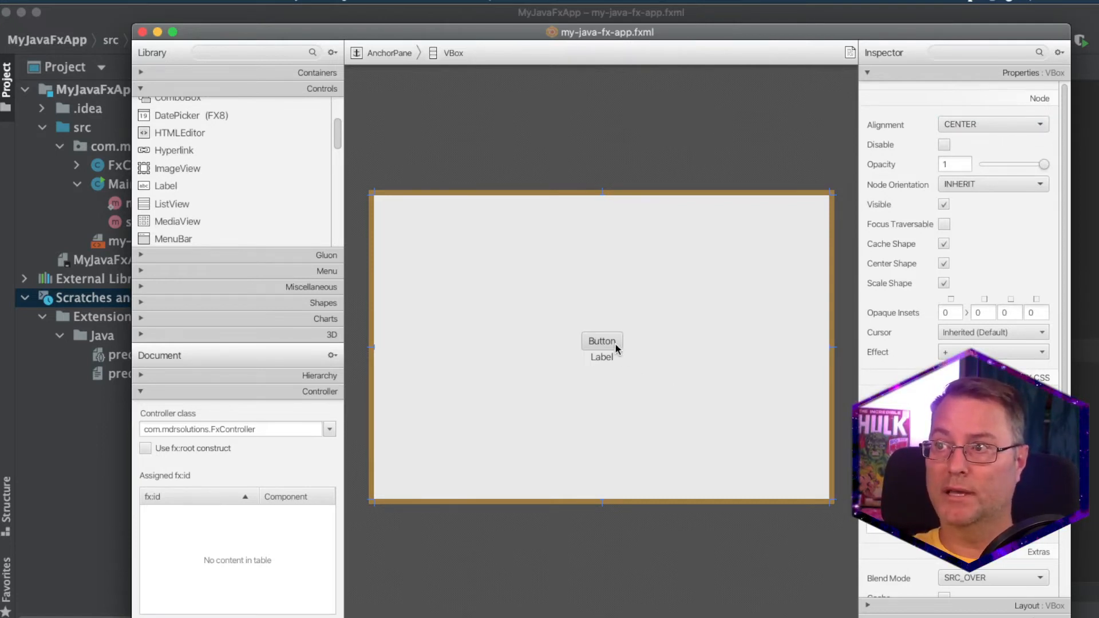
Step: Set the Button's fx:id to displayGreetingBtn and switch back to IntelliJ IDEA
click(600, 341)
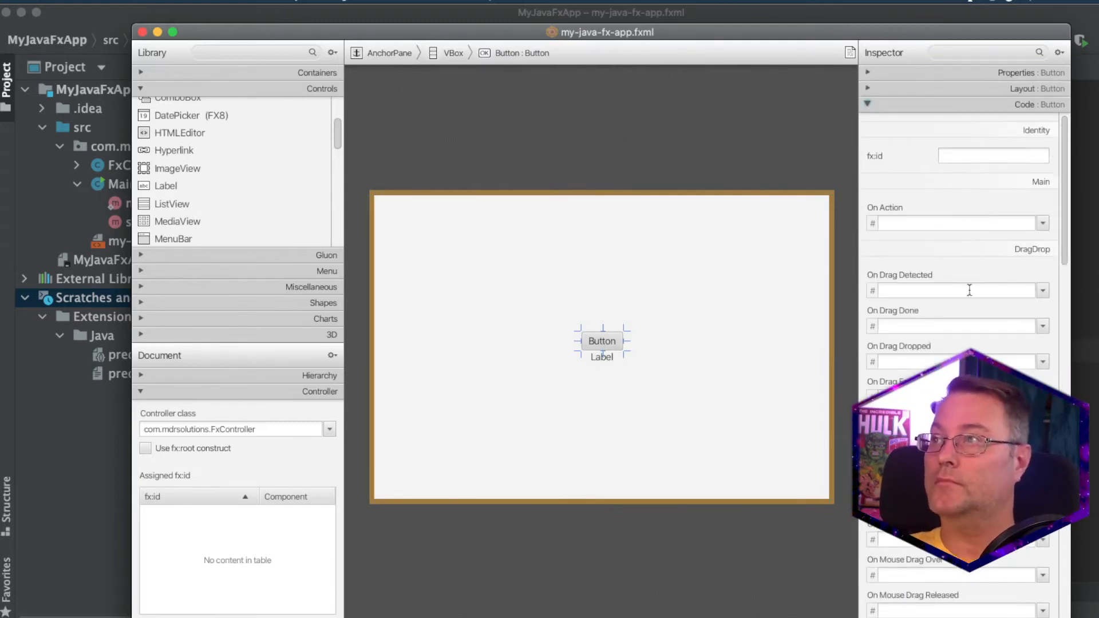
click(993, 156)
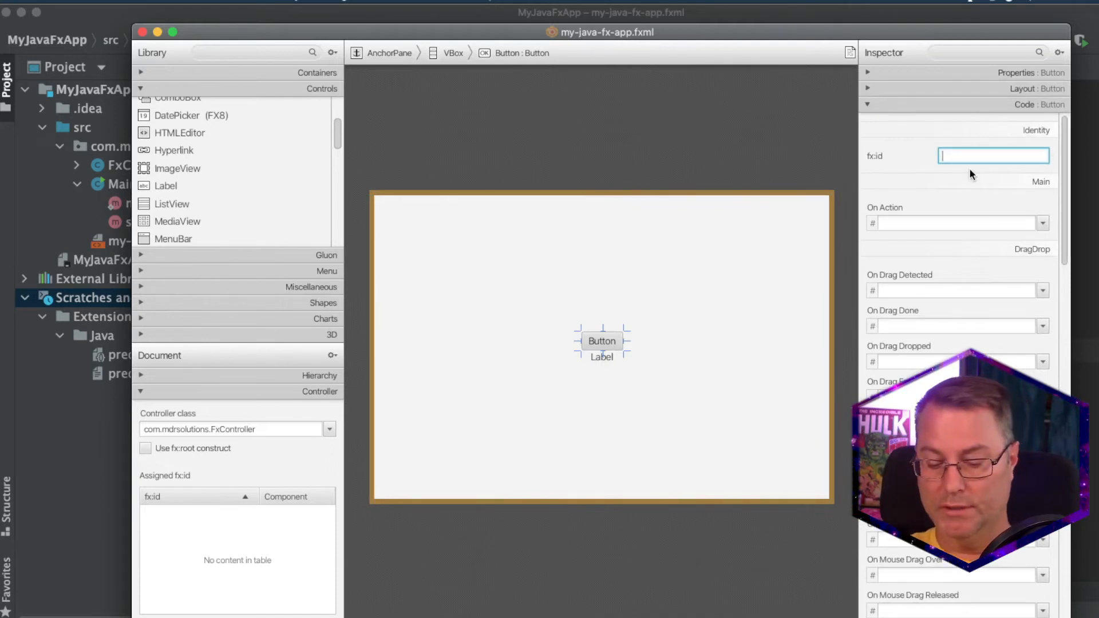
text(displayGreetingBtn)
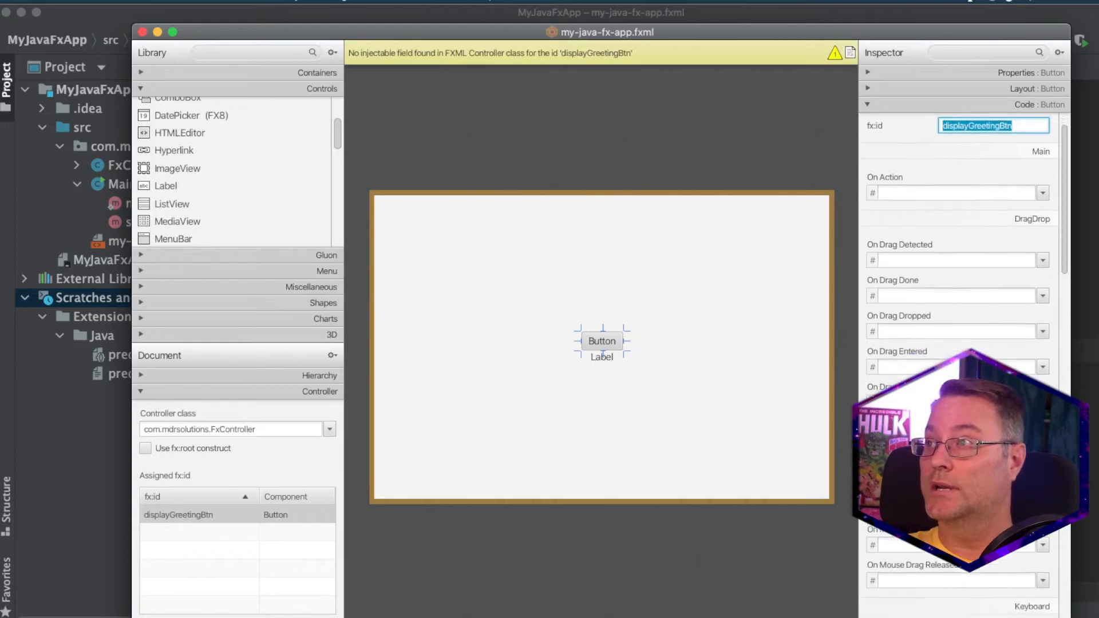
click(177, 515)
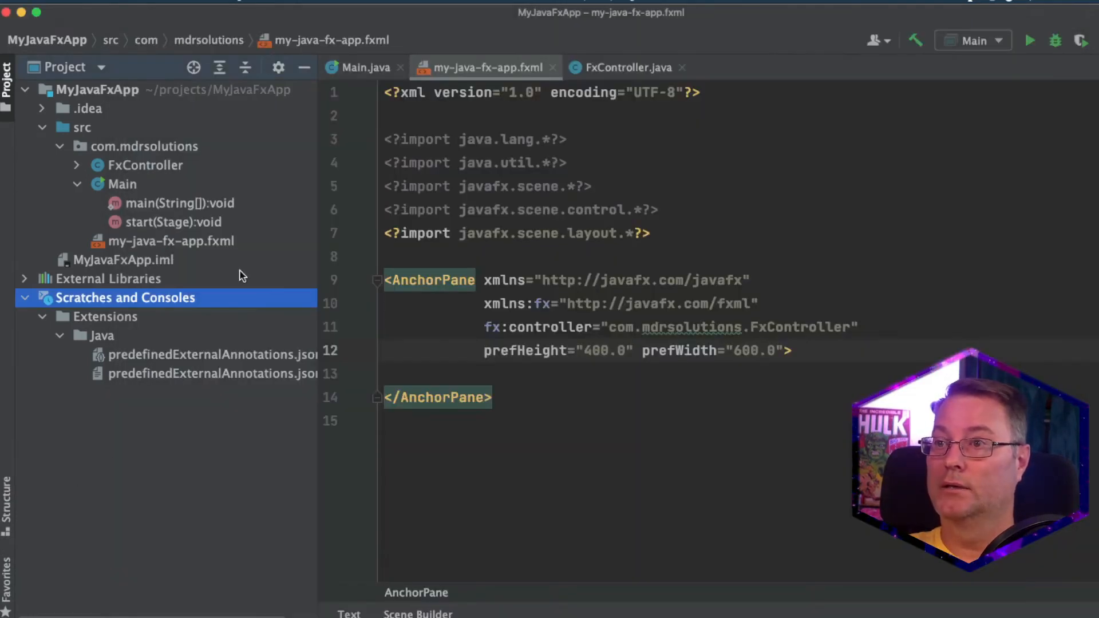
Step: Check FxController.java, then change the Button's Text to Display Greeting
click(627, 68)
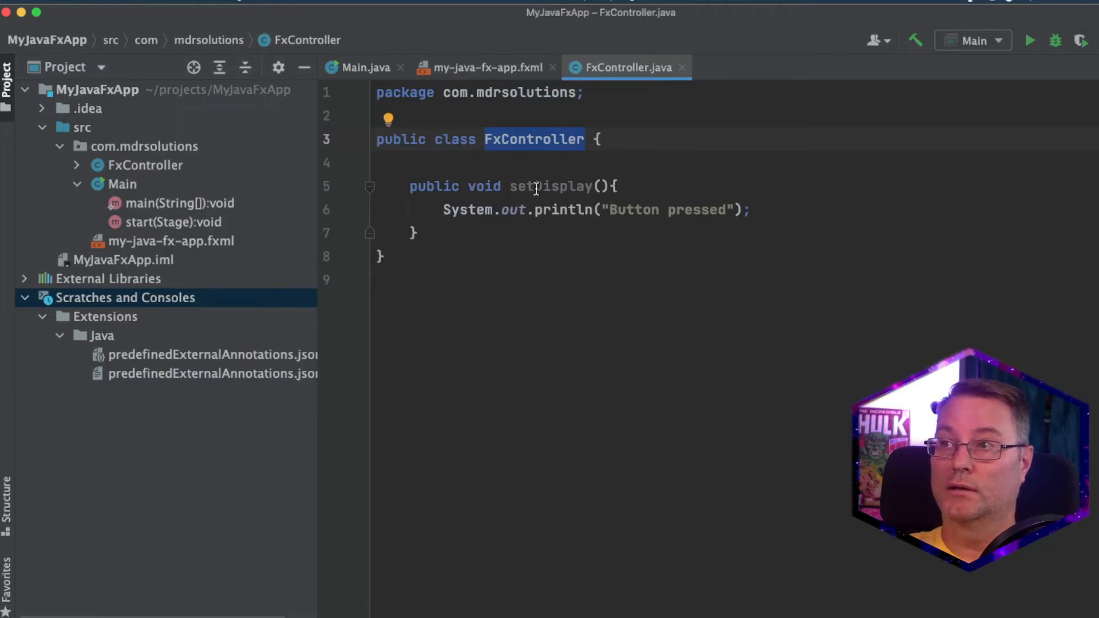
mouse_move(545, 243)
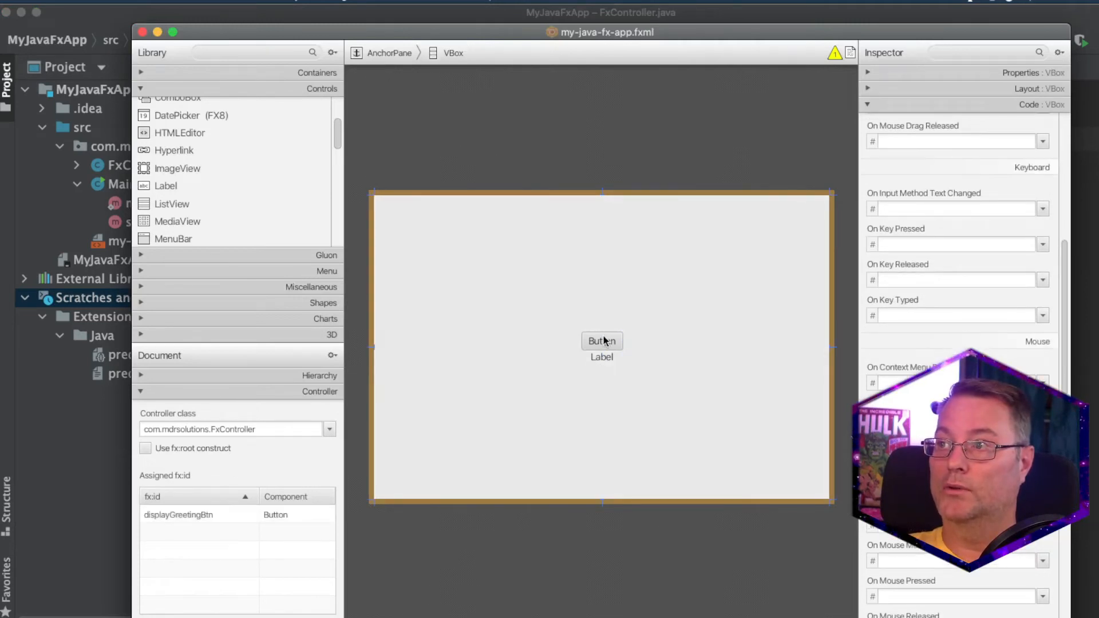
click(601, 341)
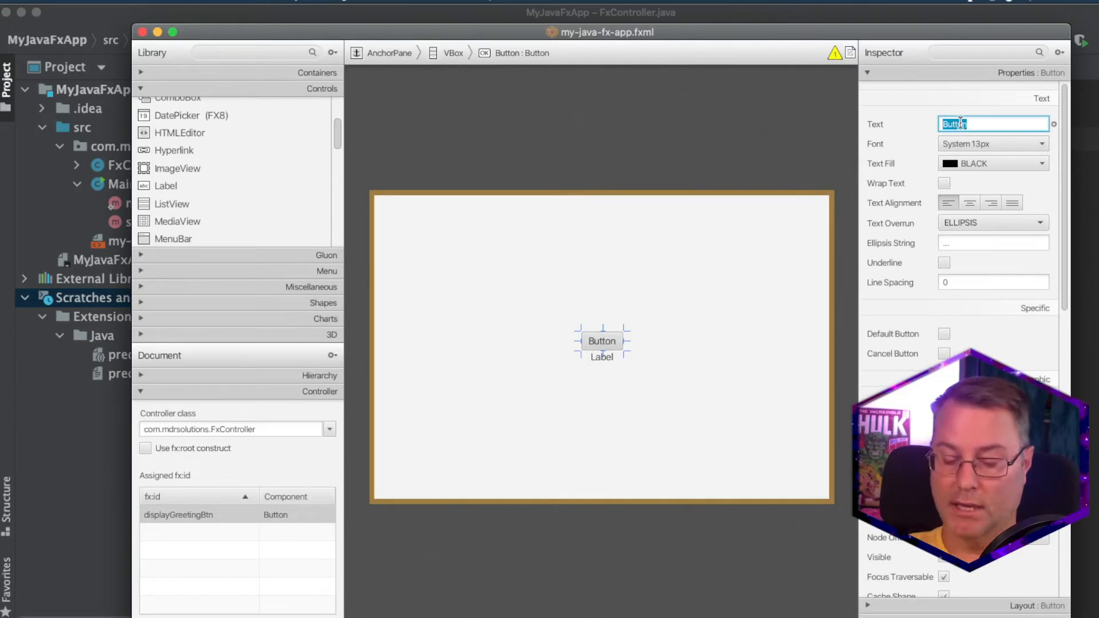
text(D)
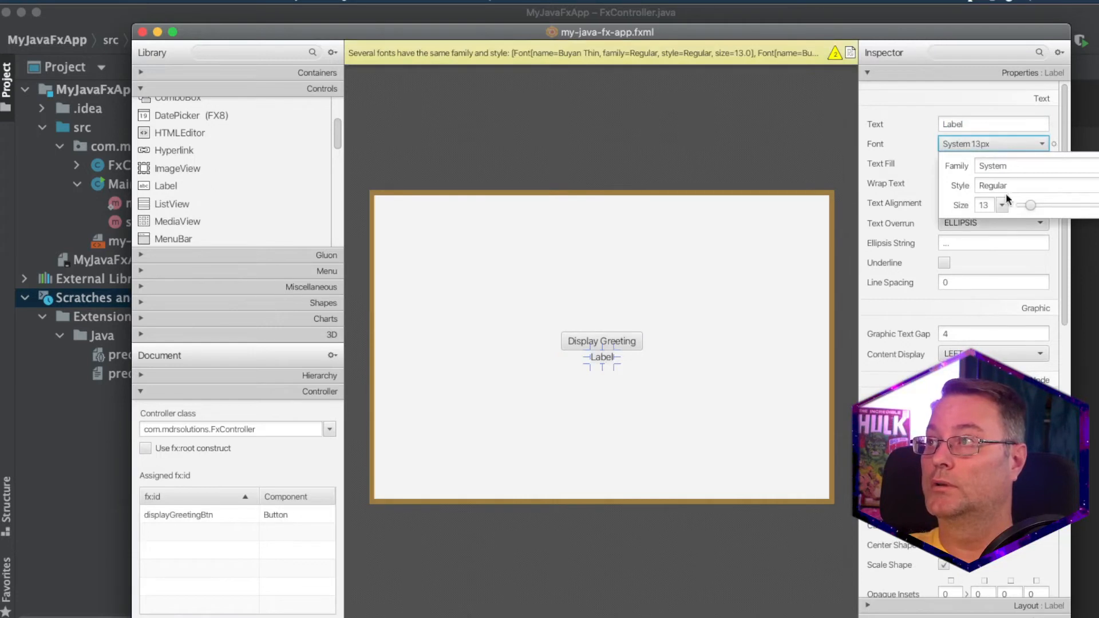
Step: Set the Label's font size to 18 and give it the fx:id displayGreetingLabel
click(1001, 205)
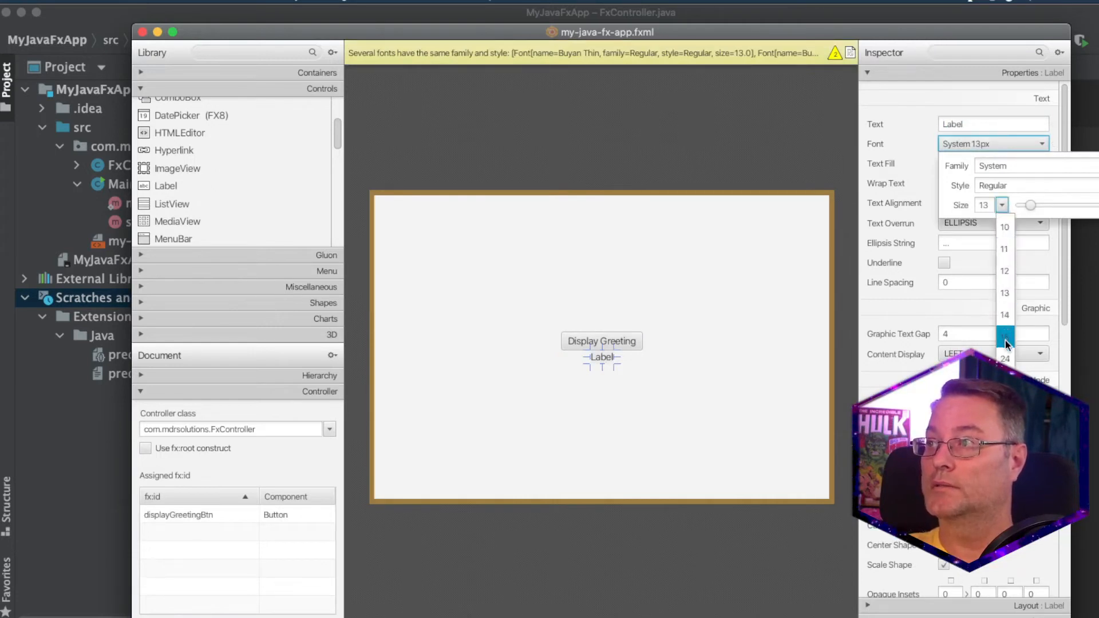
click(1005, 333)
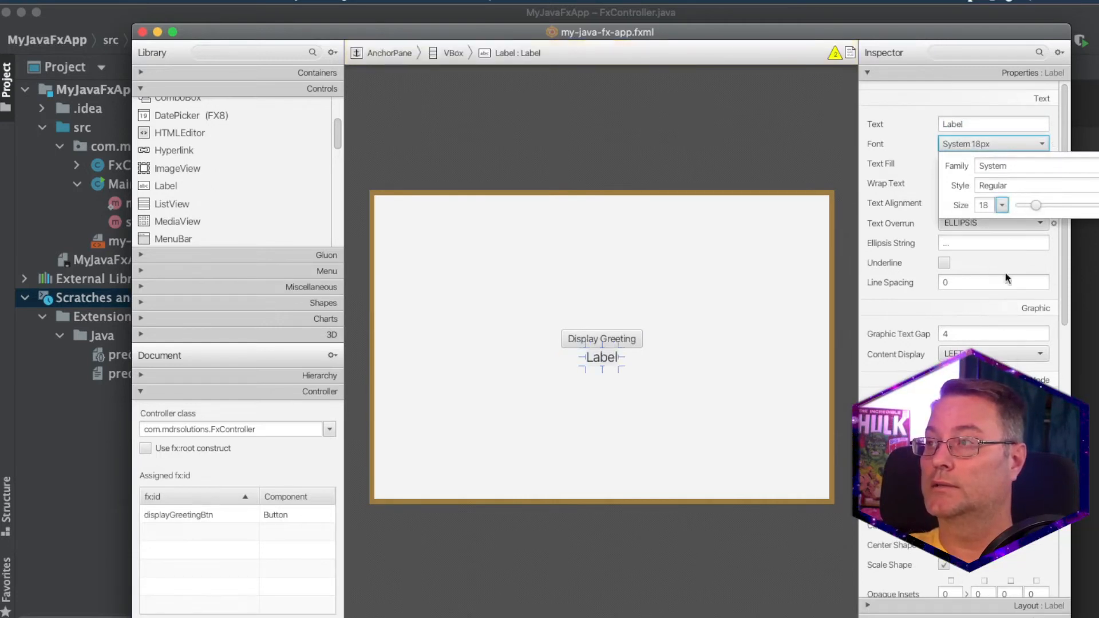
click(1001, 205)
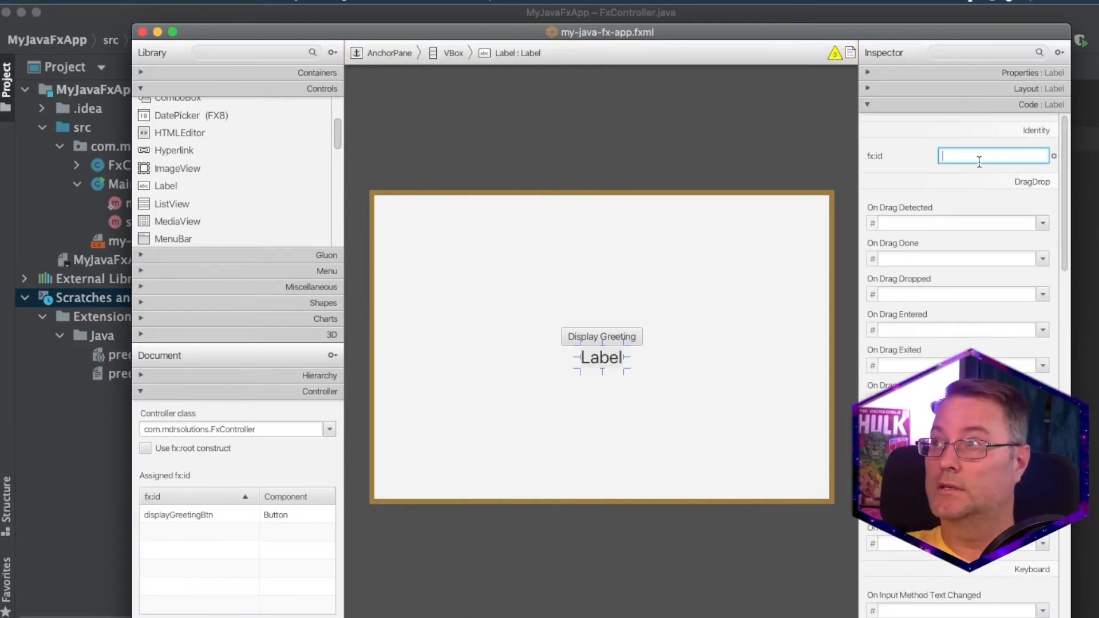
text(display)
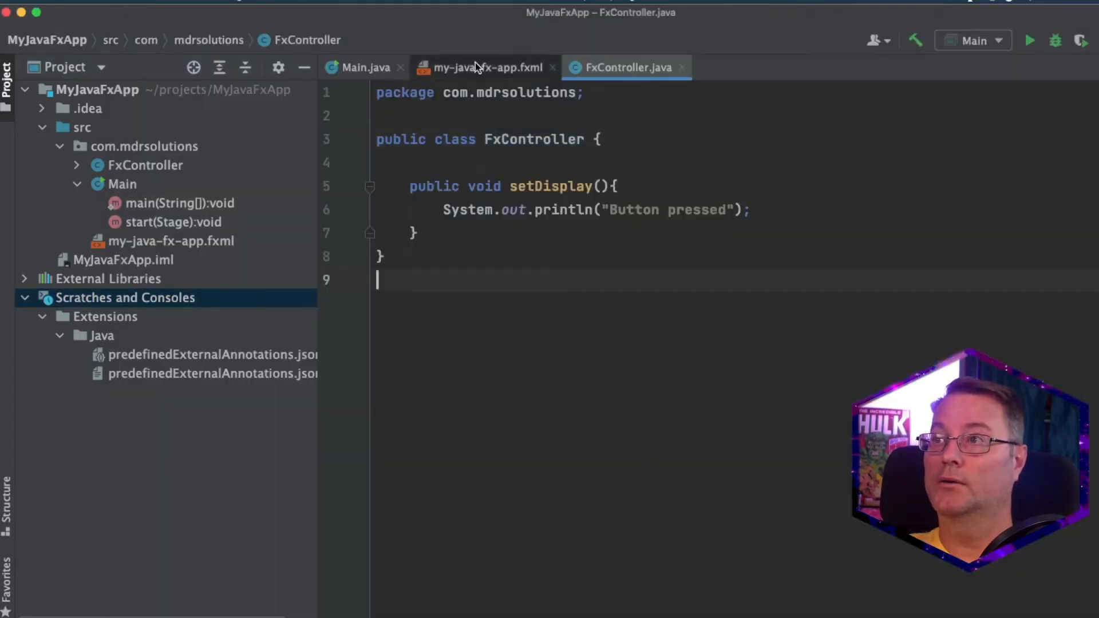
click(482, 67)
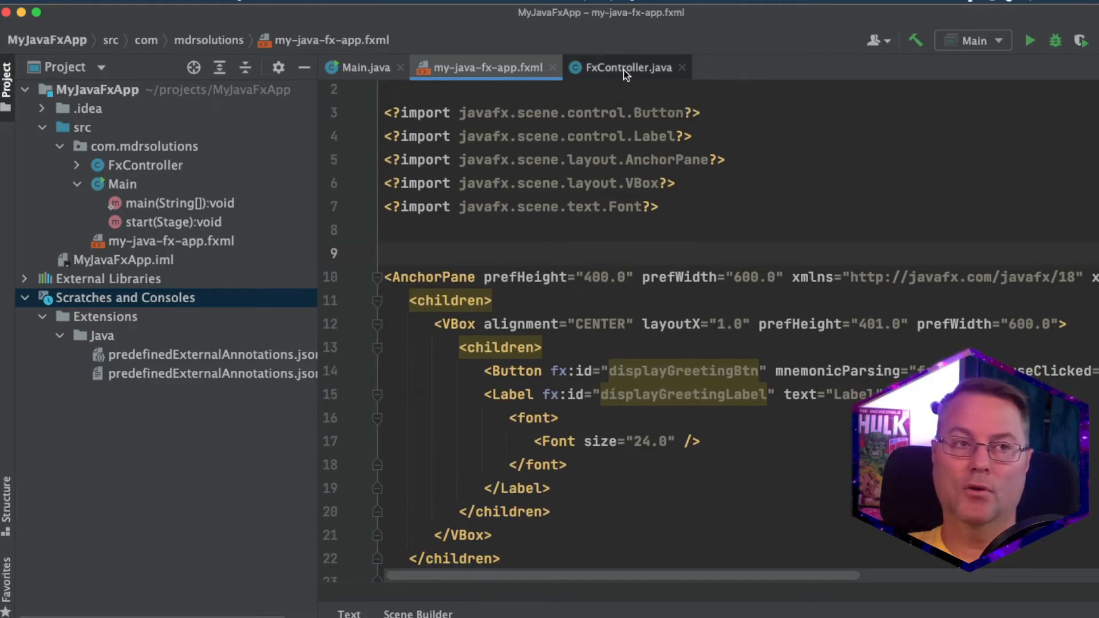
click(627, 68)
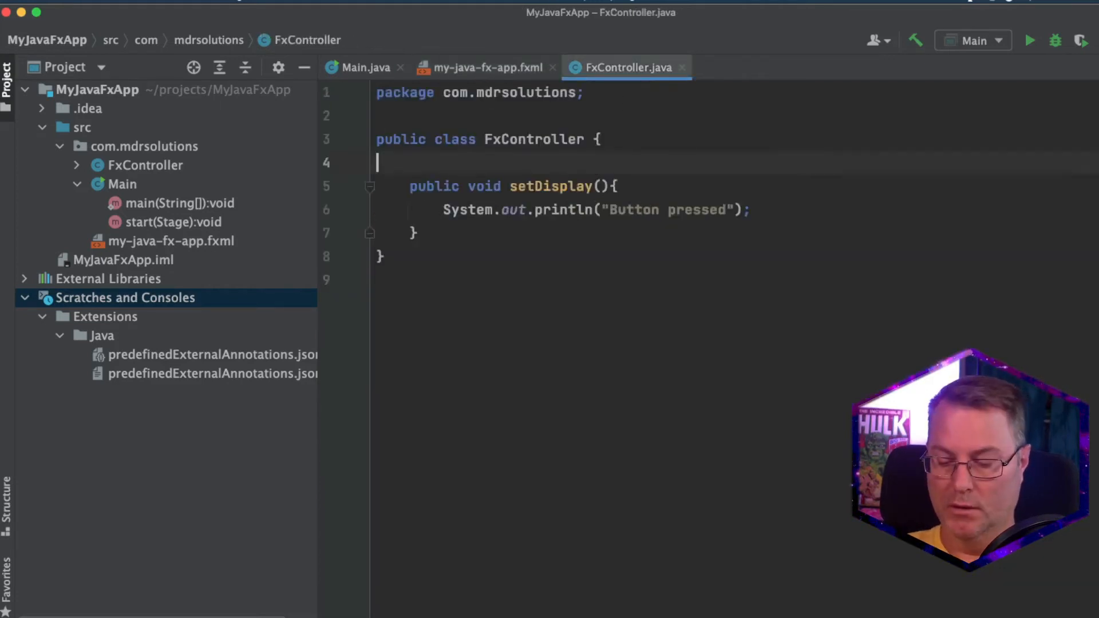
text(@FXML)
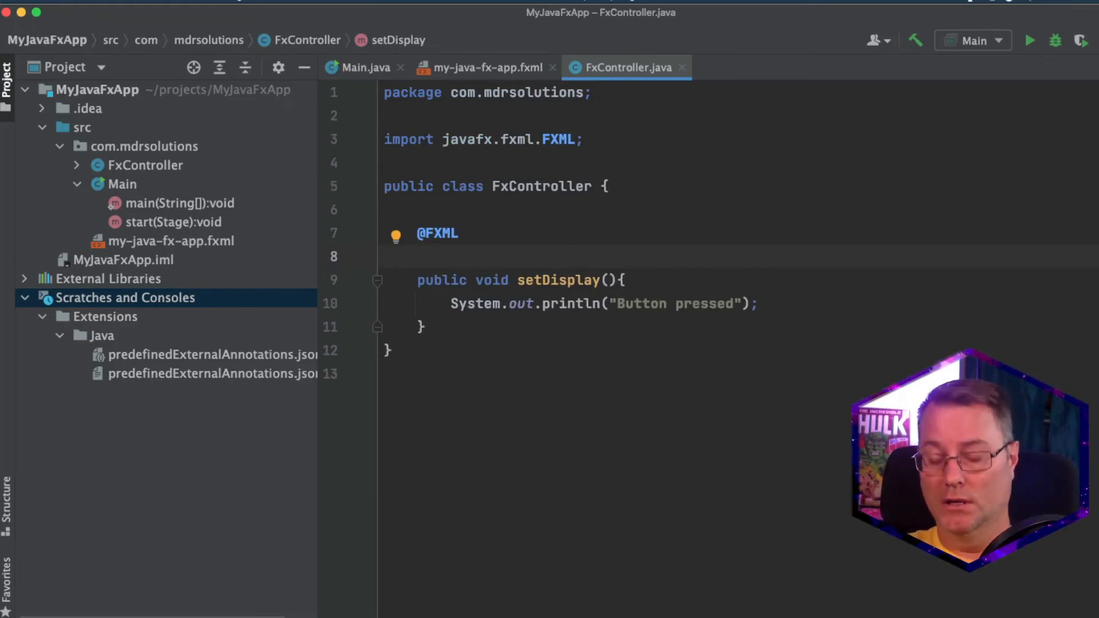
text(Button)
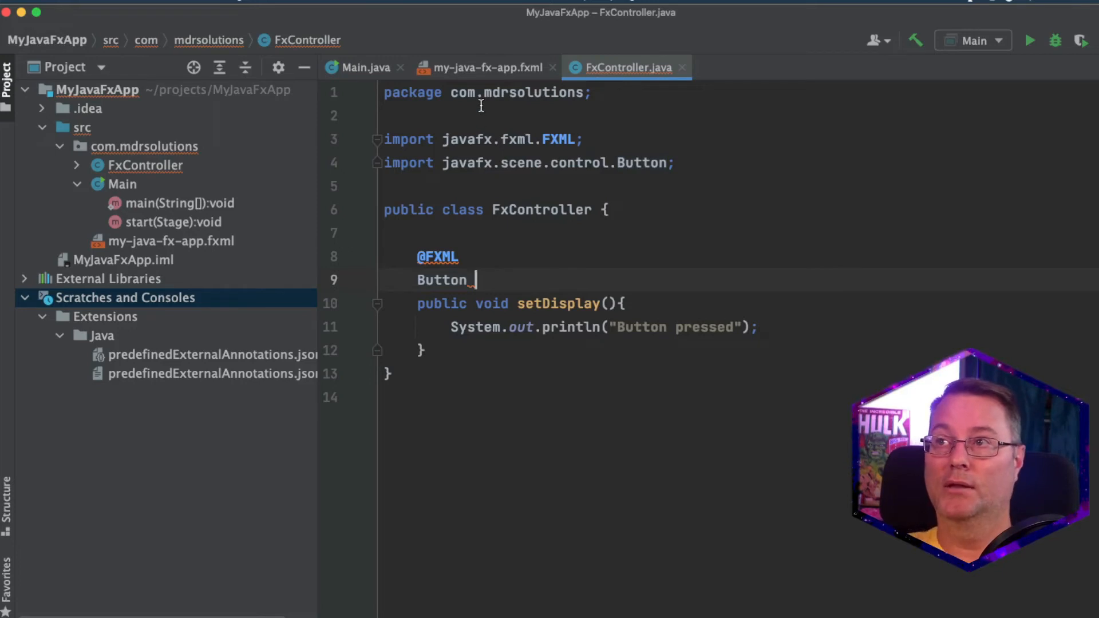
Step: Copy the fx:id displayGreetingBtn from the FXML file to name the field
click(488, 68)
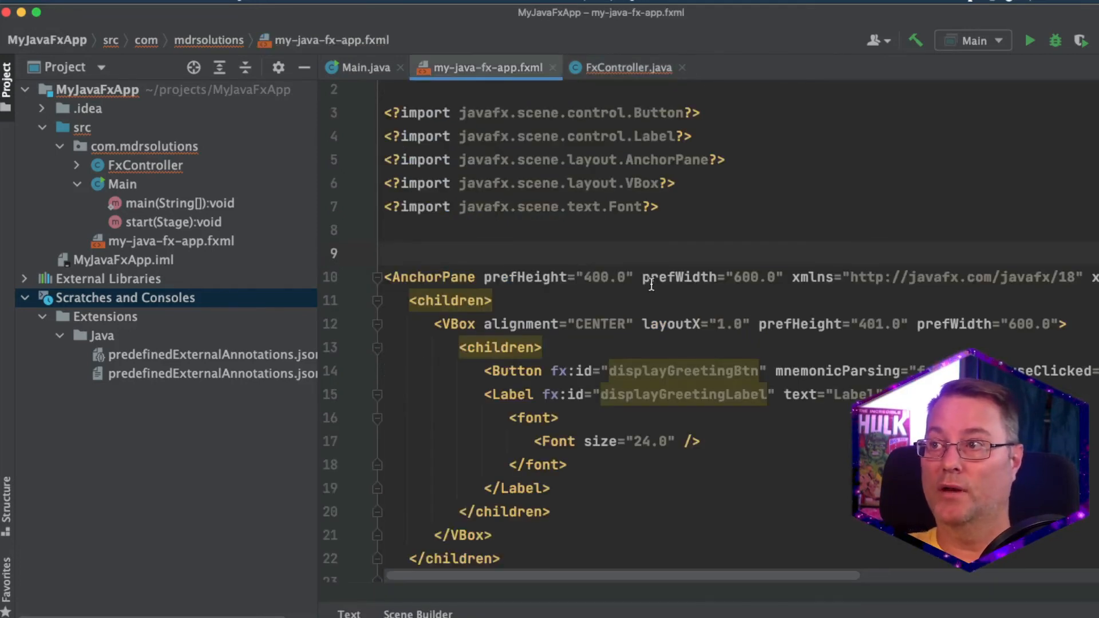
mouse_move(649, 378)
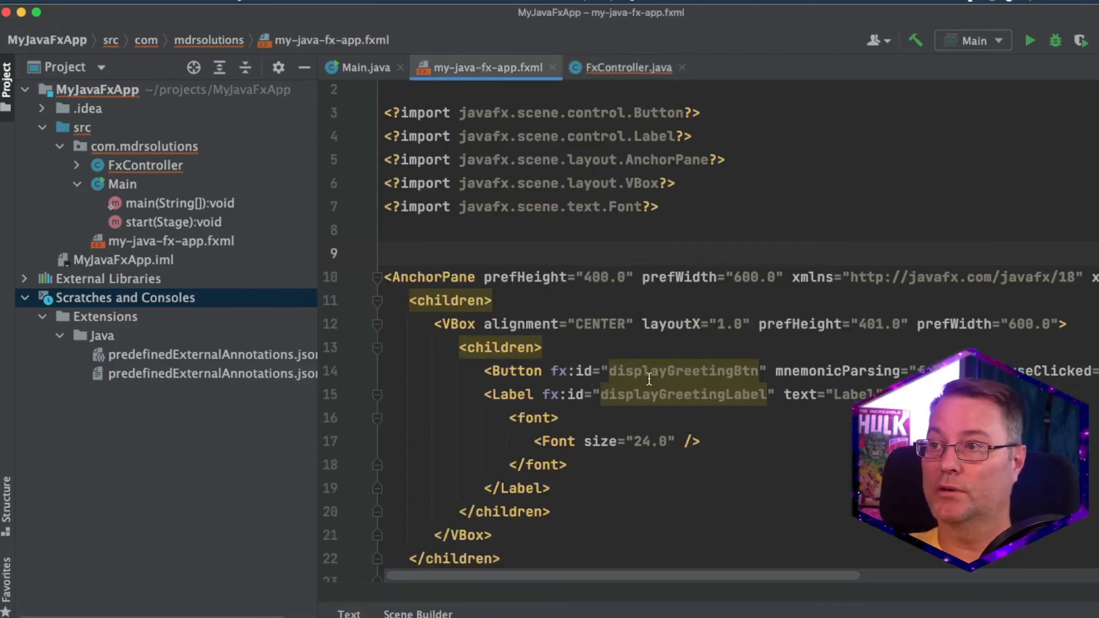
double_click(683, 371)
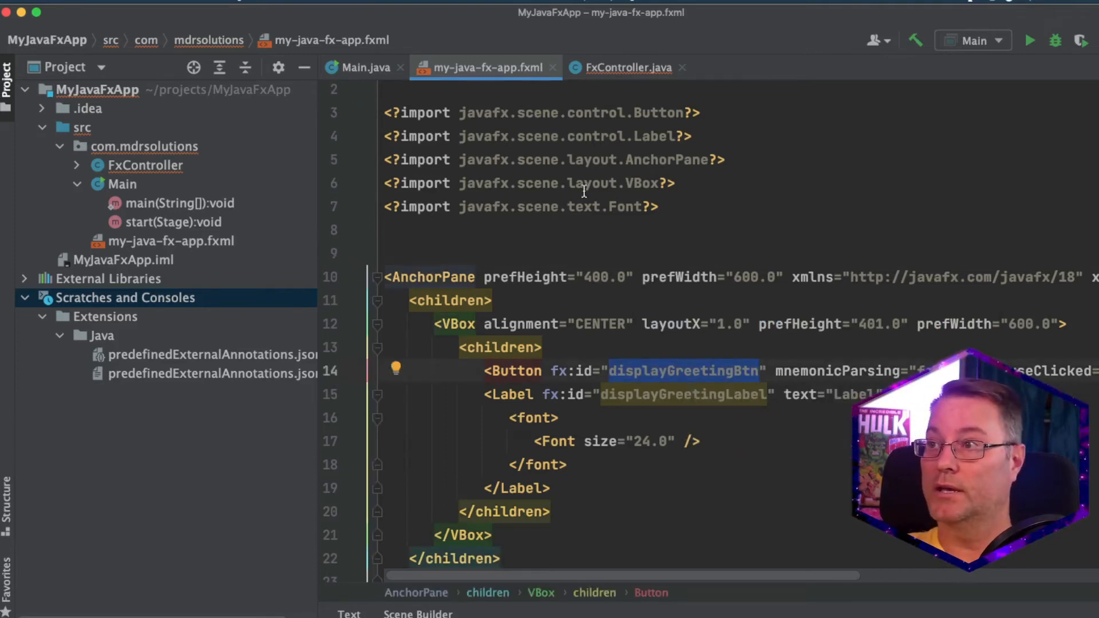
click(625, 68)
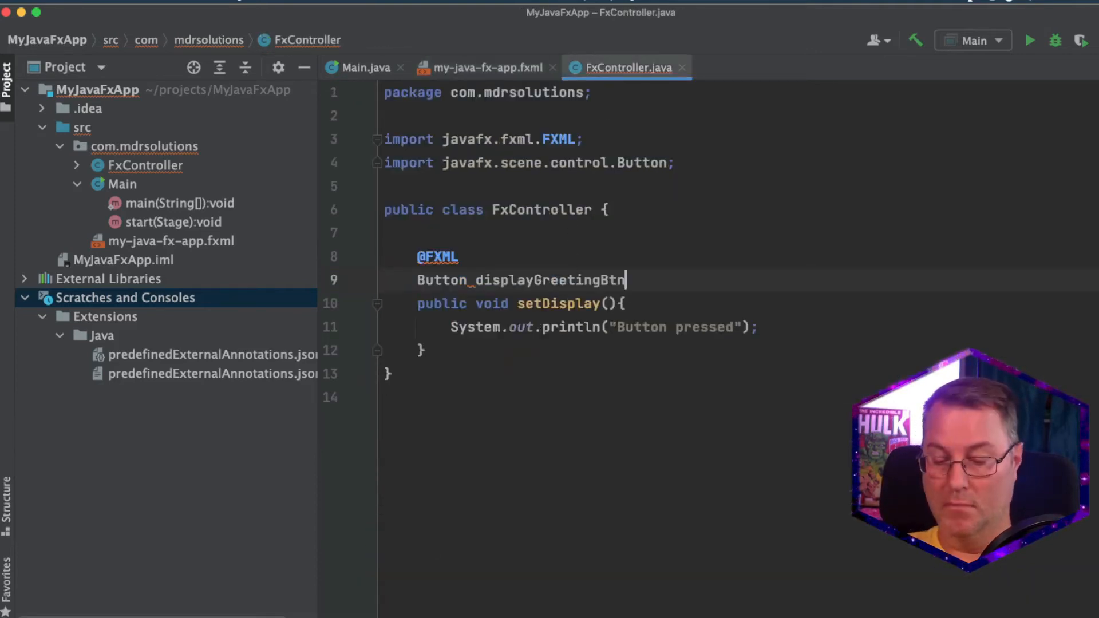
key(Return)
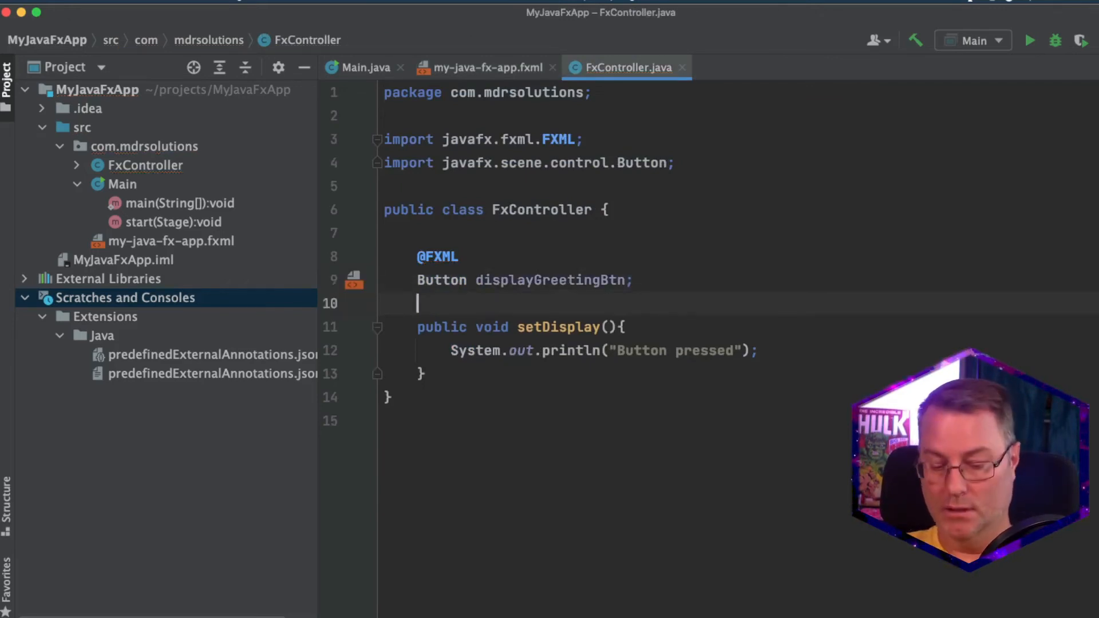
text(@FXML)
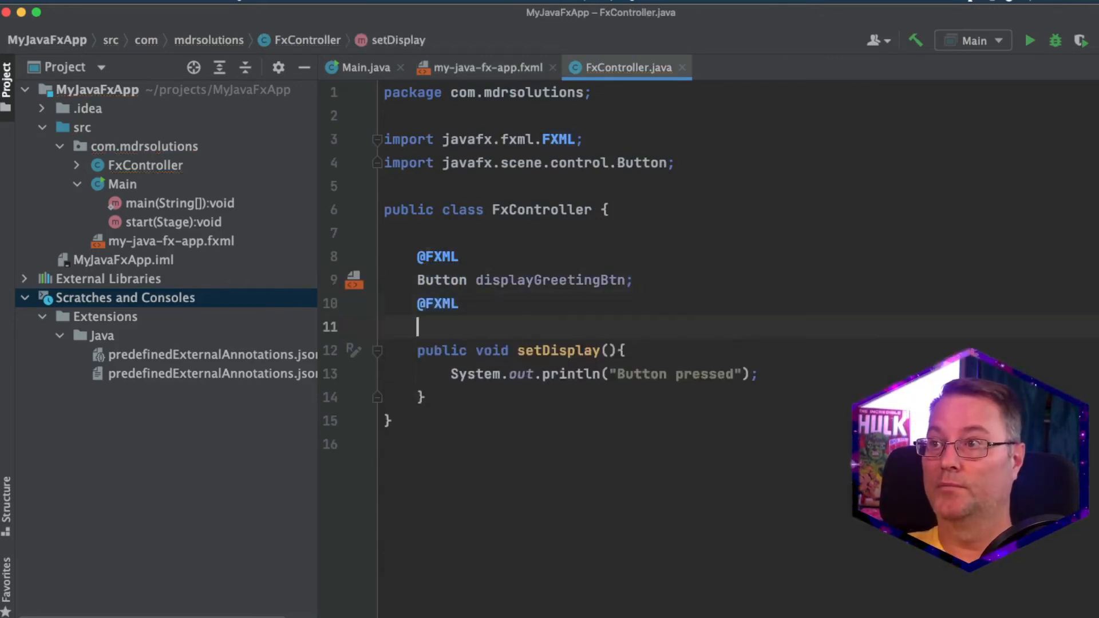
text(Label)
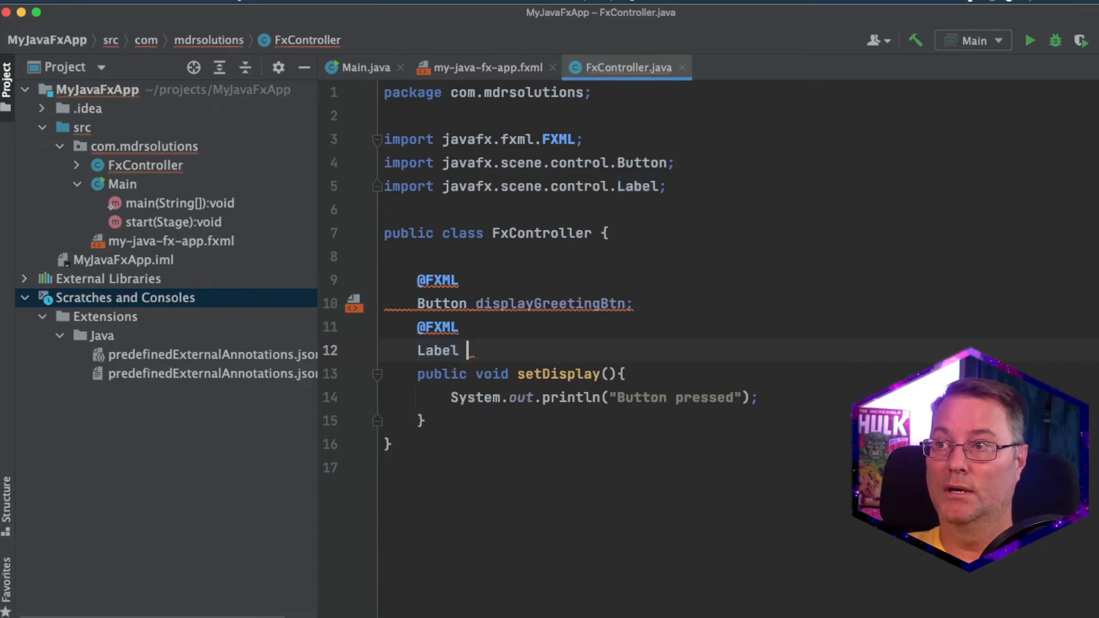
click(486, 67)
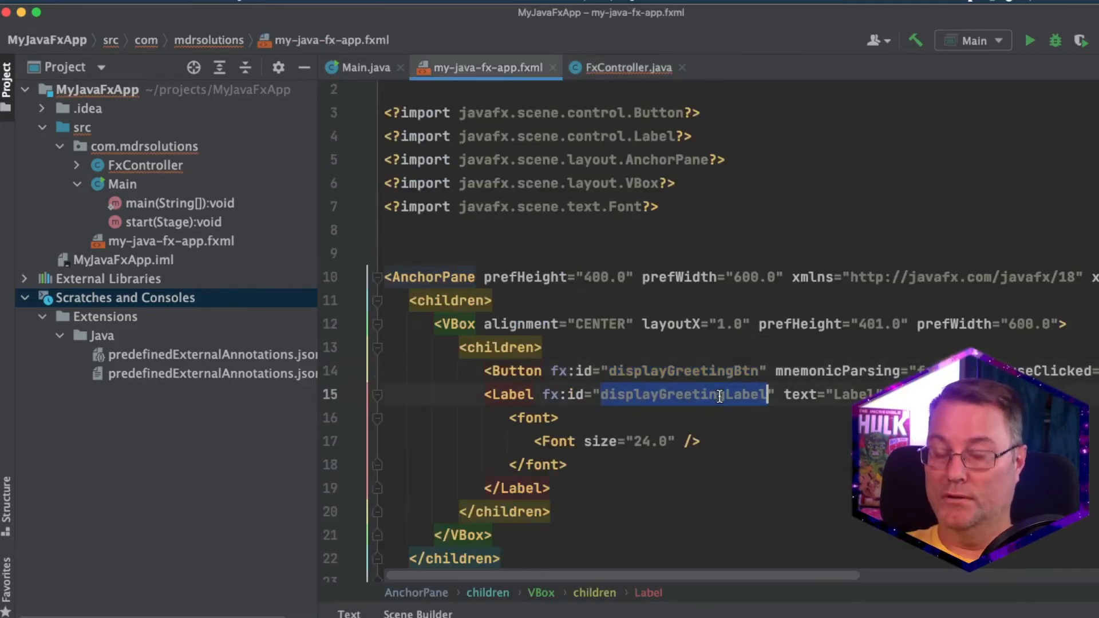
click(626, 67)
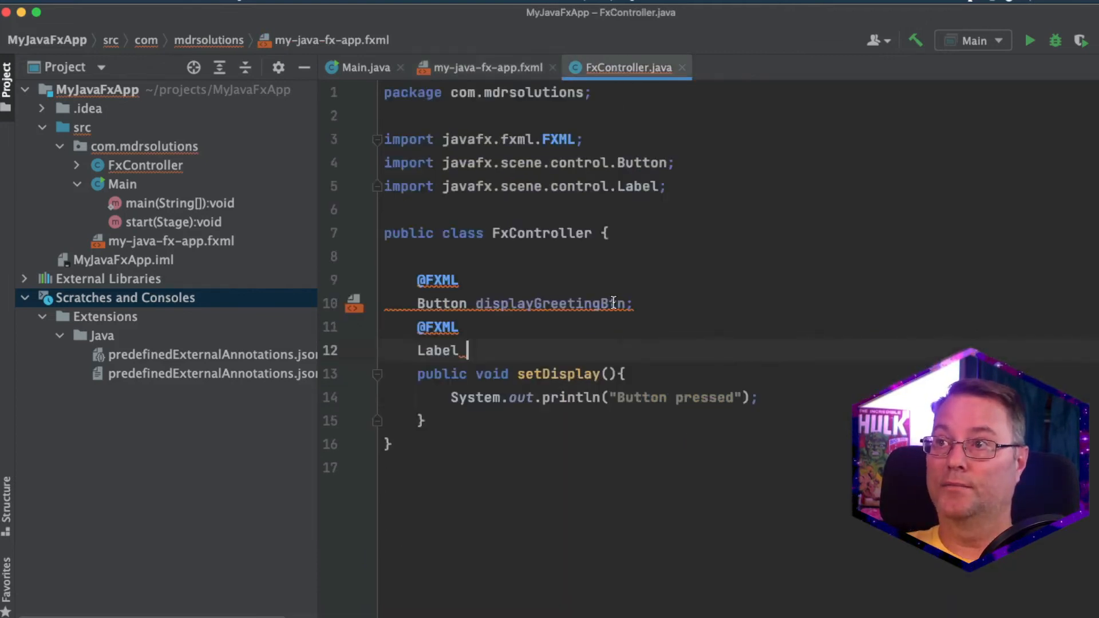
text(displayGreetingLabel;)
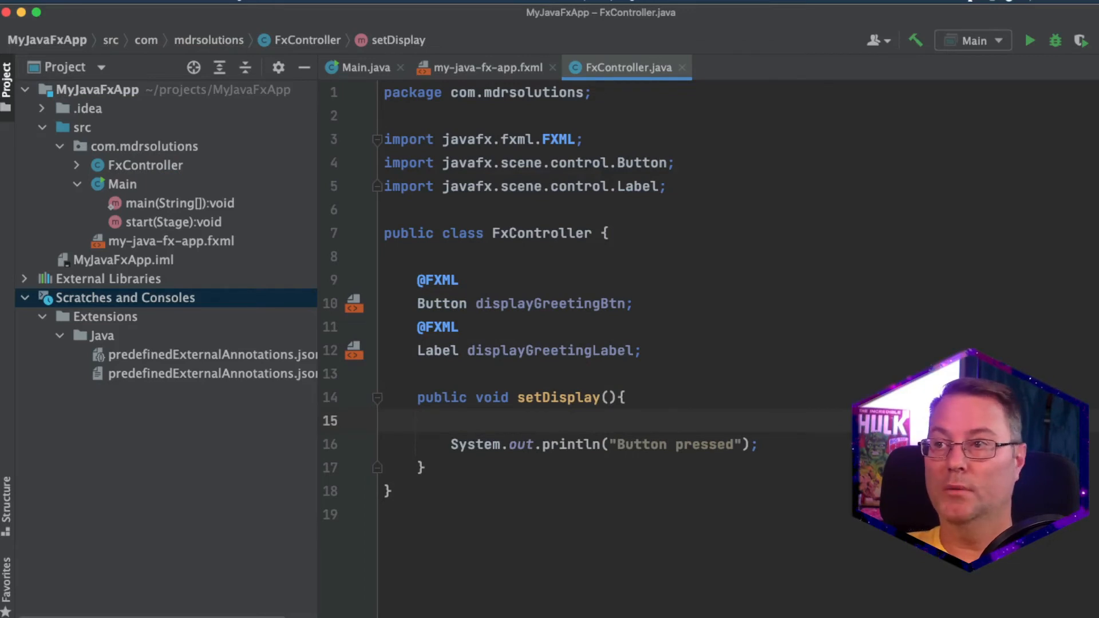
Step: Make setDisplay call displayGreetingLabel.setText("Welcome to my first…"), then show the FXML layout
text(d)
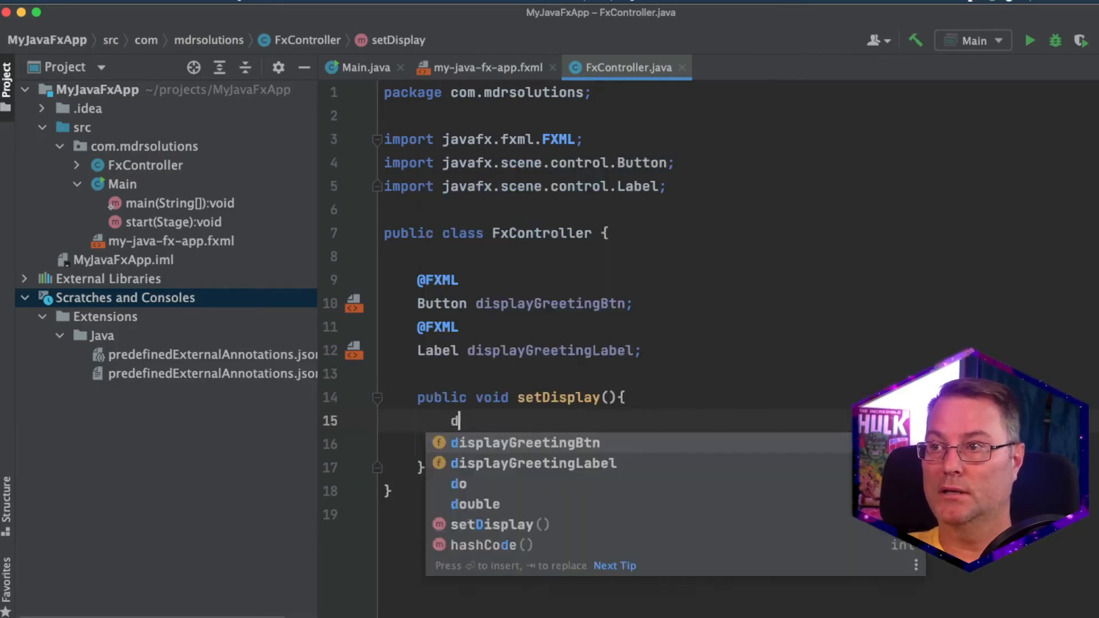
text(isplayGreetingLabel.)
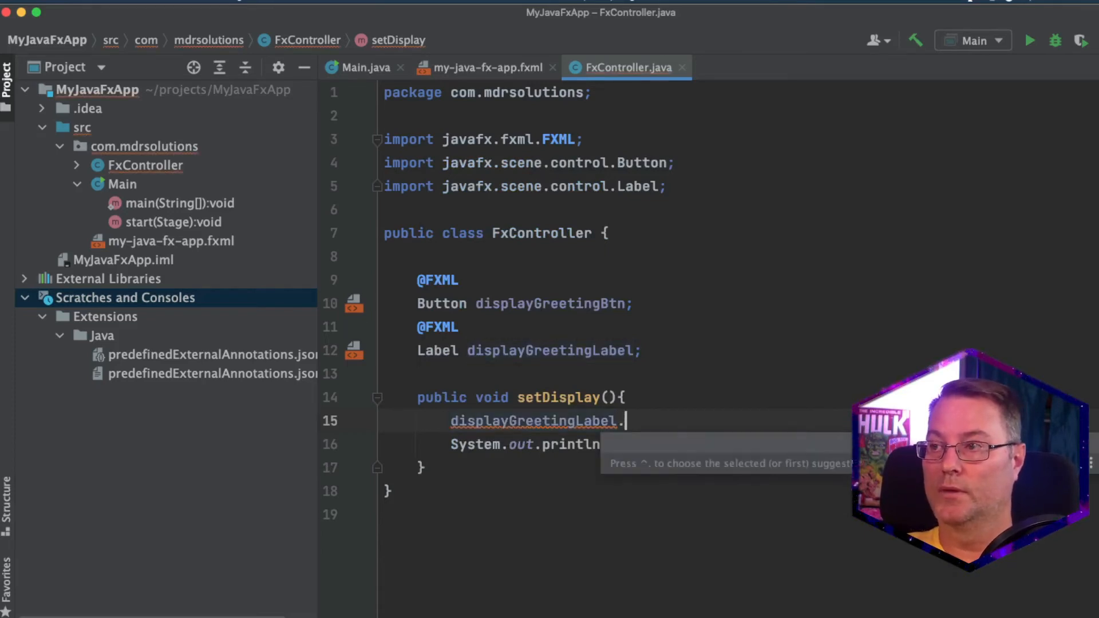
text(setText("");)
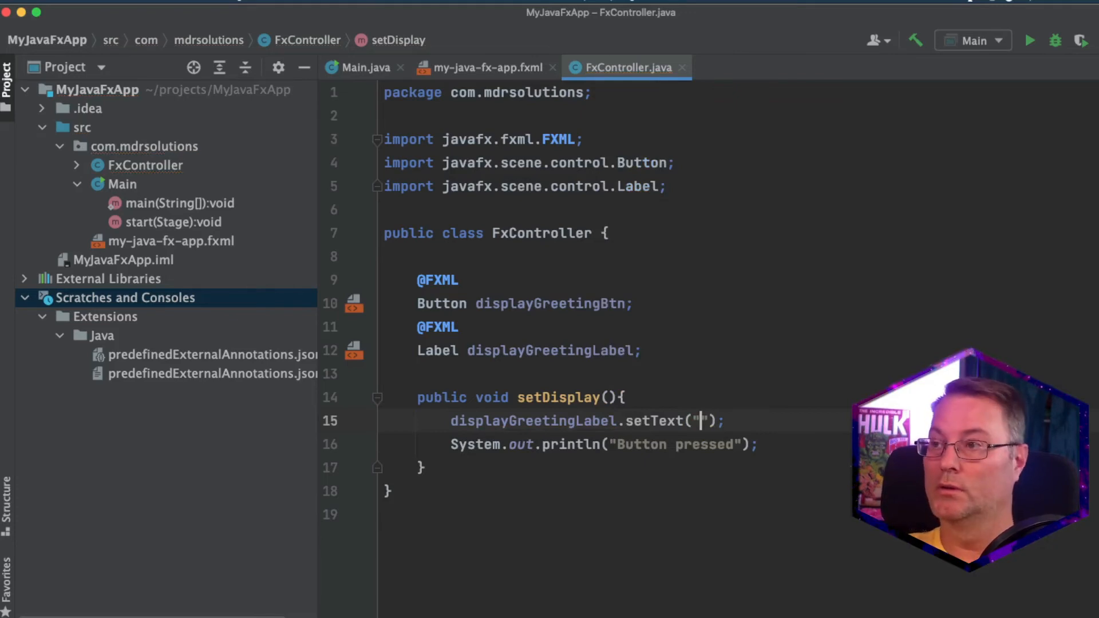
text(Welcome to my fi)
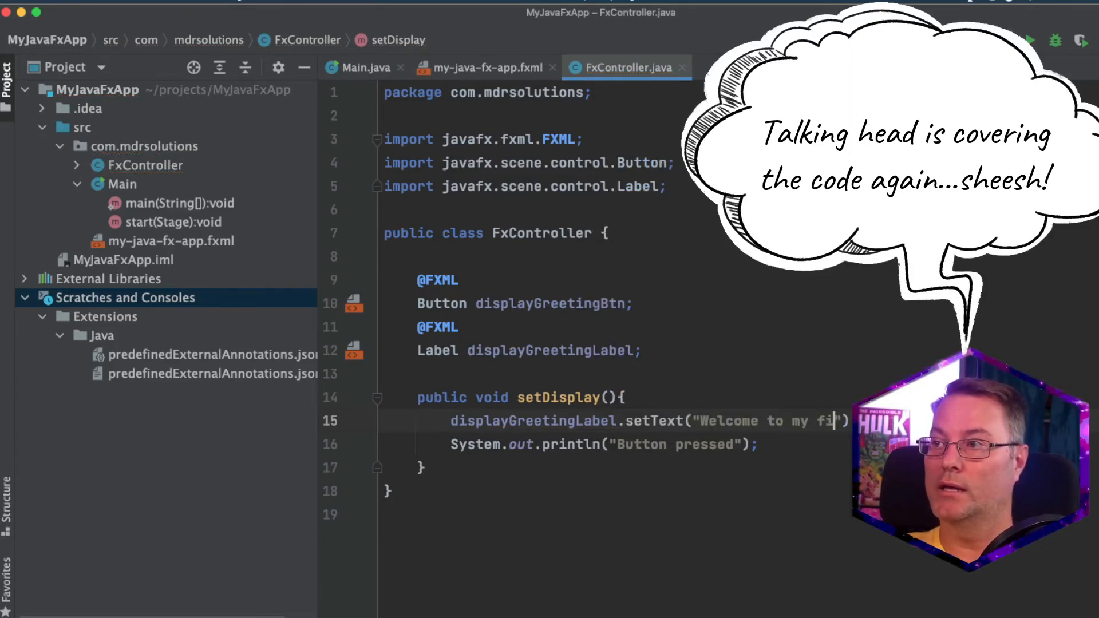
text(rst)
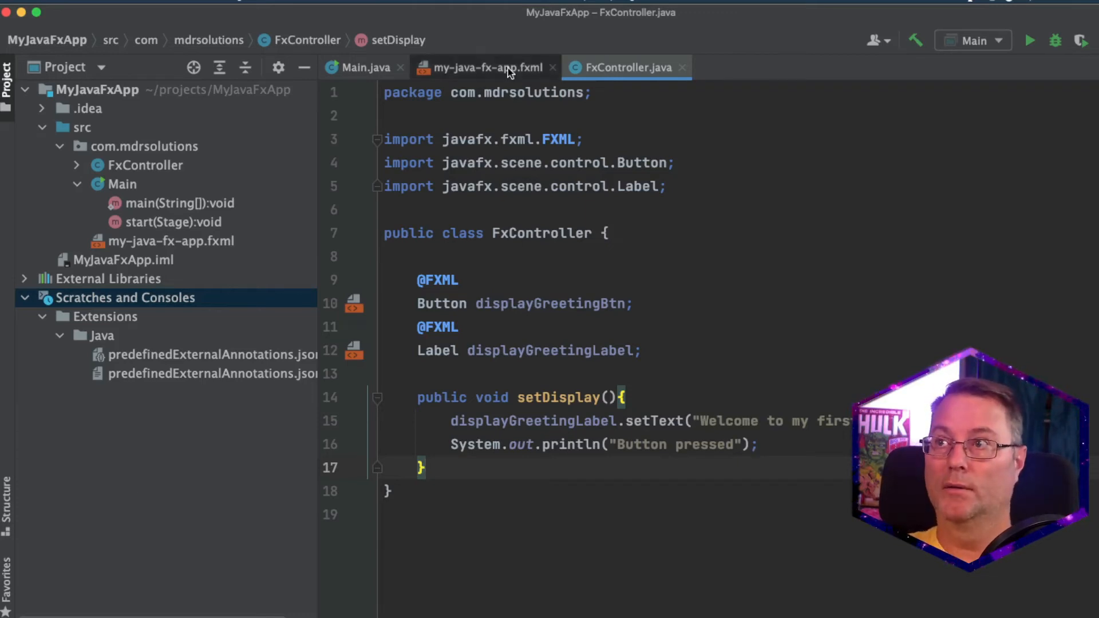
click(483, 67)
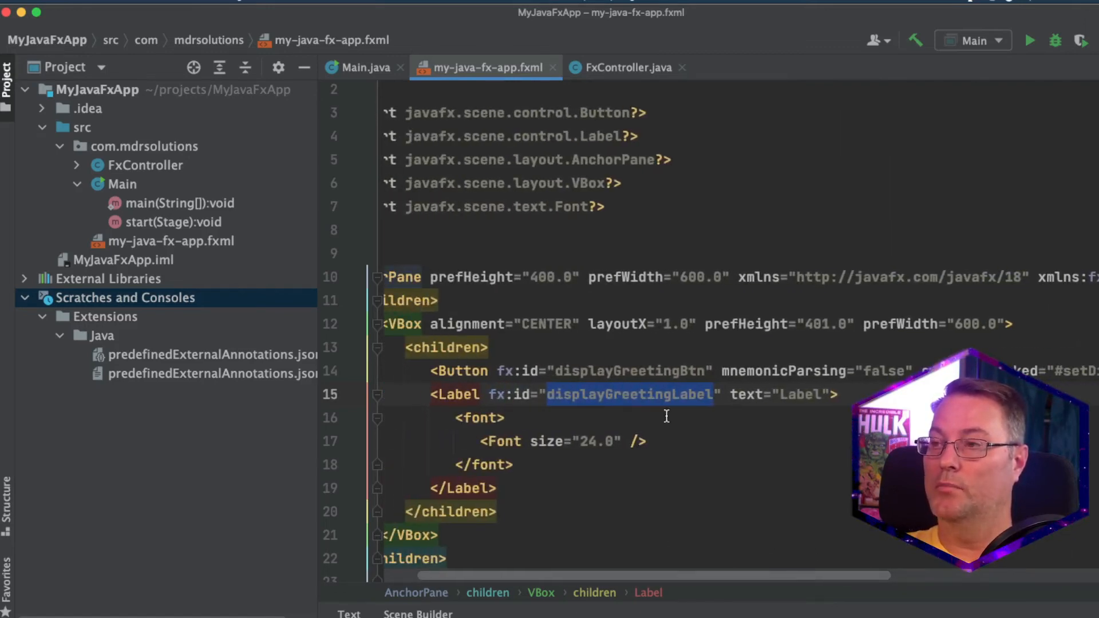
Step: Confirm the button's onMouseClicked="#setDisplay" handler in the FXML, then return to FxController
scroll(right, 3)
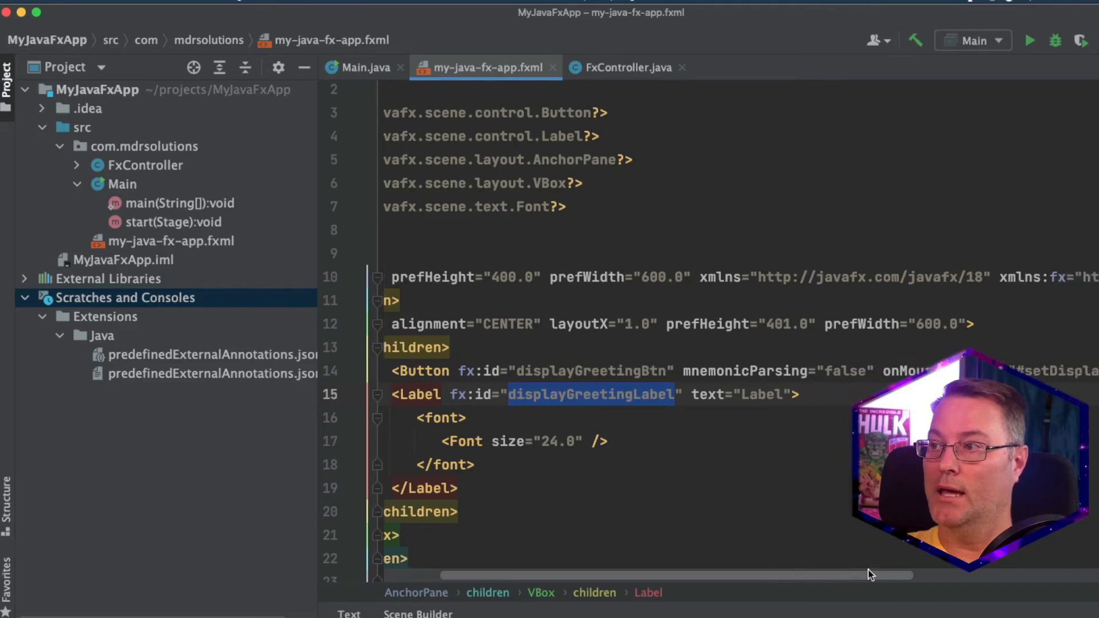
scroll(right, 3)
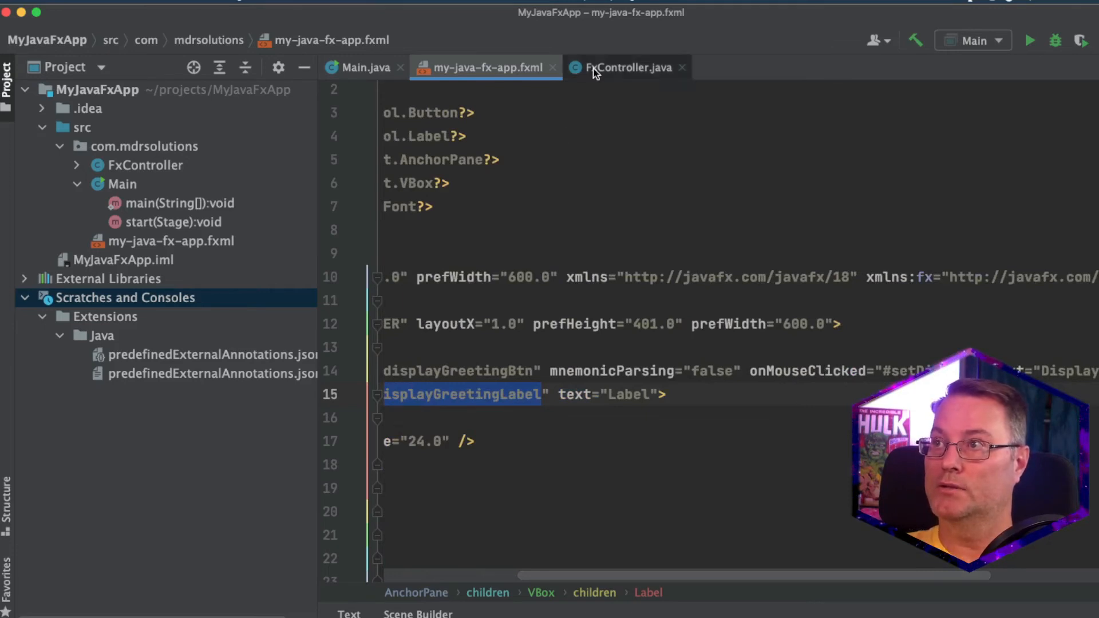
click(626, 68)
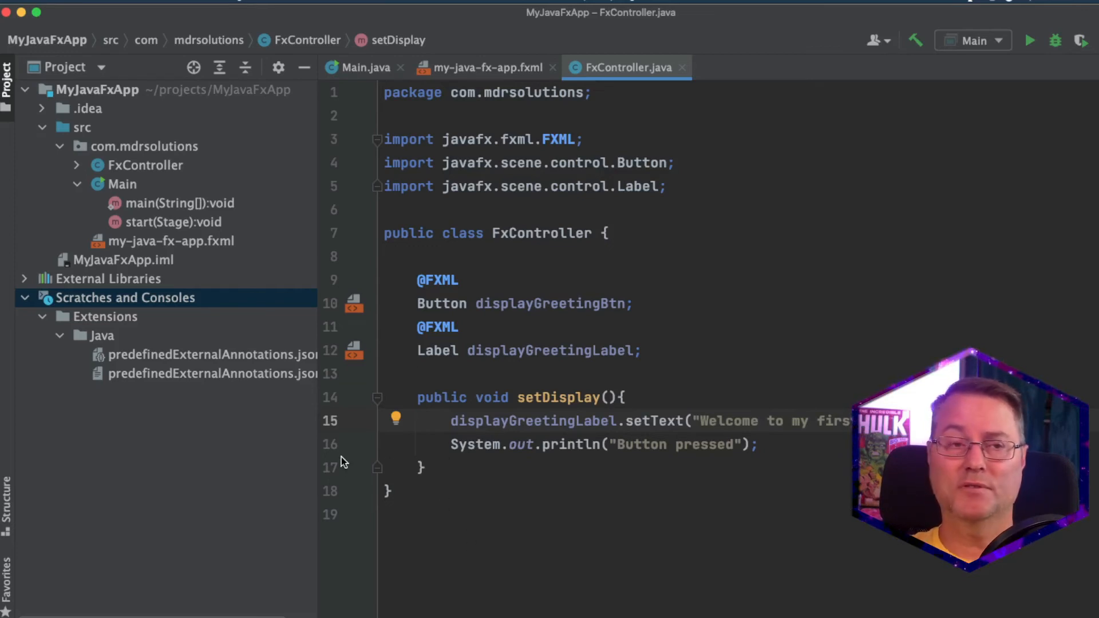
mouse_move(340, 459)
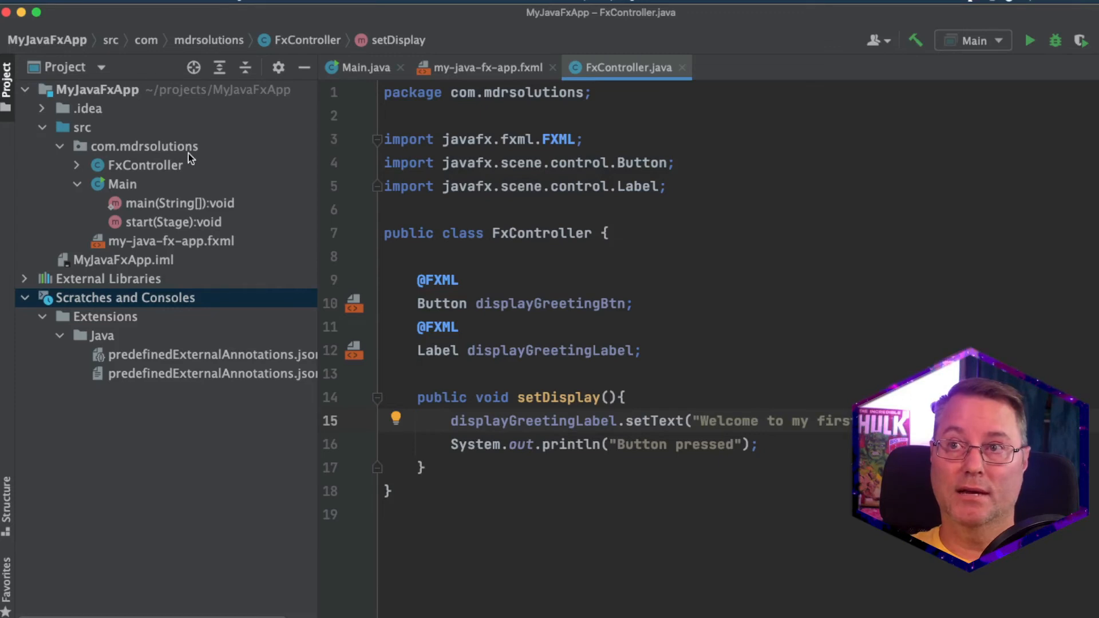
Step: Create module-info.java from the com.mdrsolutions package's New menu
right_click(138, 146)
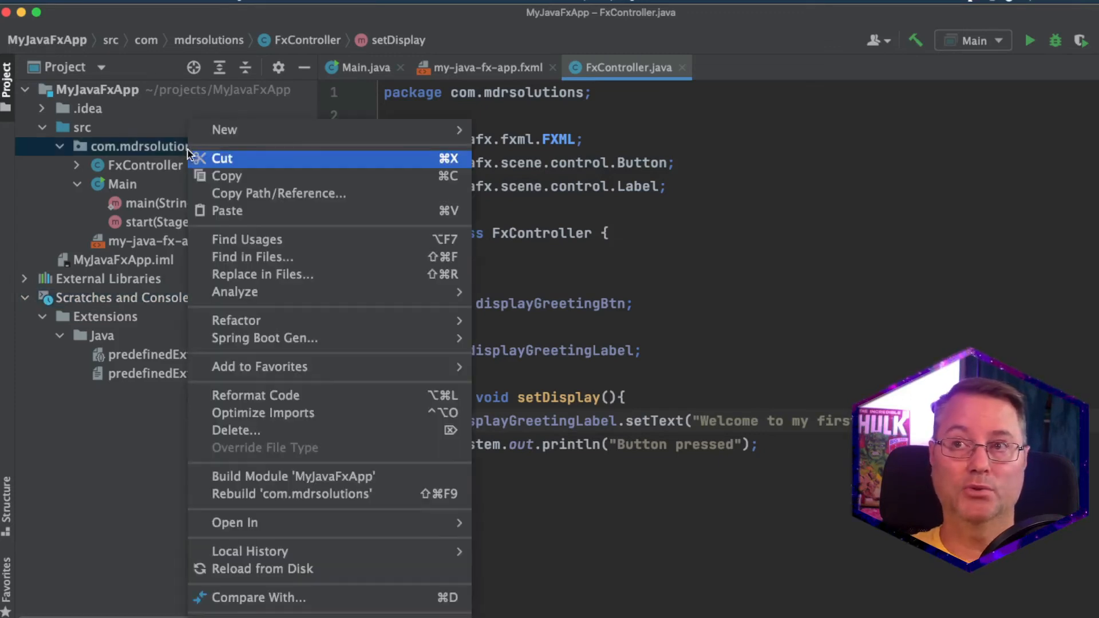
mouse_move(224, 130)
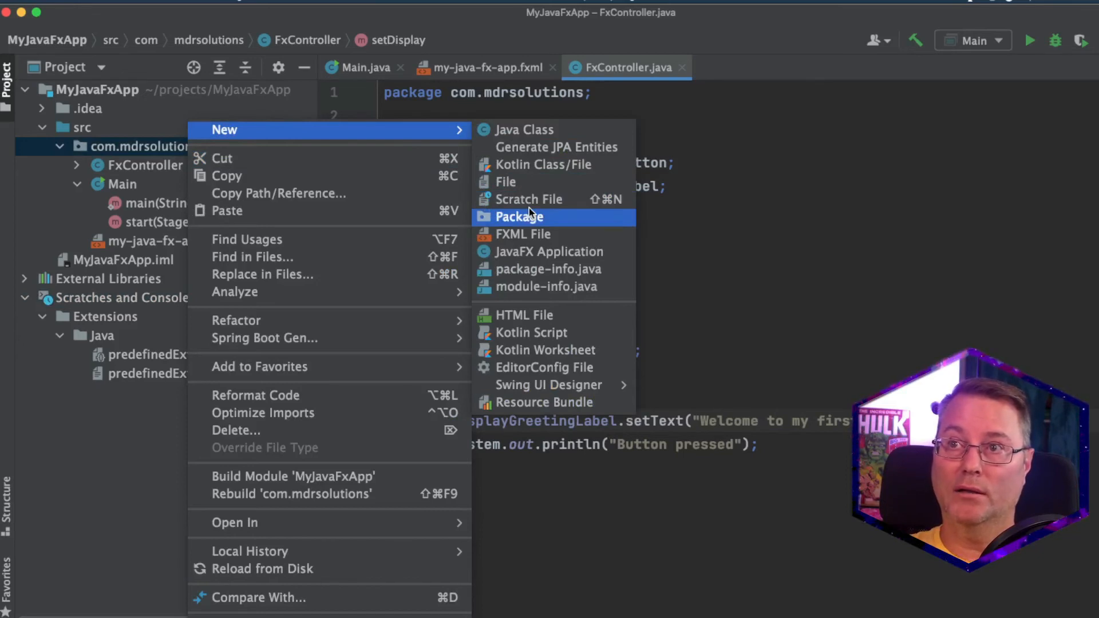
mouse_move(557, 287)
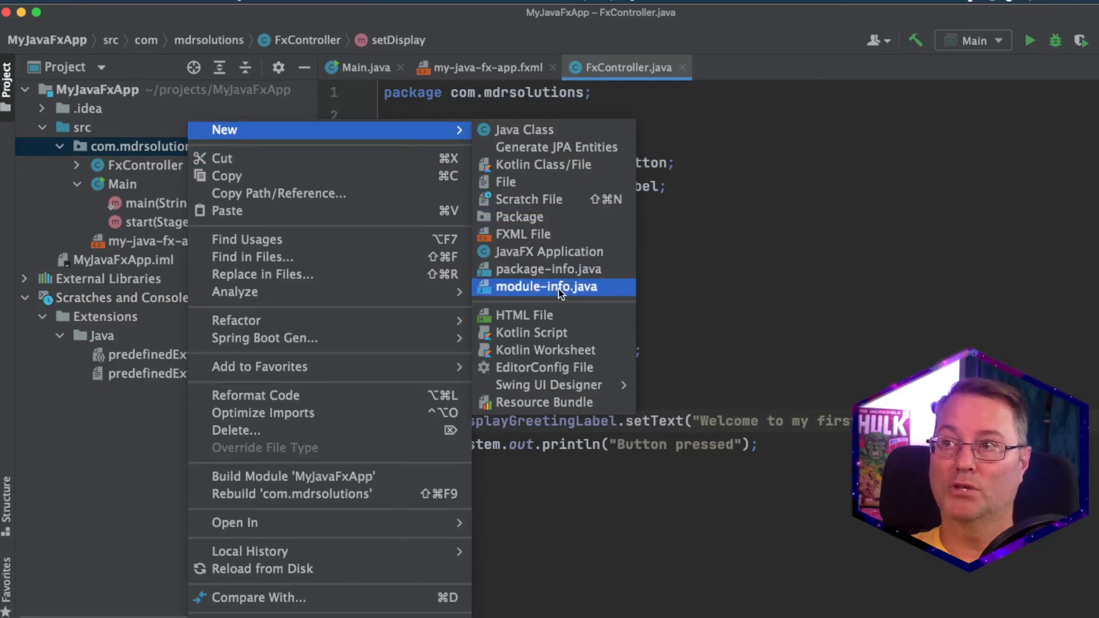
click(546, 287)
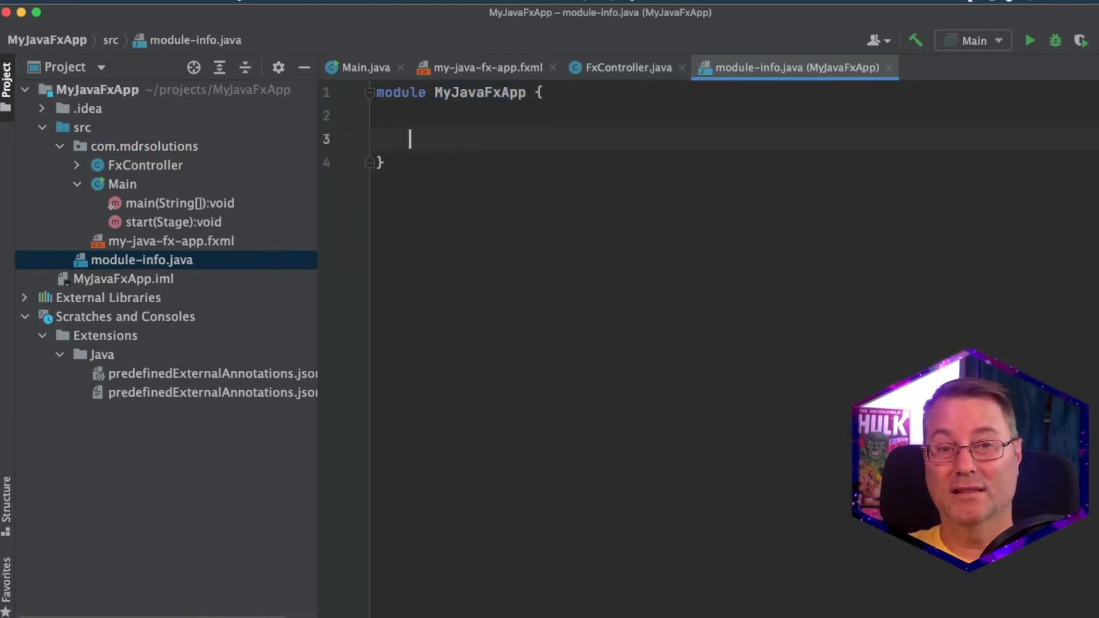
Step: Type the 'requires java…' lines for javafx.fxml and javafx.controls in module-info.java
text(requires)
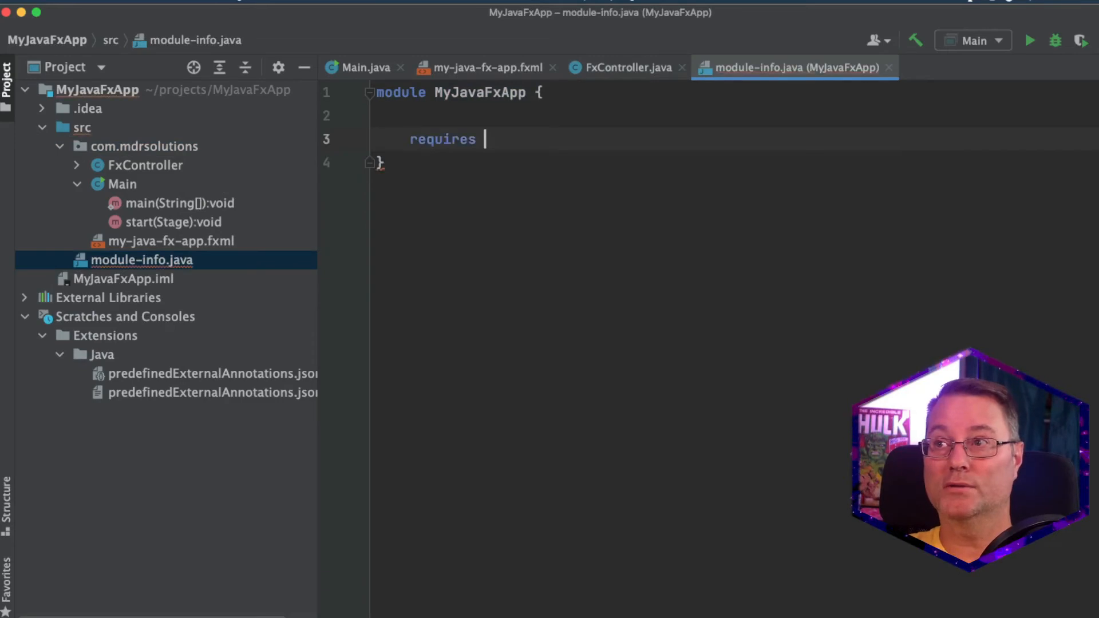
text(javafx.fxml;)
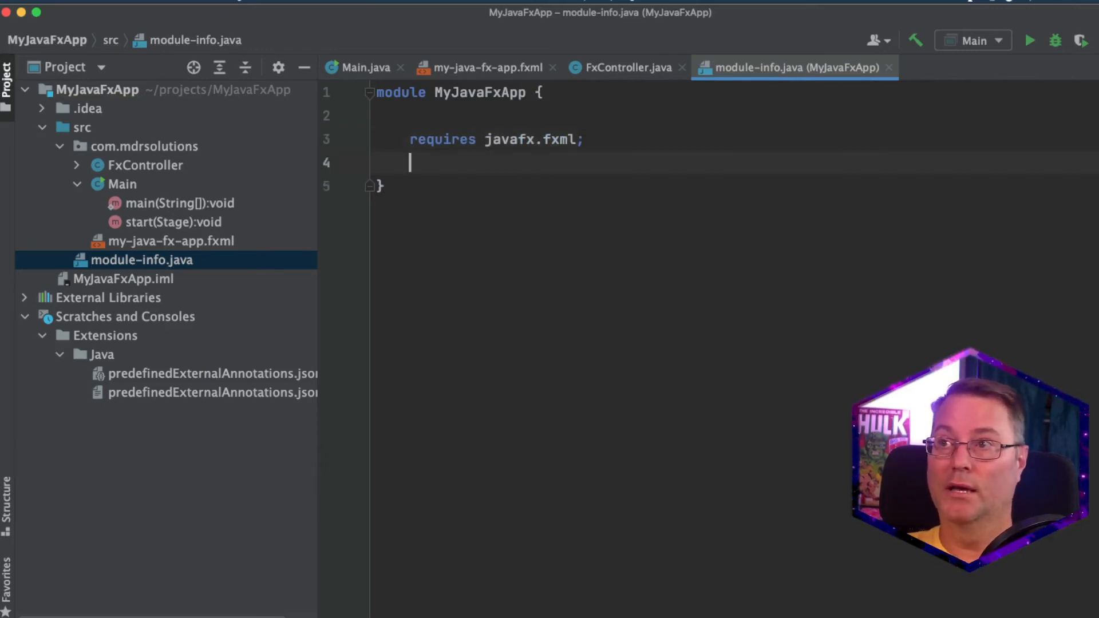
text(requires javafx.controls)
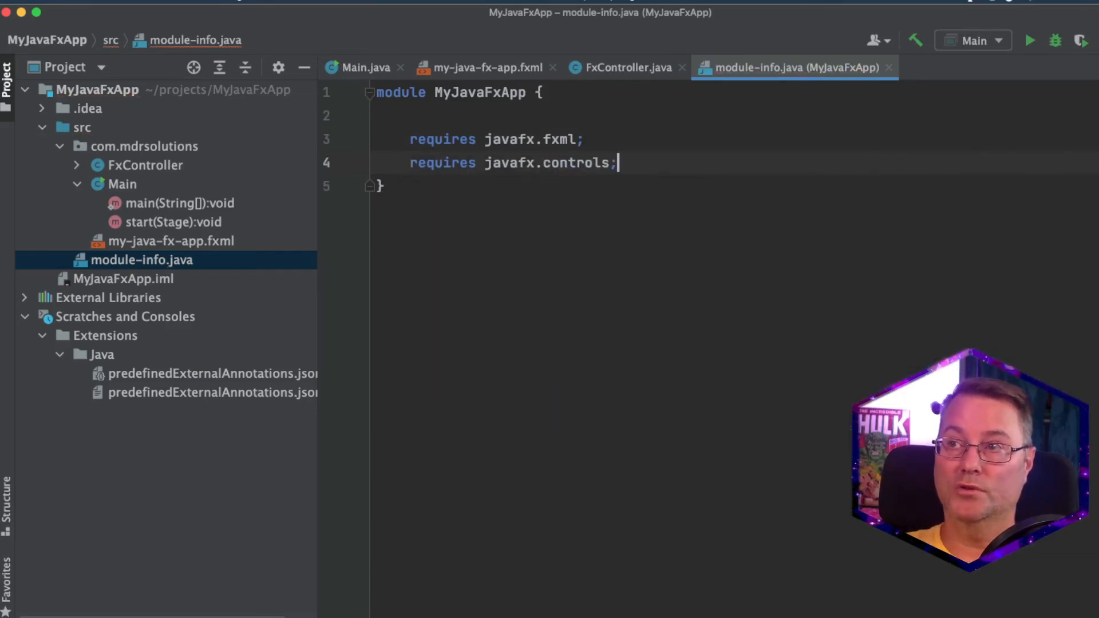
text(;)
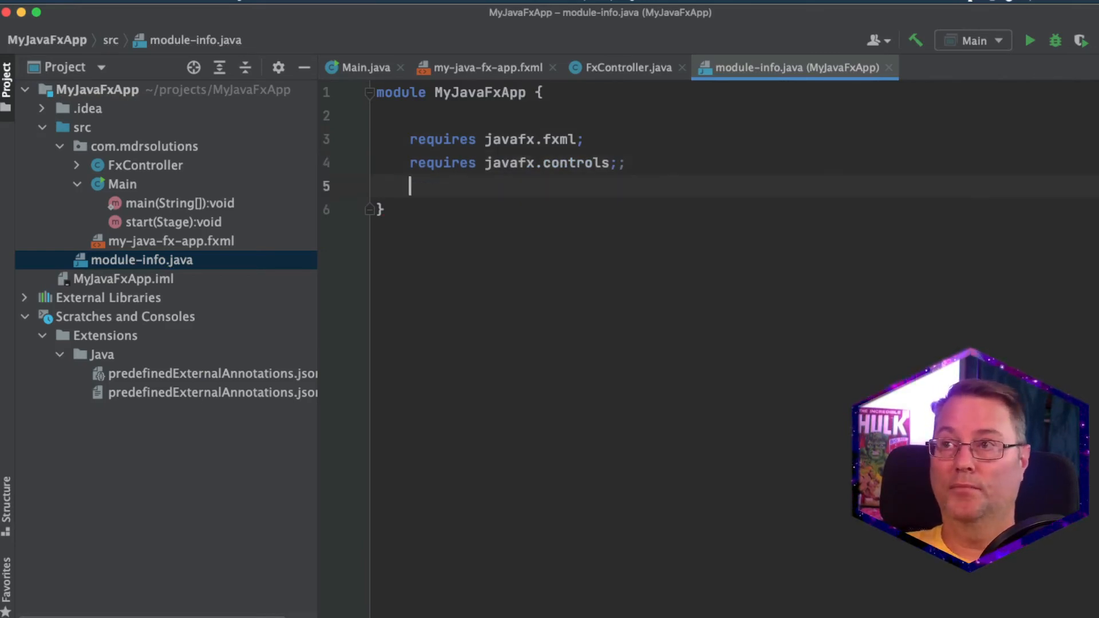
Step: Add 'opens com.mdrsolutions to javafx.fxml;' and 'exports com.mdrsolutions;' below them
text(opens)
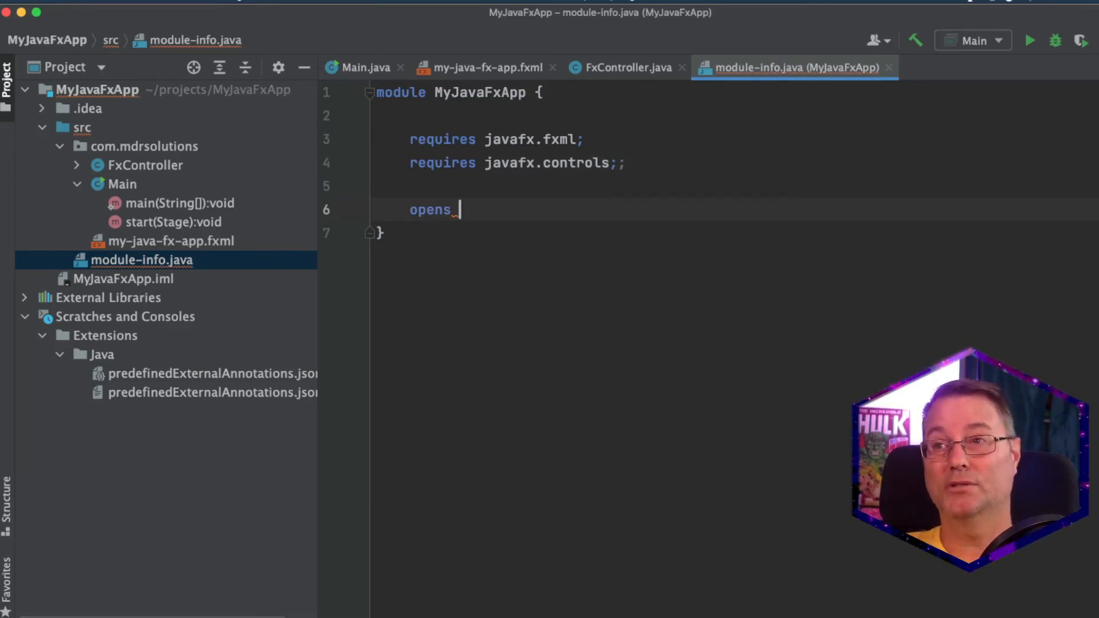
text(com.mr)
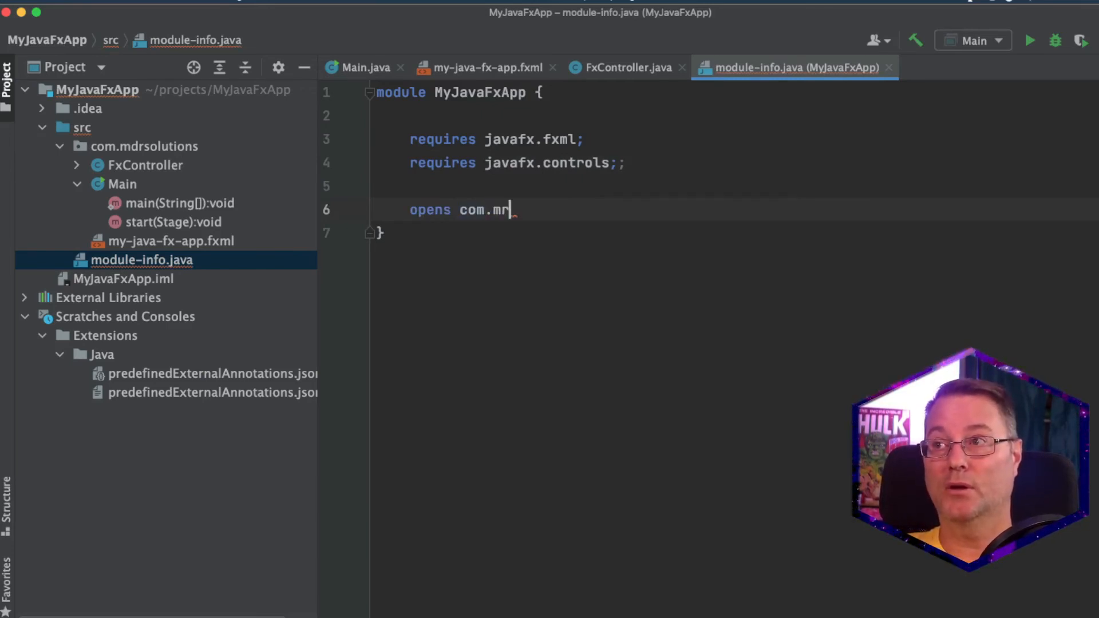
text(drsolutions.)
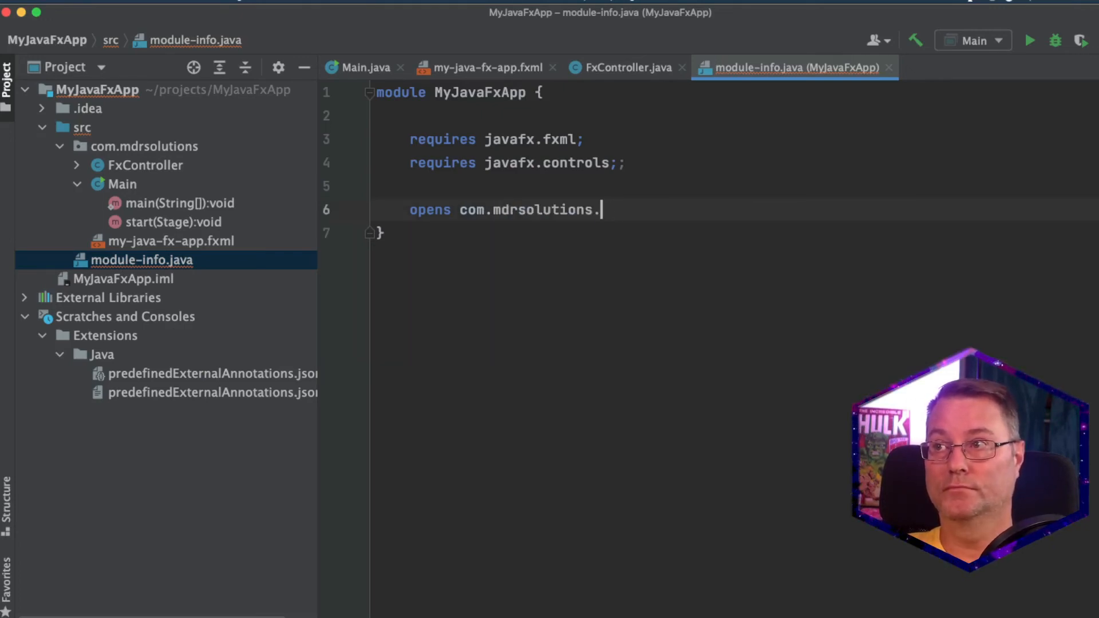
text(to)
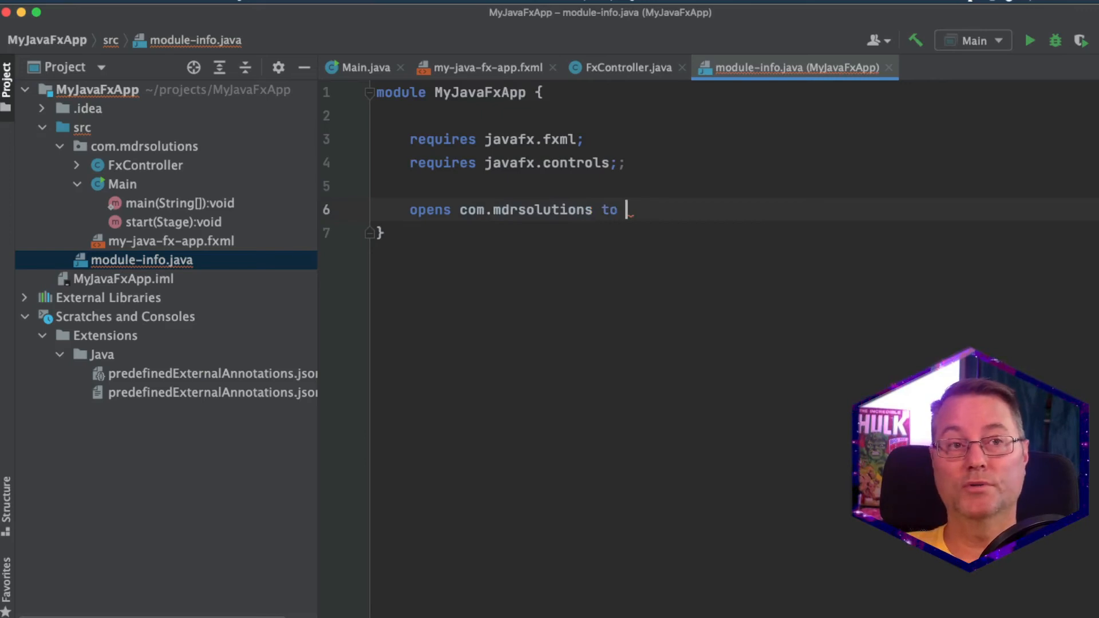
text(javafx.fxml;)
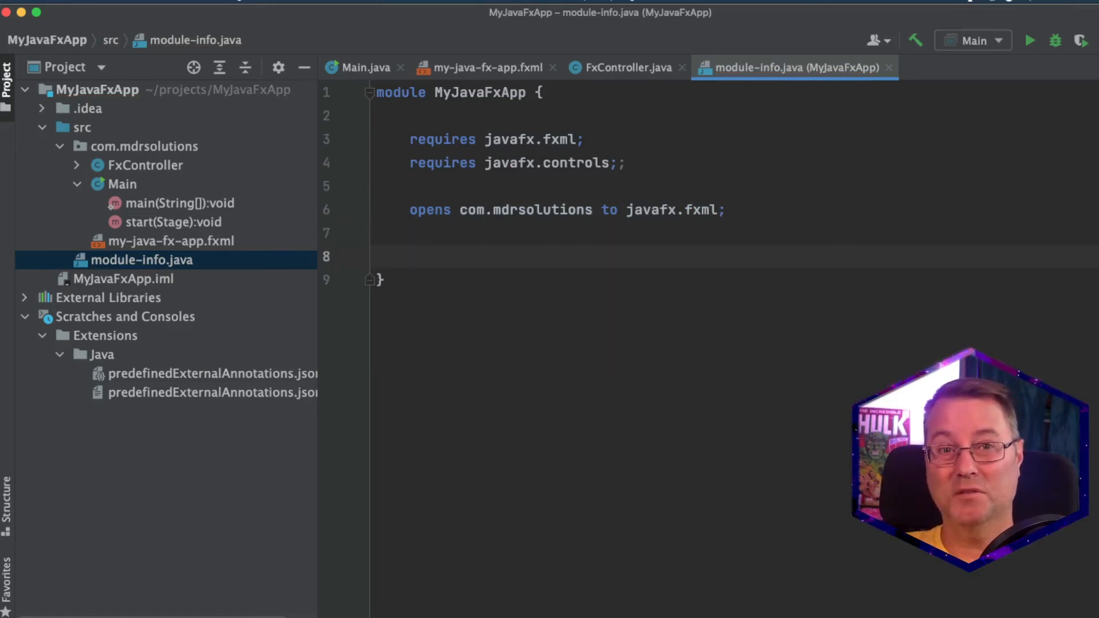
text(exports com.mdrsolutions;)
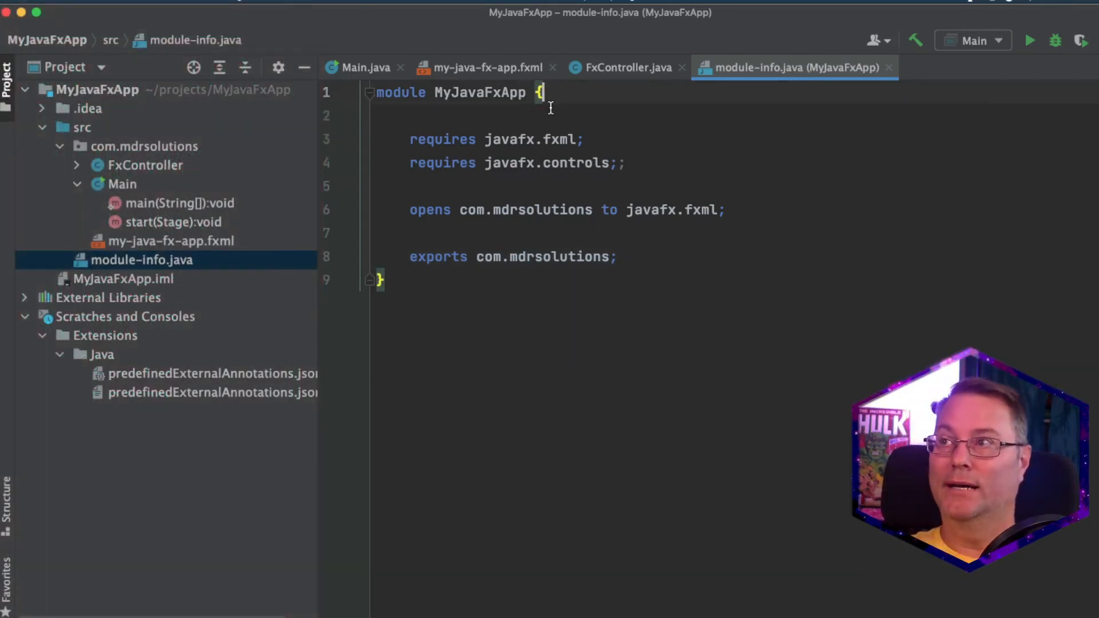
Step: Run main from Main.java, producing a syntax error at line 4, column 30
click(121, 184)
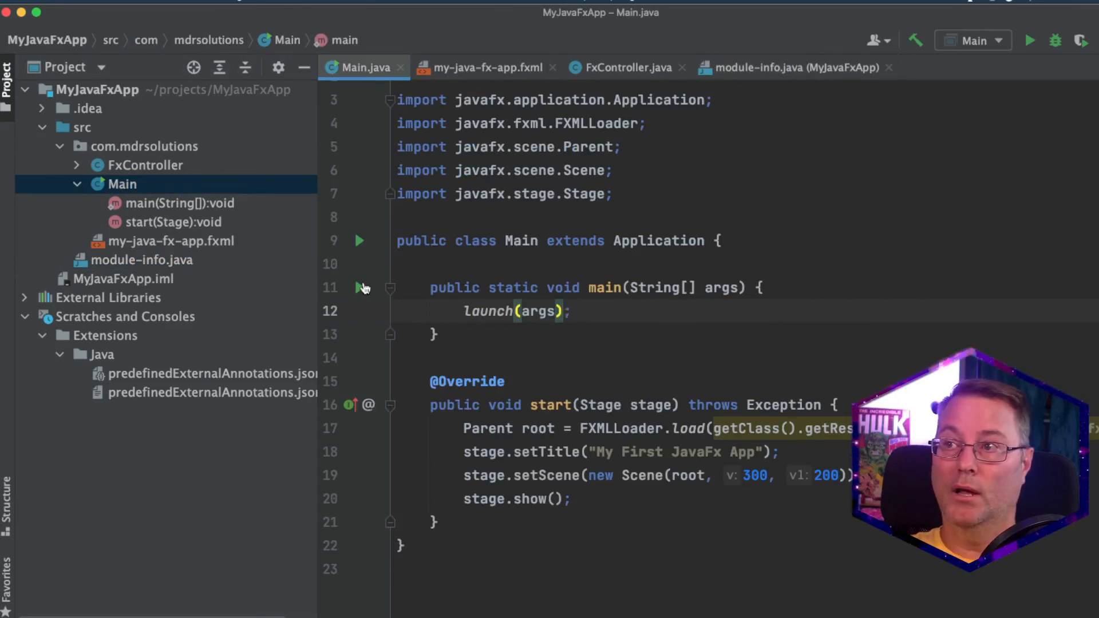
click(359, 288)
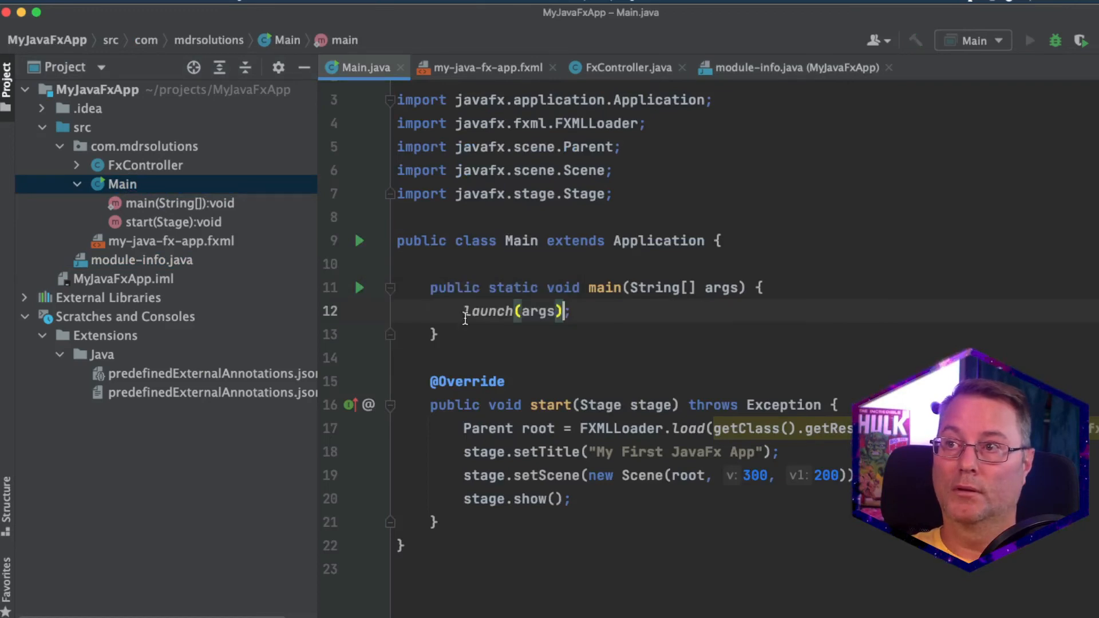
mouse_move(488, 312)
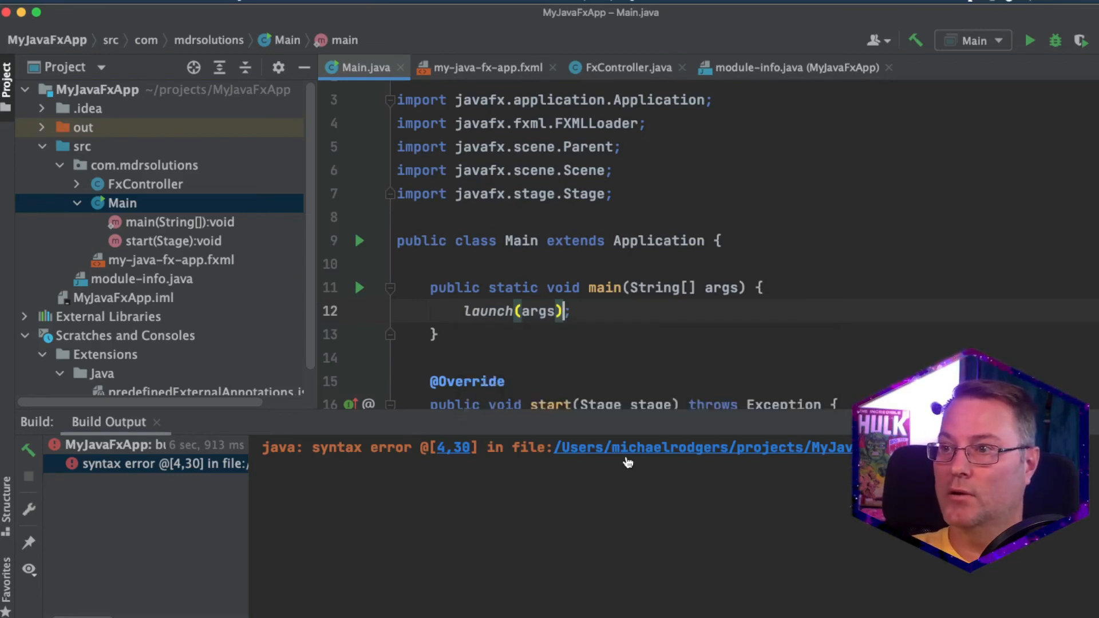
Step: Delete the extra semicolon on line 4 of module-info.java, then return to Main.java
click(793, 67)
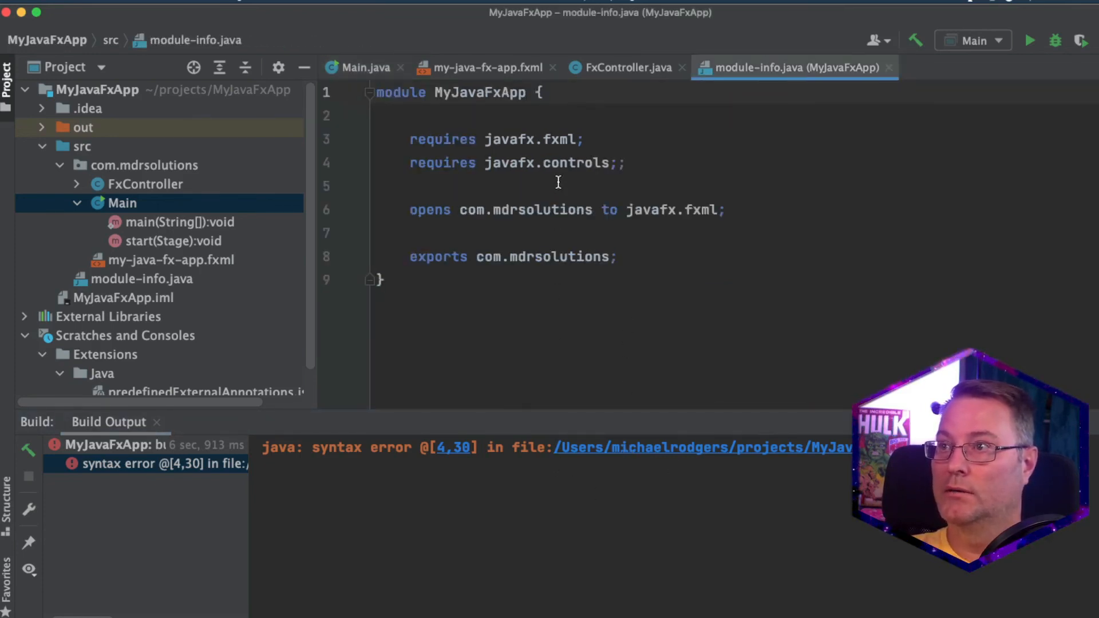
key(Backspace)
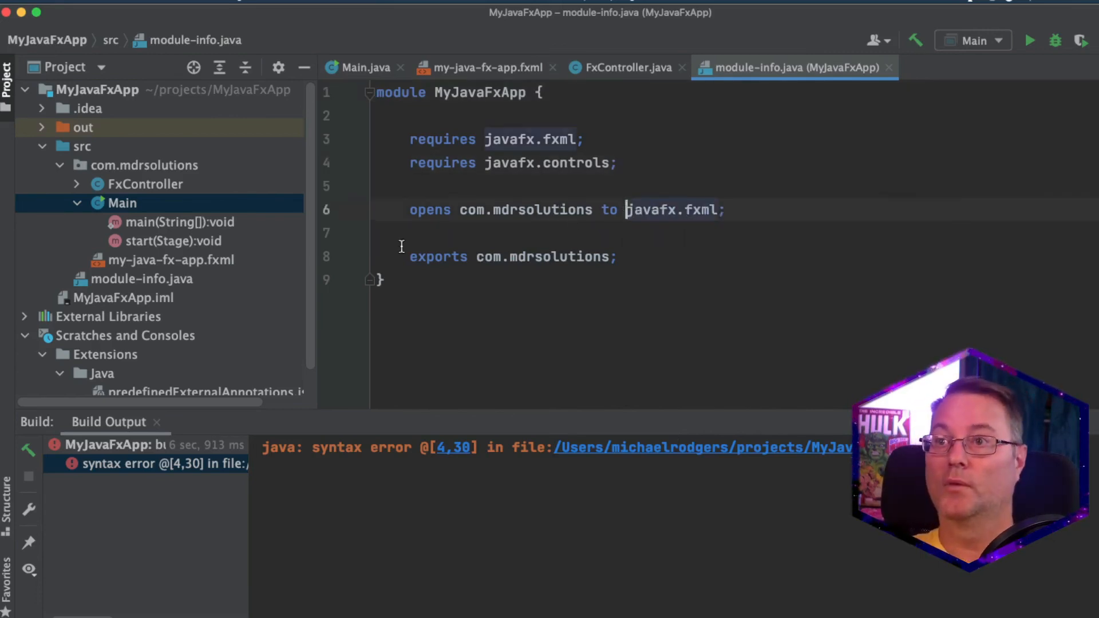
mouse_move(100, 373)
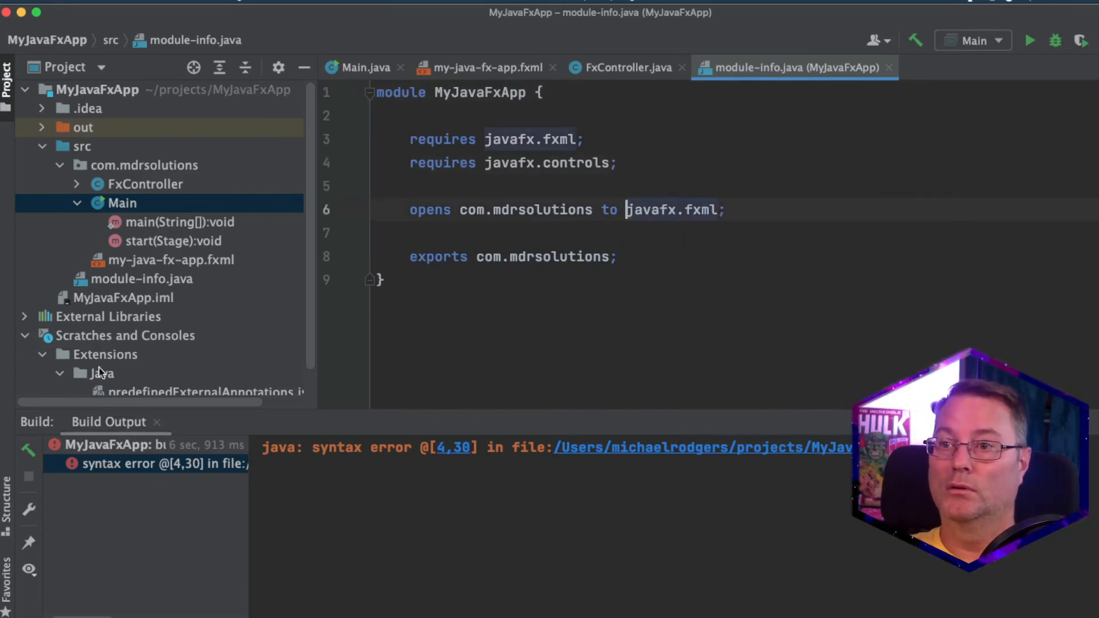
click(122, 202)
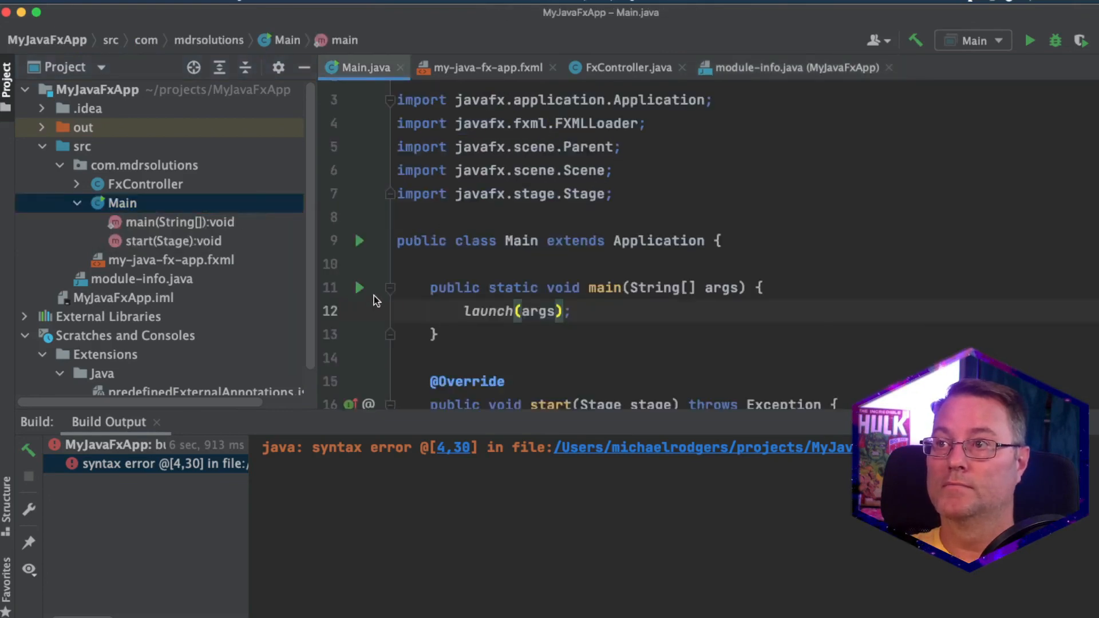
Step: Run the fixed app, move its small 300 by 200 window around, and close it
click(1029, 40)
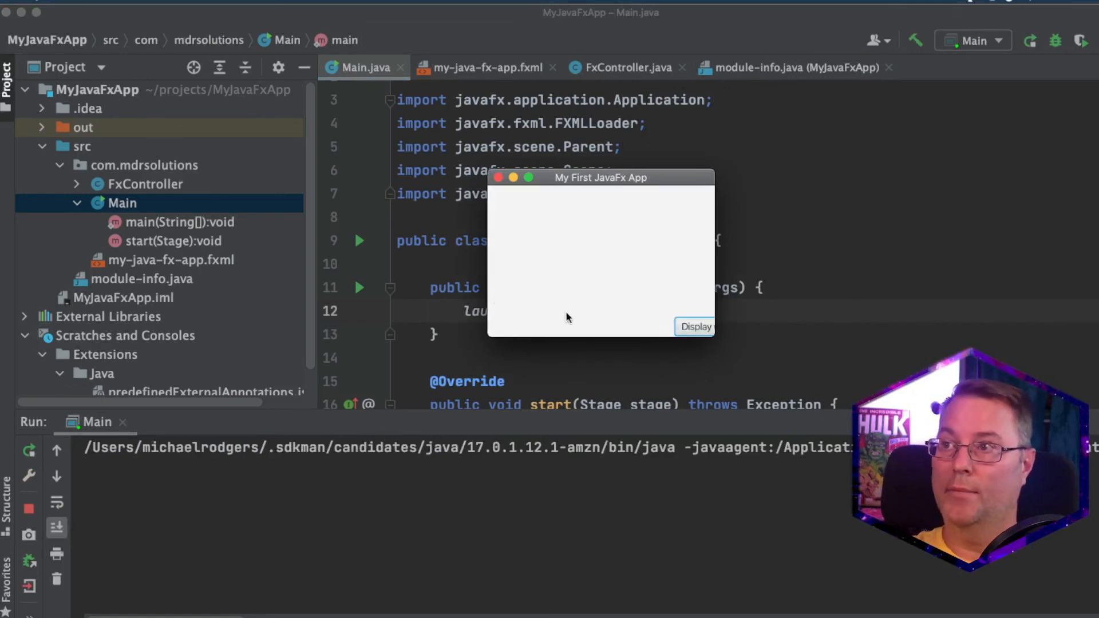
drag(599, 177, 628, 176)
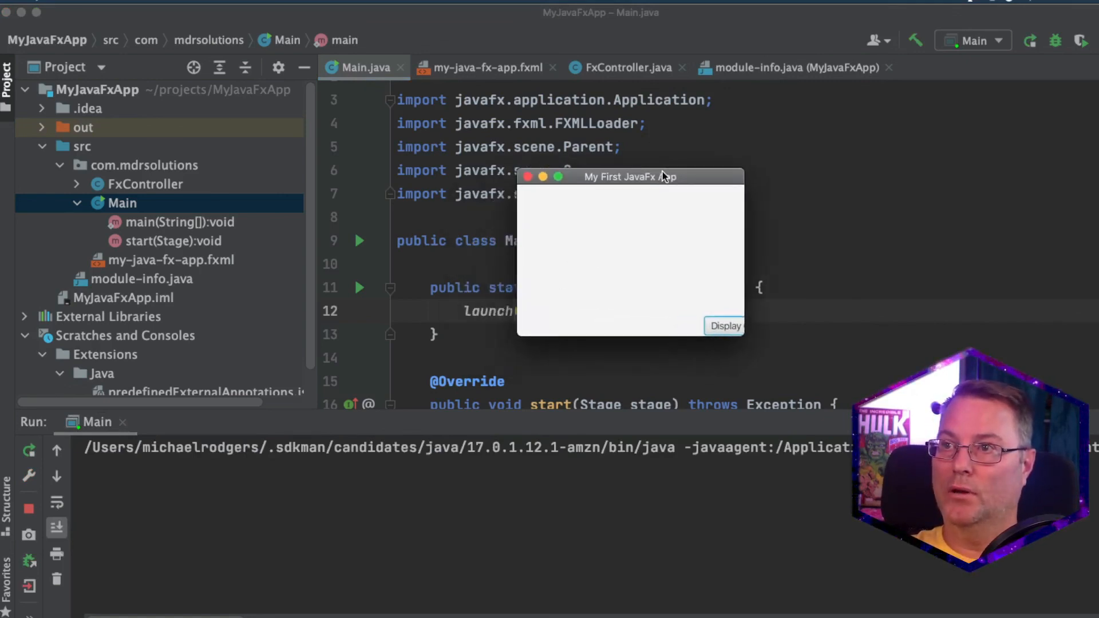
drag(629, 176, 610, 181)
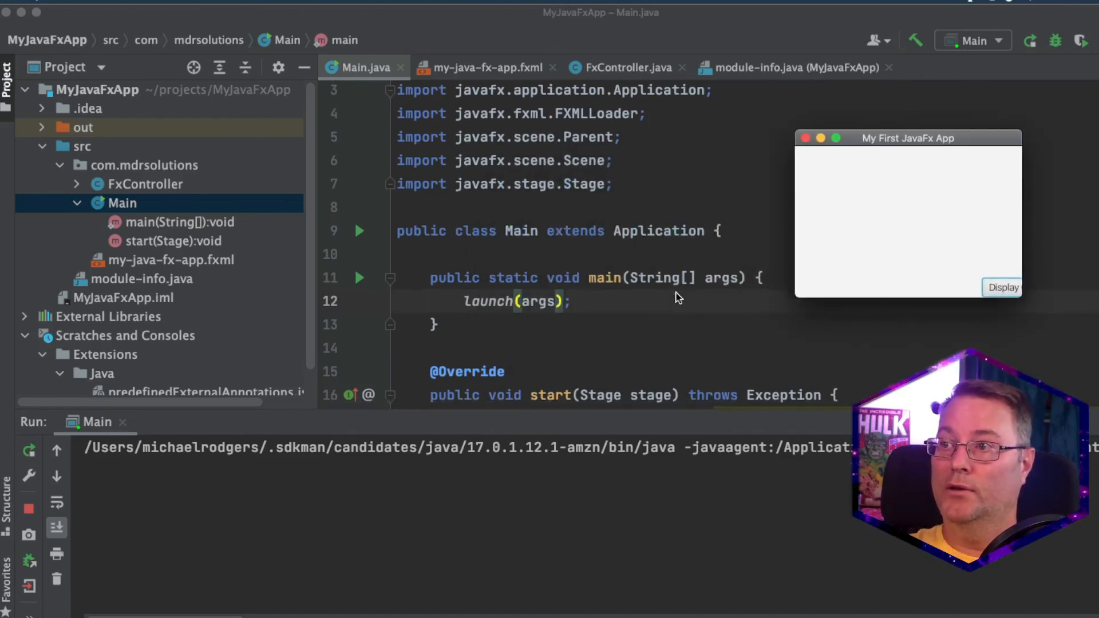
scroll(down, 3)
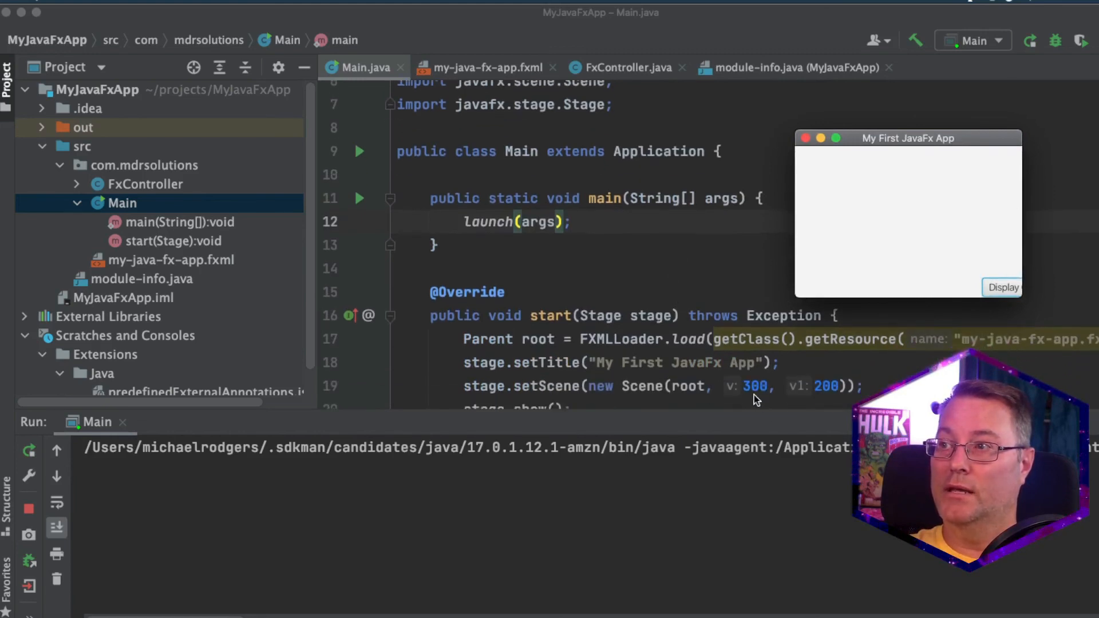
mouse_move(985, 310)
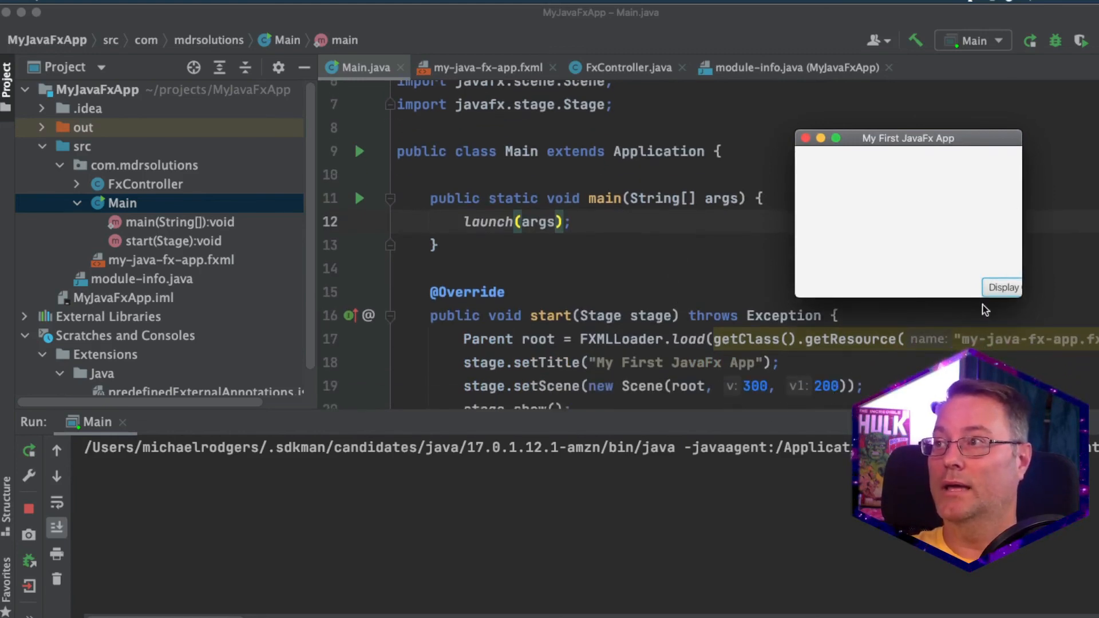
drag(907, 137, 823, 132)
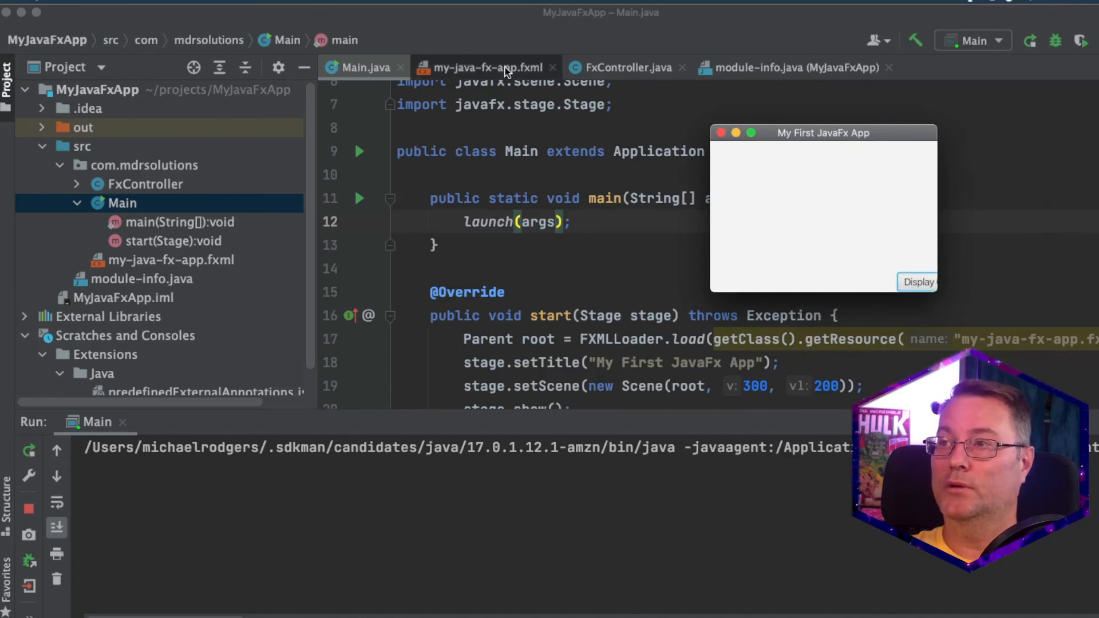
click(484, 68)
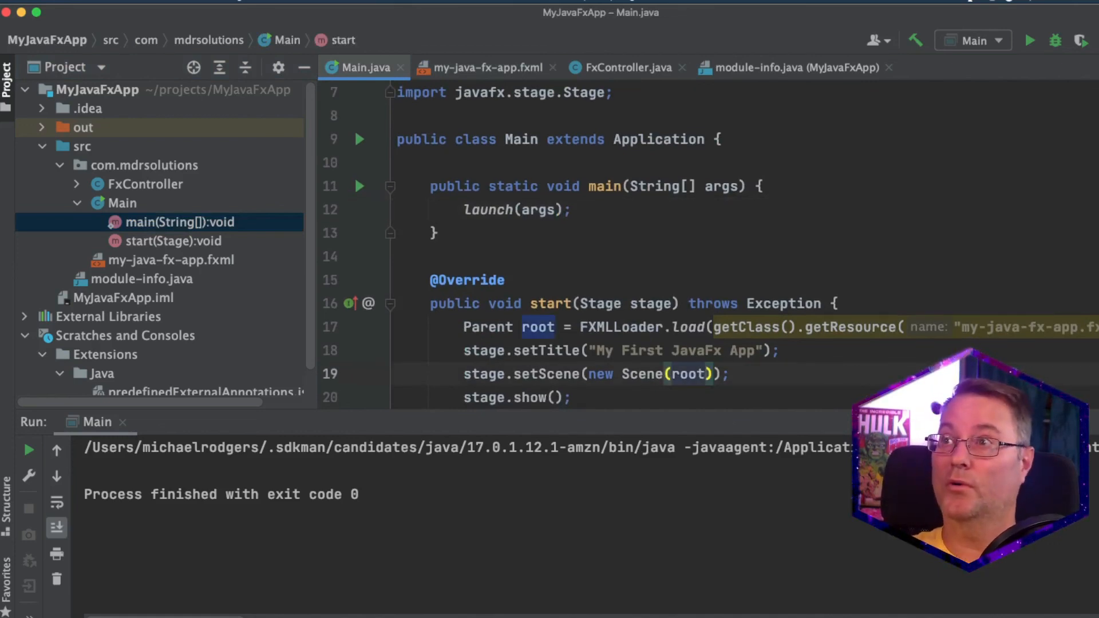
Step: View the FXML's 600 by 400 preferred size, then rerun the app from Main.java
click(484, 68)
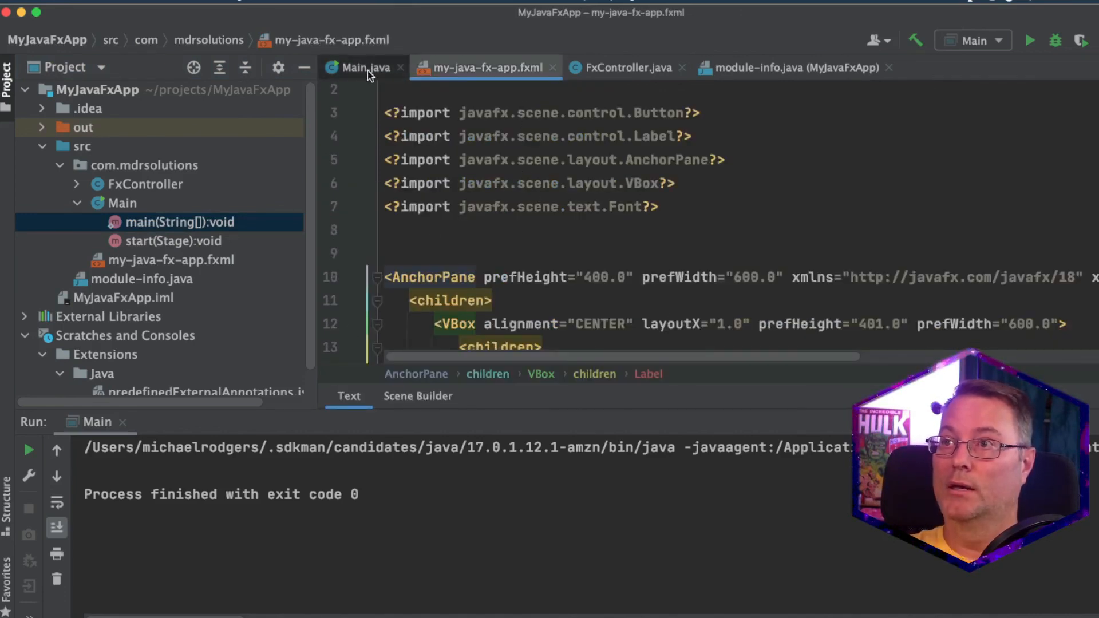
click(363, 68)
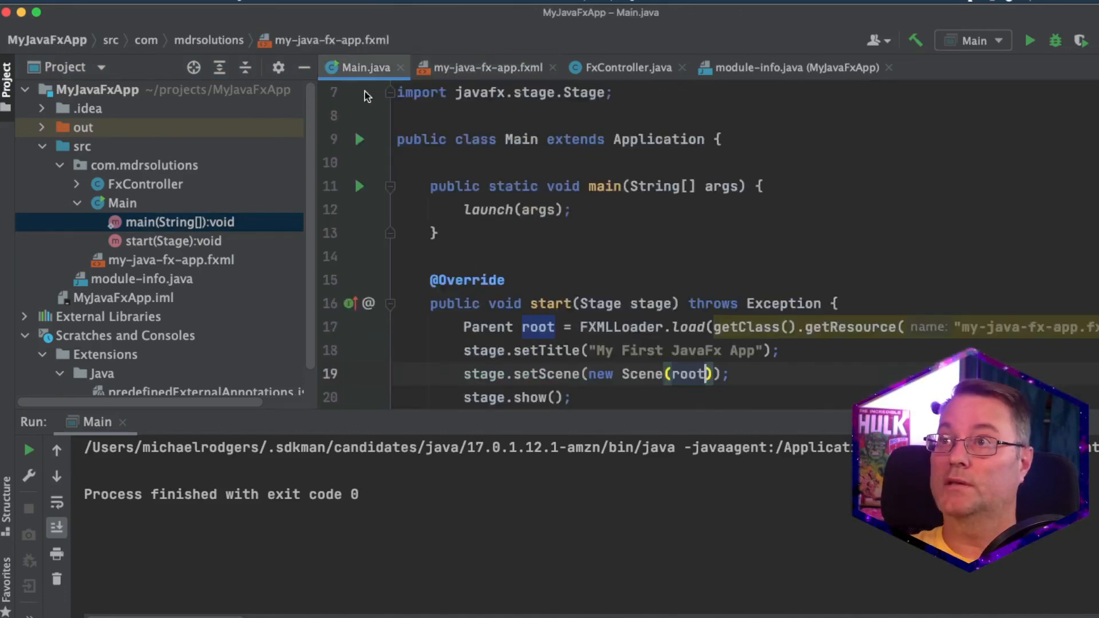
click(360, 186)
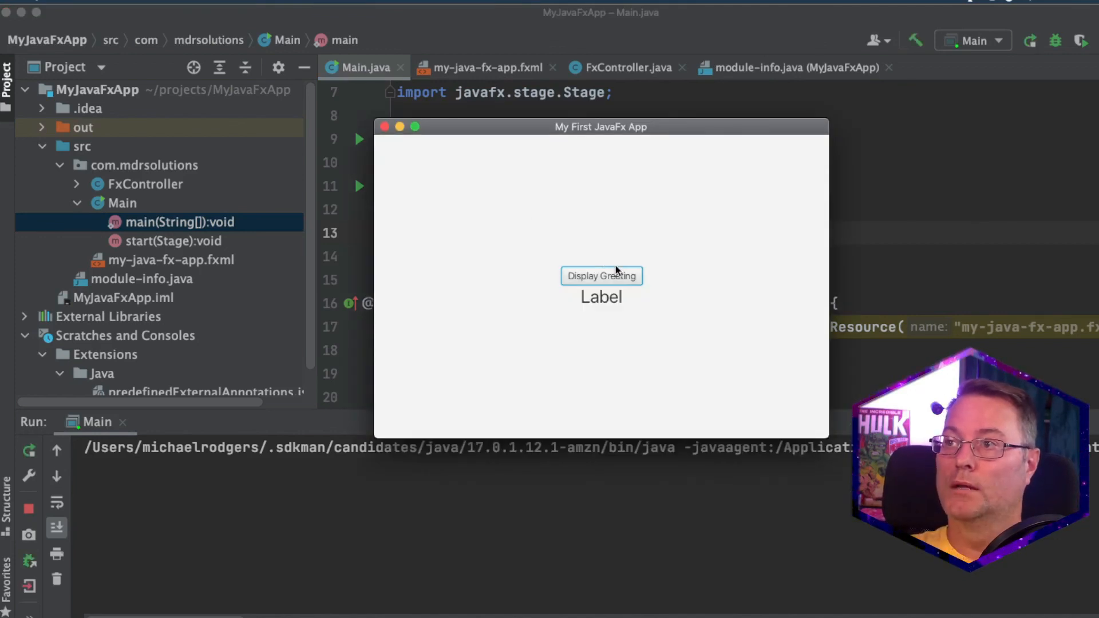
Step: Click Display Greeting three times, showing 'Welcome to my first javaFx App' and logging 'Button pressed'
click(600, 276)
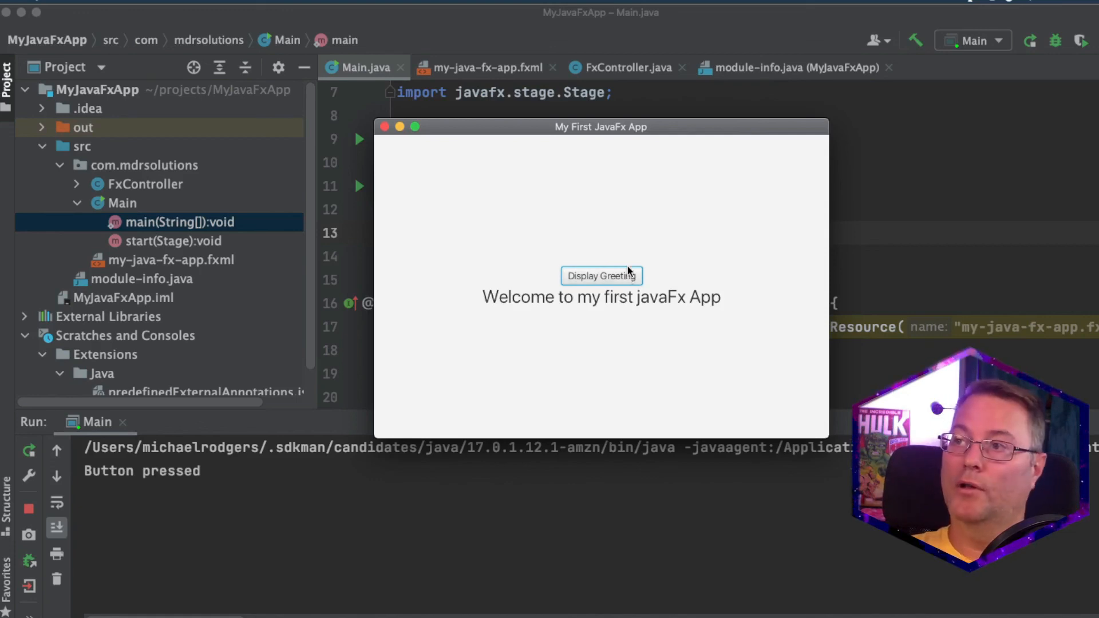
mouse_move(128, 479)
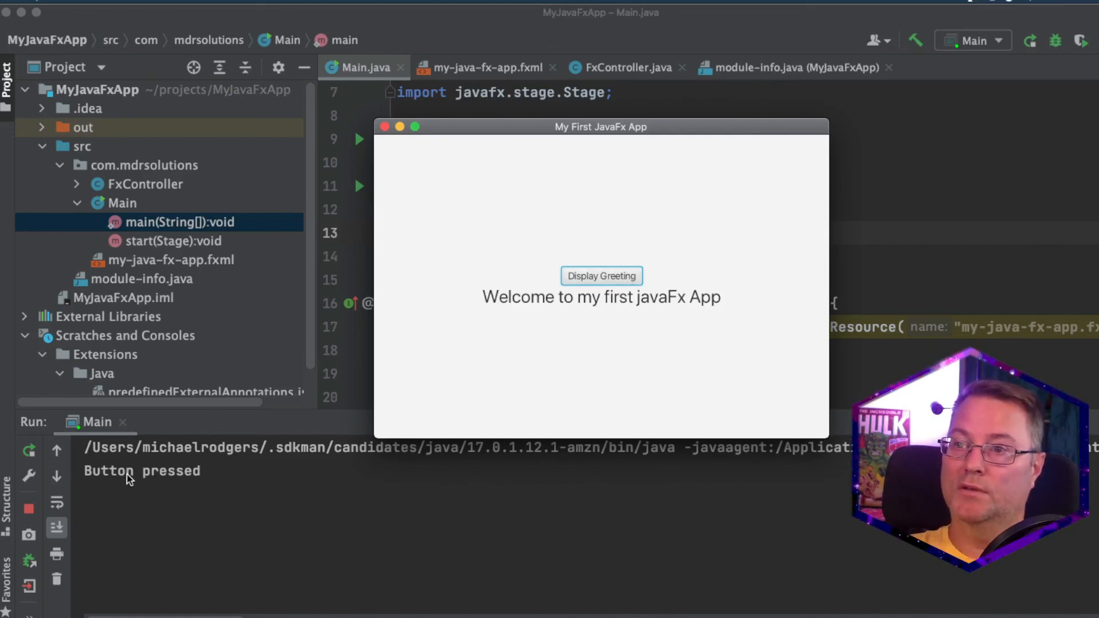
mouse_move(181, 485)
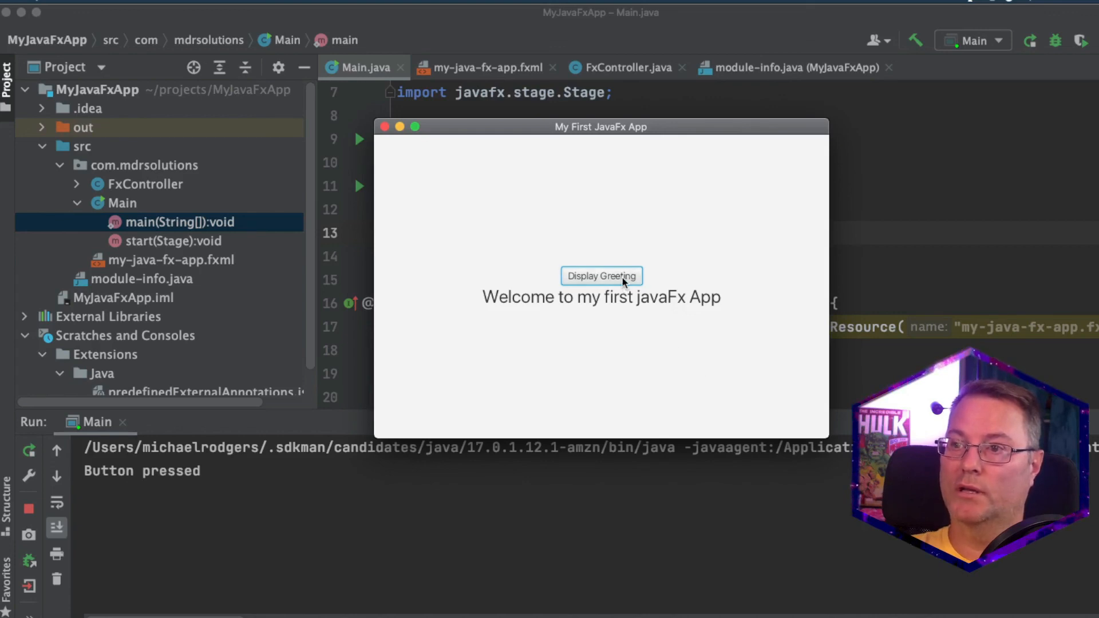
click(600, 275)
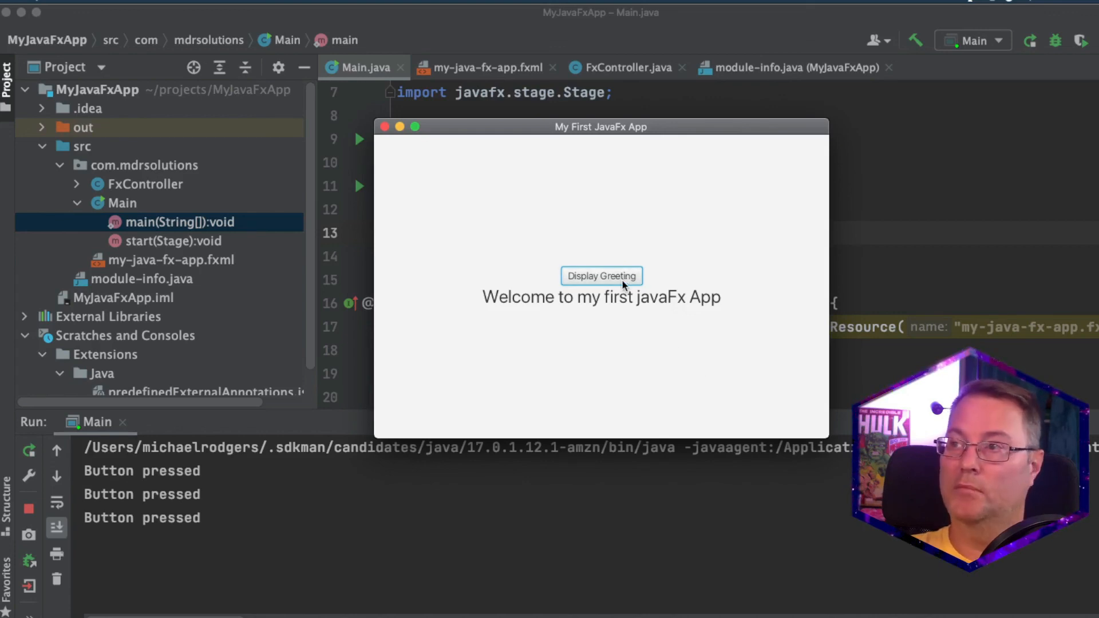
click(599, 275)
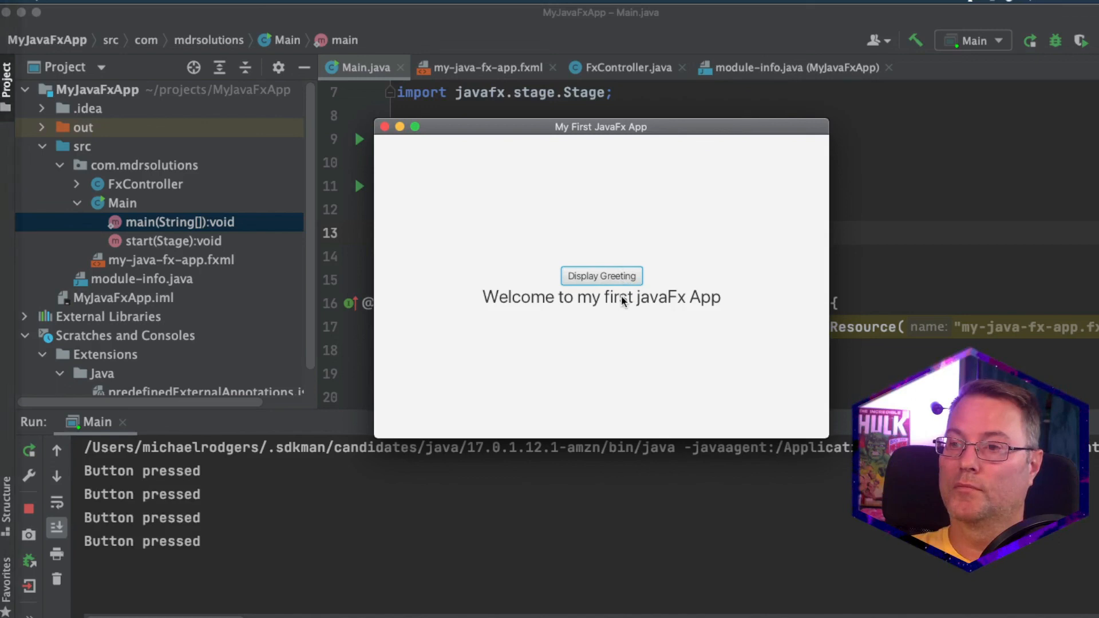